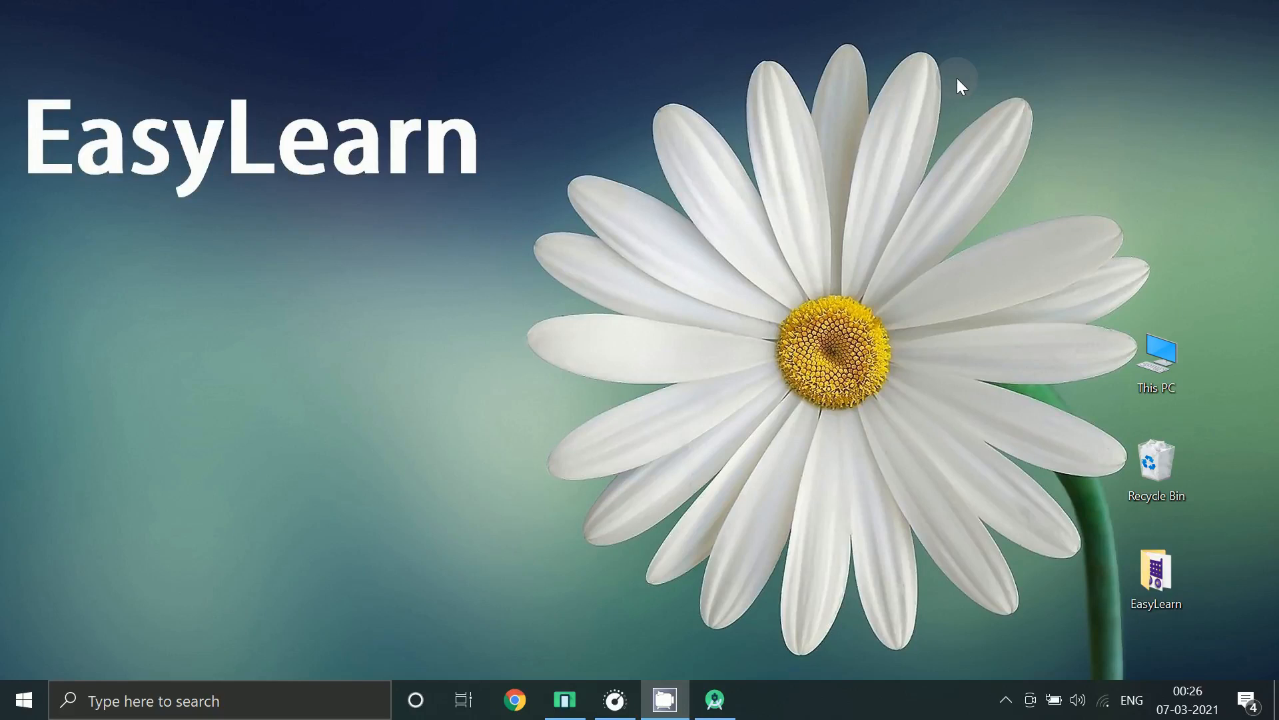
mouse_move(522, 304)
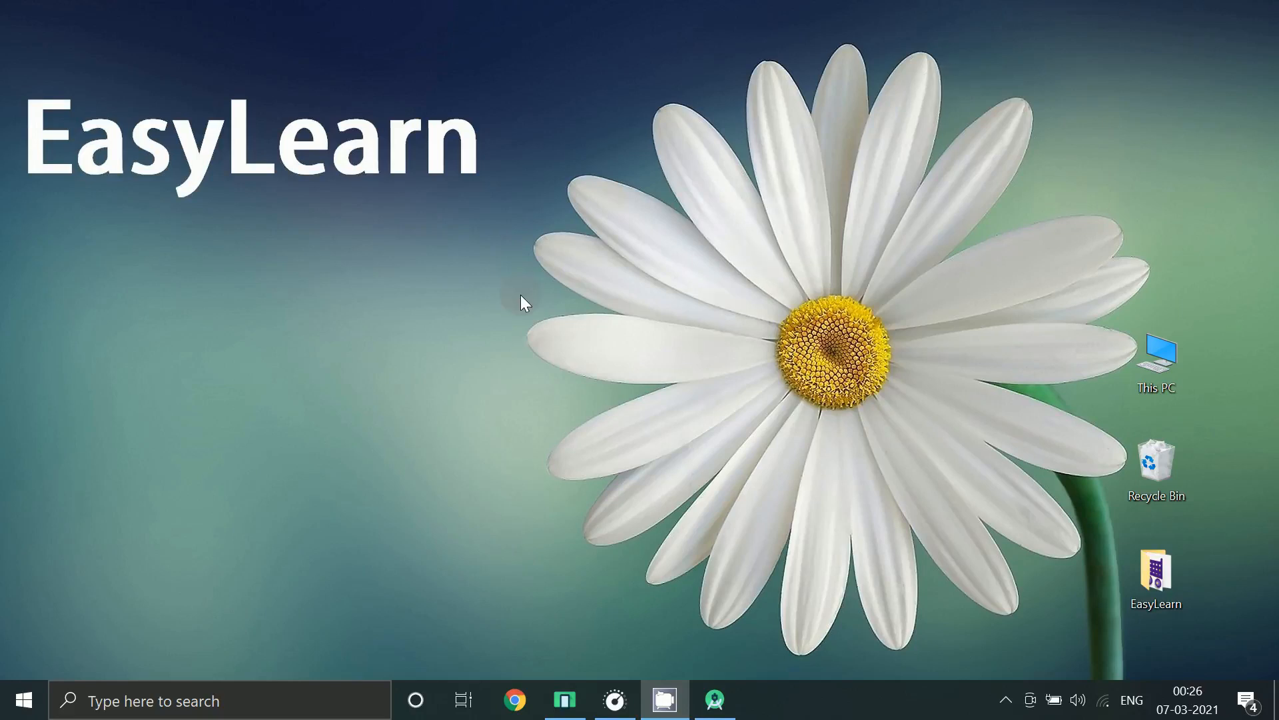
mouse_move(586, 559)
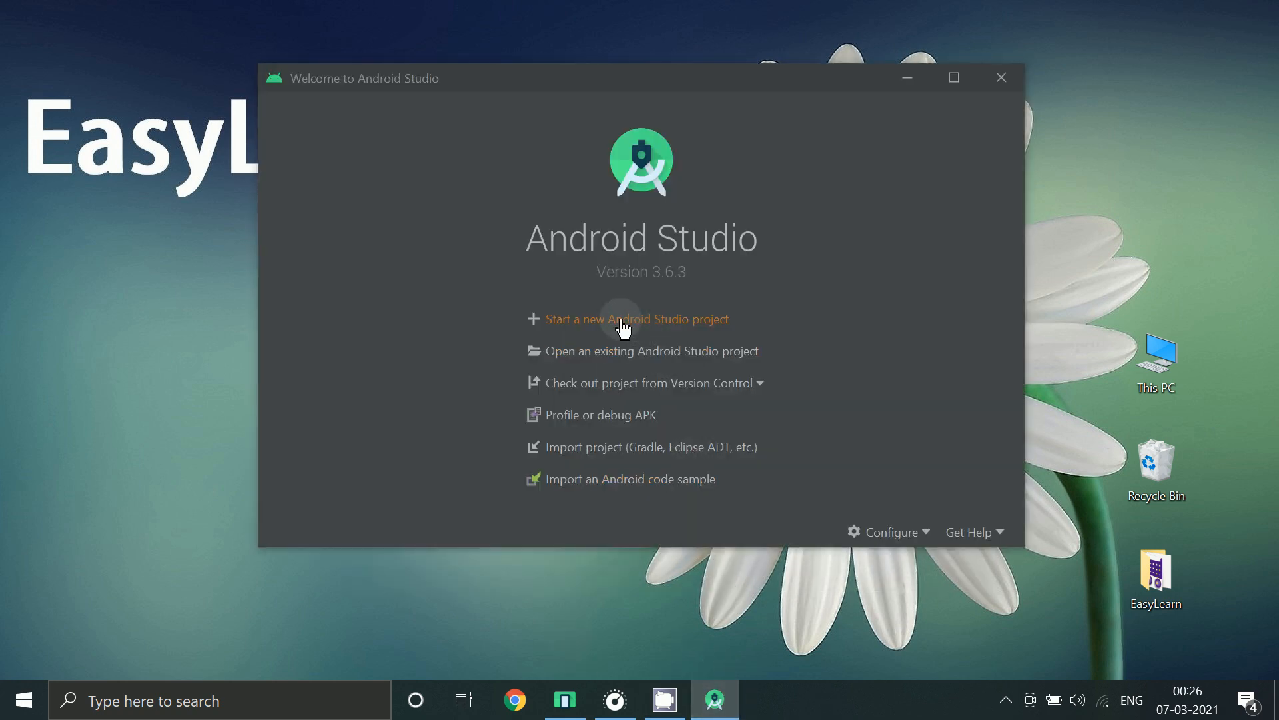
Start a new Empty Activity project and name it ShopEasy
click(637, 318)
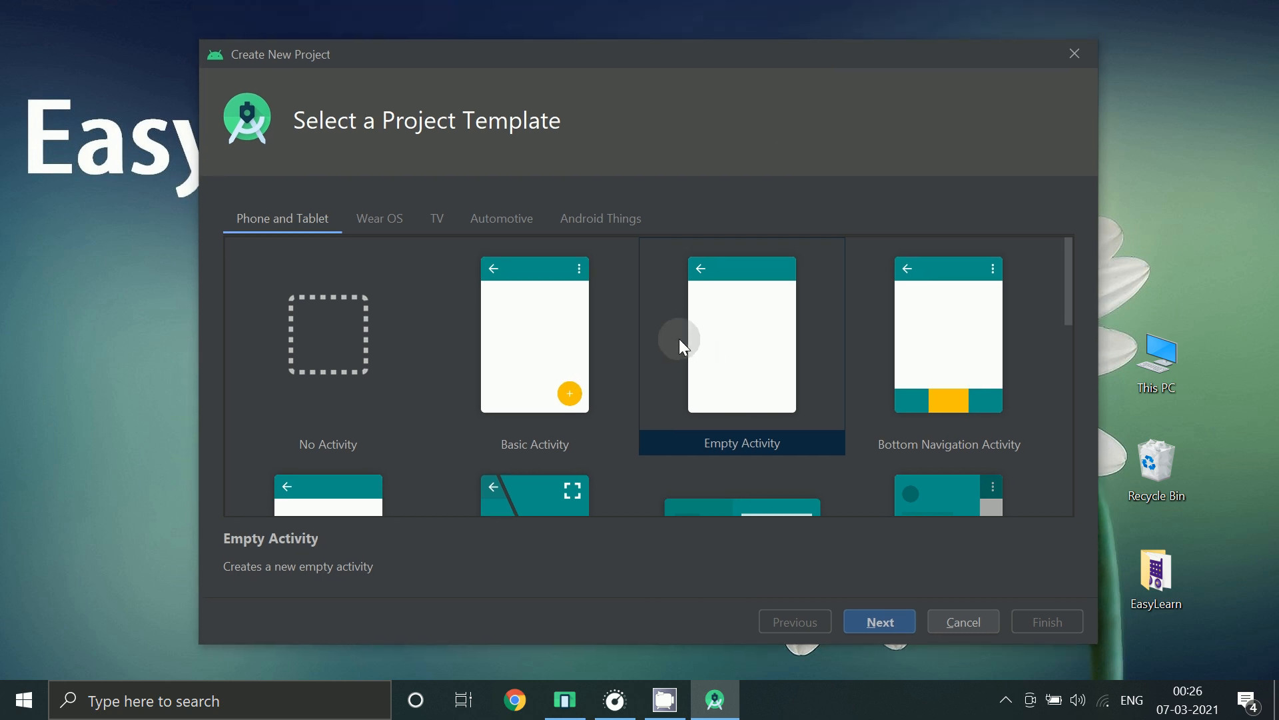
click(879, 621)
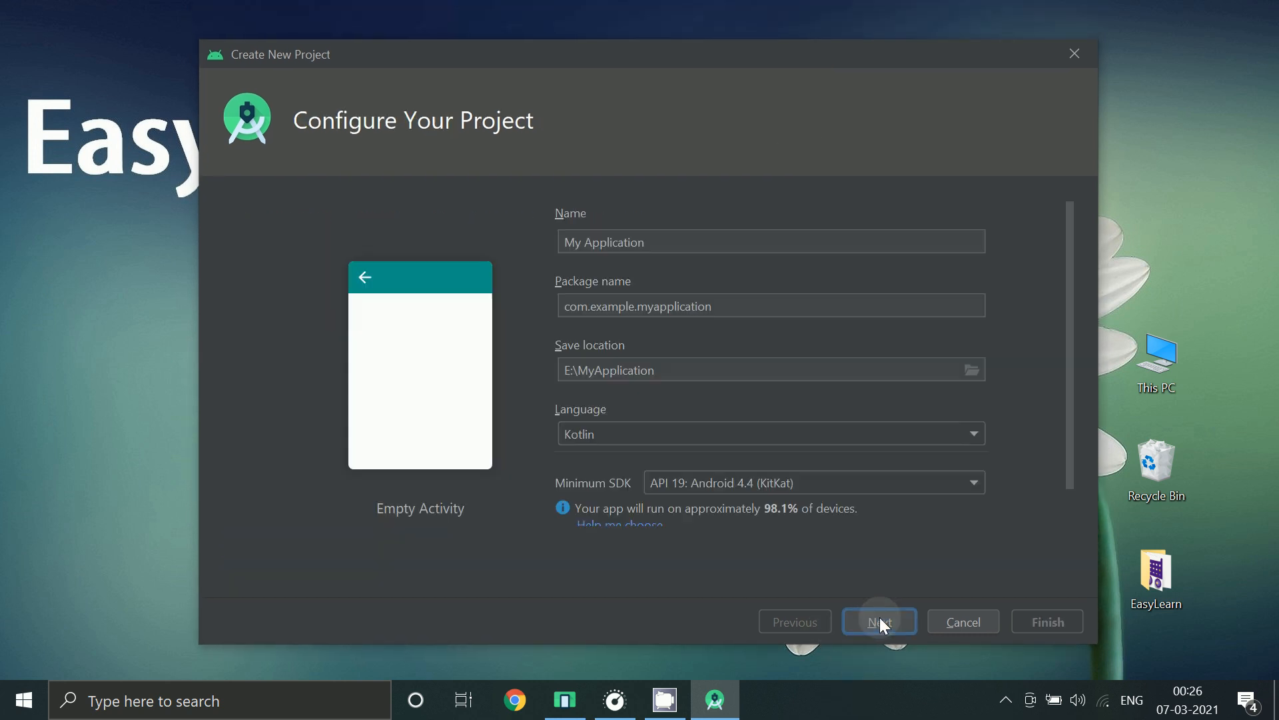
click(770, 242)
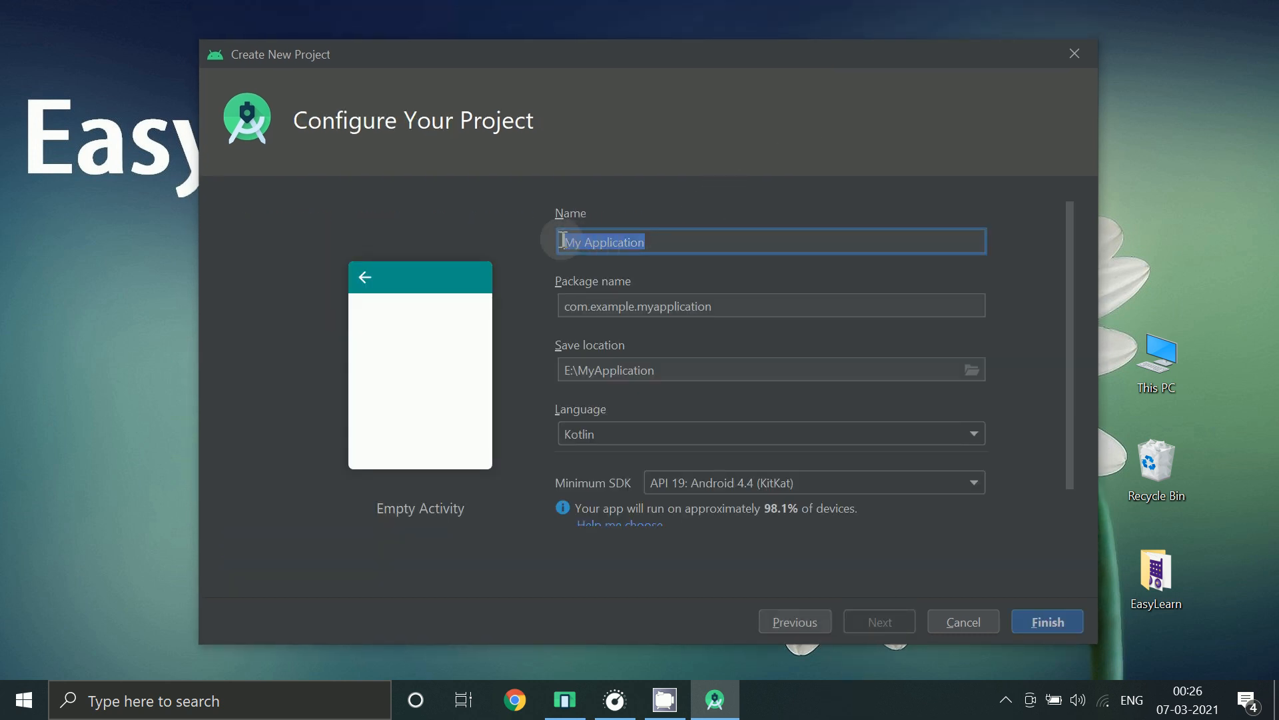
text(Shop)
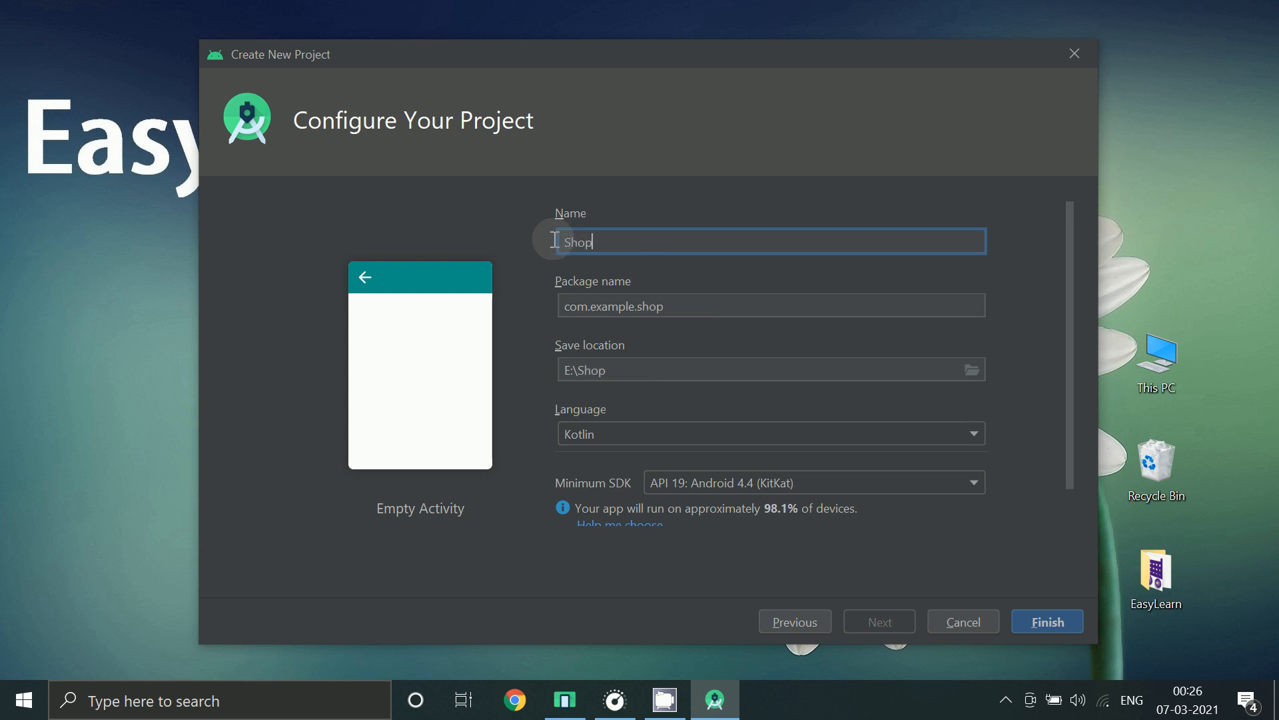
text(Easy)
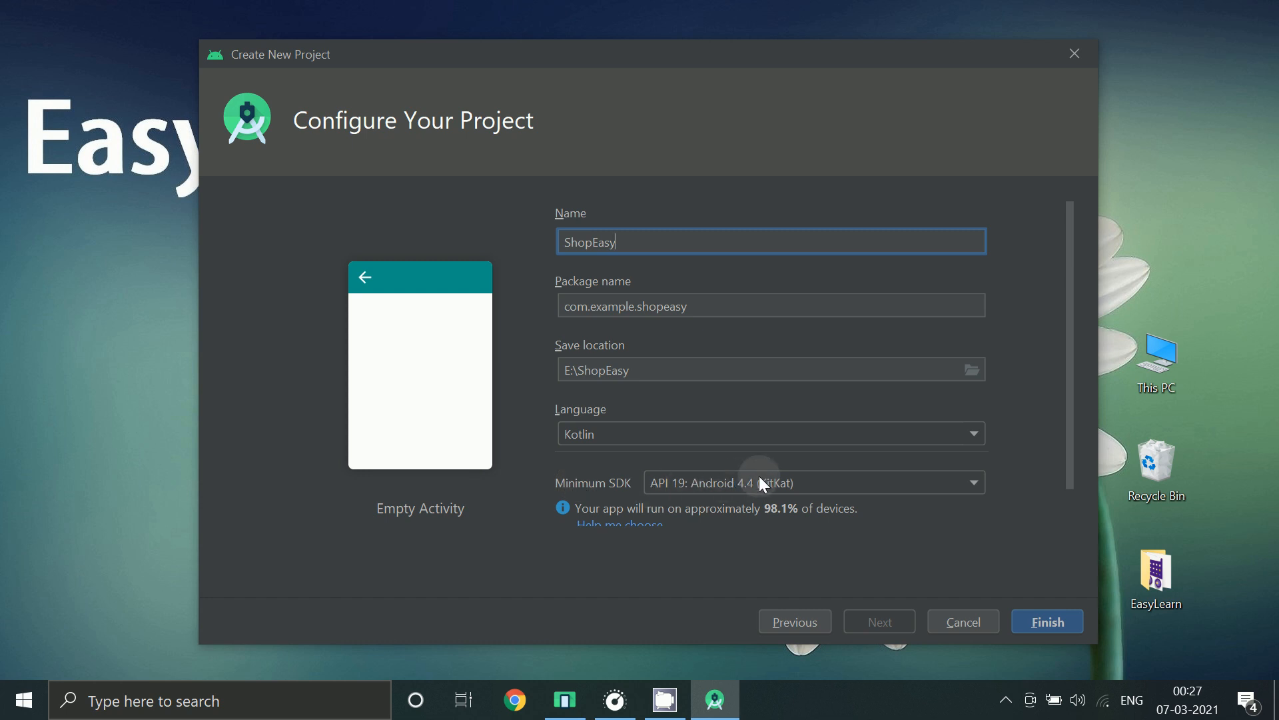
Finish the ShopEasy project, then add a blank LoginFragment without factory methods to com.example.shopeasy
click(1046, 621)
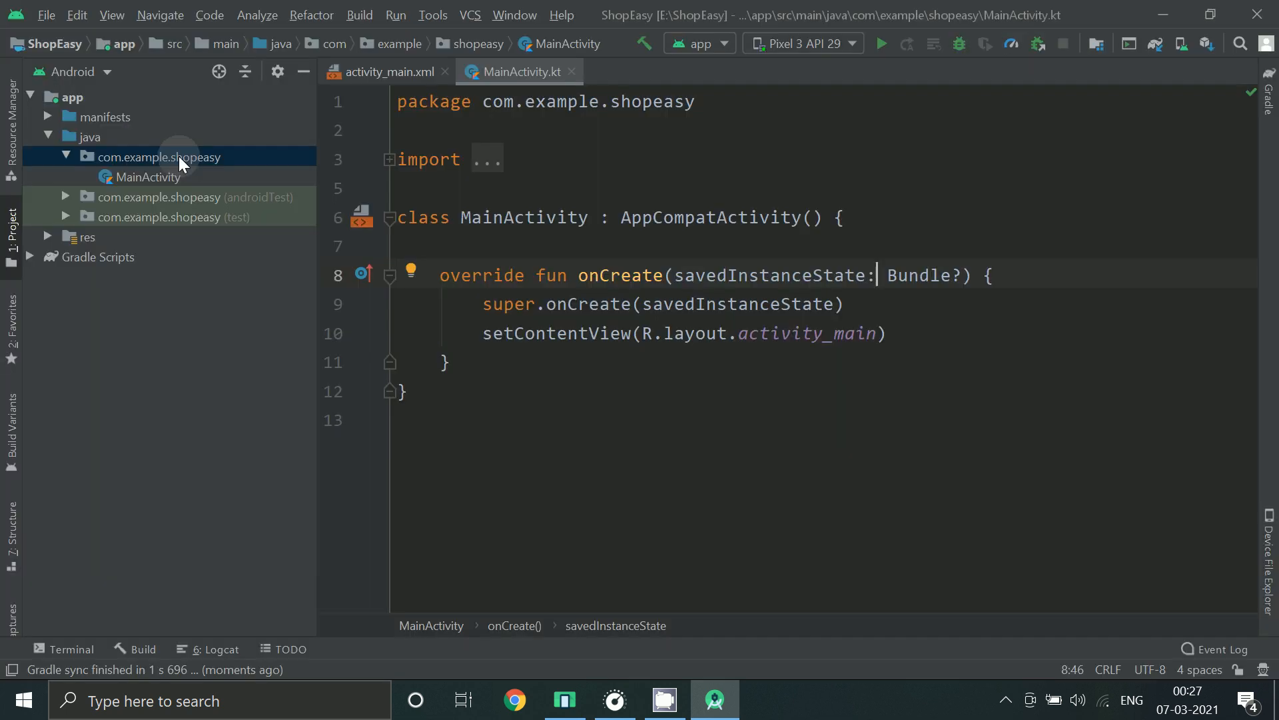
mouse_move(159, 164)
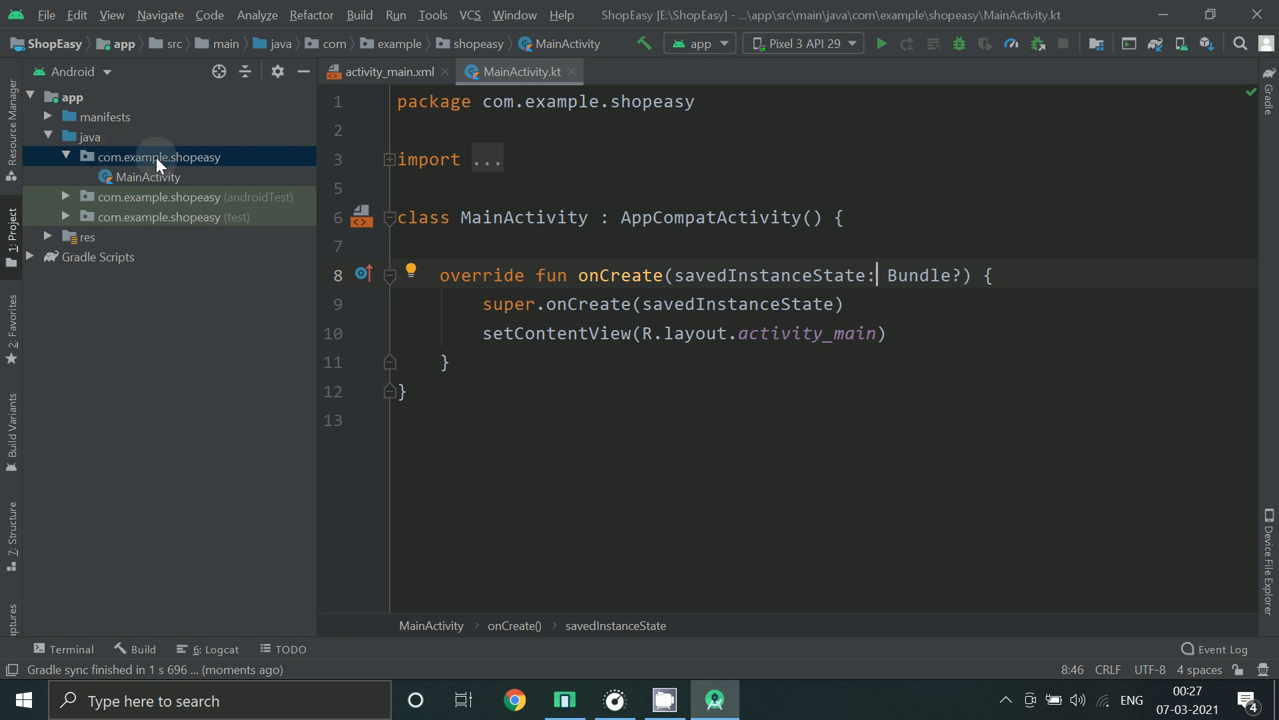
right_click(157, 156)
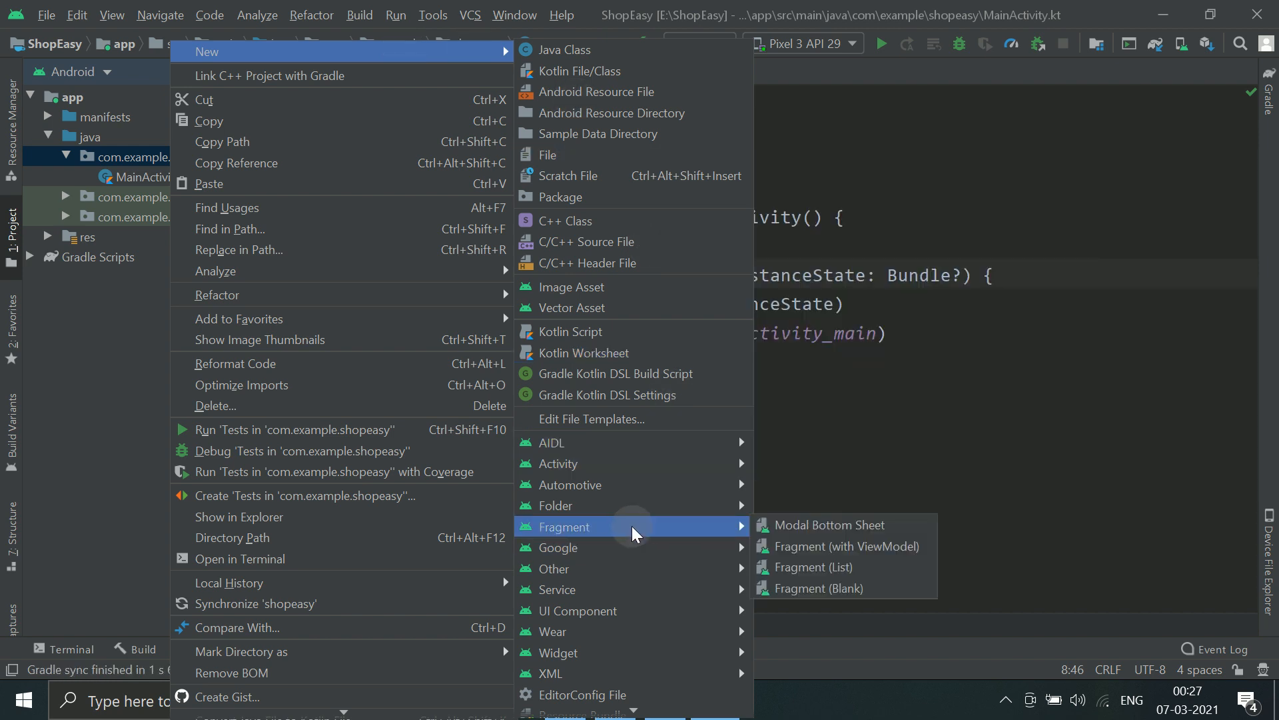
mouse_move(811, 587)
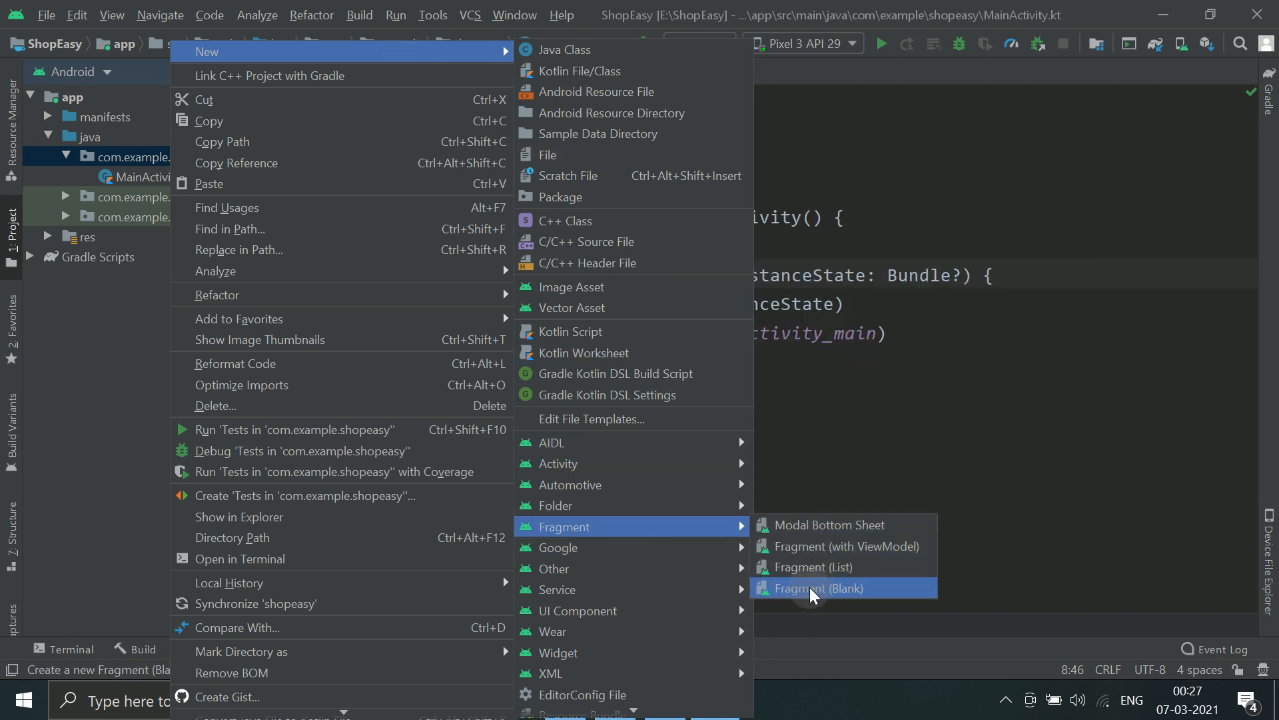
click(816, 589)
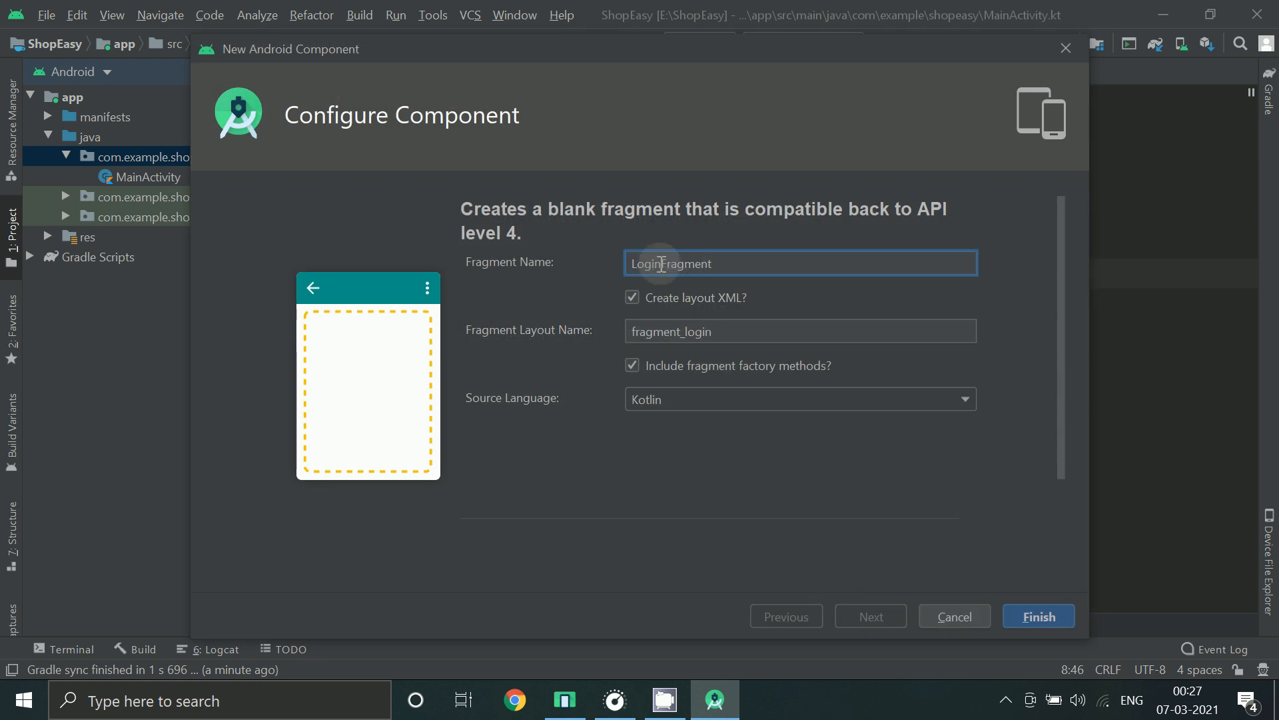
click(632, 364)
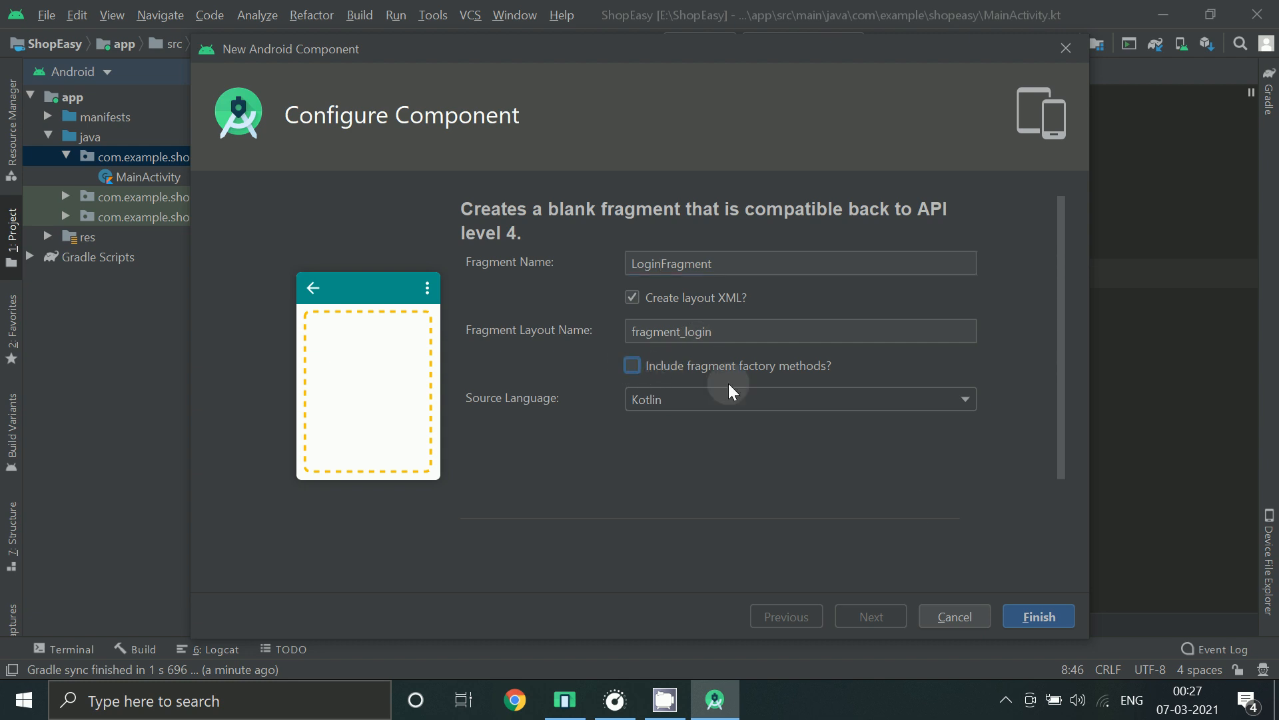
click(1037, 616)
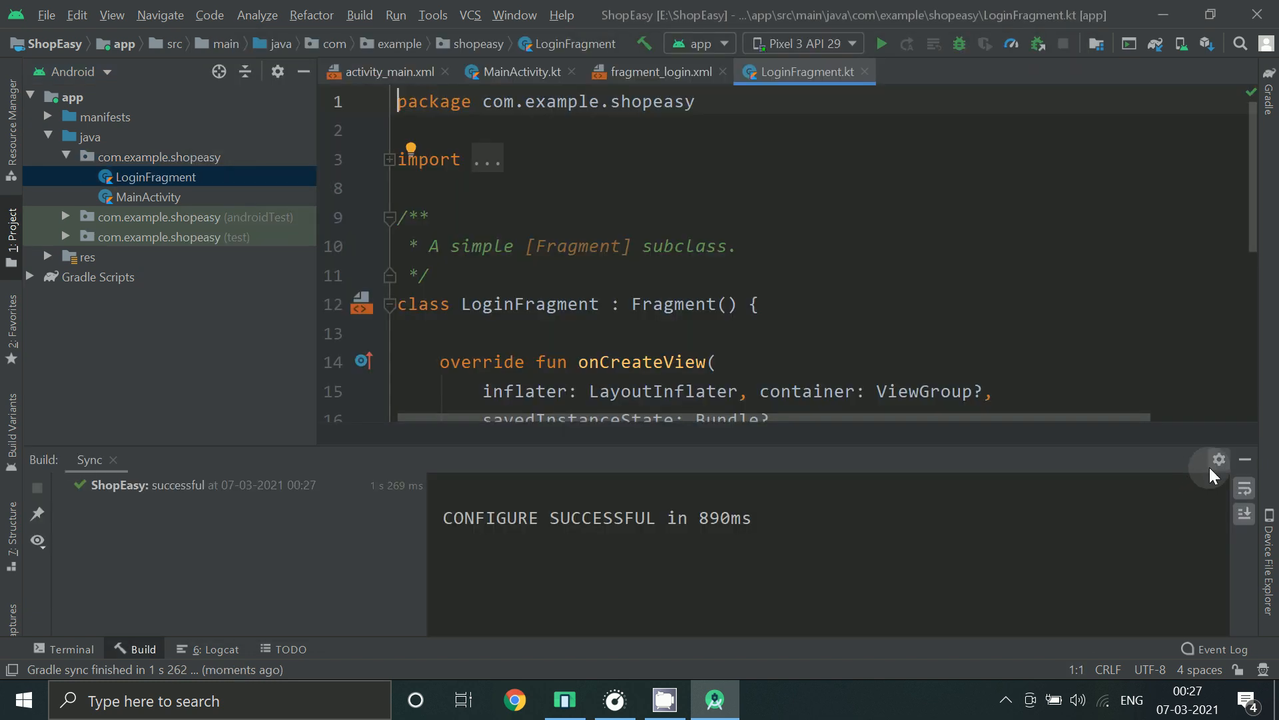
mouse_move(1247, 460)
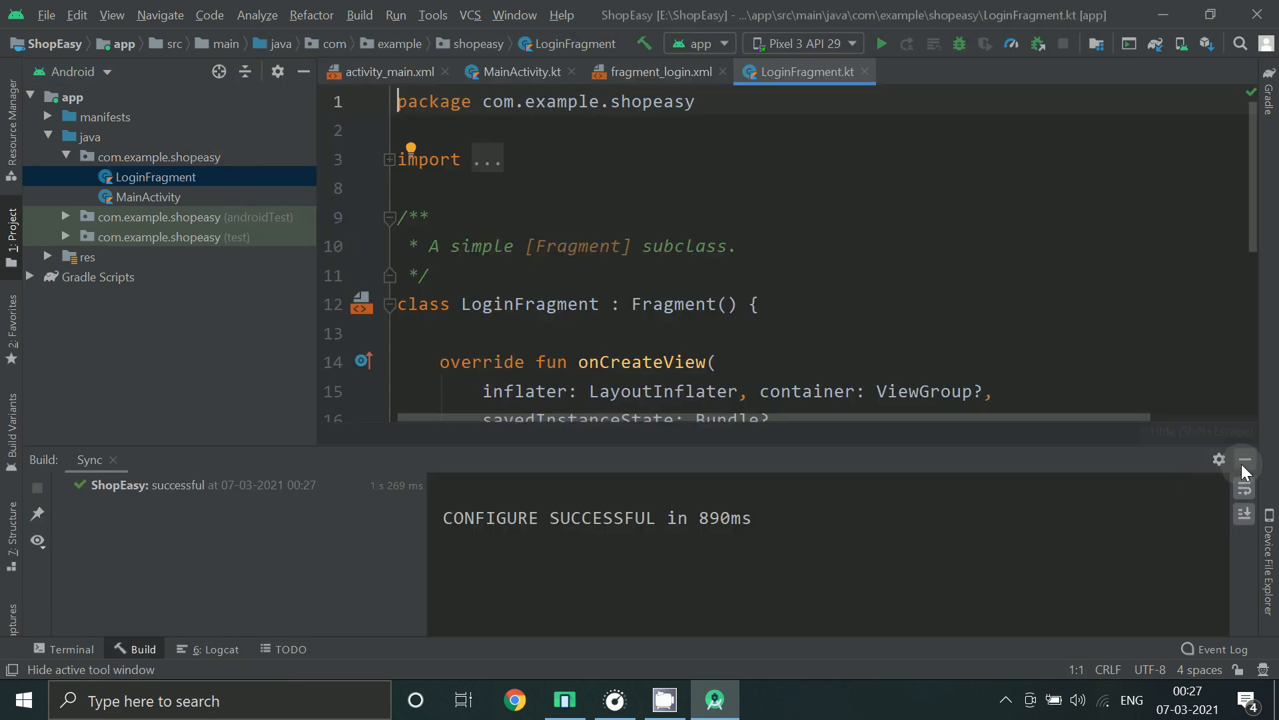
Hide the Build panel and open fragment_login.xml from its reference in LoginFragment.kt
click(1245, 459)
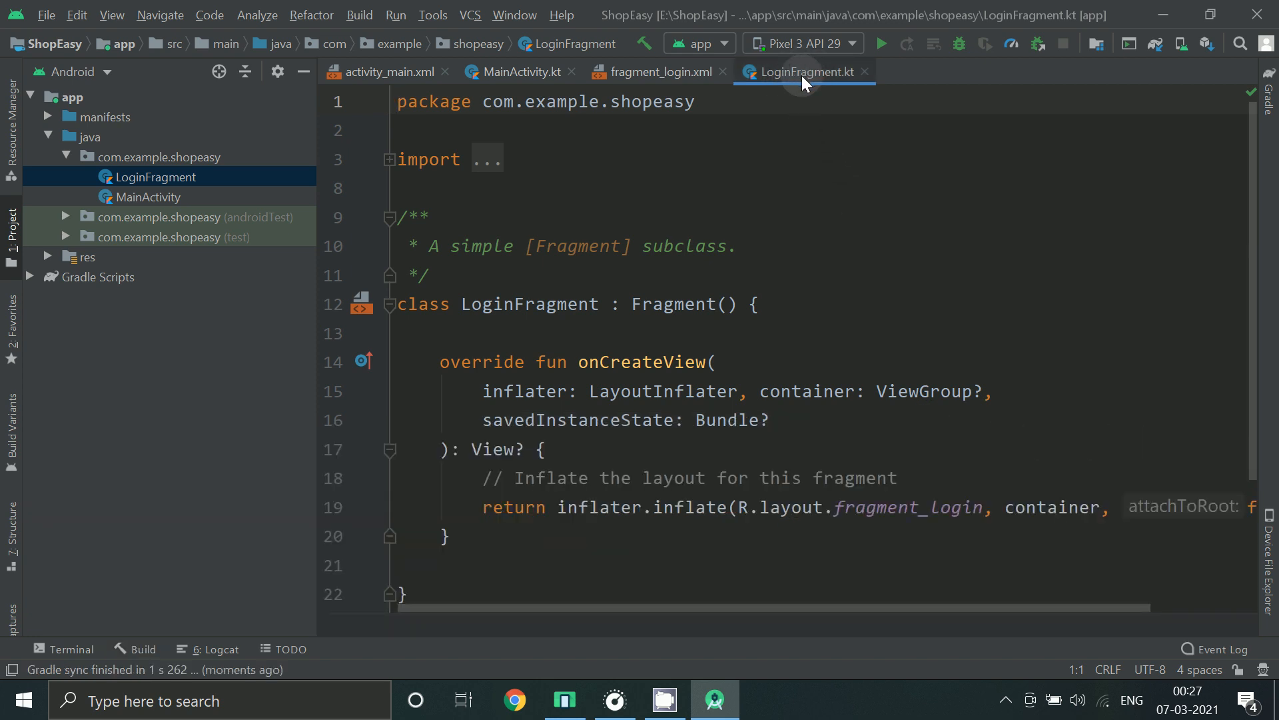
double_click(908, 506)
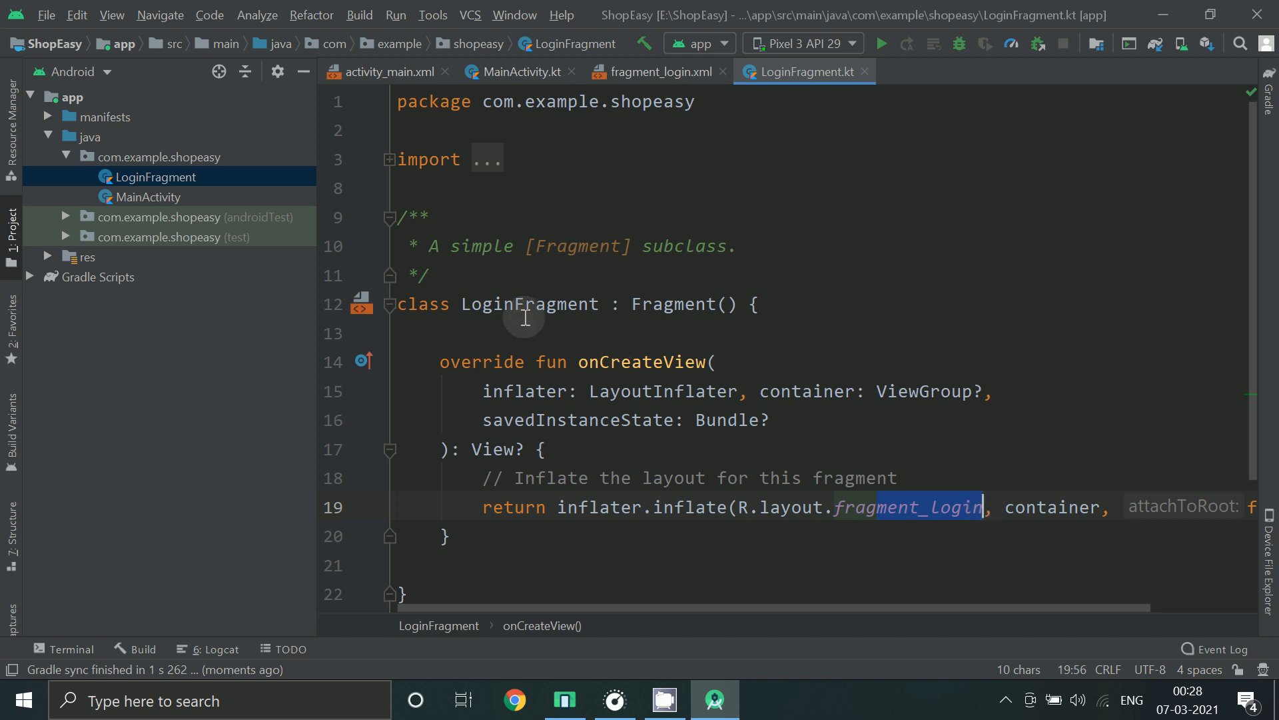
click(47, 256)
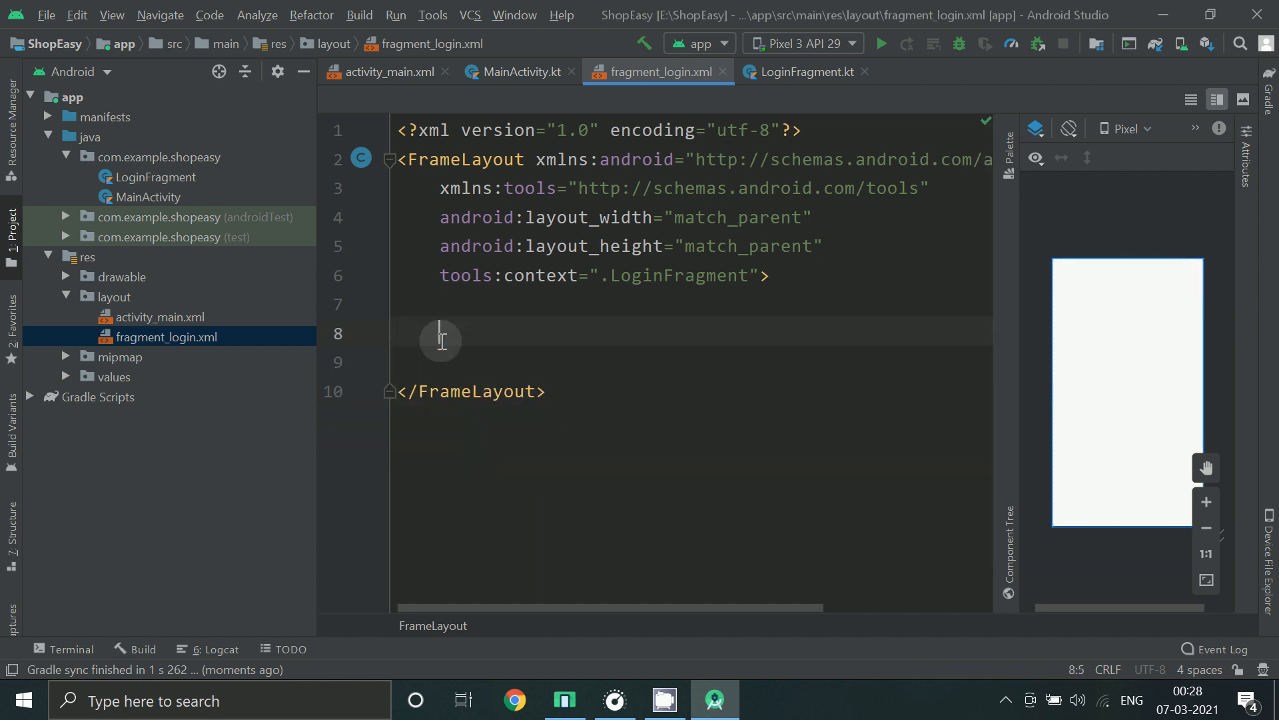
mouse_move(524, 160)
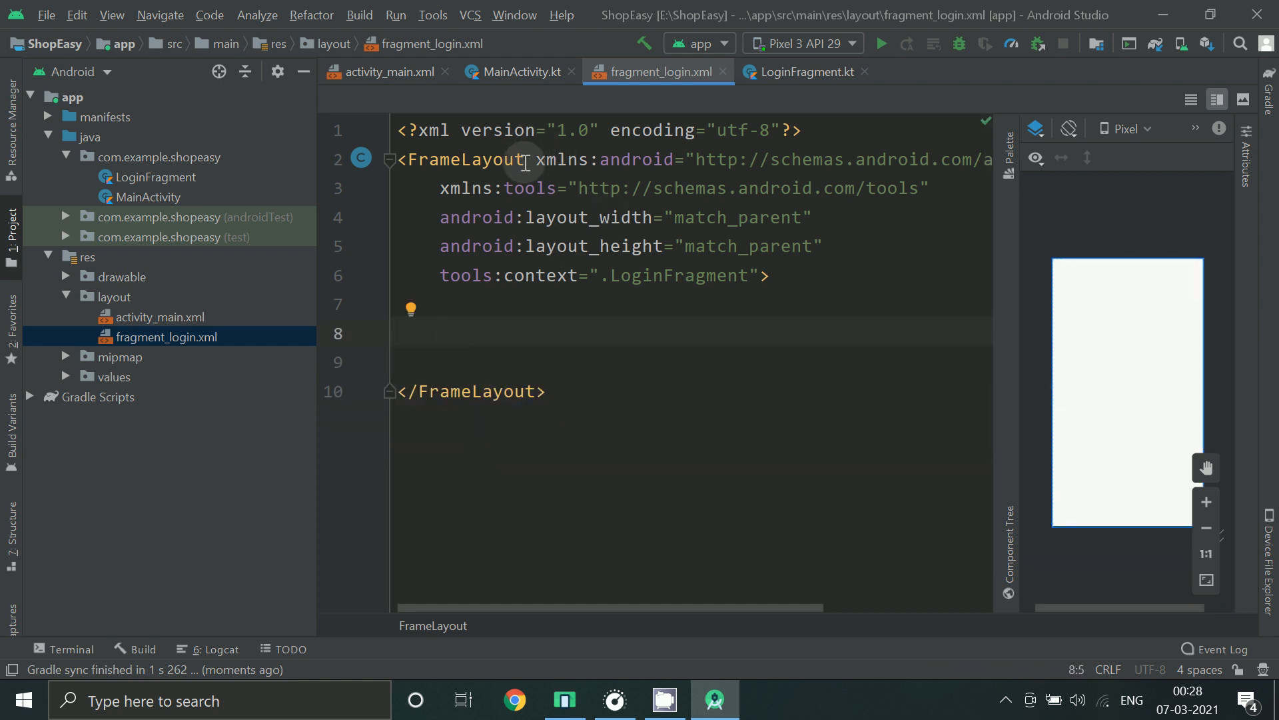
Replace the layout with a LinearLayout holding a TextView showing 'shopEasy'
text(Linea)
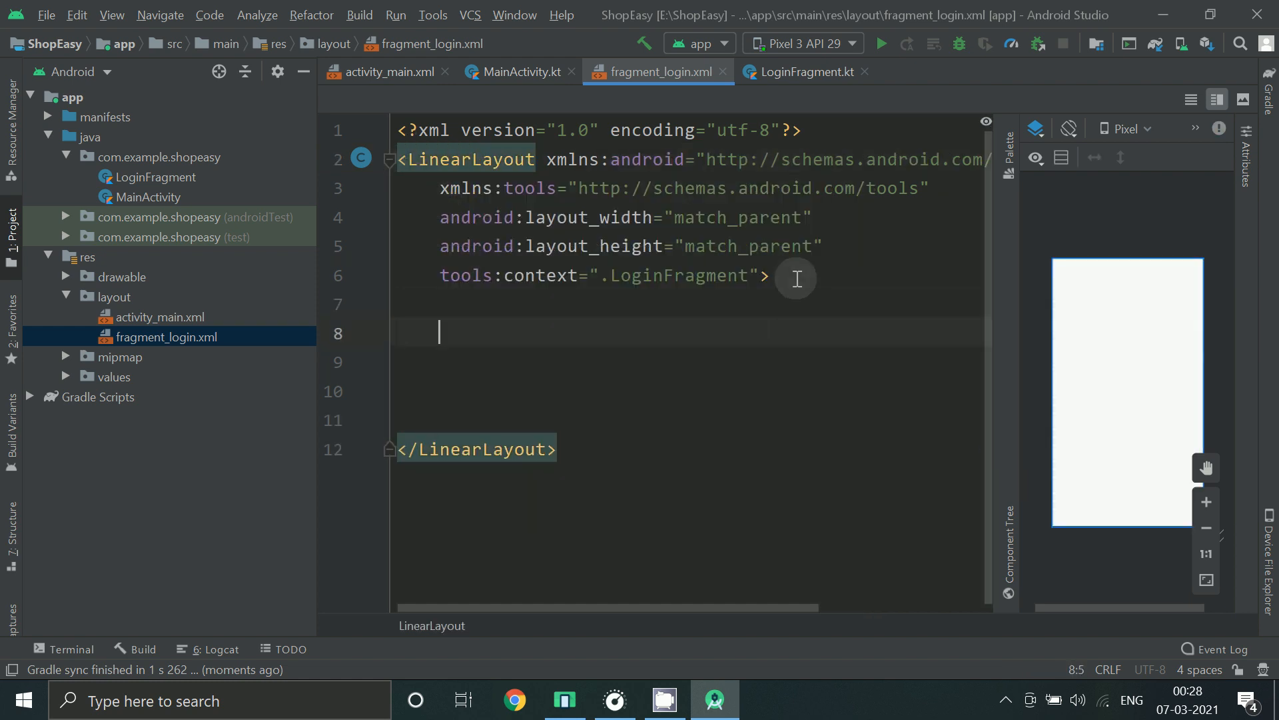
text(<TextVie)
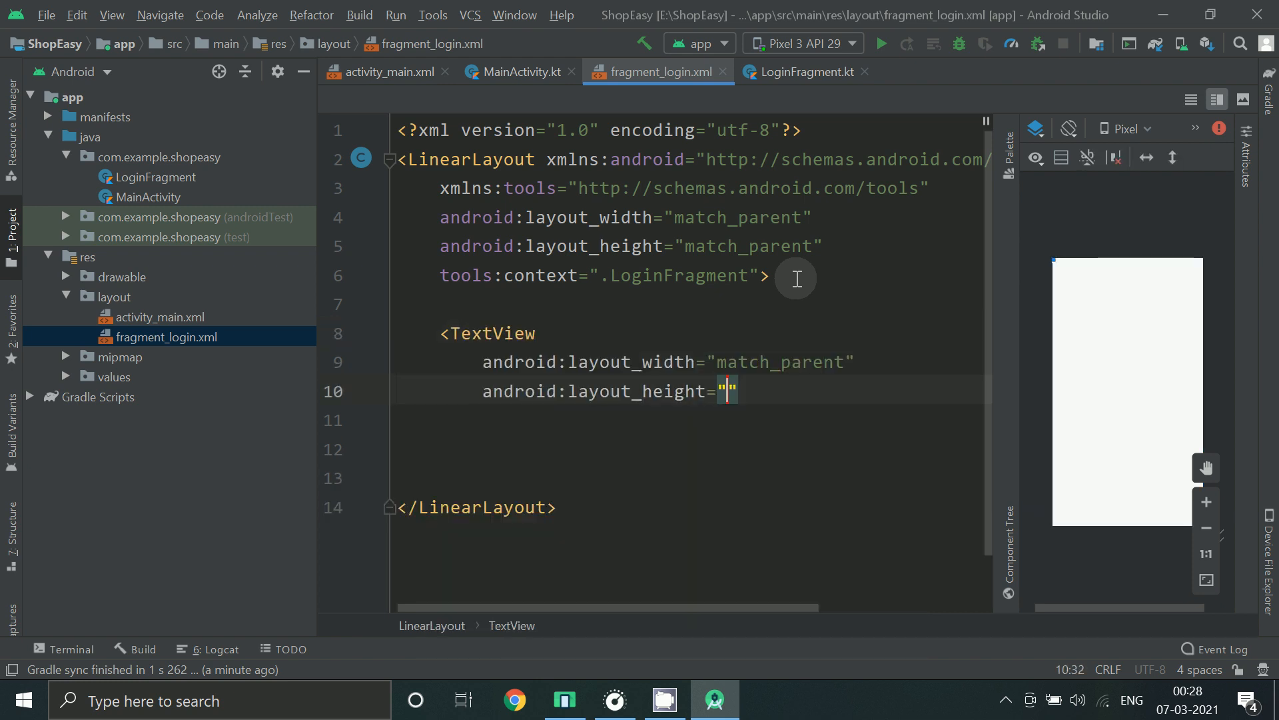
text(wrap_content/>)
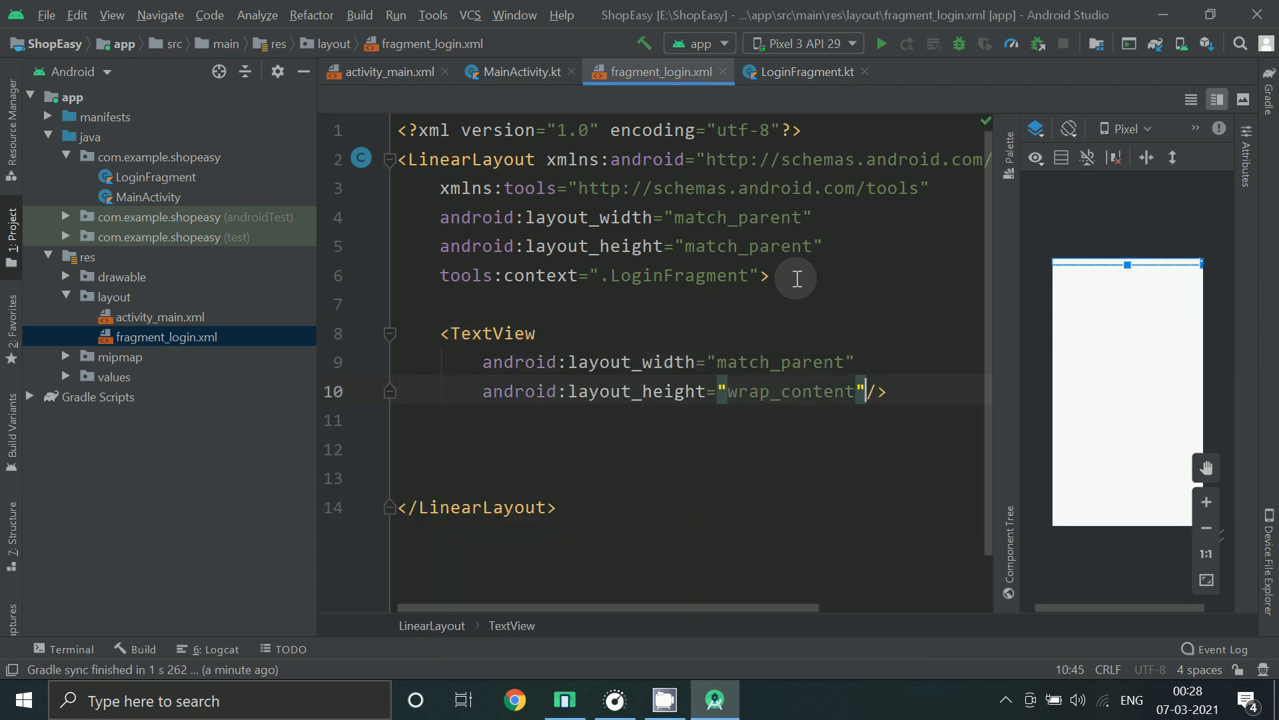
text(android:text=""/>)
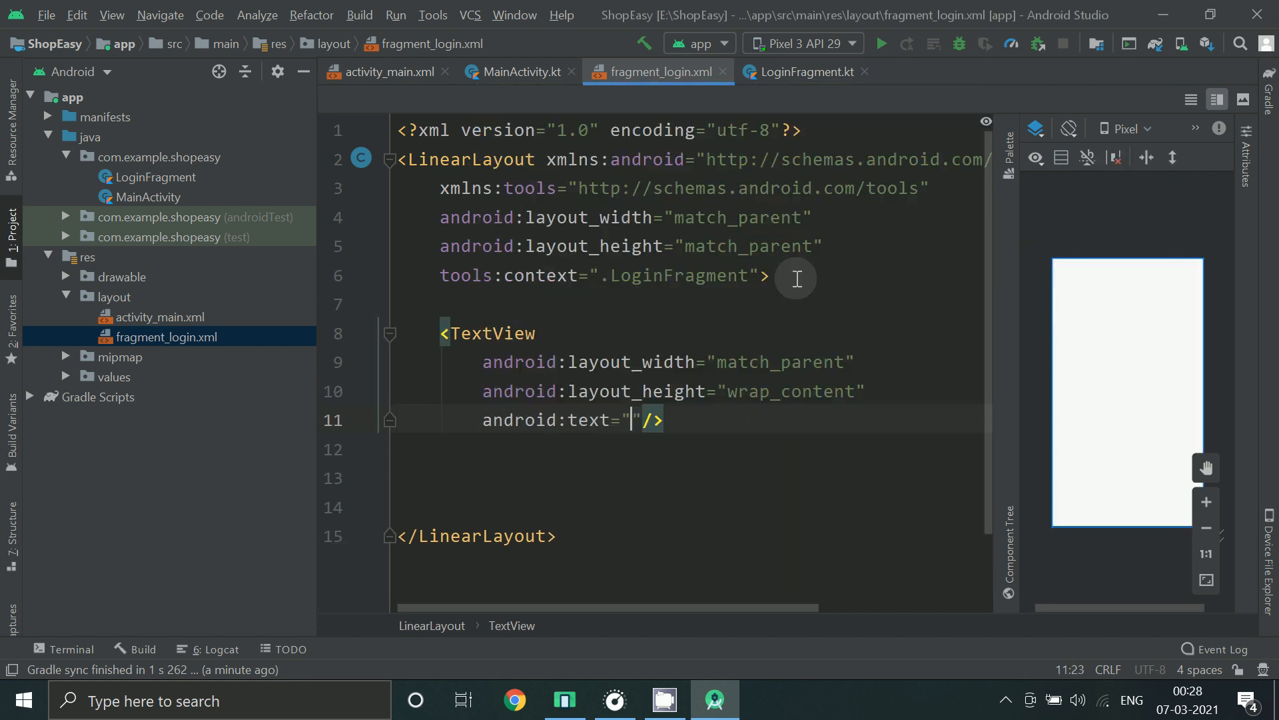
text(@)
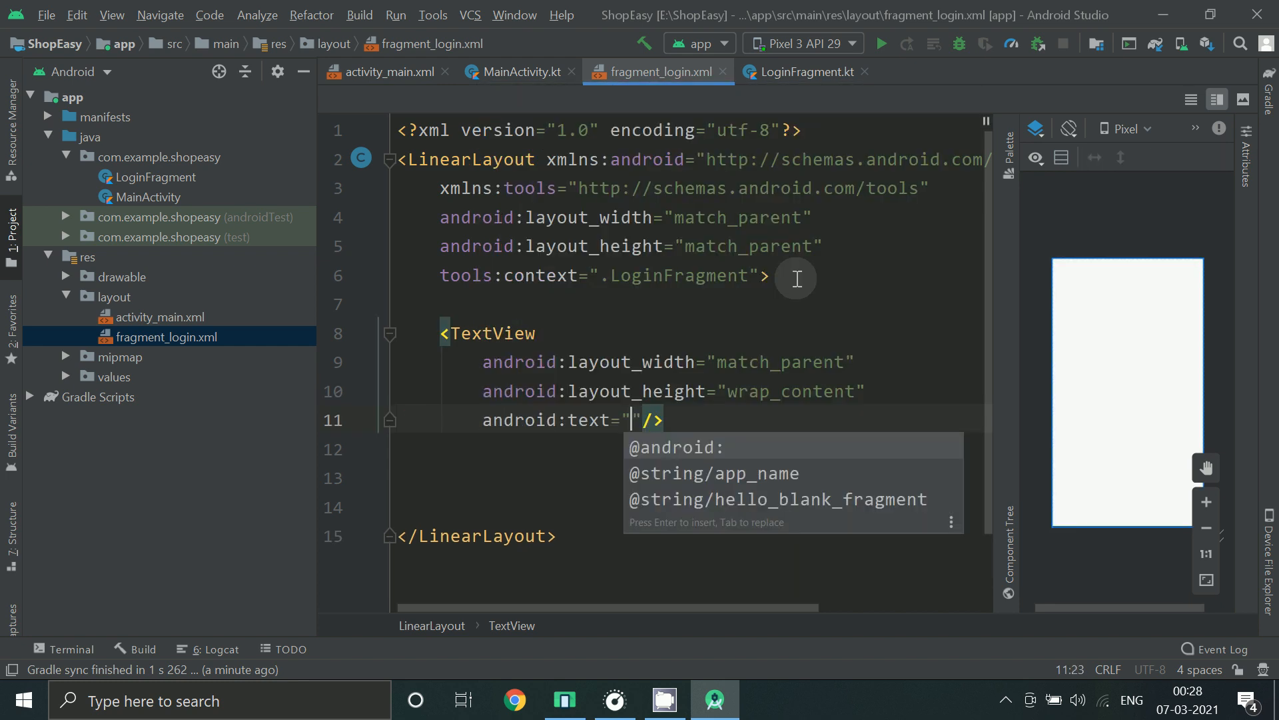
text(shopEas)
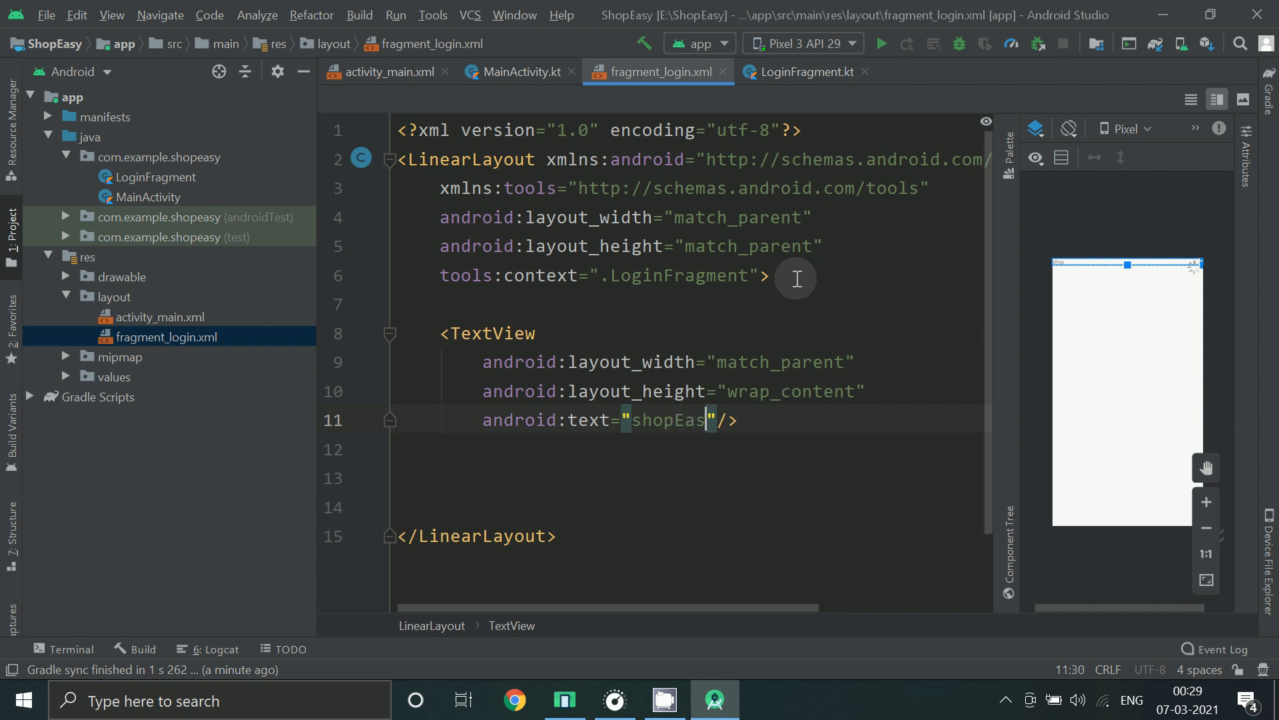
text(y)
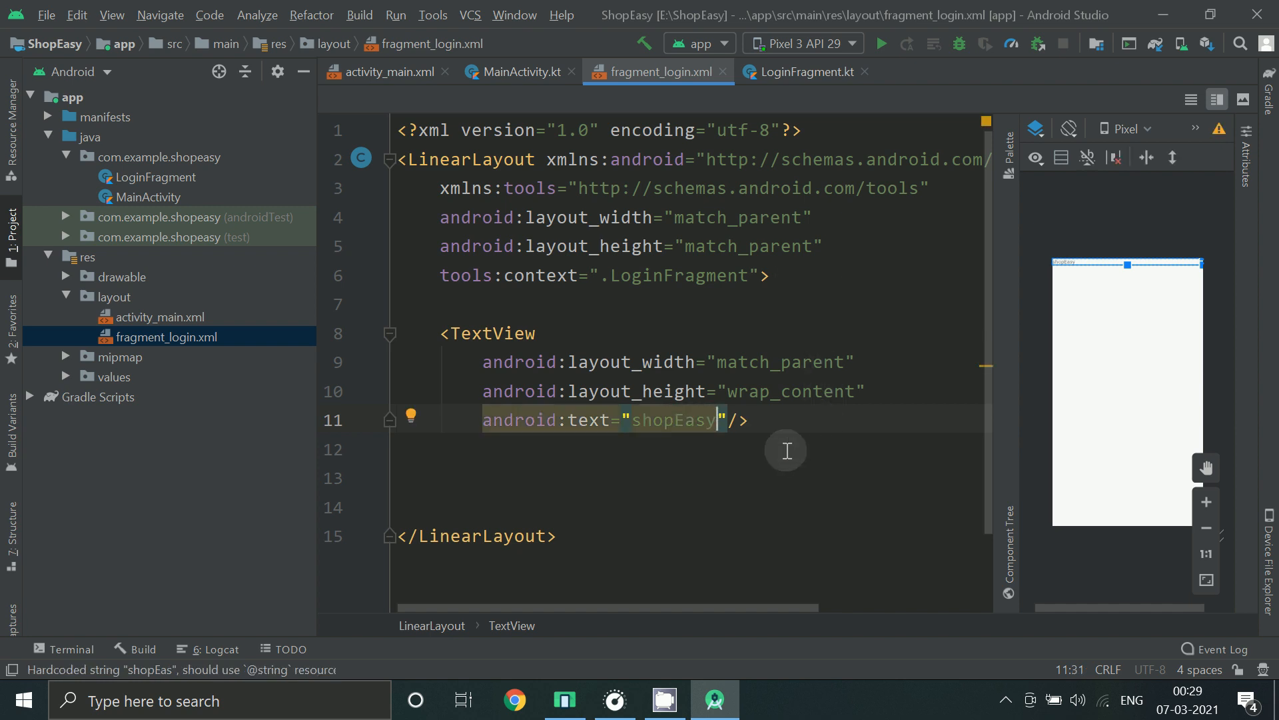
Give the TextView black #000 color, 15sp text size and an 11dp top margin
text(textColor="#000"/>)
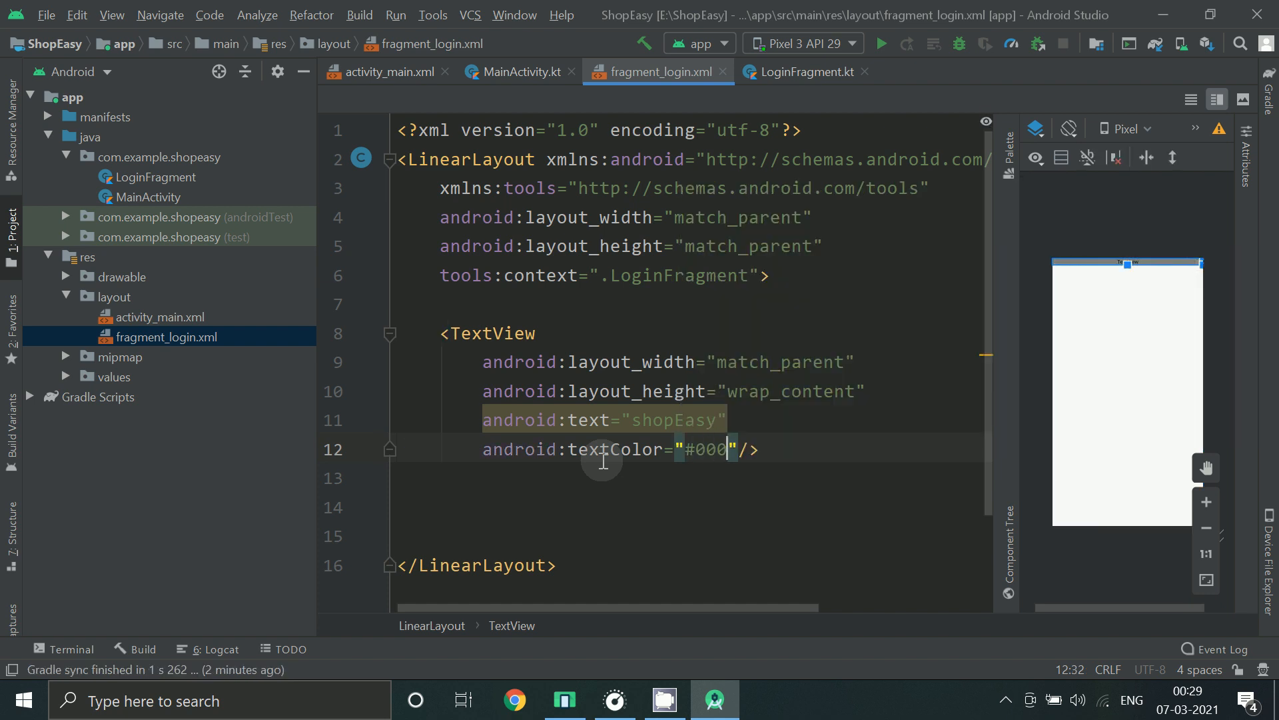
text(textSize="15sp"/>)
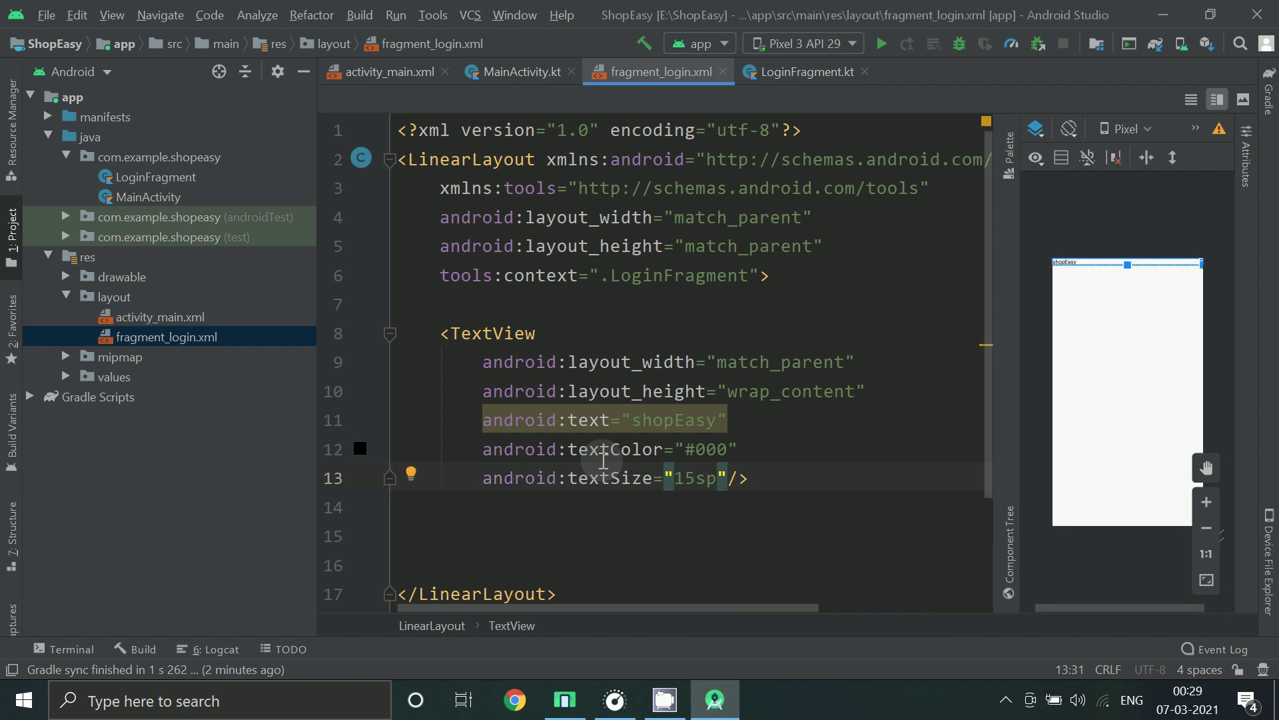
click(715, 479)
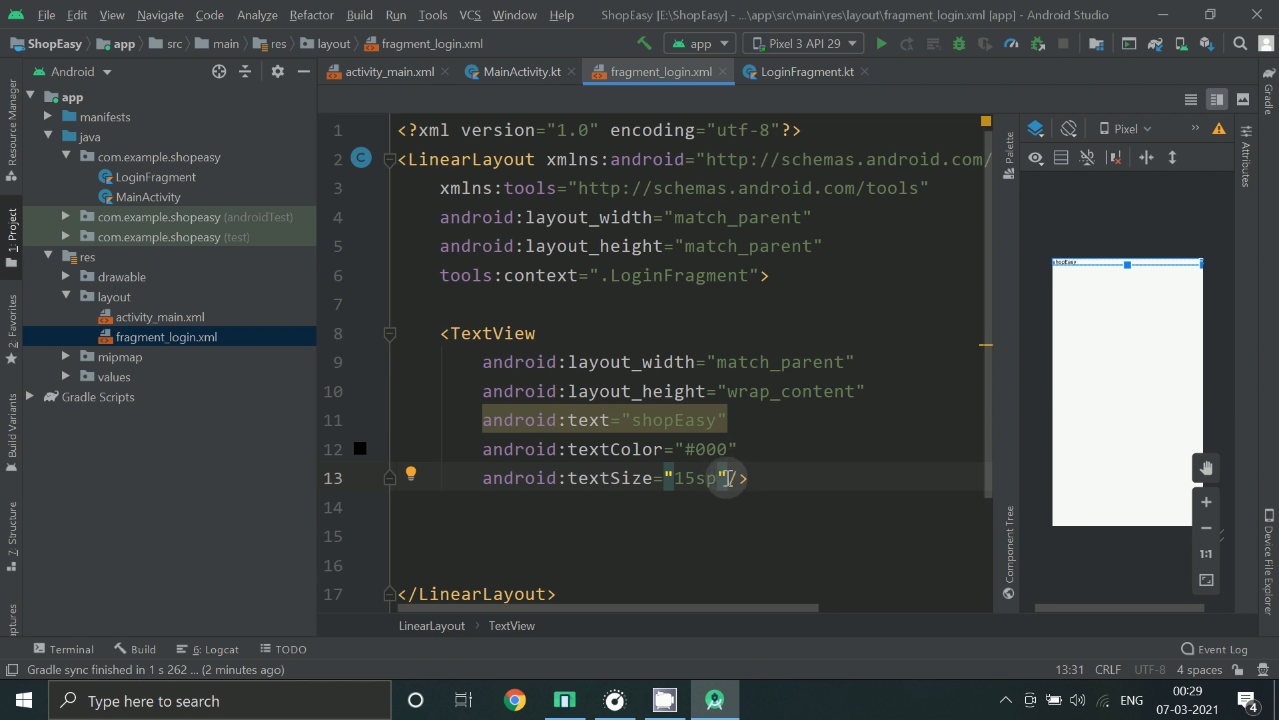
text(android:layout_marginTop="11dp"/>)
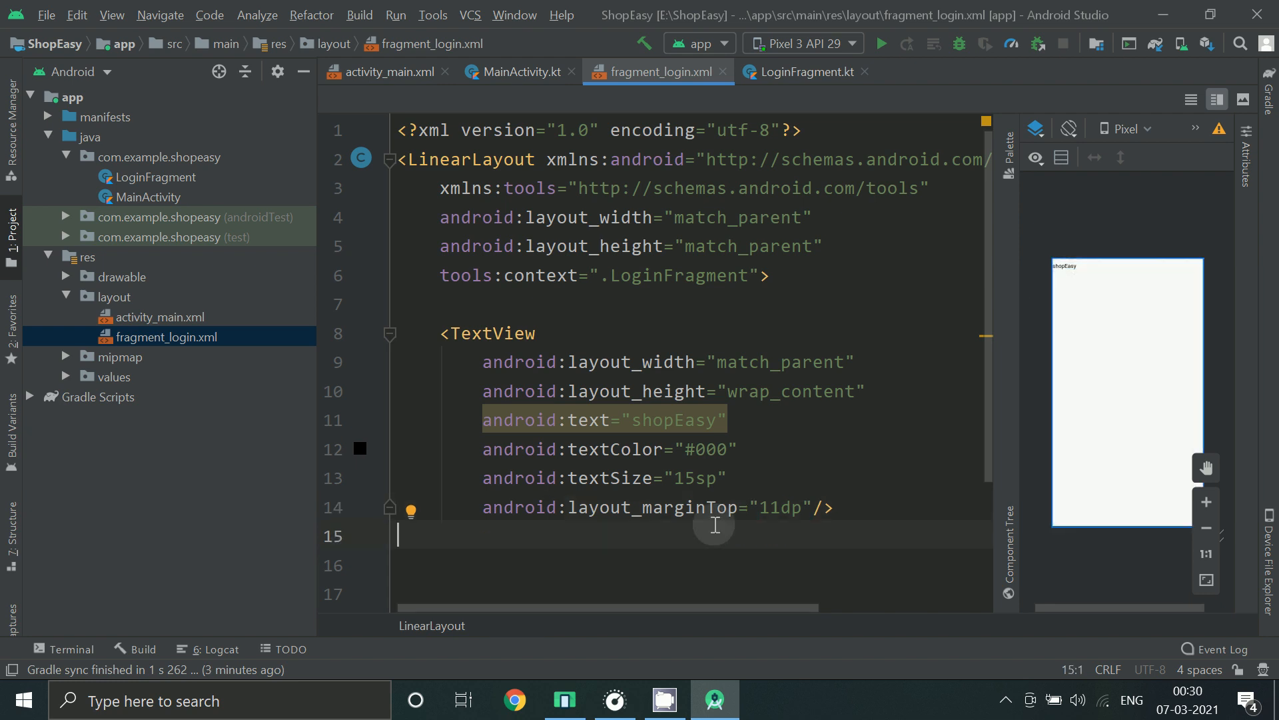
mouse_move(685, 398)
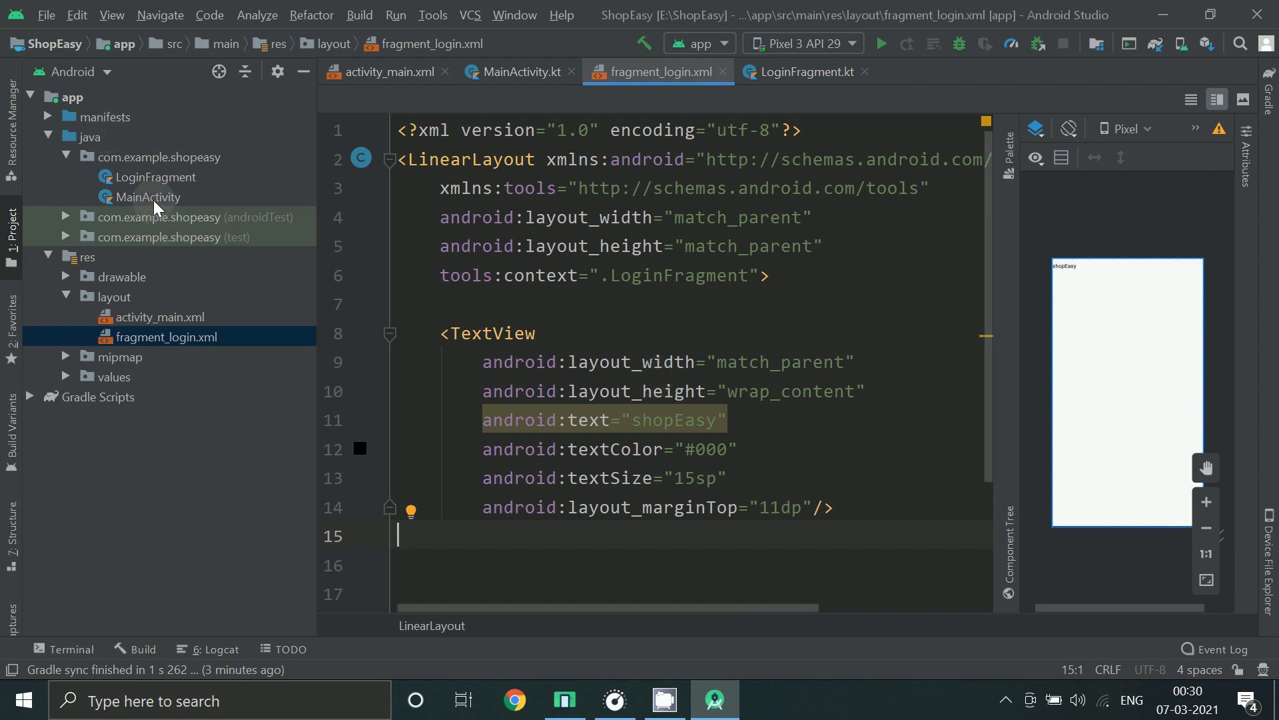
In MainActivity.kt's onCreate, begin a supportFragmentManager.beginTransaction call
click(512, 72)
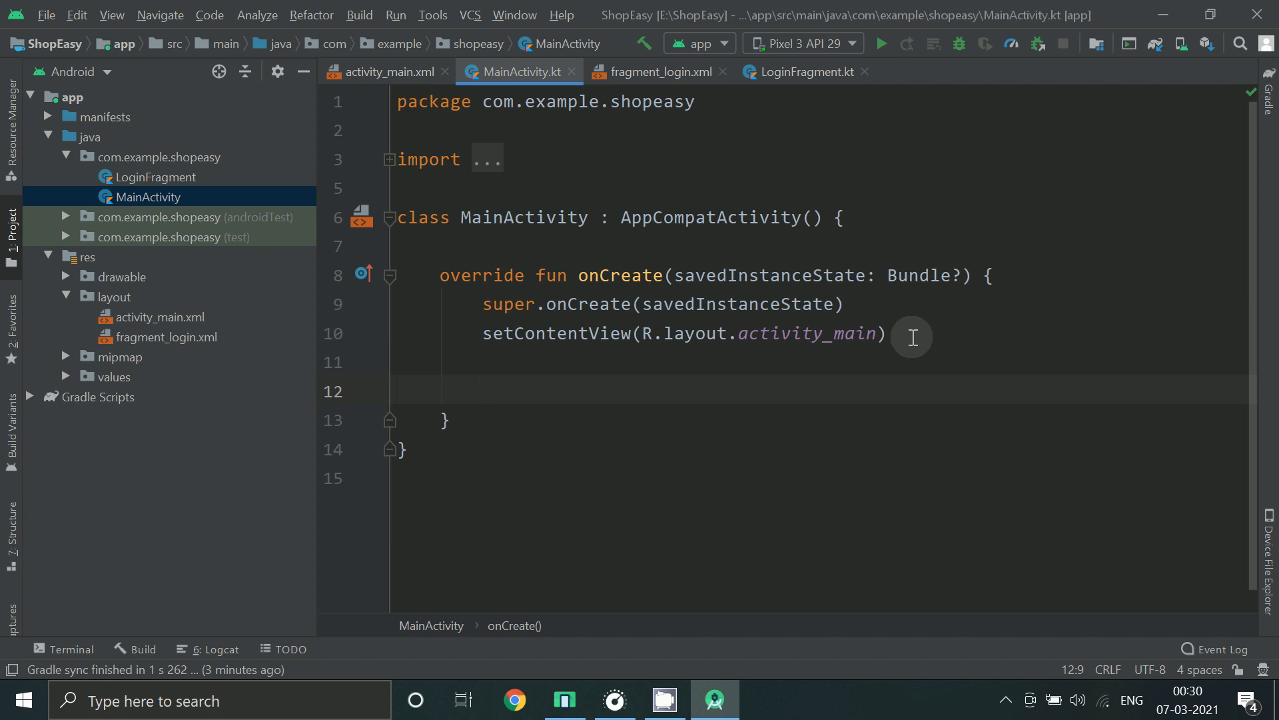
text(supportFragmentManager.)
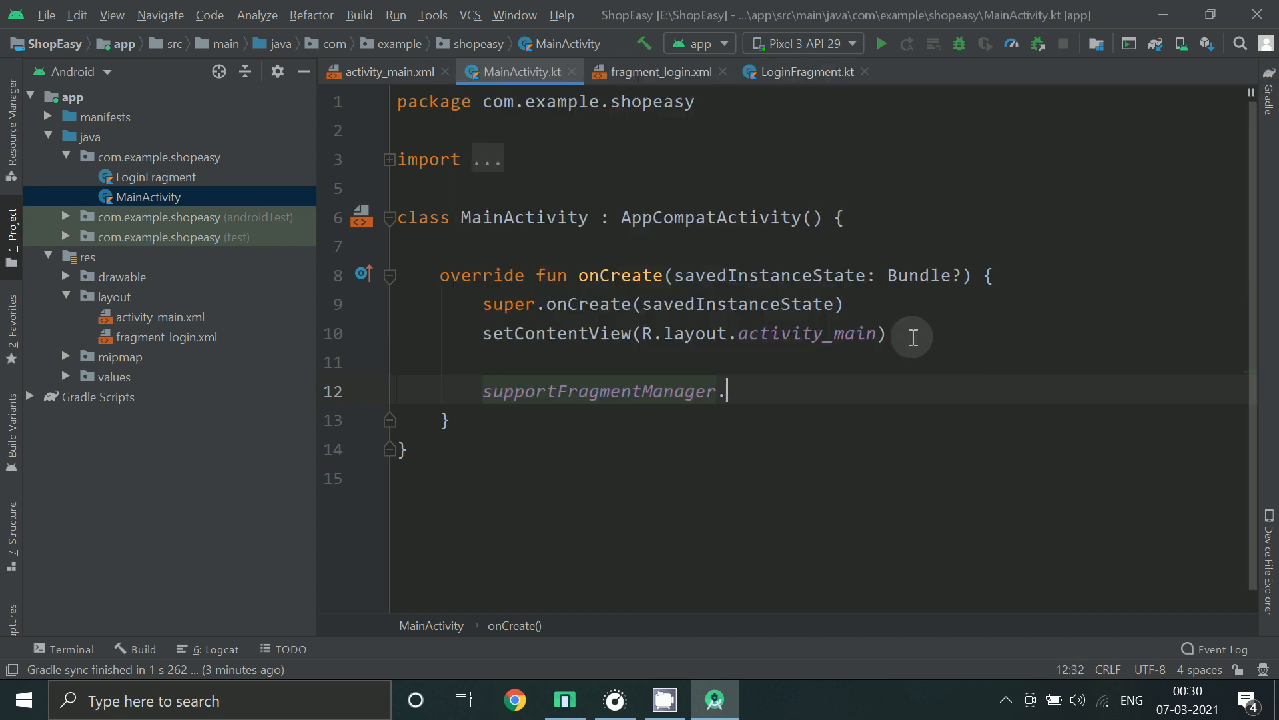
text(be)
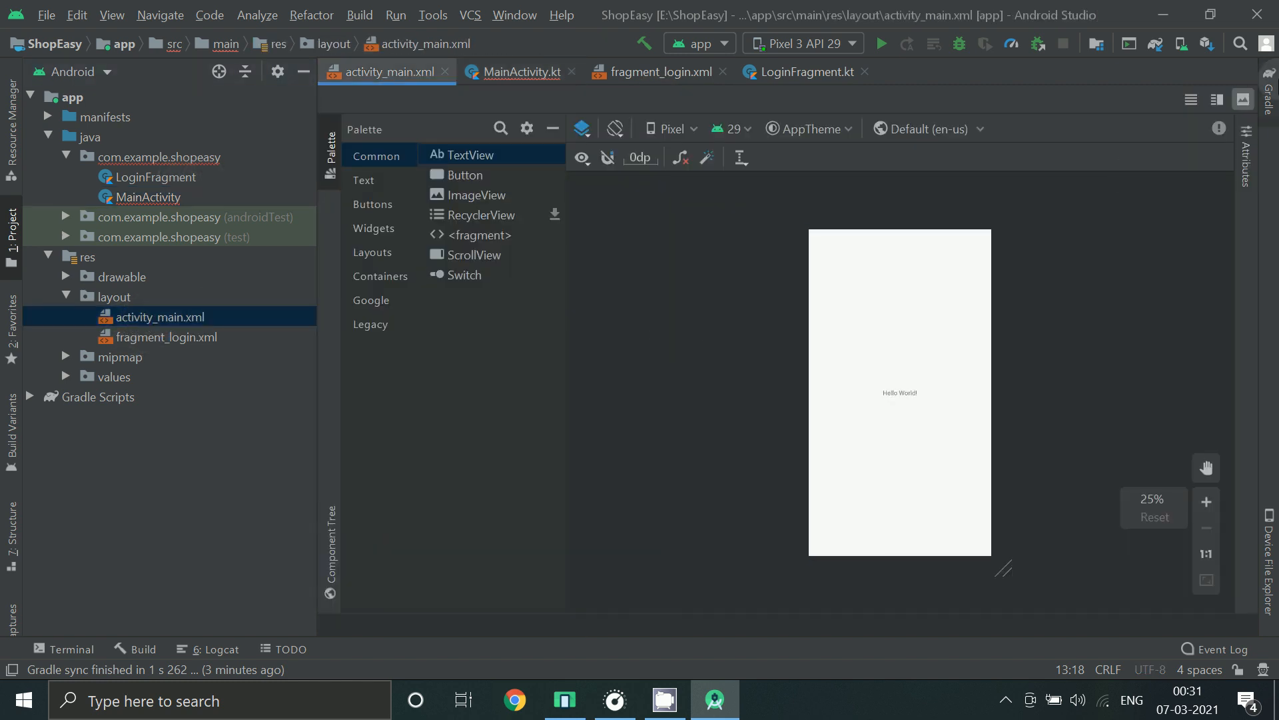
In Code view, change activity_main's root to a FrameLayout with id 'container'
click(1217, 98)
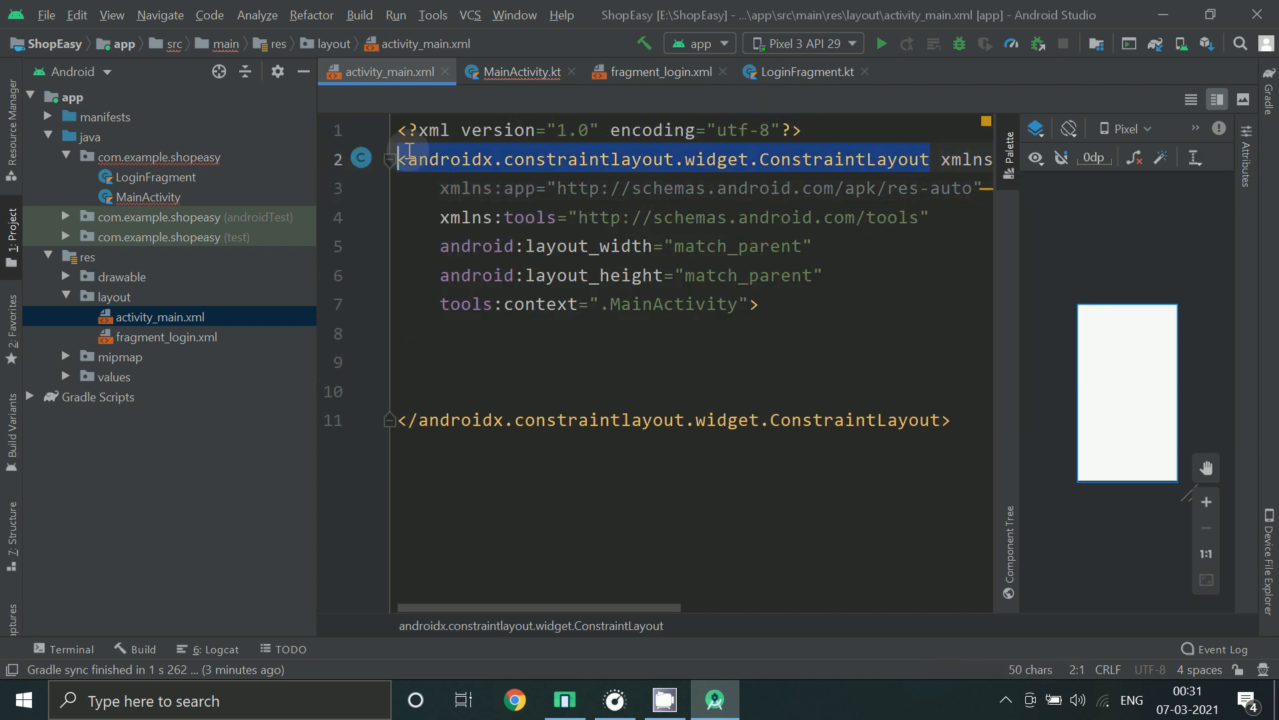
text(FrameLayout xmlns:android="http://schemas.android.com/a)
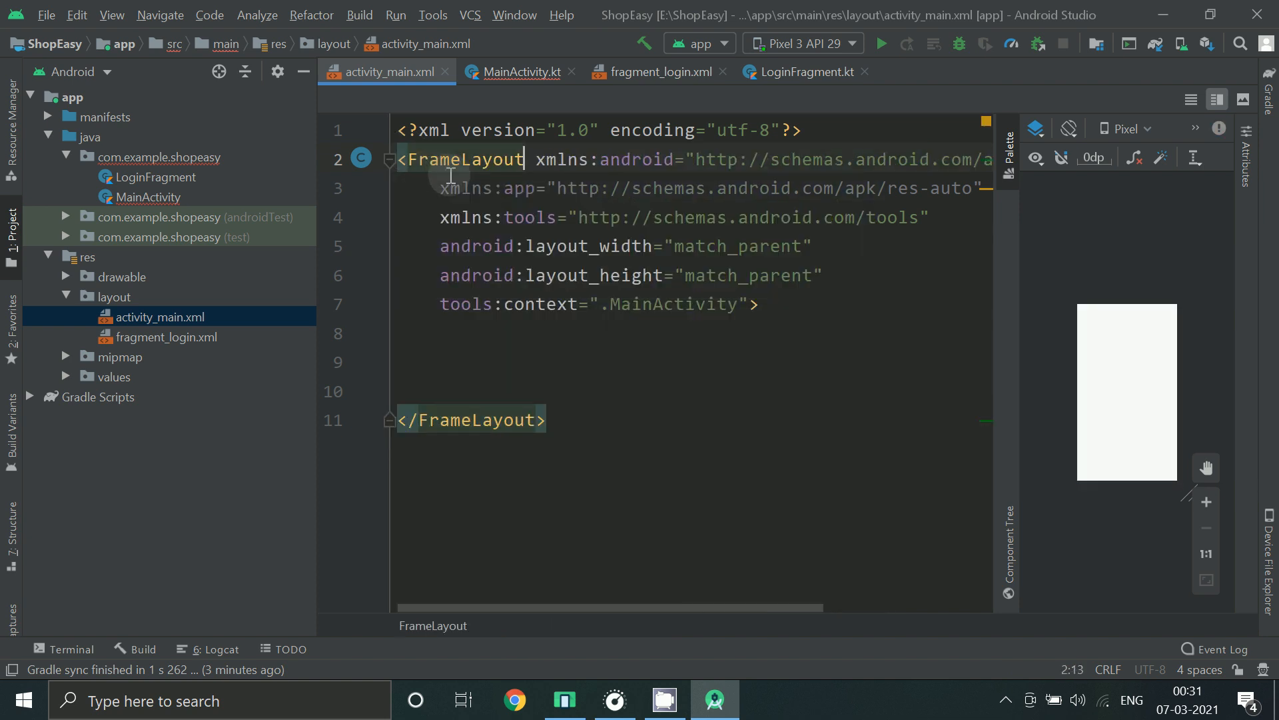
text(id:id="@+id/con)
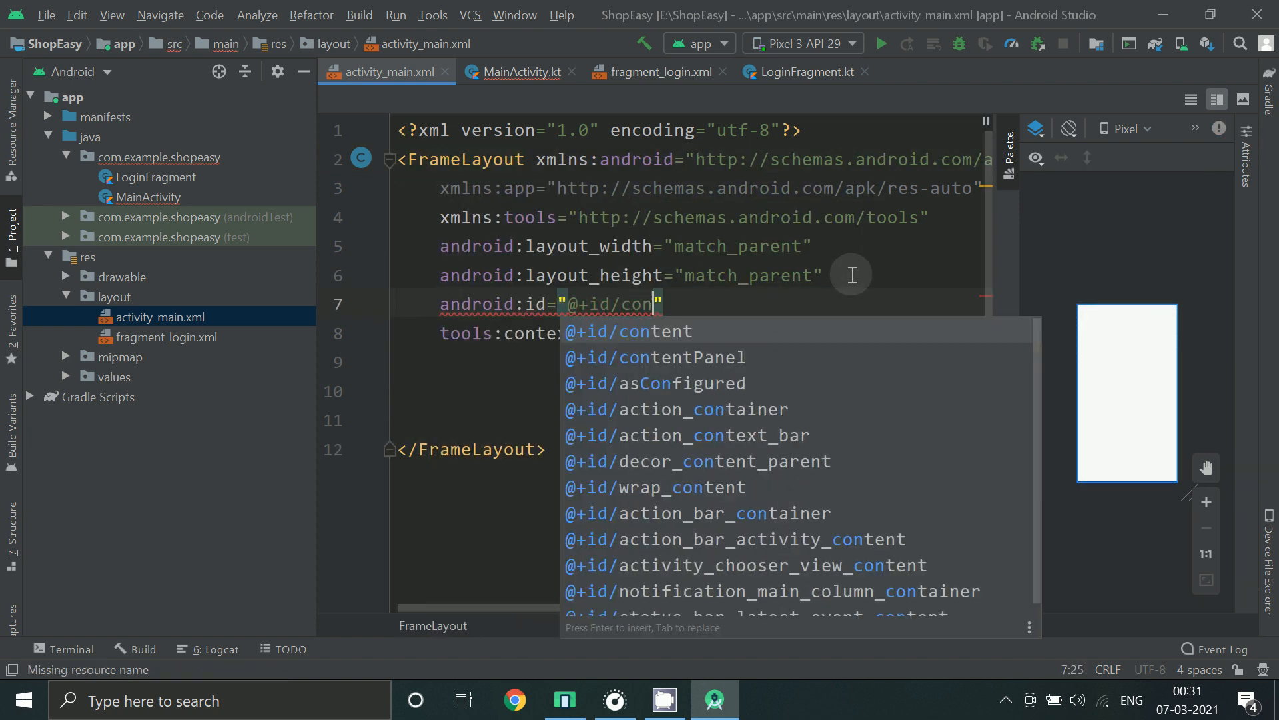
text(container)
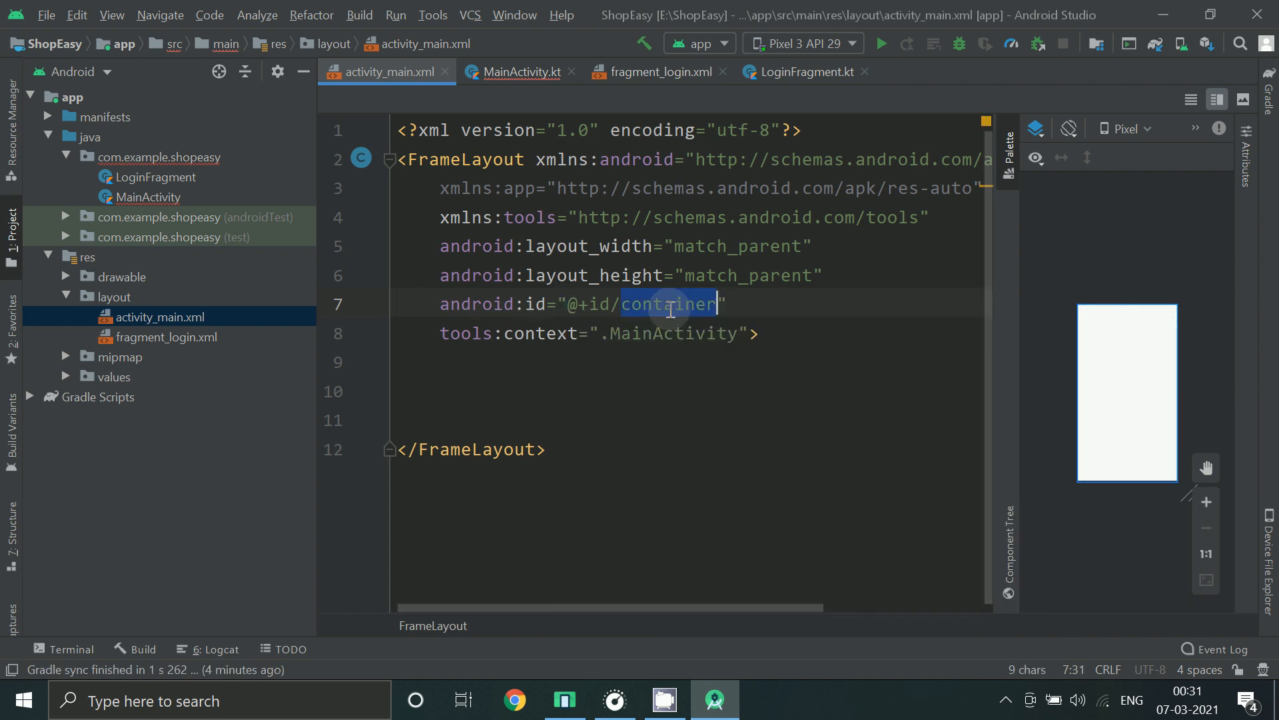
Complete the transaction adding LoginFragment() to R.id.container and commit it in onCreate
click(518, 72)
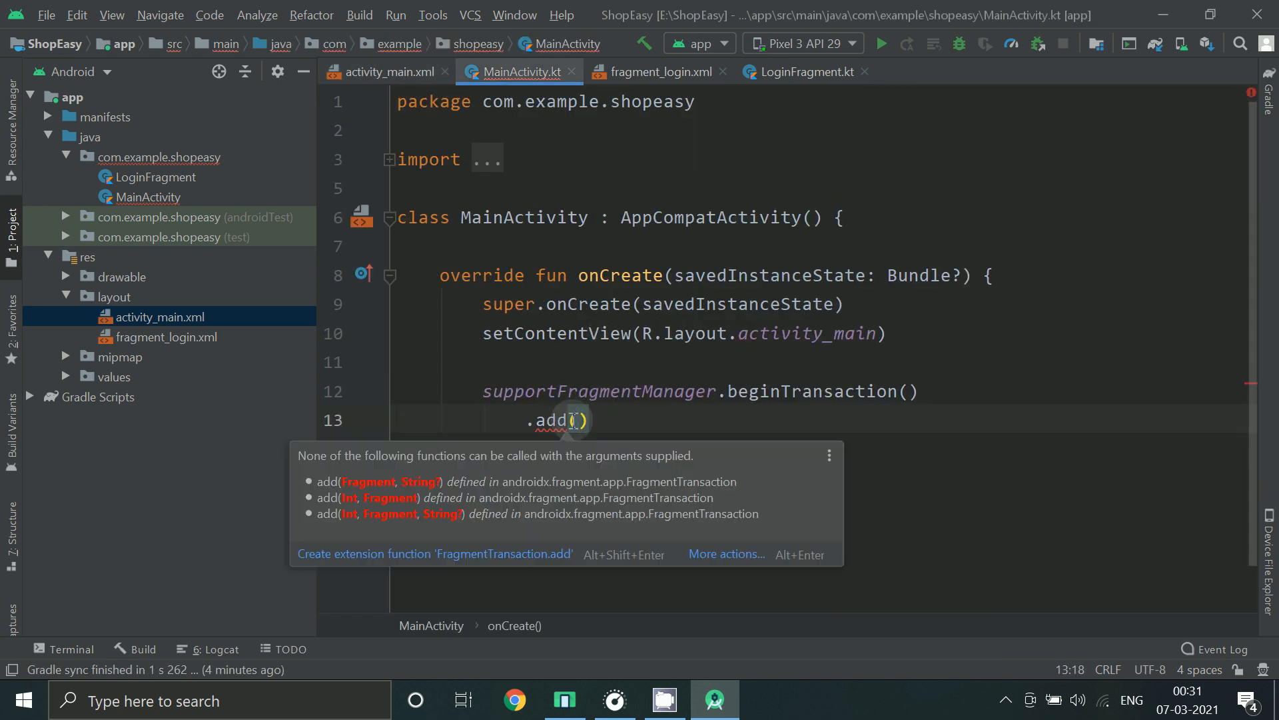
text(container)
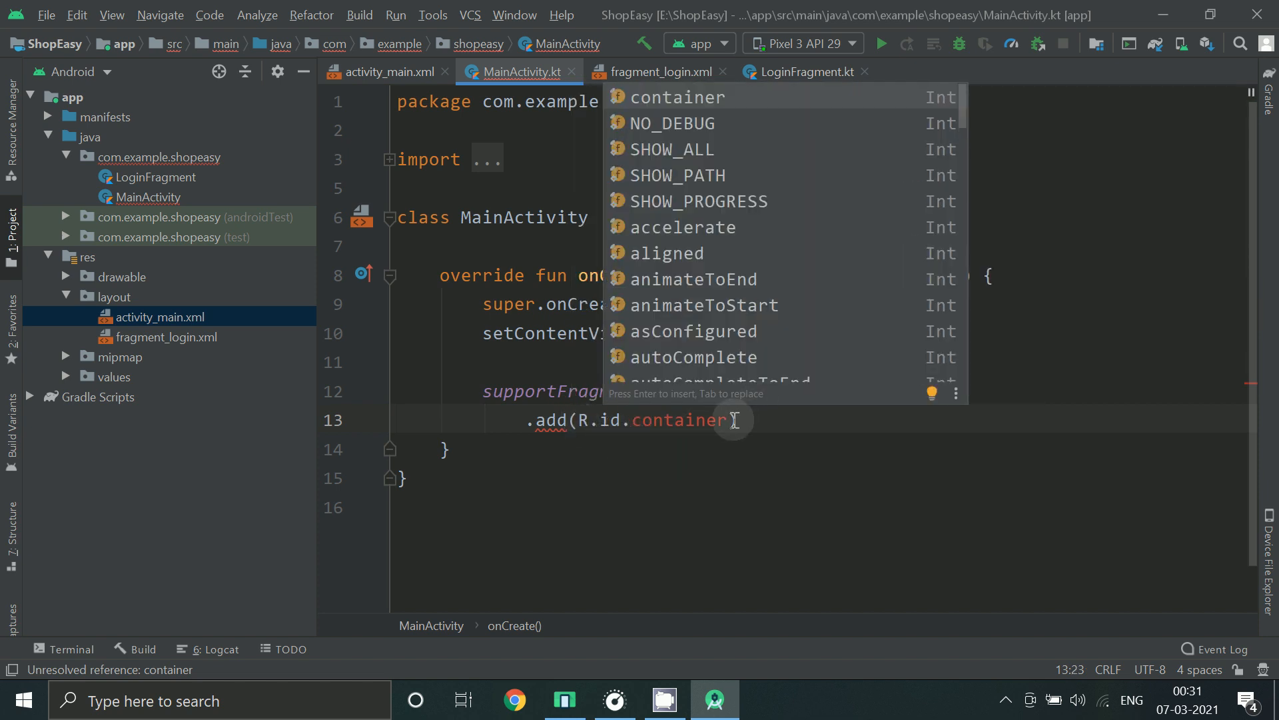
key(Escape)
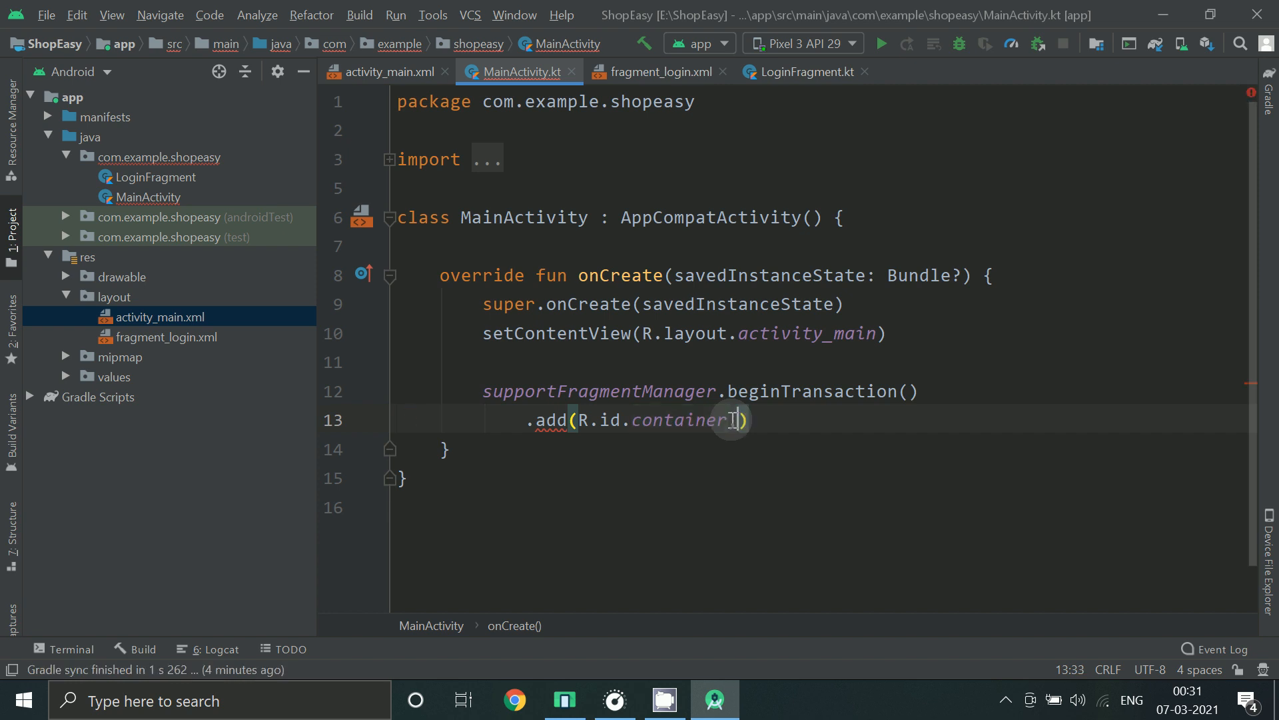
text(,)
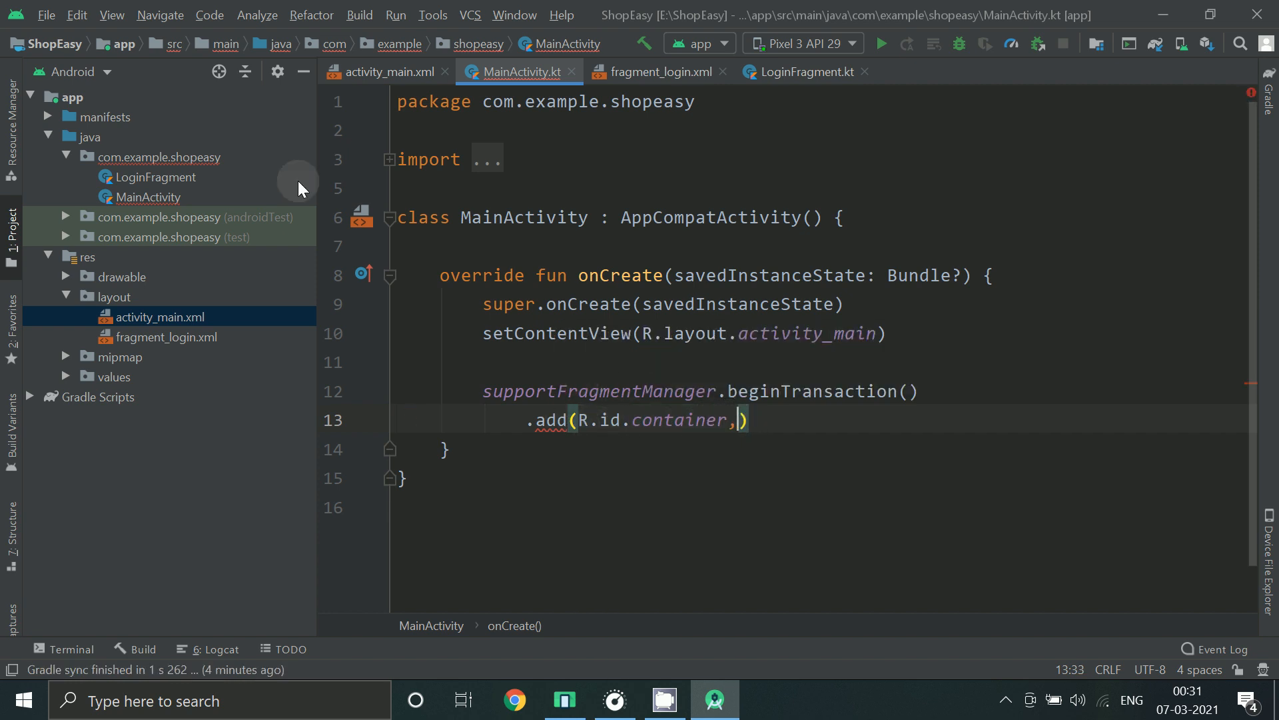
text(LoginFragment()
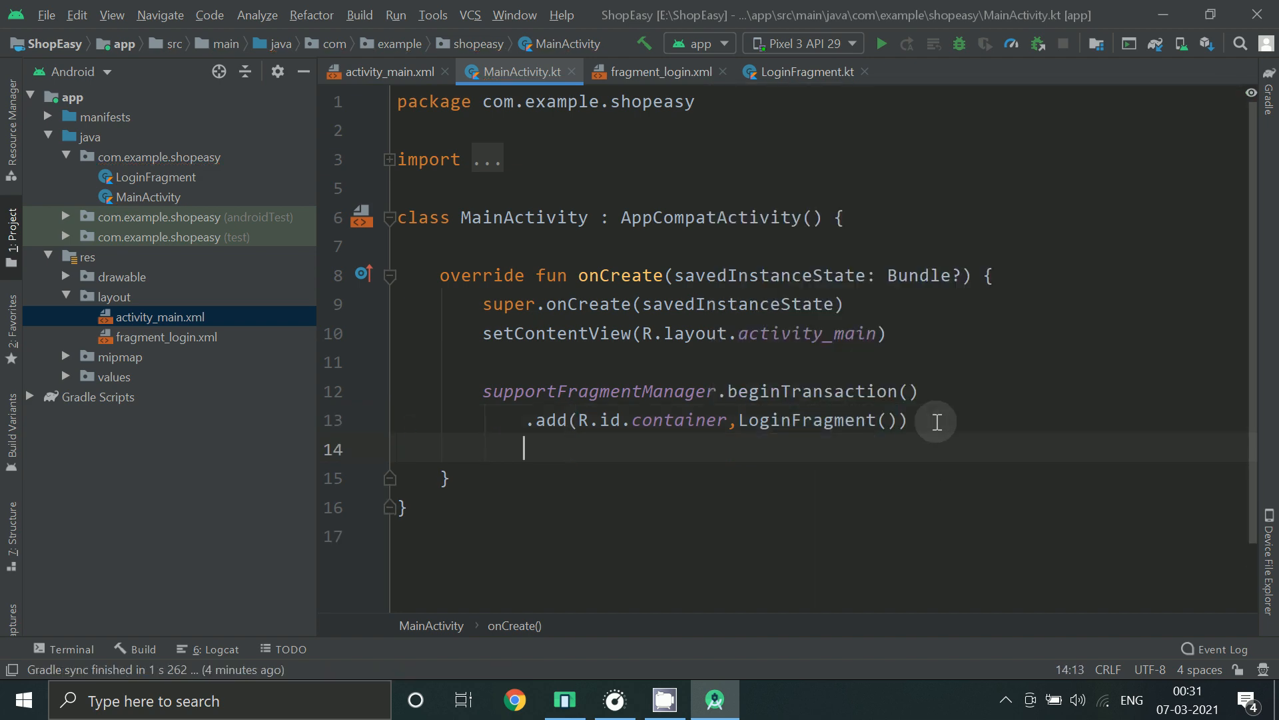
text(.commit())
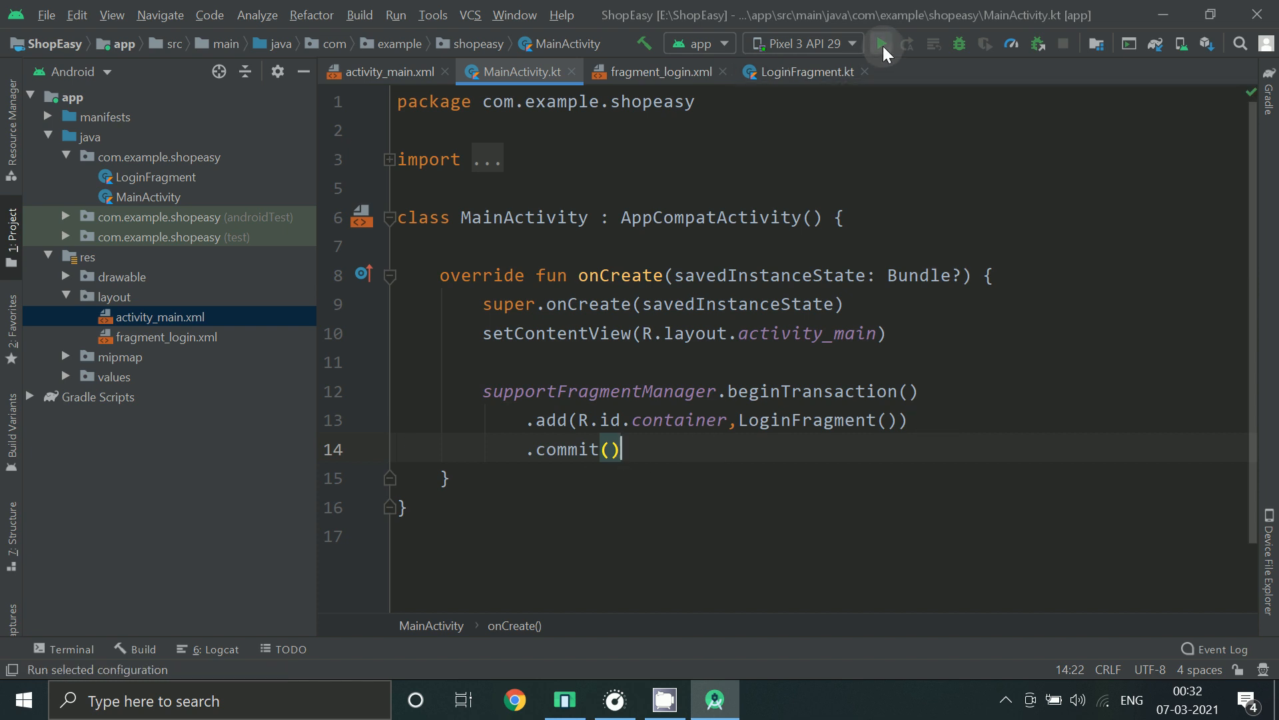
Run the app on the Pixel 3 API 29 emulator, then expand res/drawable
click(881, 43)
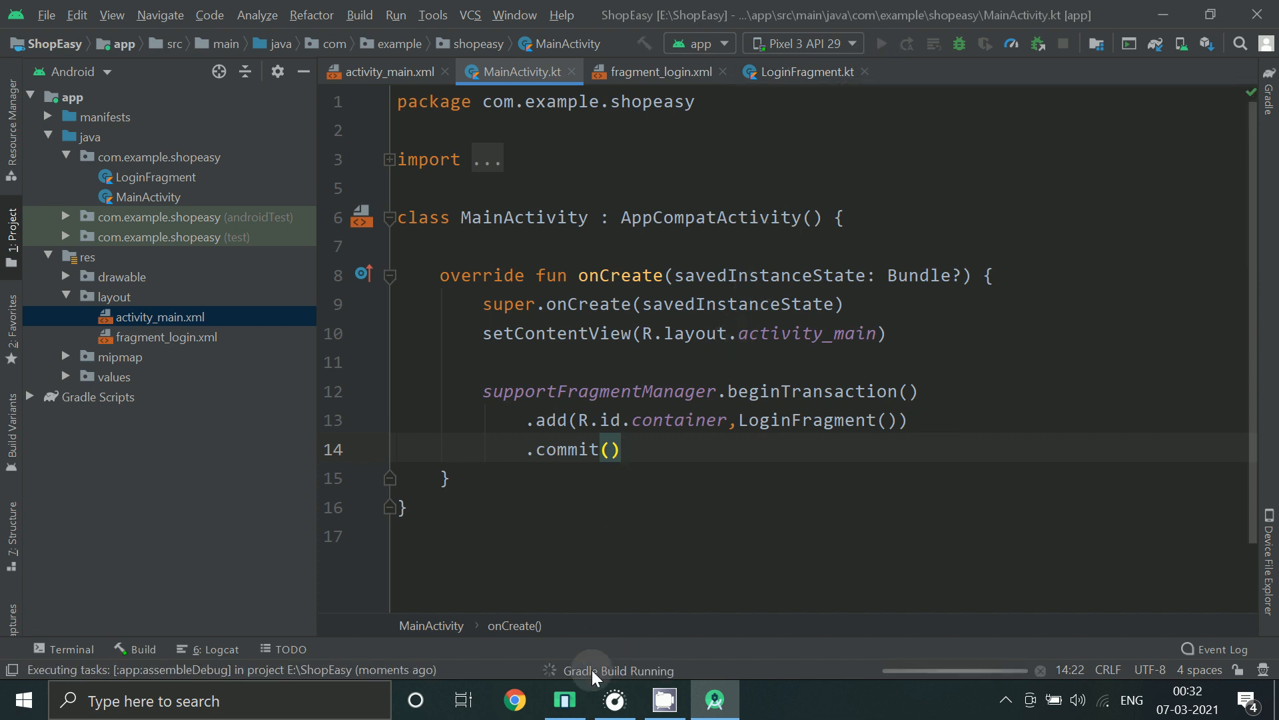
click(880, 43)
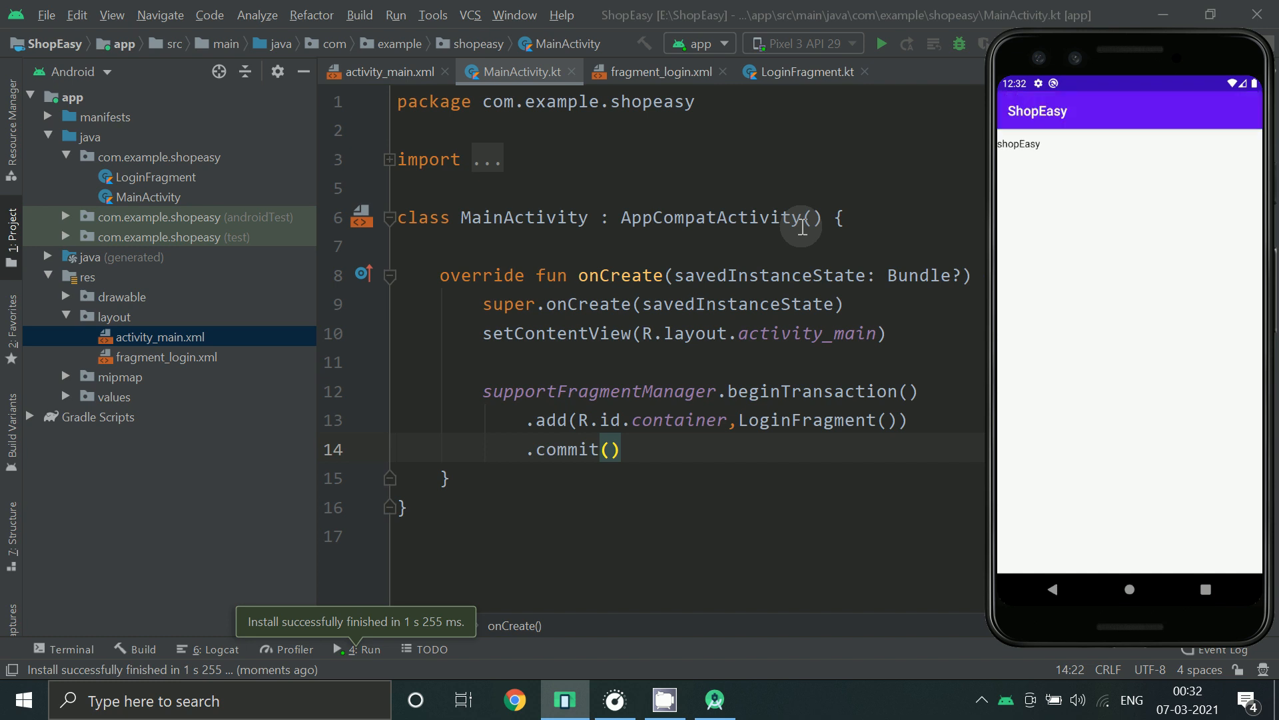
mouse_move(665, 411)
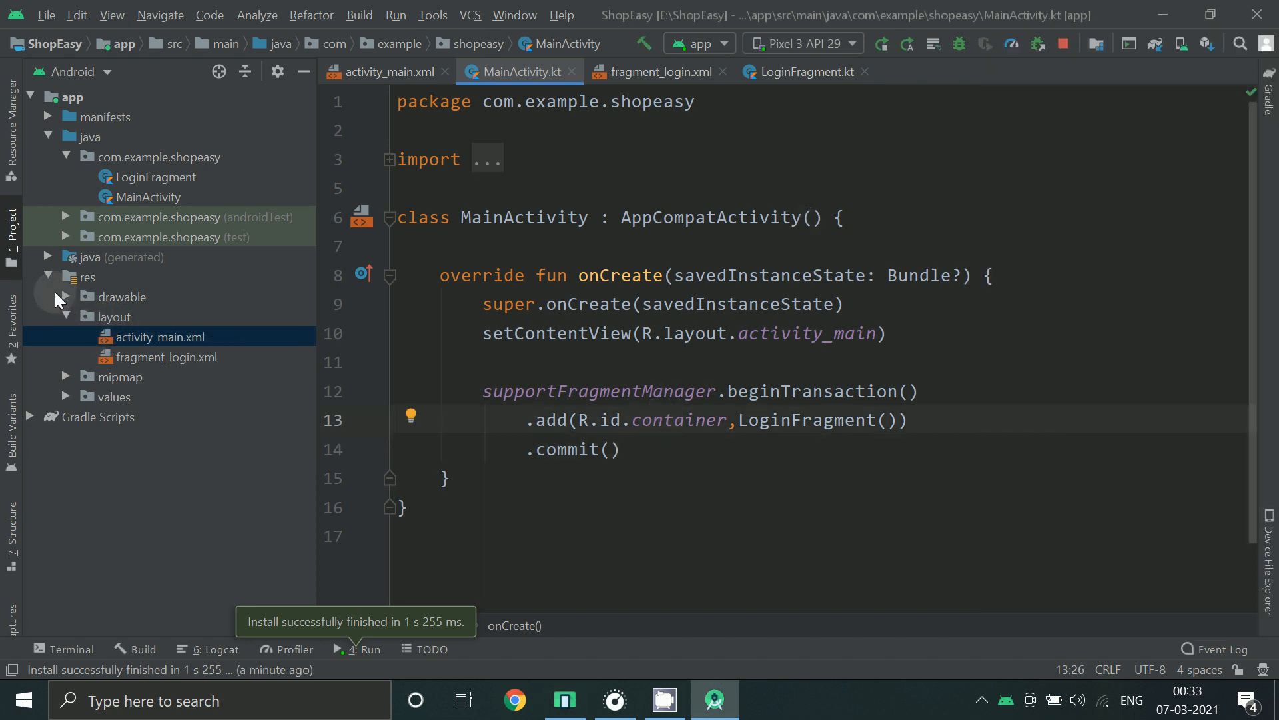
click(66, 296)
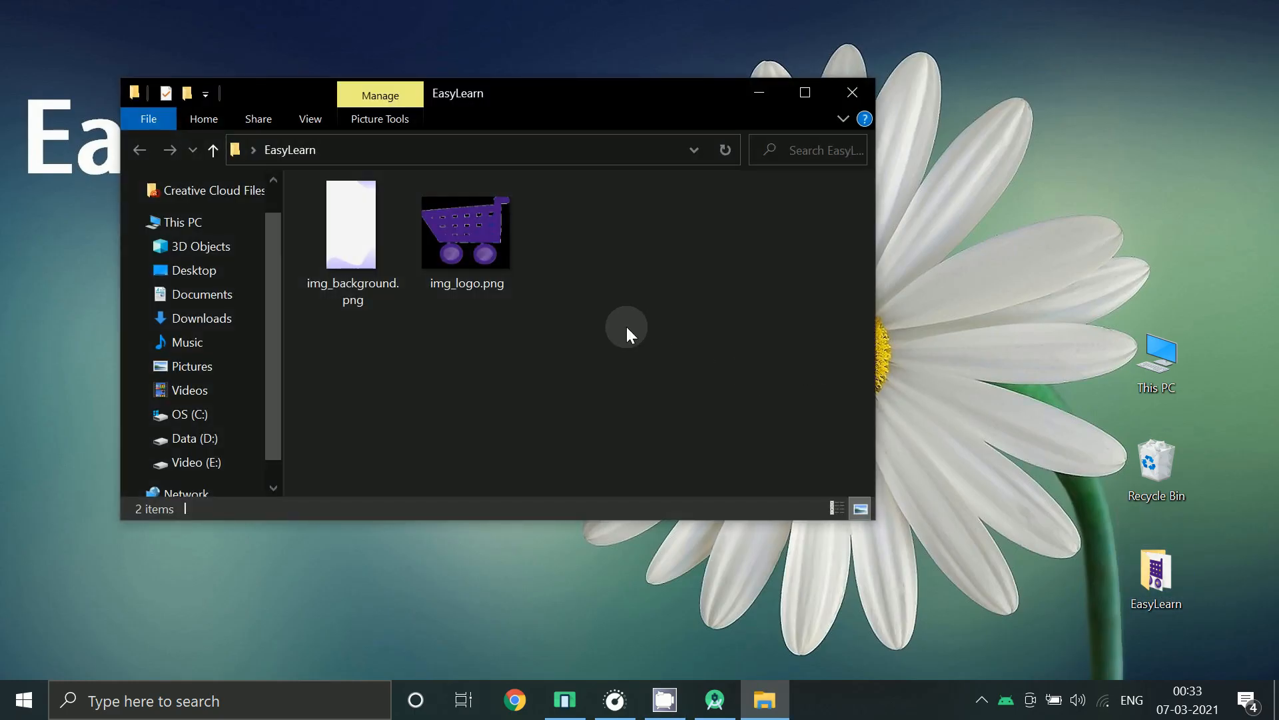
Select img_background.png and img_logo.png in EasyLearn and copy them
key(ctrl+a)
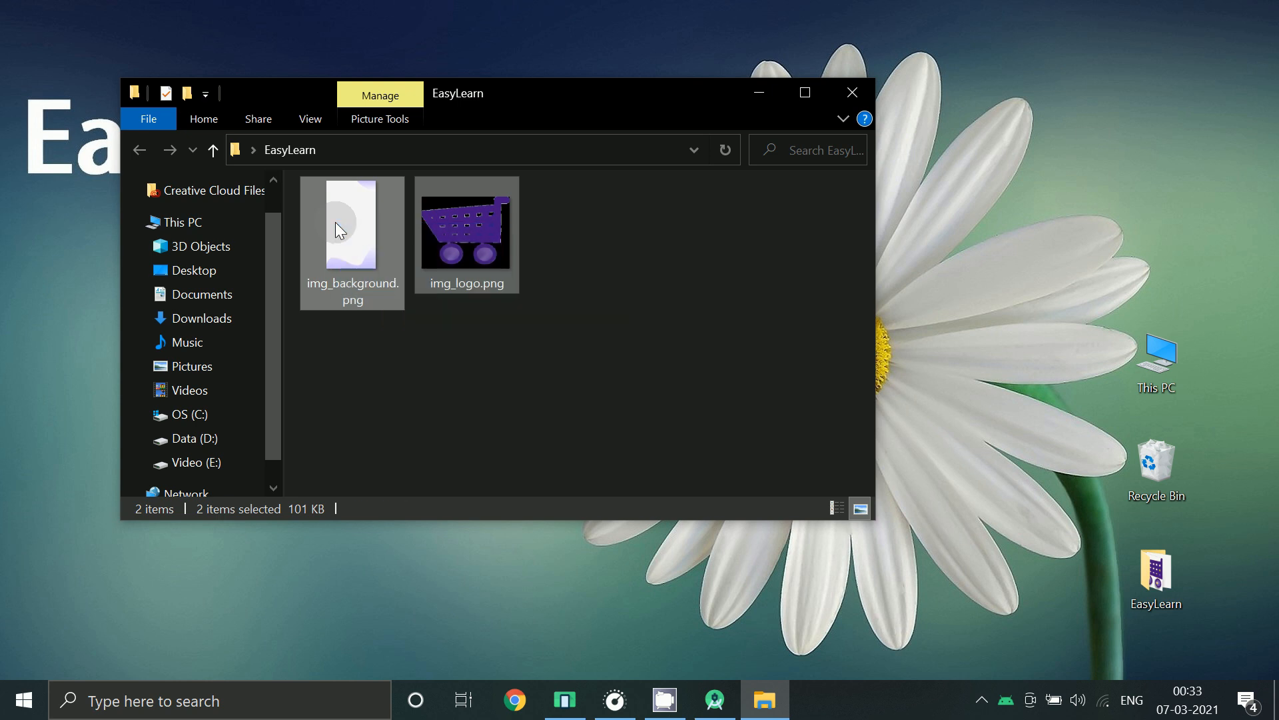
mouse_move(481, 249)
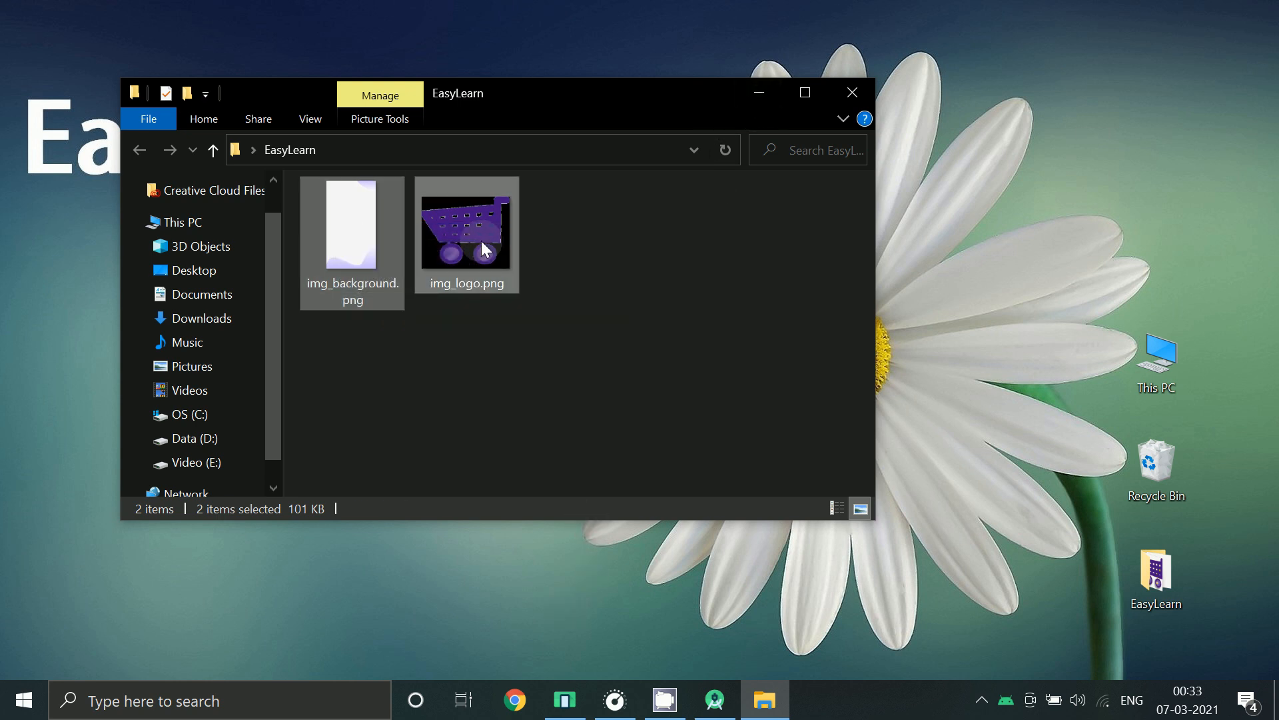
right_click(483, 248)
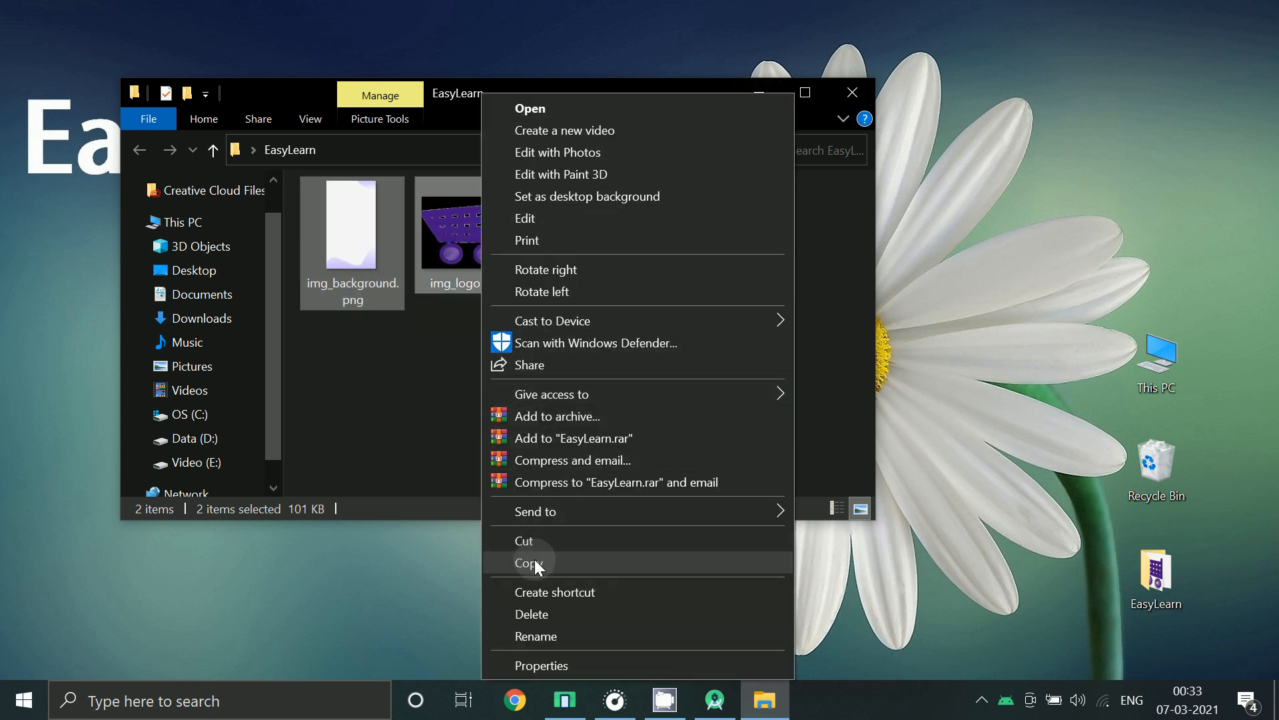
click(537, 563)
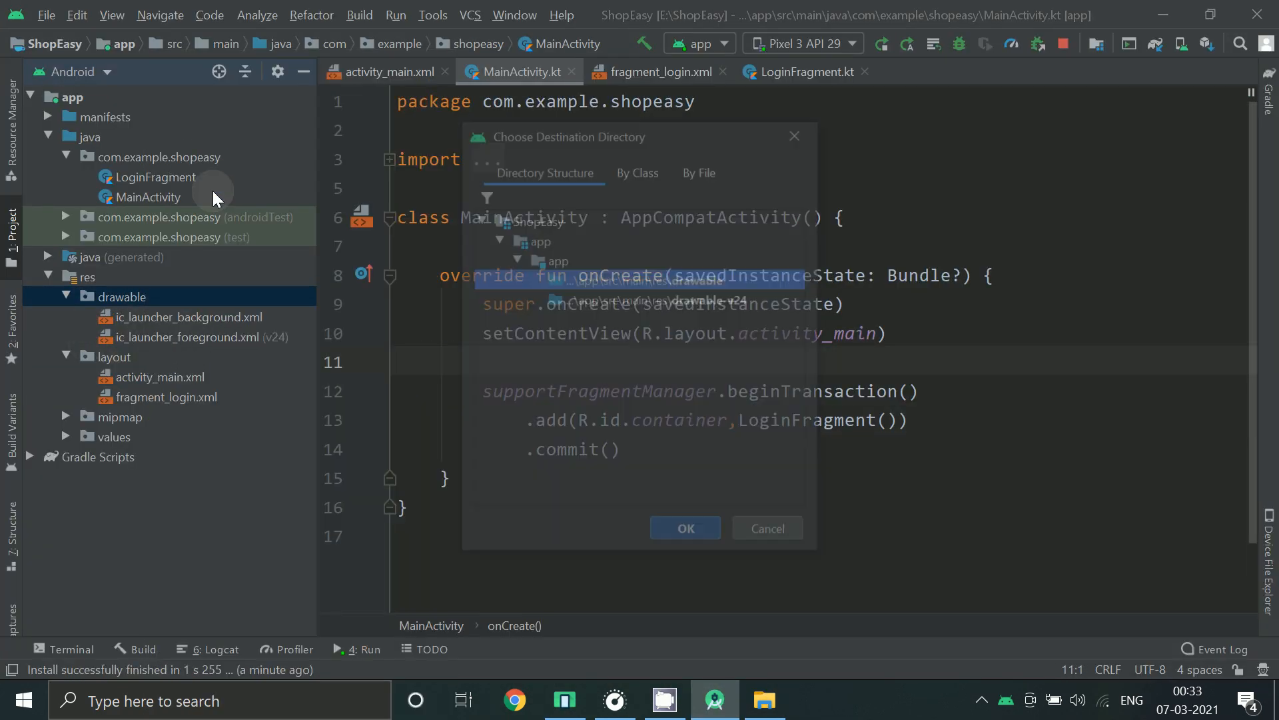
Confirm the destination directory and the Copy dialog to paste both images into drawable
click(684, 528)
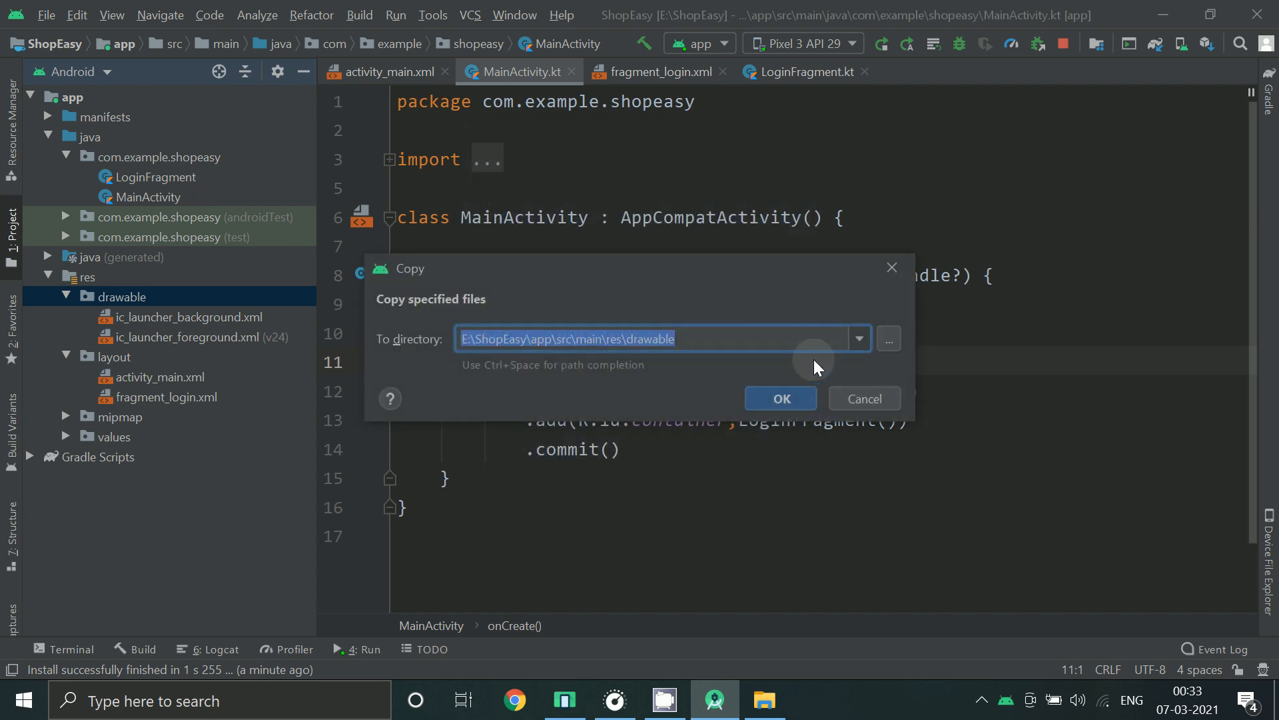
click(778, 399)
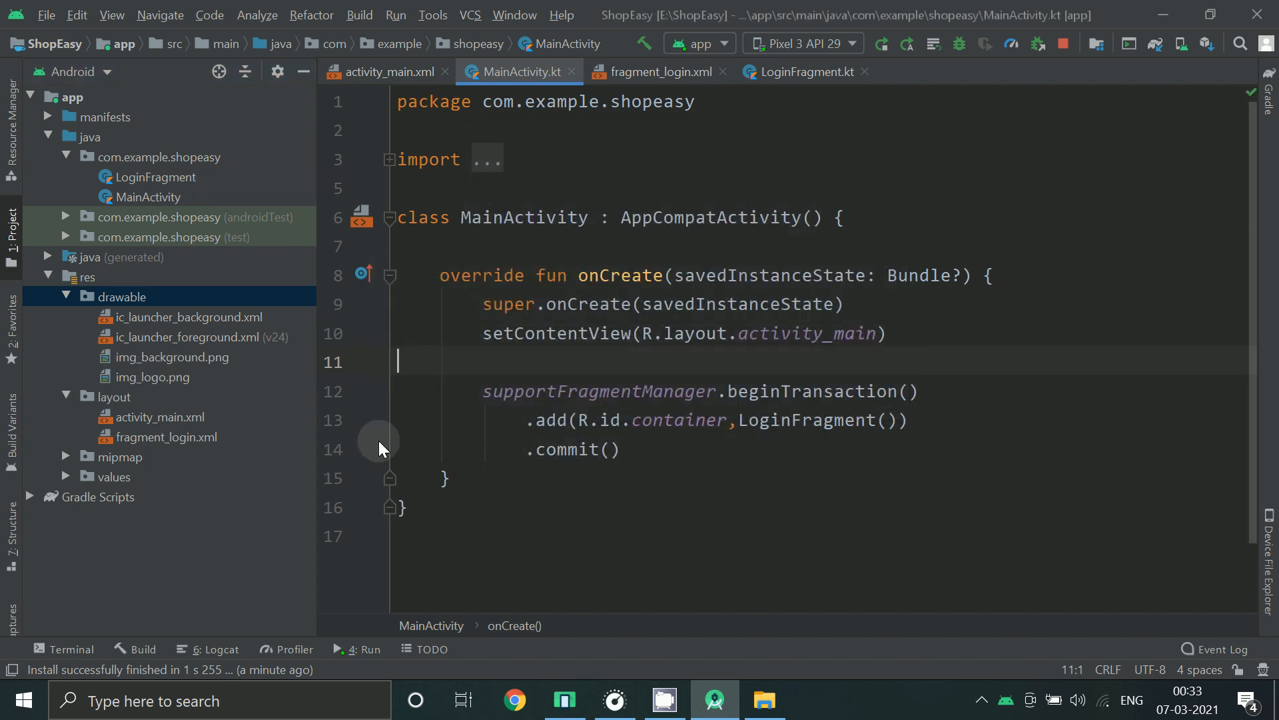
mouse_move(653, 72)
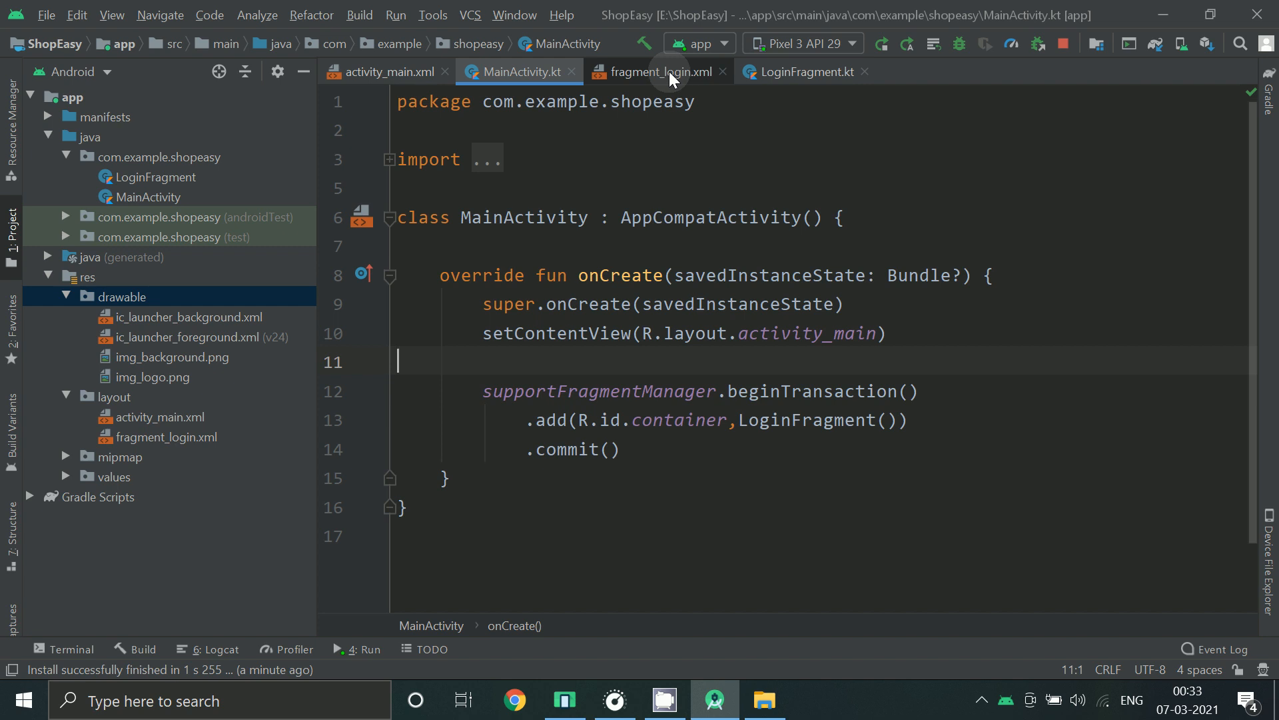
click(657, 72)
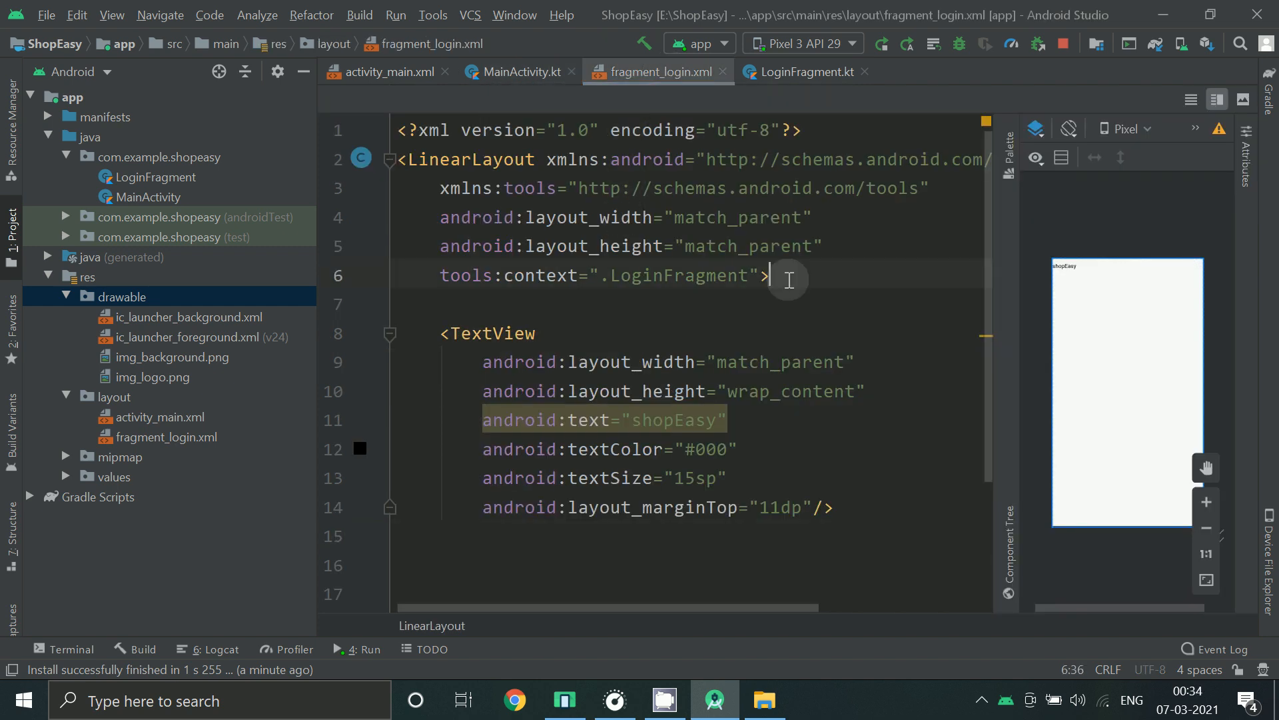
text(<)
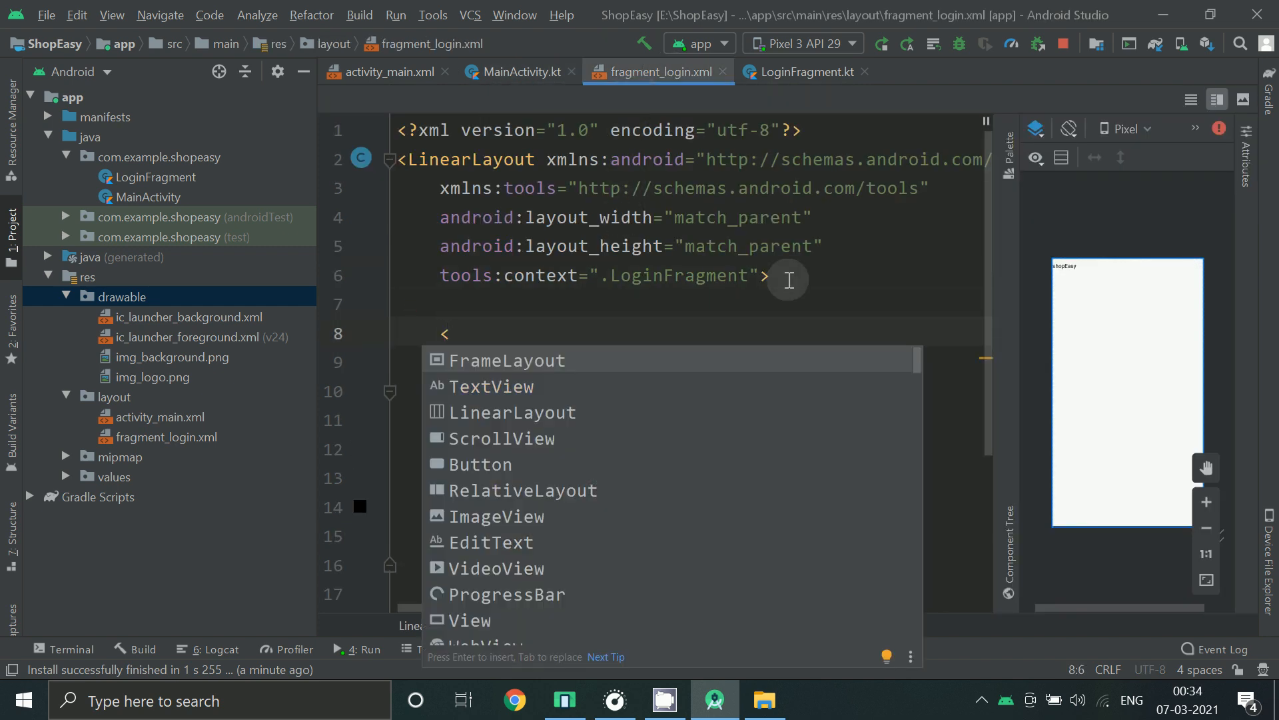
click(495, 516)
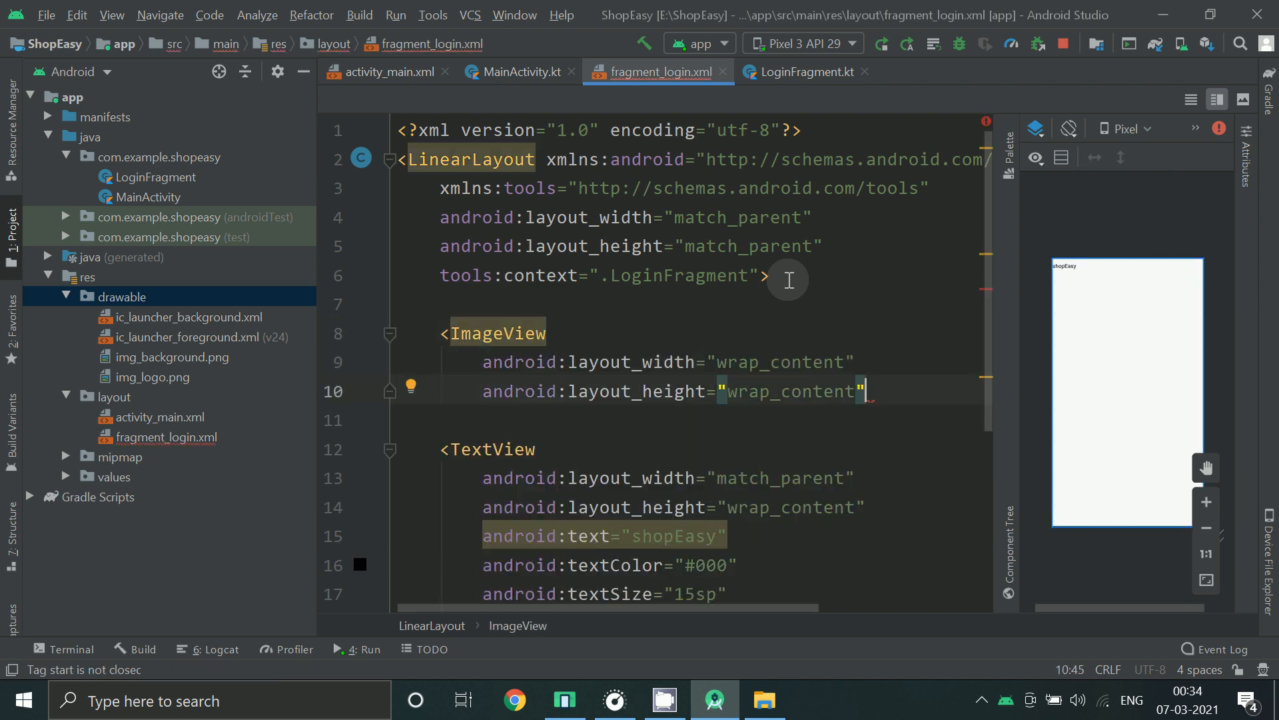
text(android:src=")
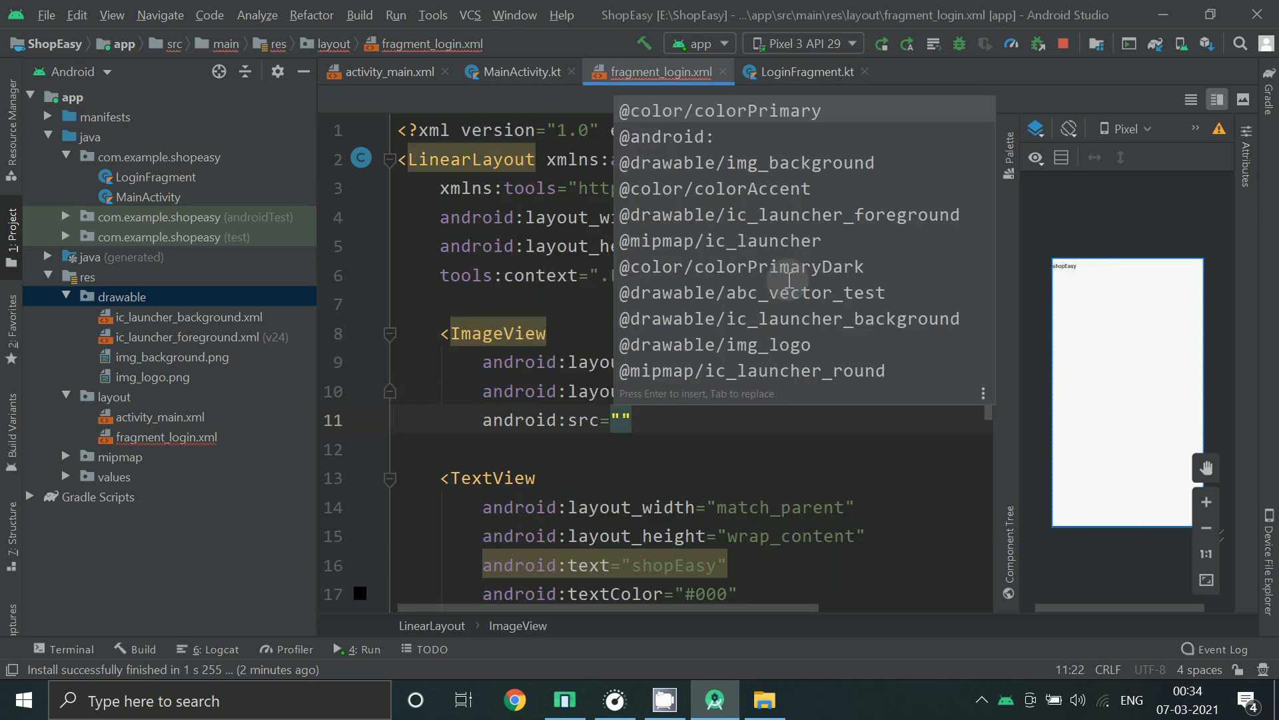
text(logo)
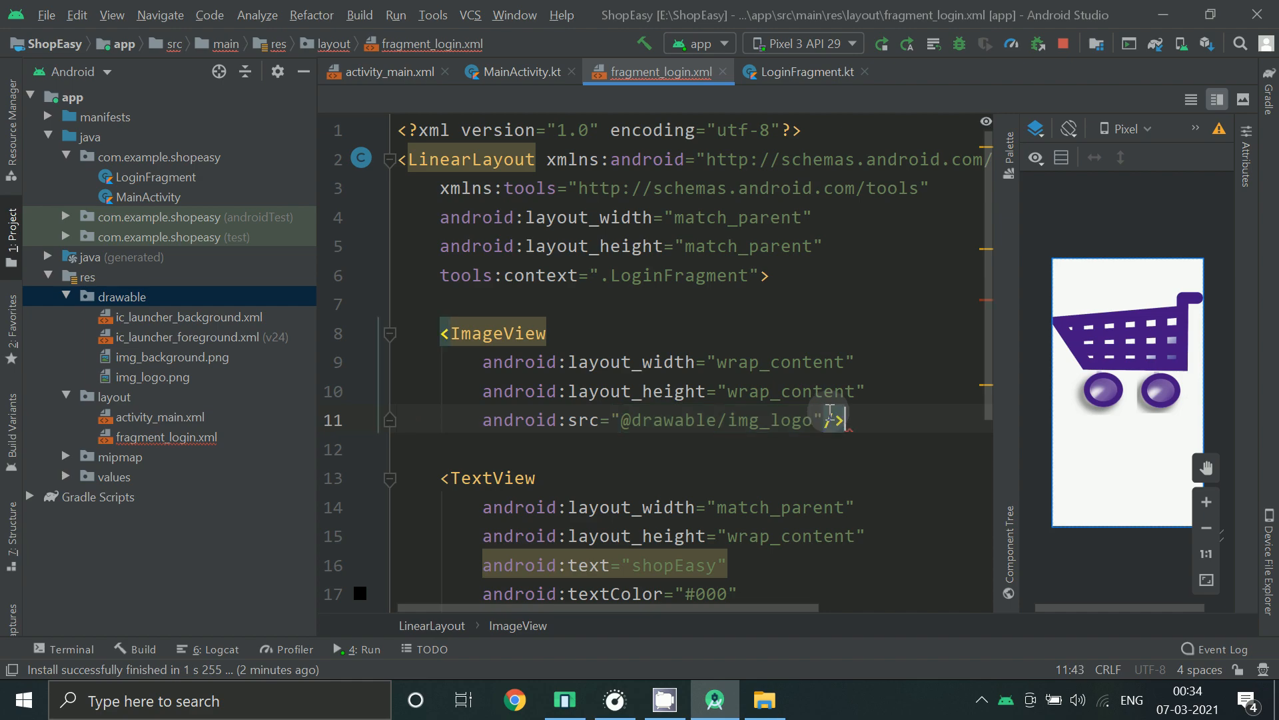
Set the logo width to 70dp, adjustViewBounds true and a 90dp top margin
double_click(779, 361)
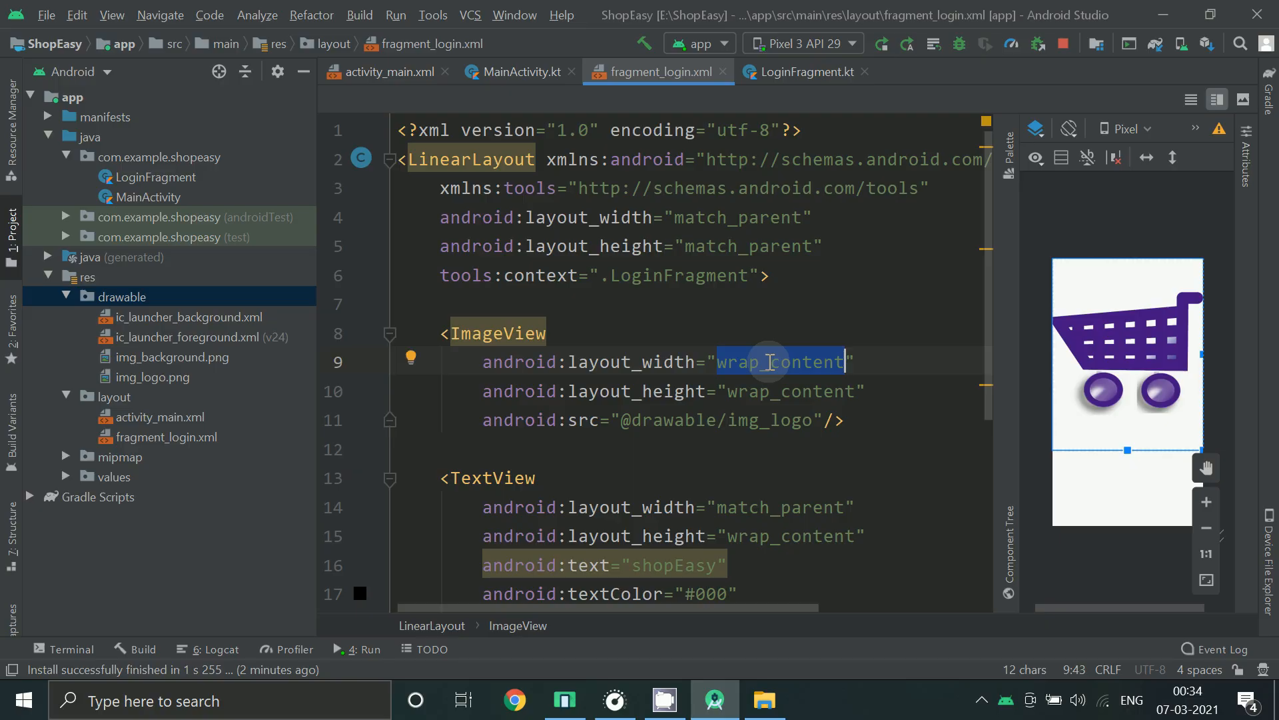
text(70dp)
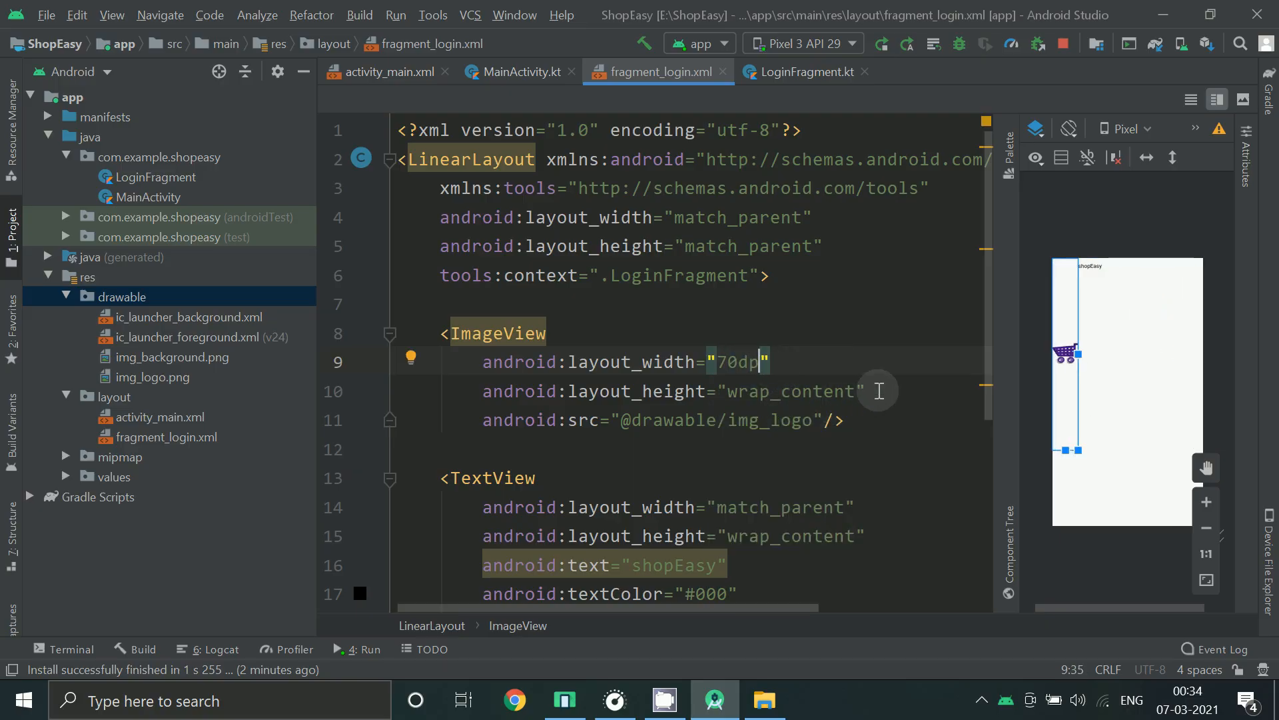
click(880, 391)
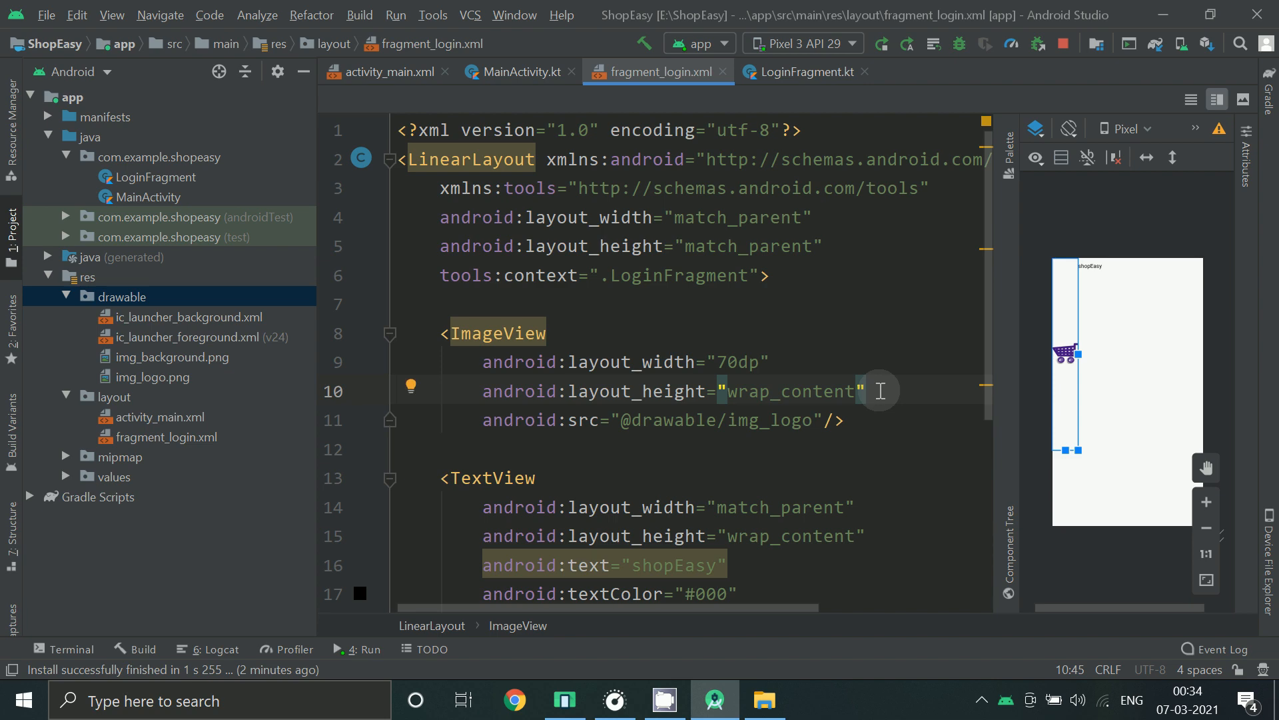
text(bo)
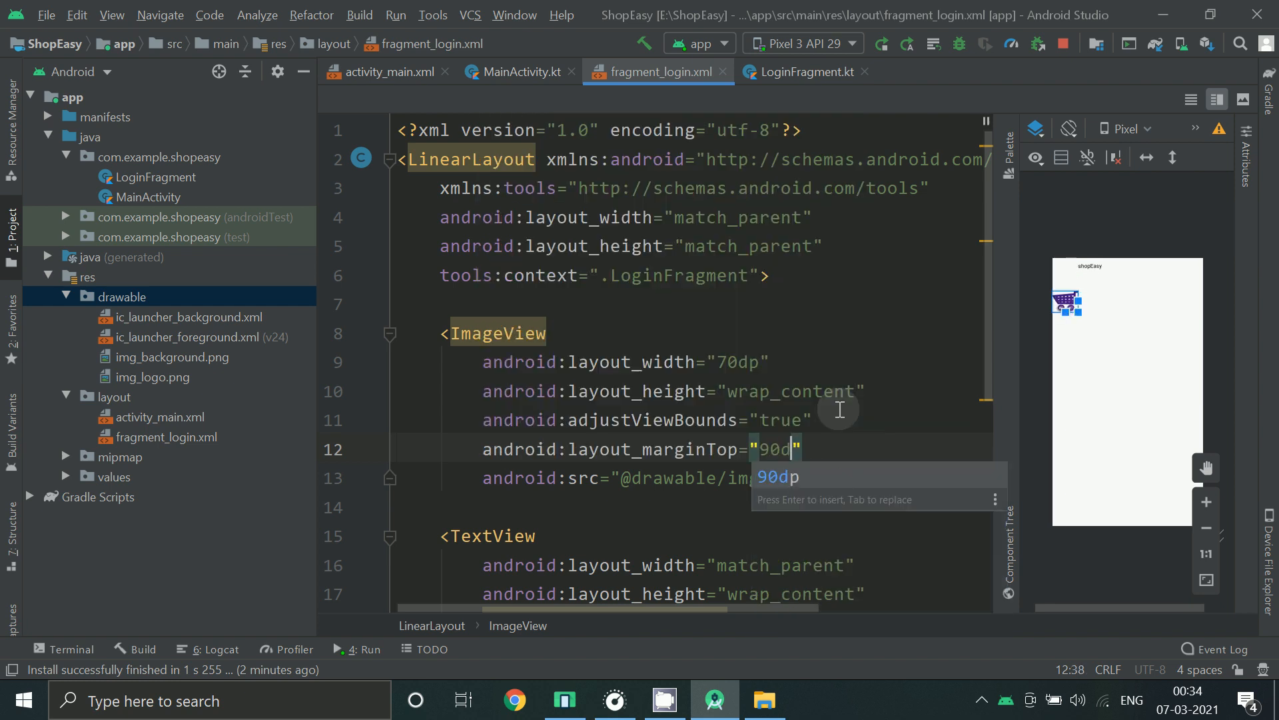
key(Return)
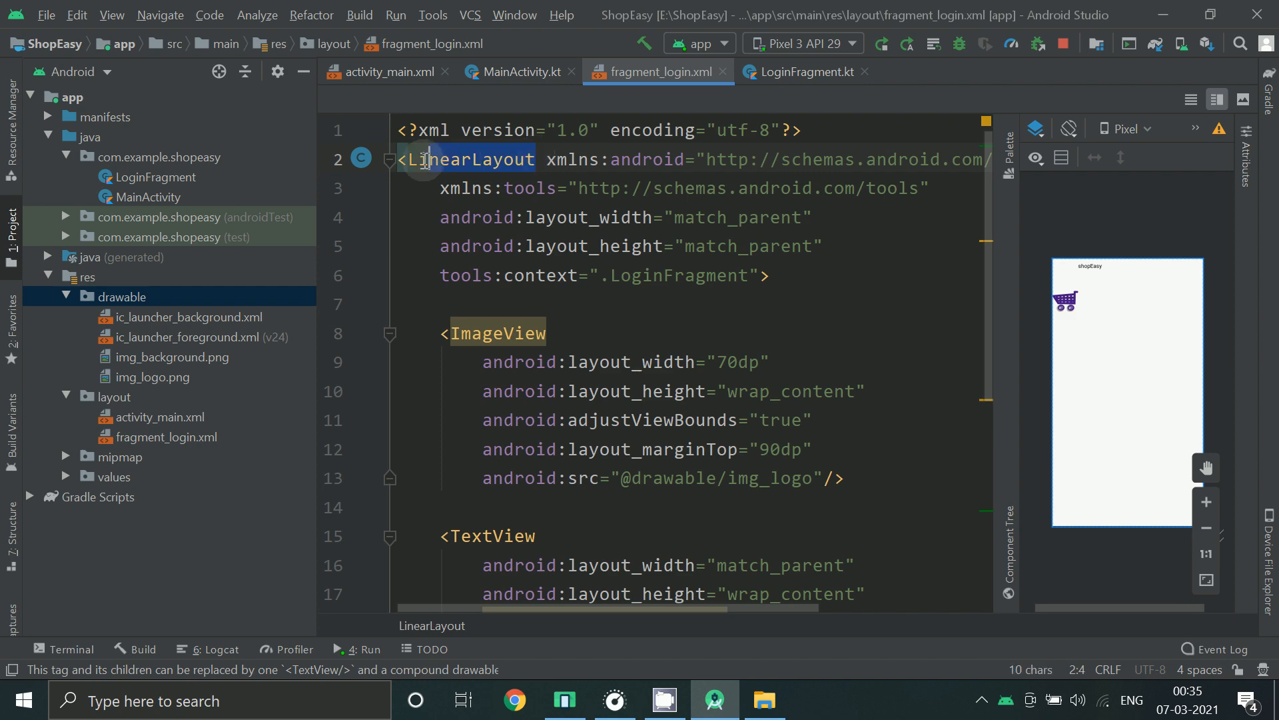
Change the layout's root element to a ScrollView
text(scrollview)
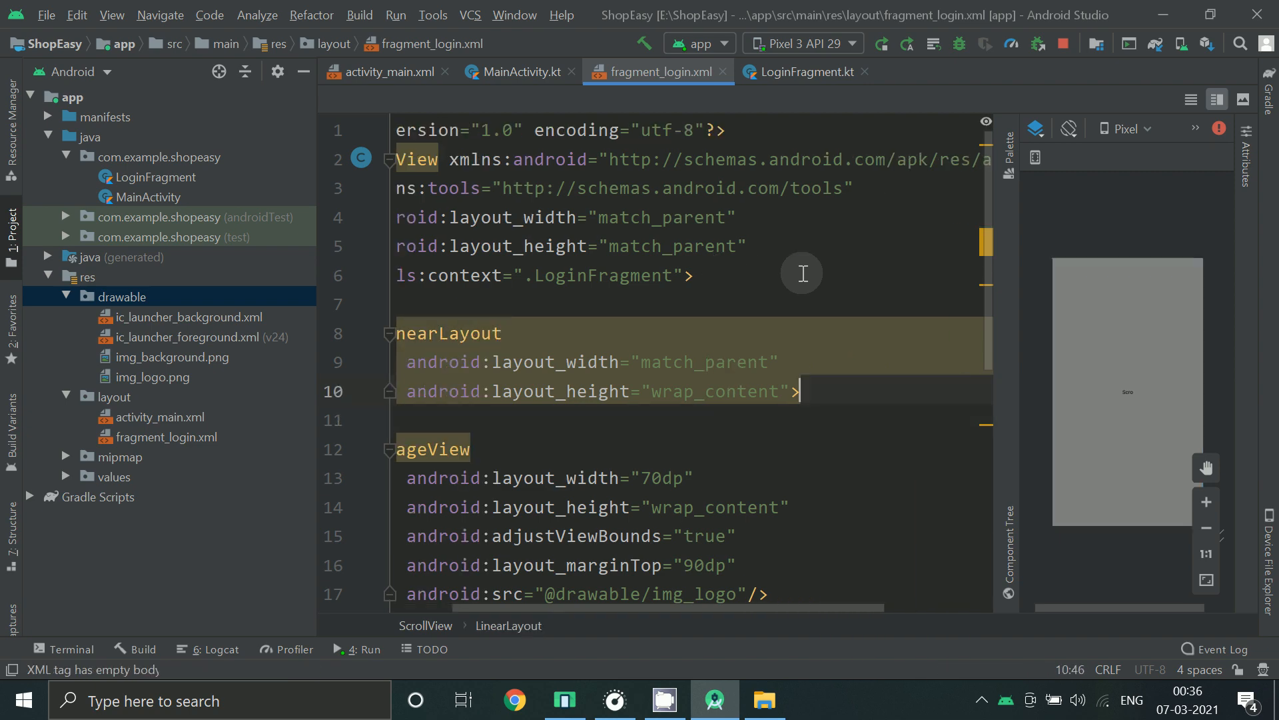
scroll(down, 3)
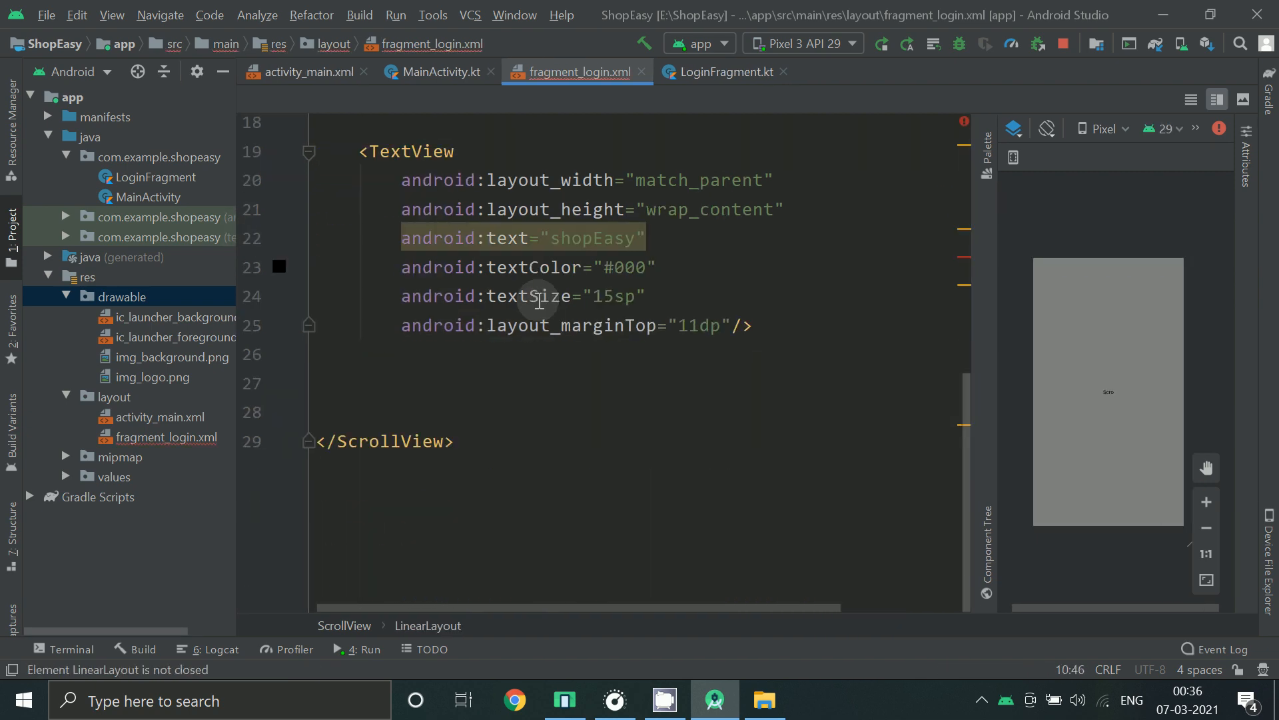
scroll(up, 3)
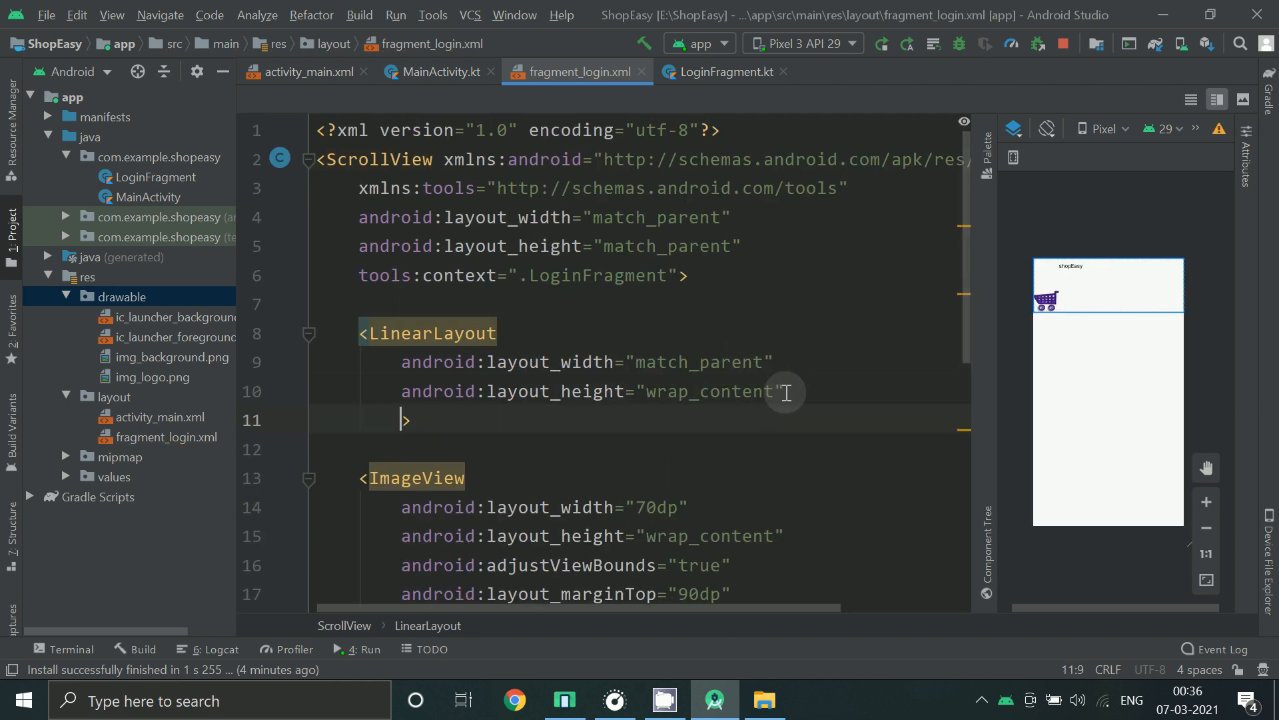
Add an inner LinearLayout with vertical orientation and center_horizontal gravity
text(android:orientation="vertical")
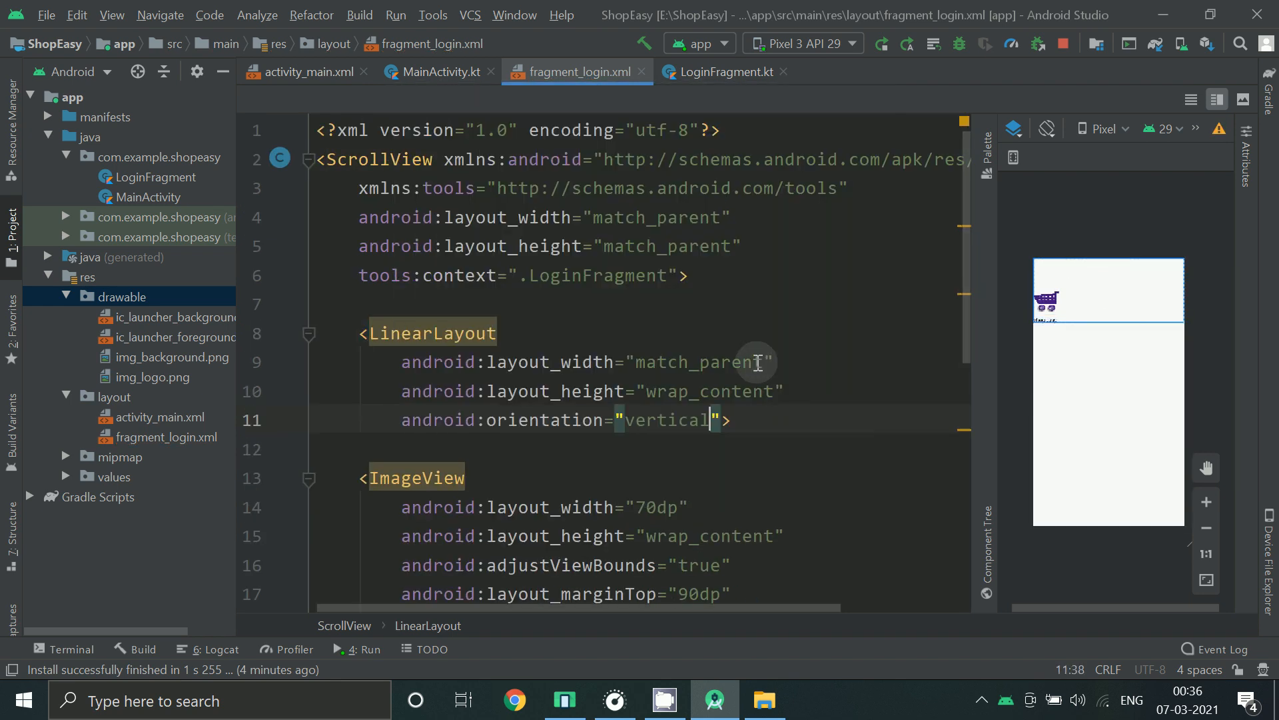
text(gravity="center_horizontal)
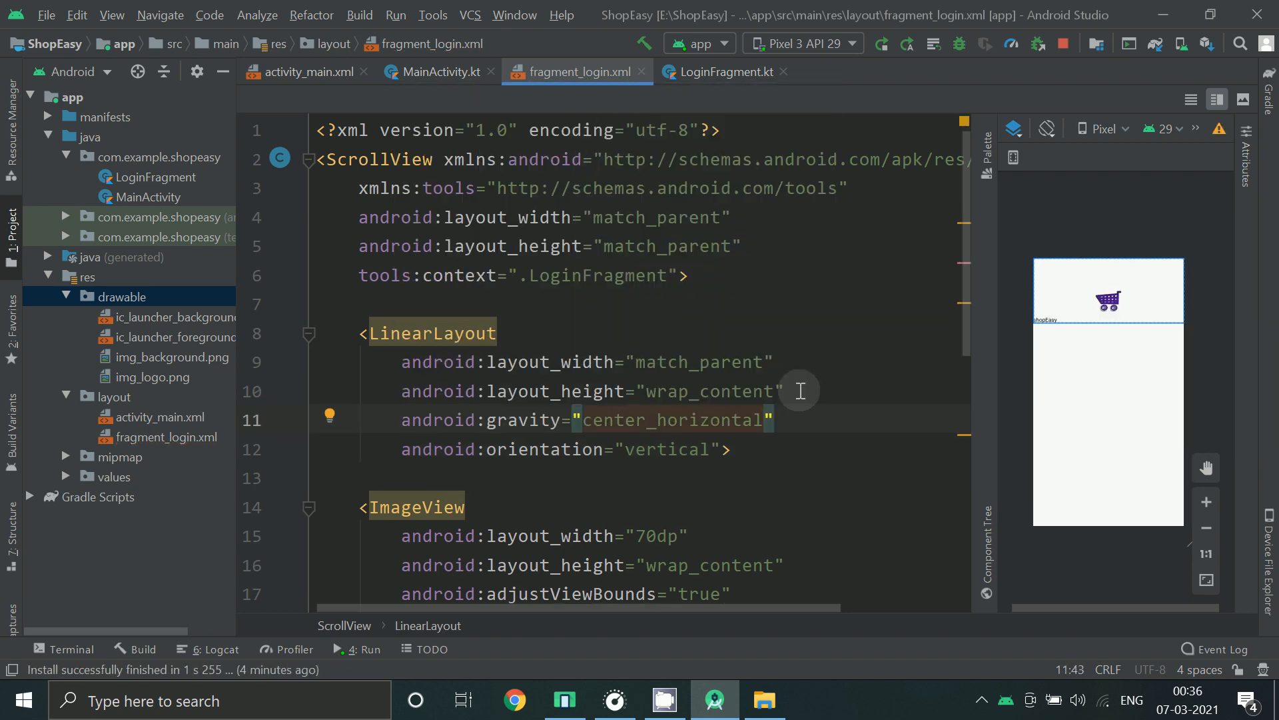
click(712, 449)
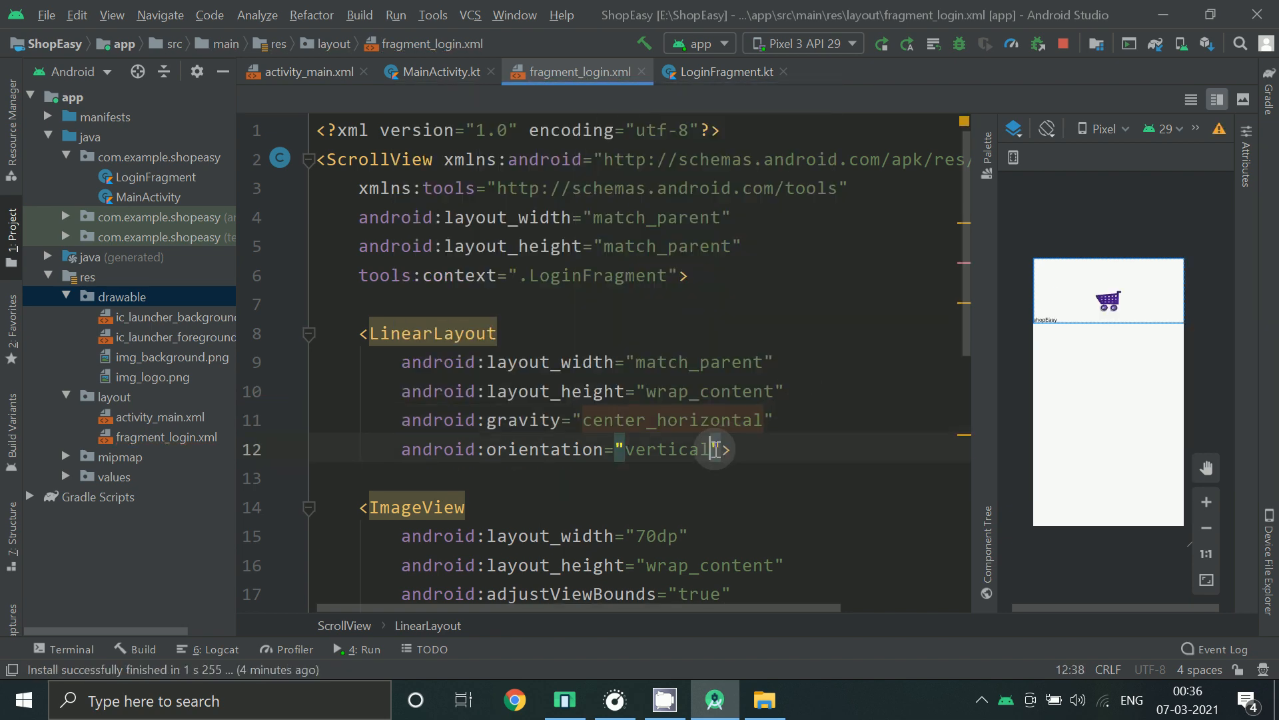
scroll(down, 3)
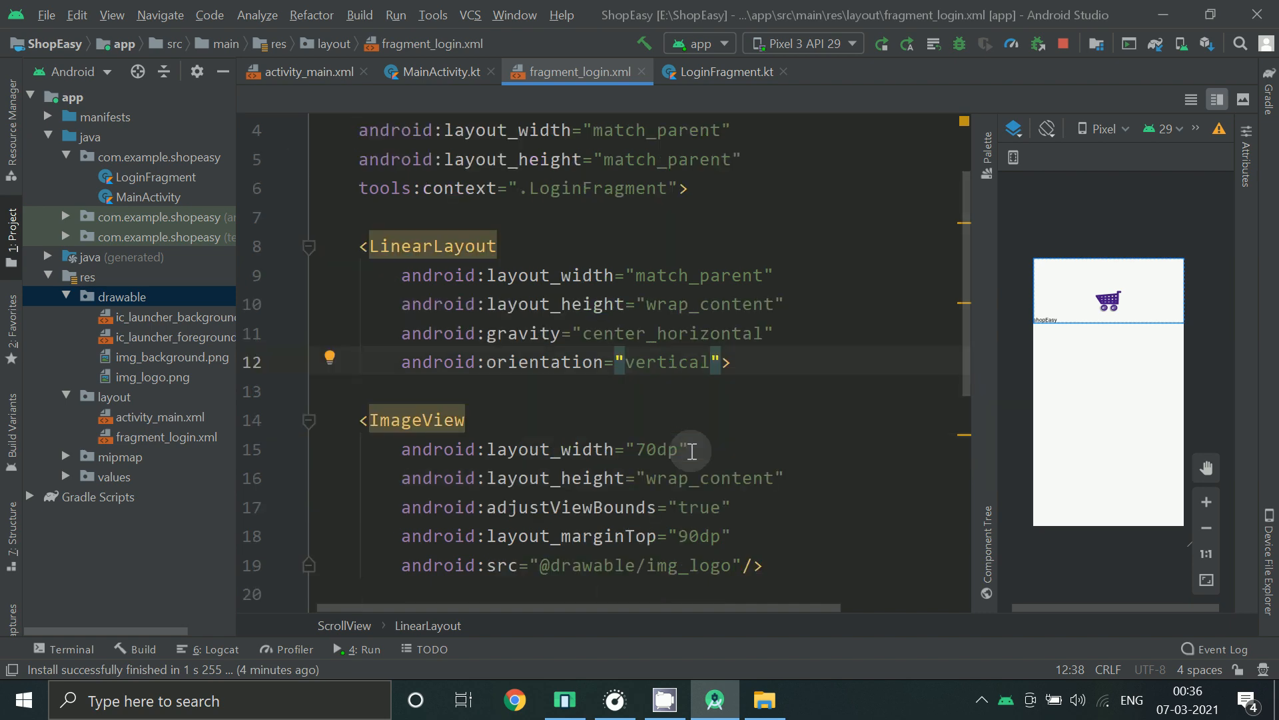
scroll(down, 3)
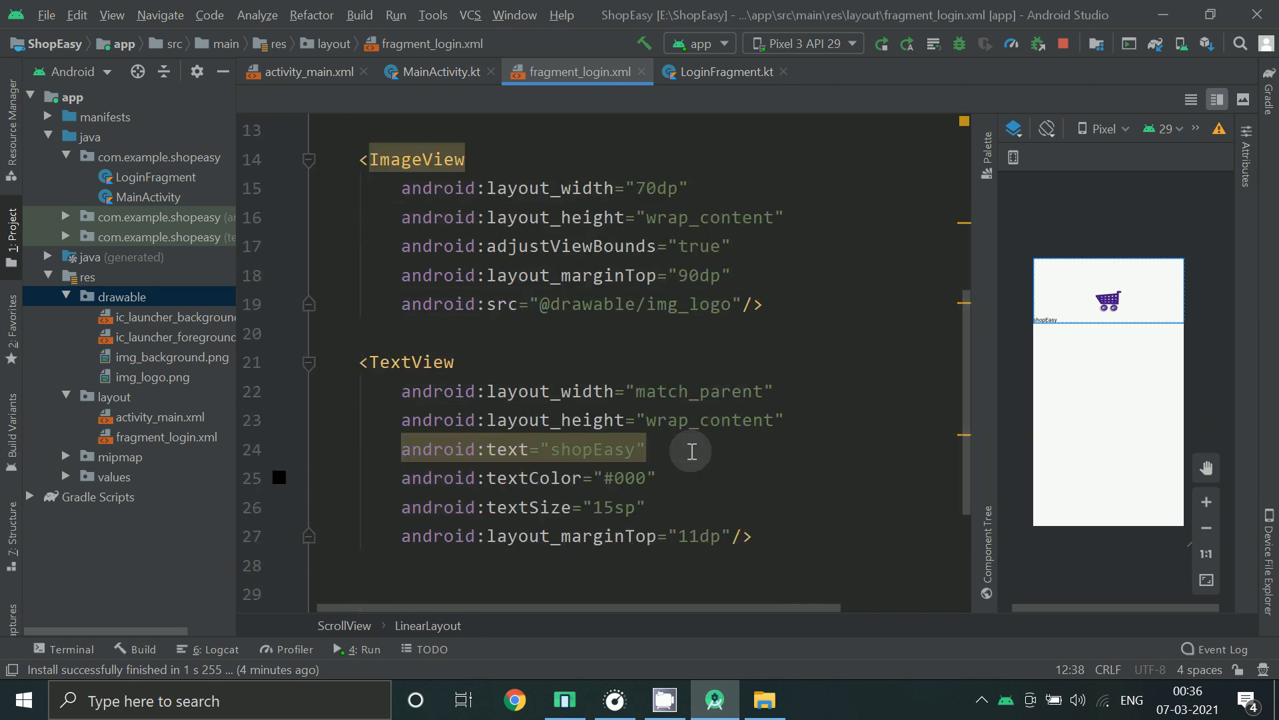
scroll(up, 3)
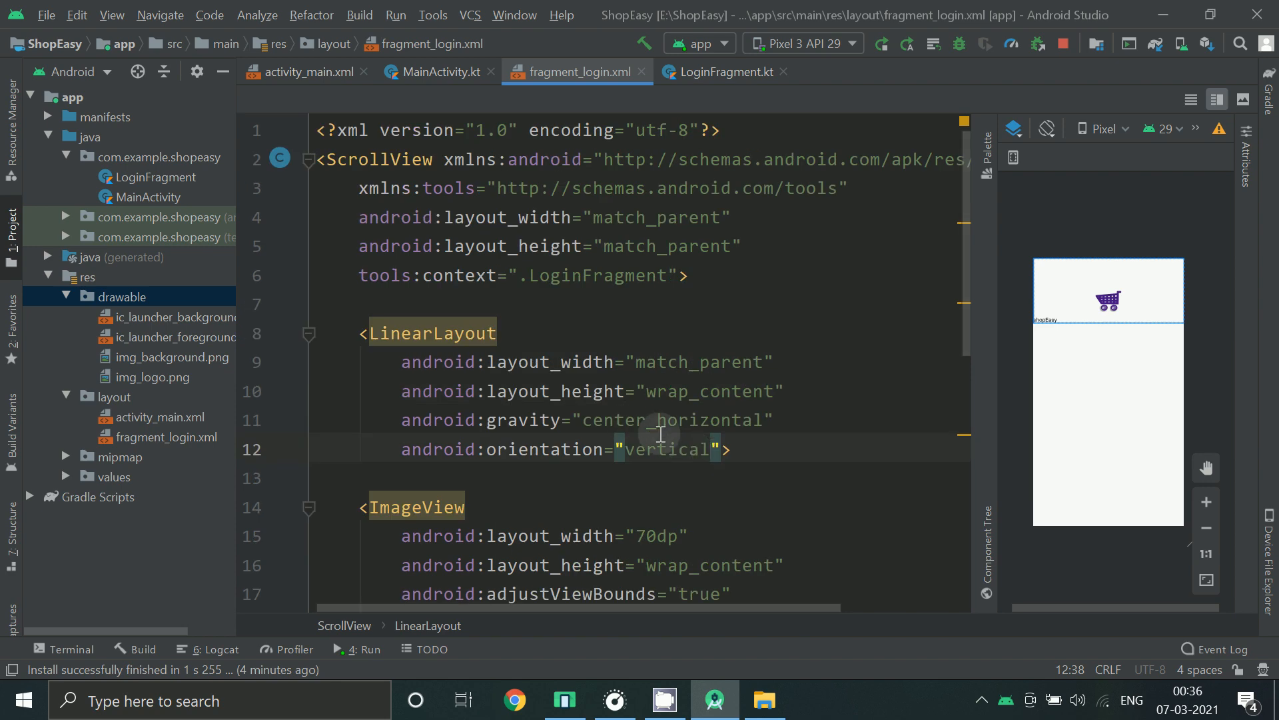
text(bac)
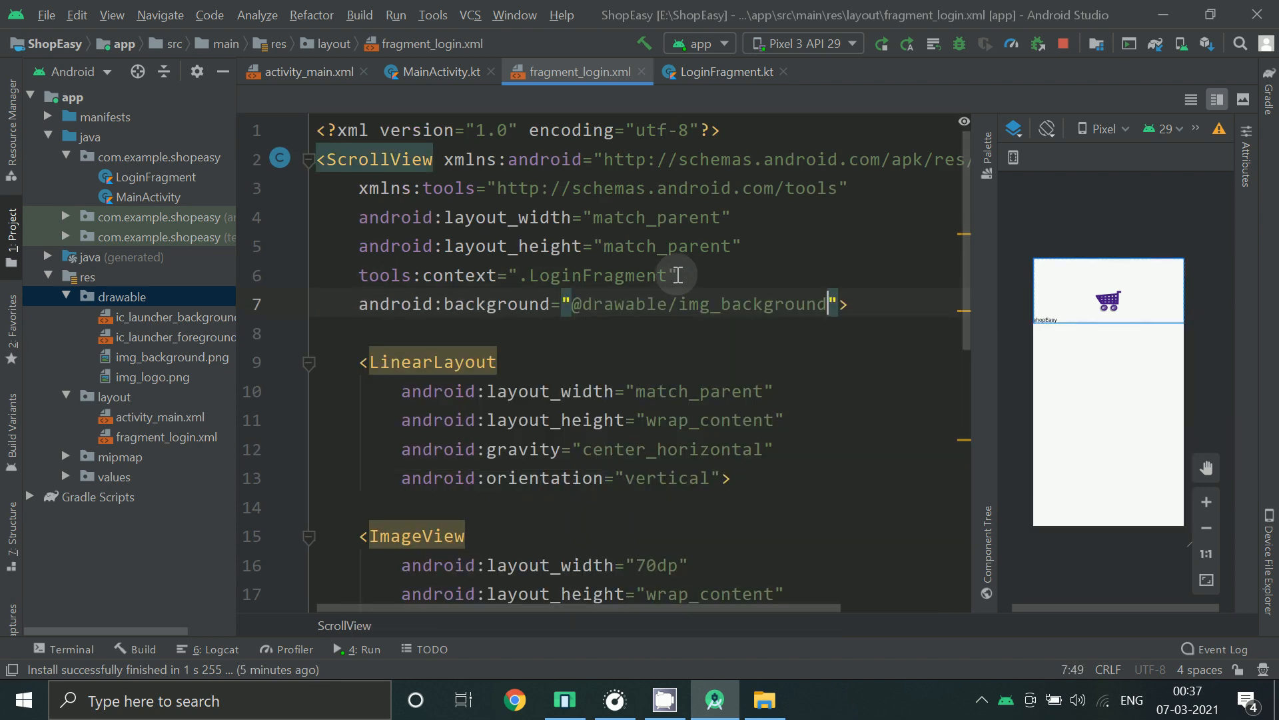
click(171, 356)
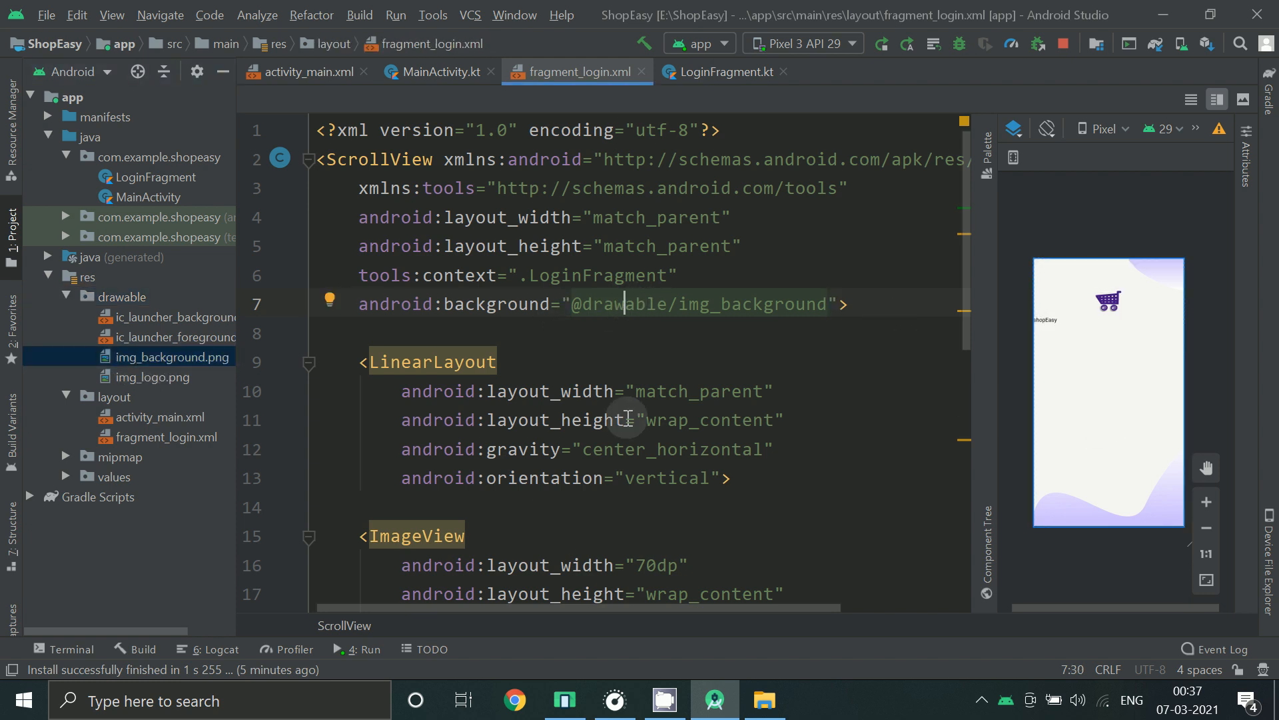
scroll(down, 3)
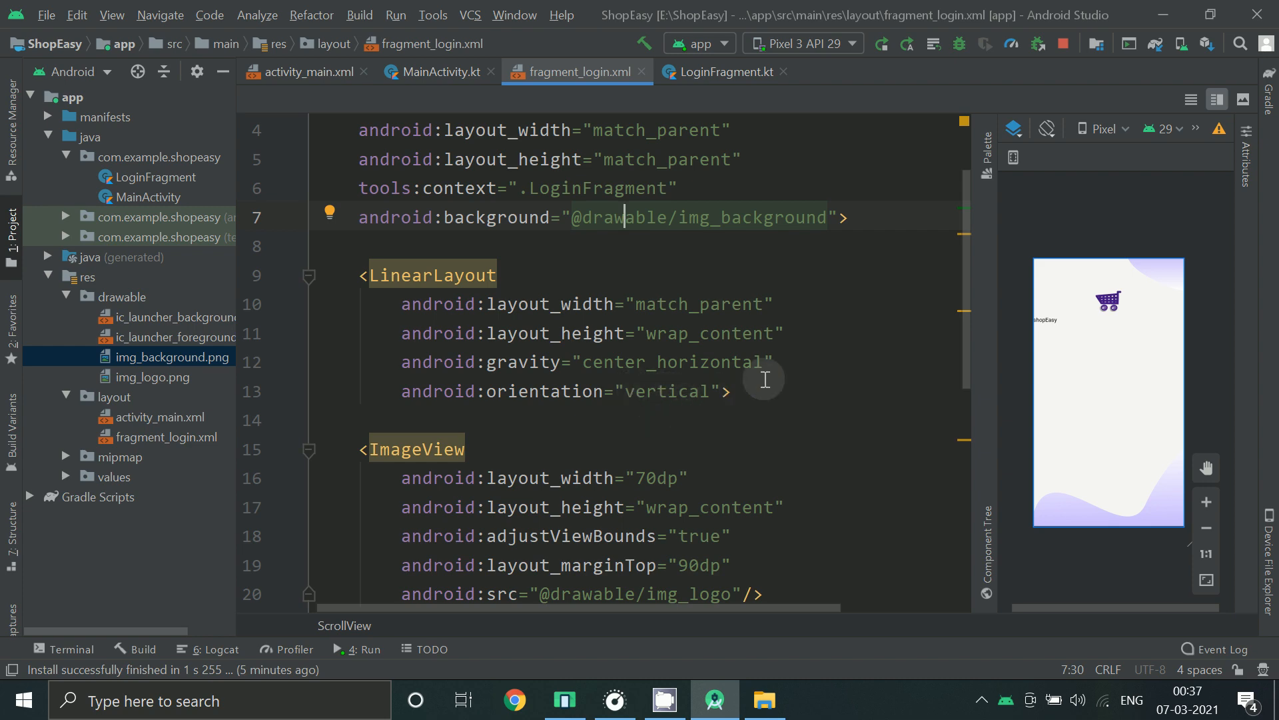
Make the LinearLayout focusableInTouchMode and set the shopEasy text width to wrap_content
text(focusableInTouchMode="true)
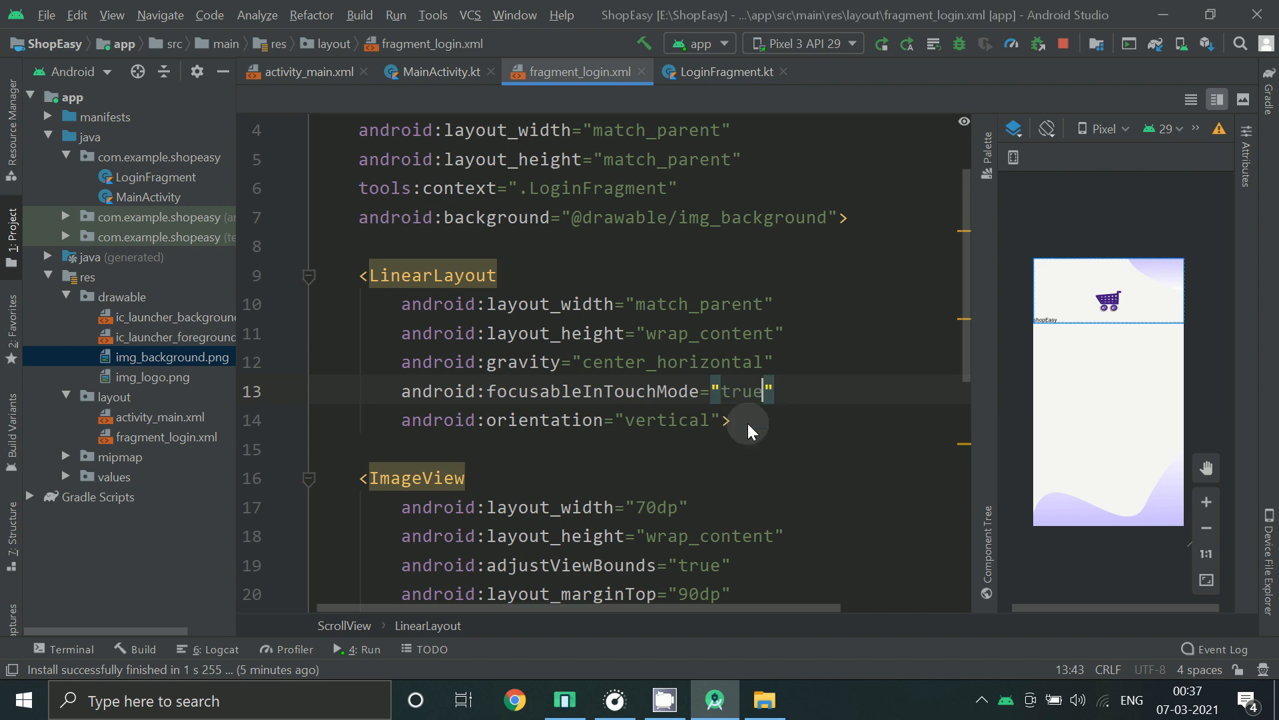
scroll(down, 3)
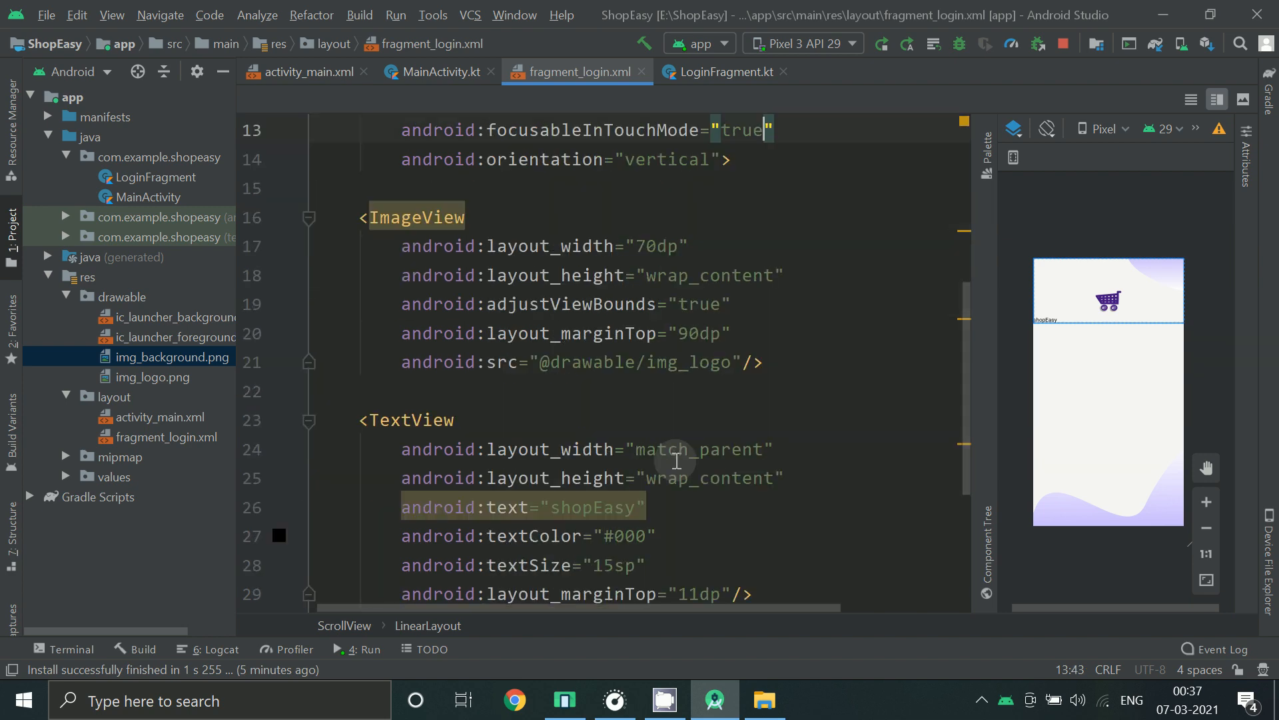
double_click(698, 361)
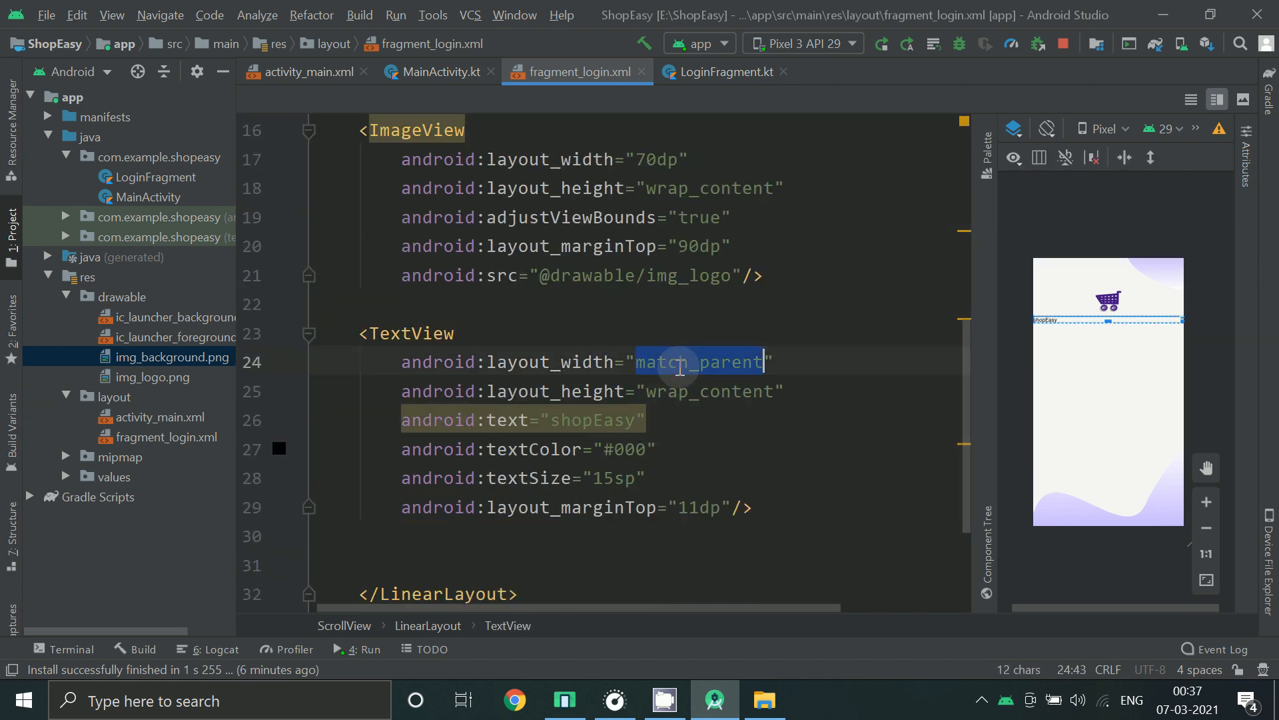
text(wrap_content)
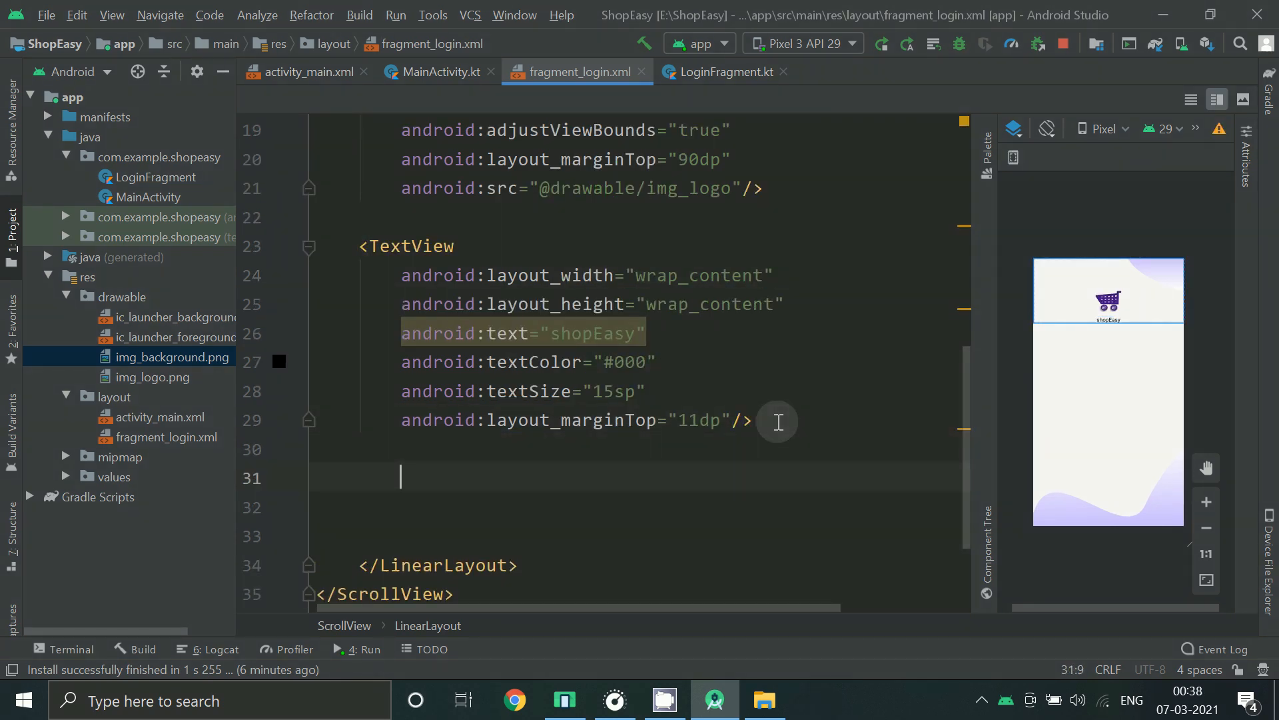
mouse_move(419, 475)
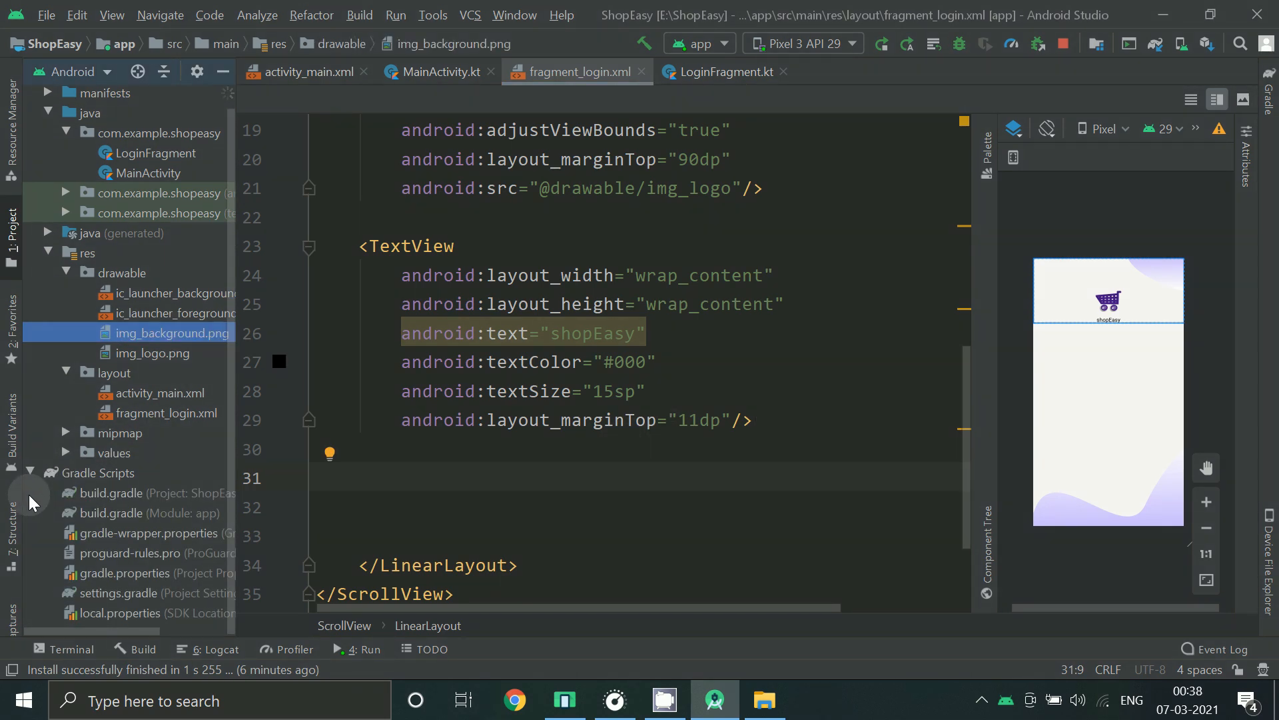
Add api 'com.google.android.material:material:1.4.0-alpha01' to build.gradle (:app) and sync Gradle
click(415, 475)
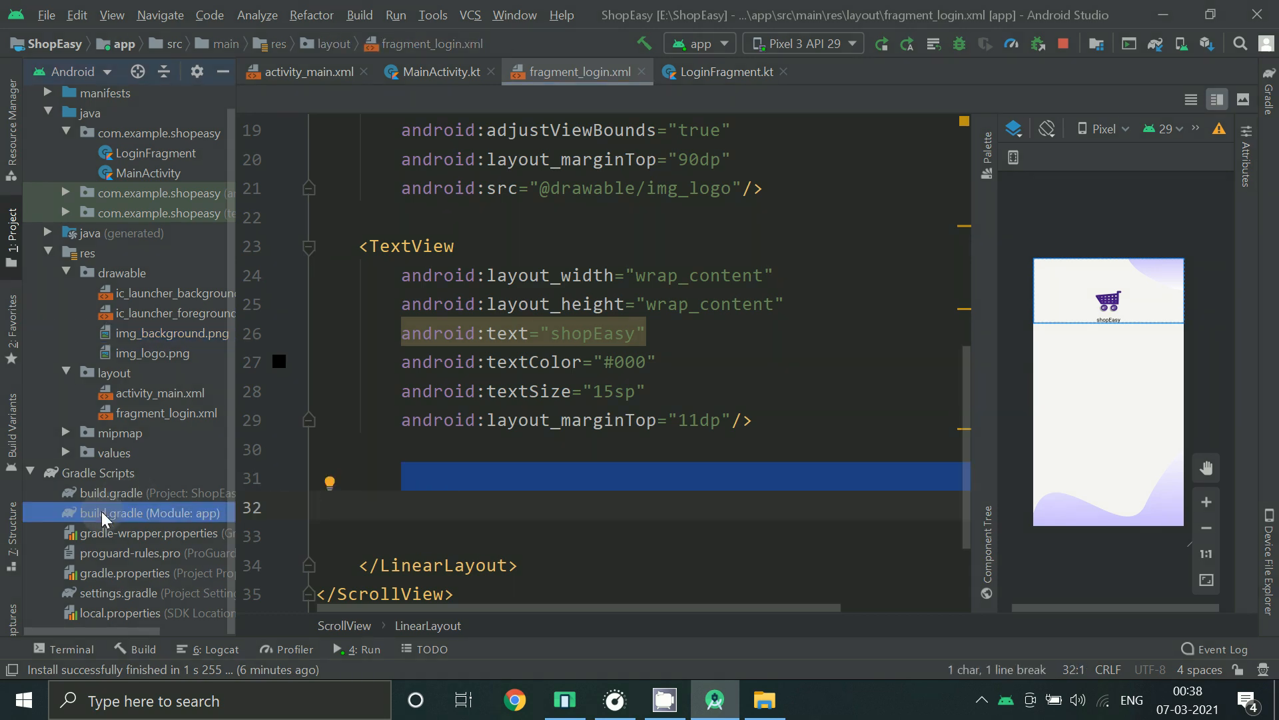
double_click(146, 513)
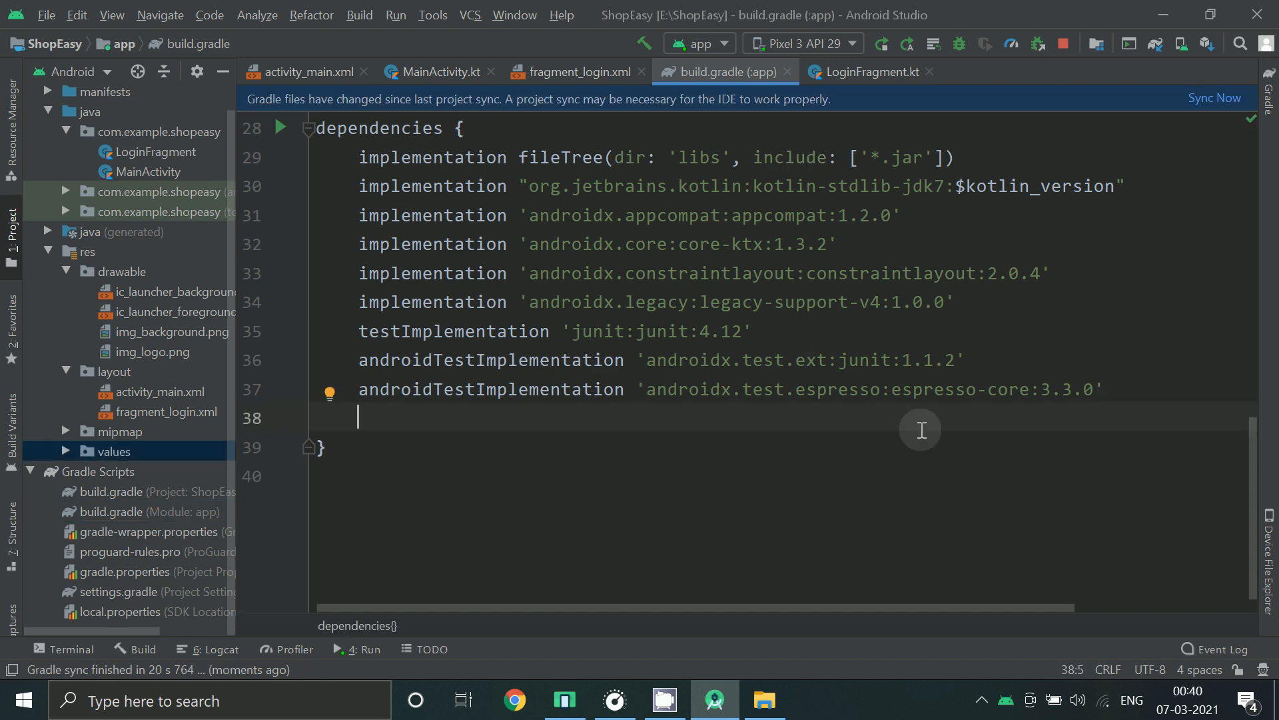
text(a)
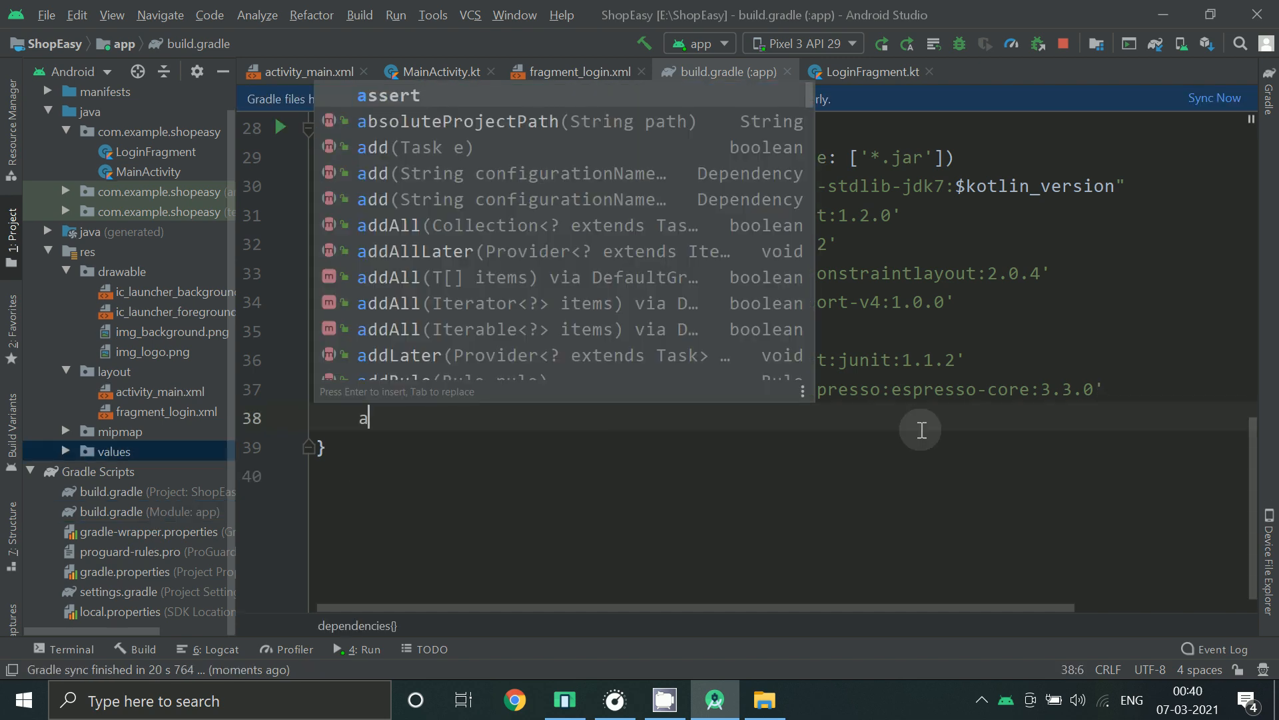
text(pi 'com.goog)
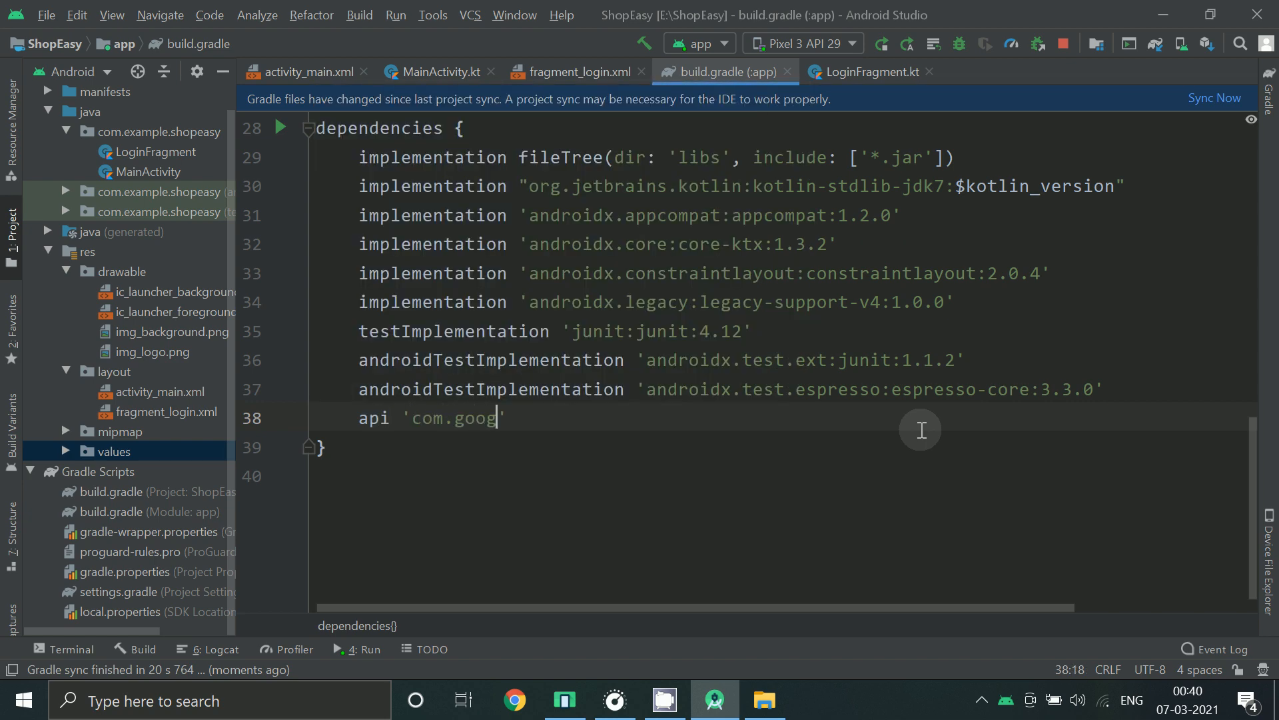
text(le.android)
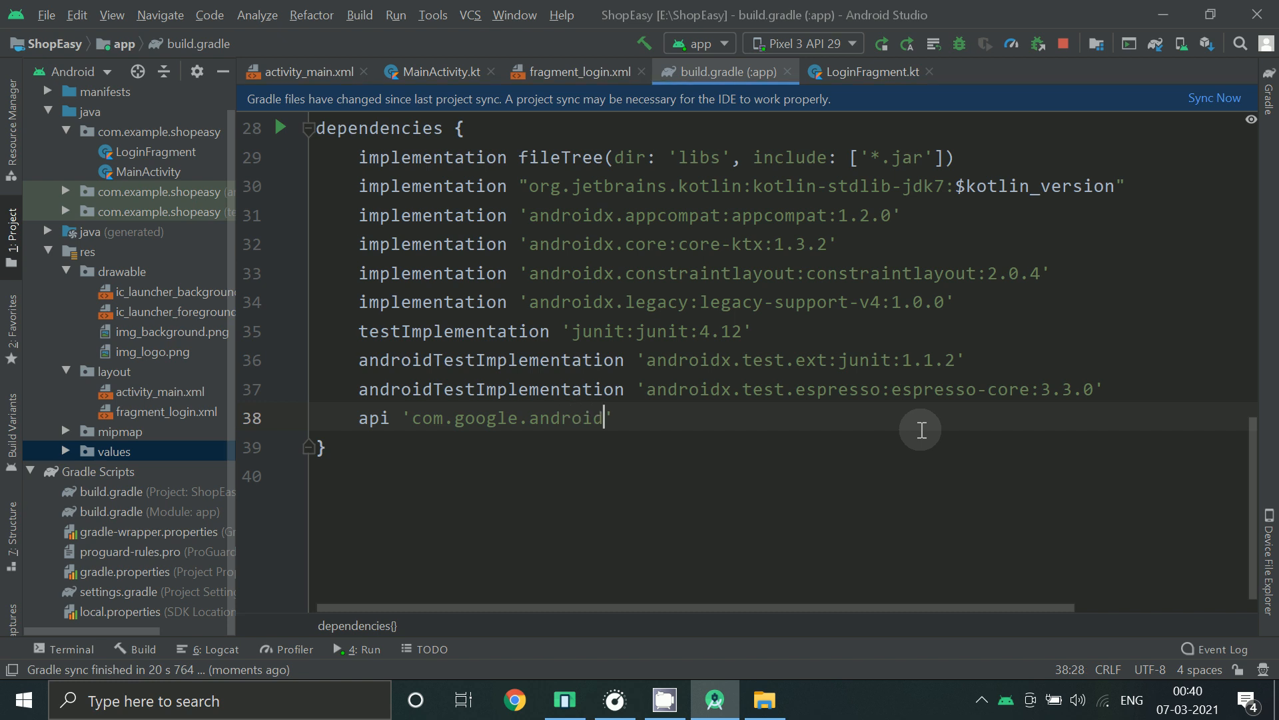
text(.material)
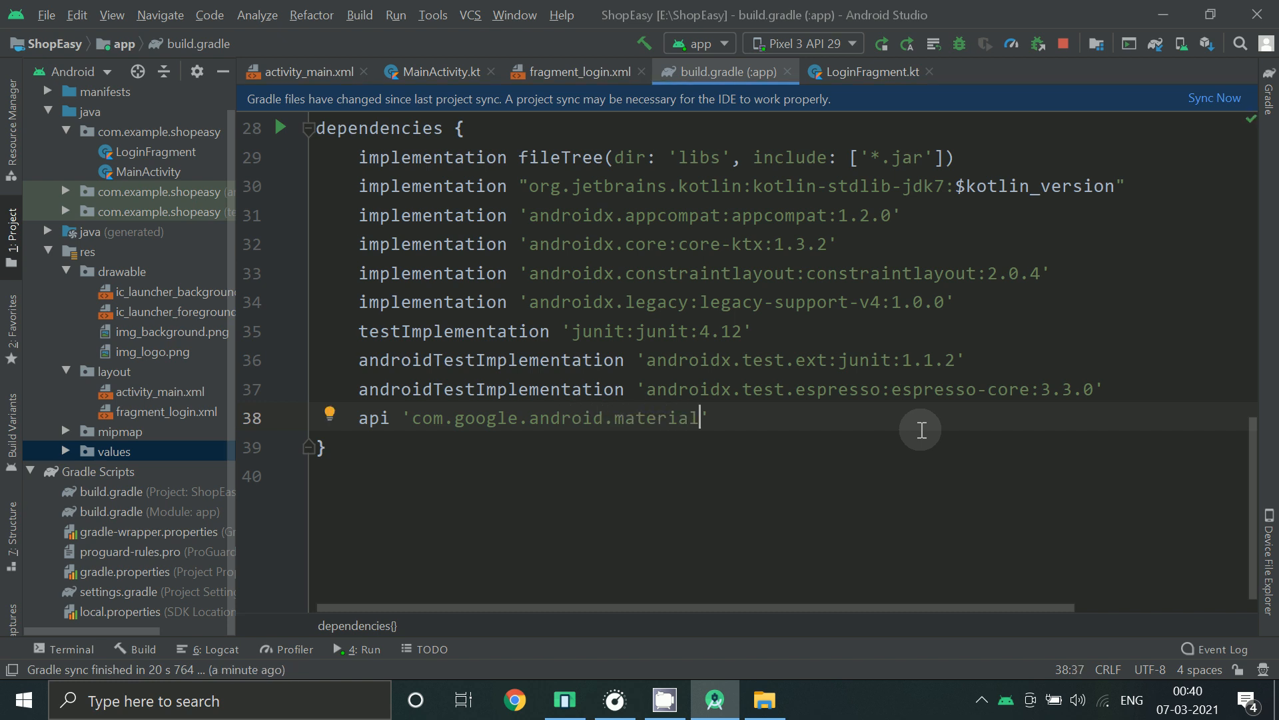
text(:material)
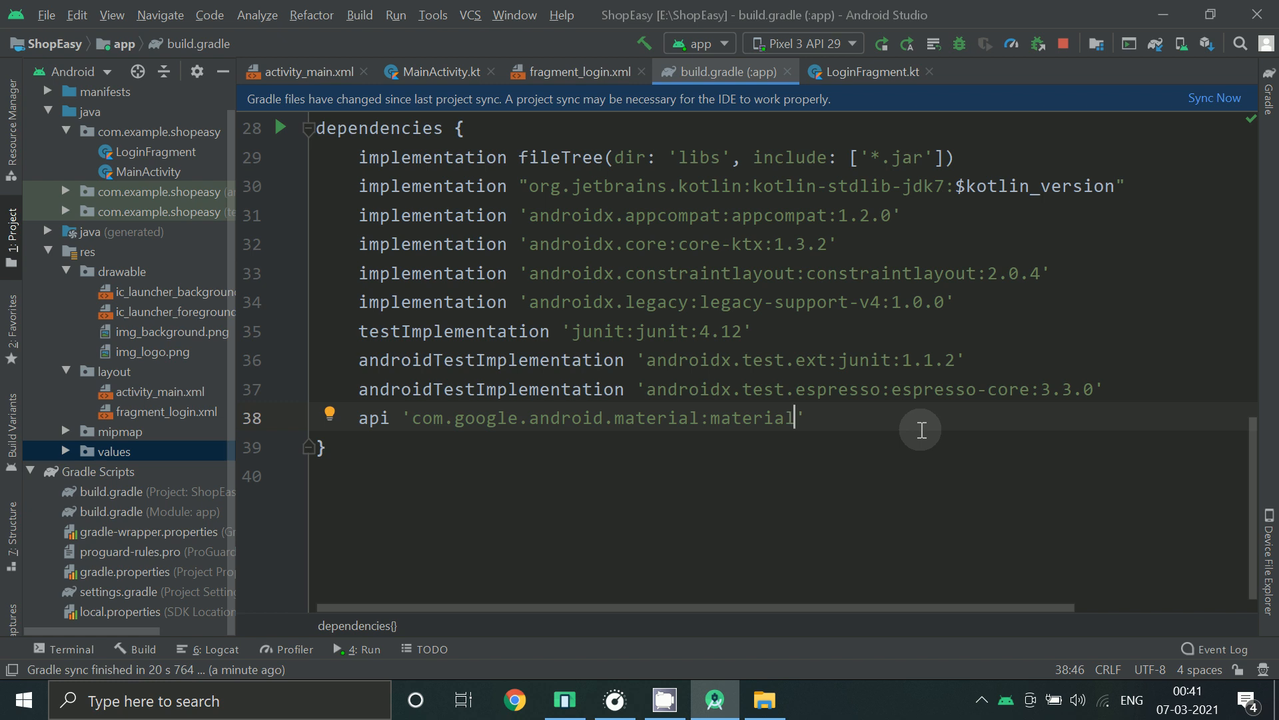
text(:1.1.)
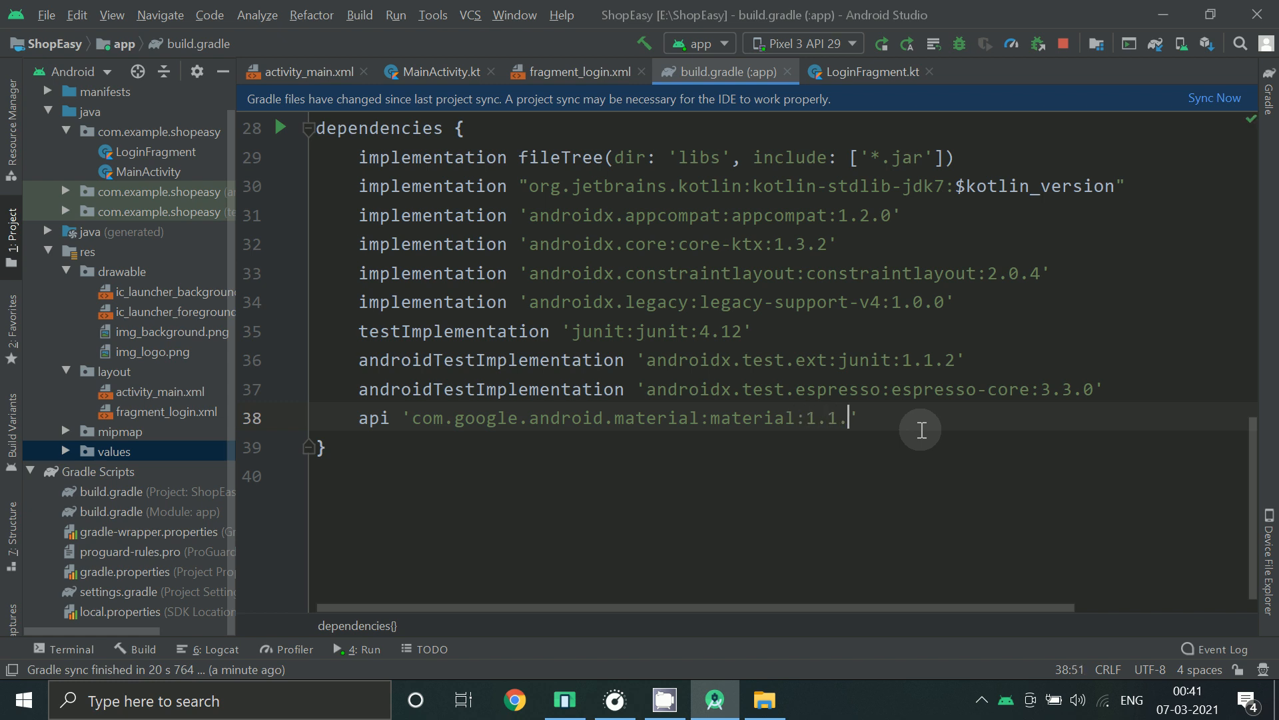
text(0-alpha)
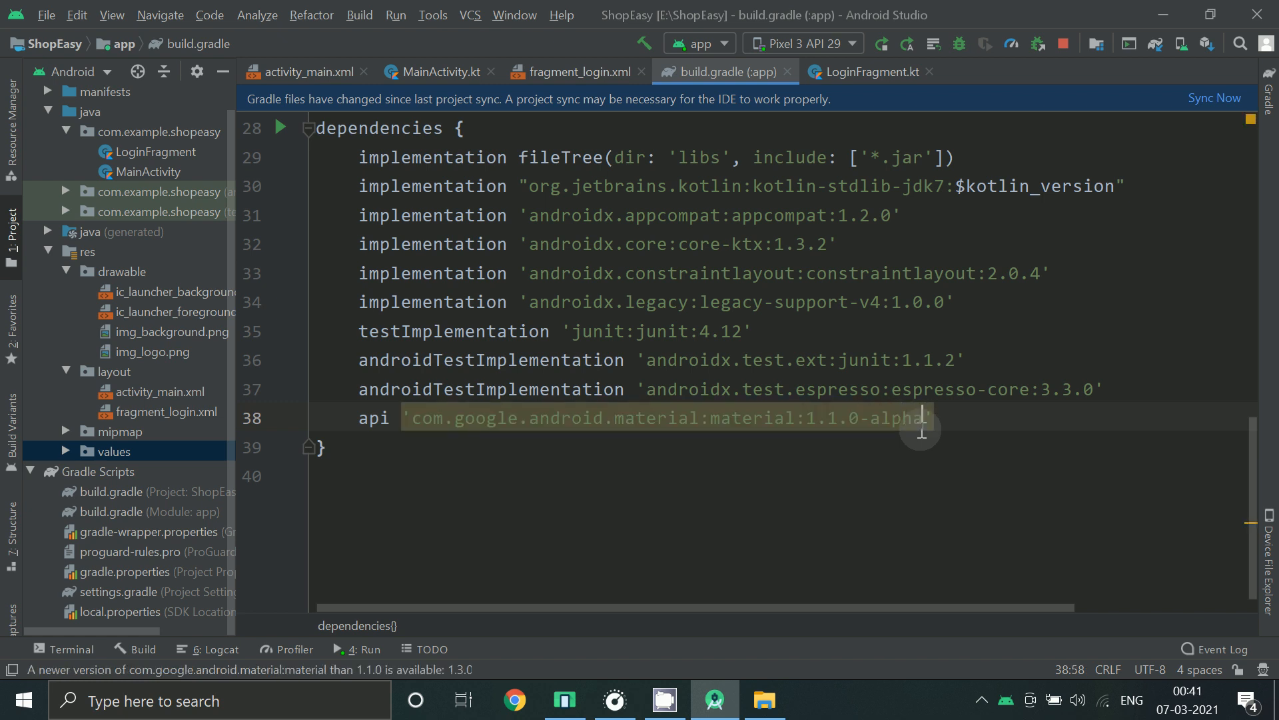
text(06)
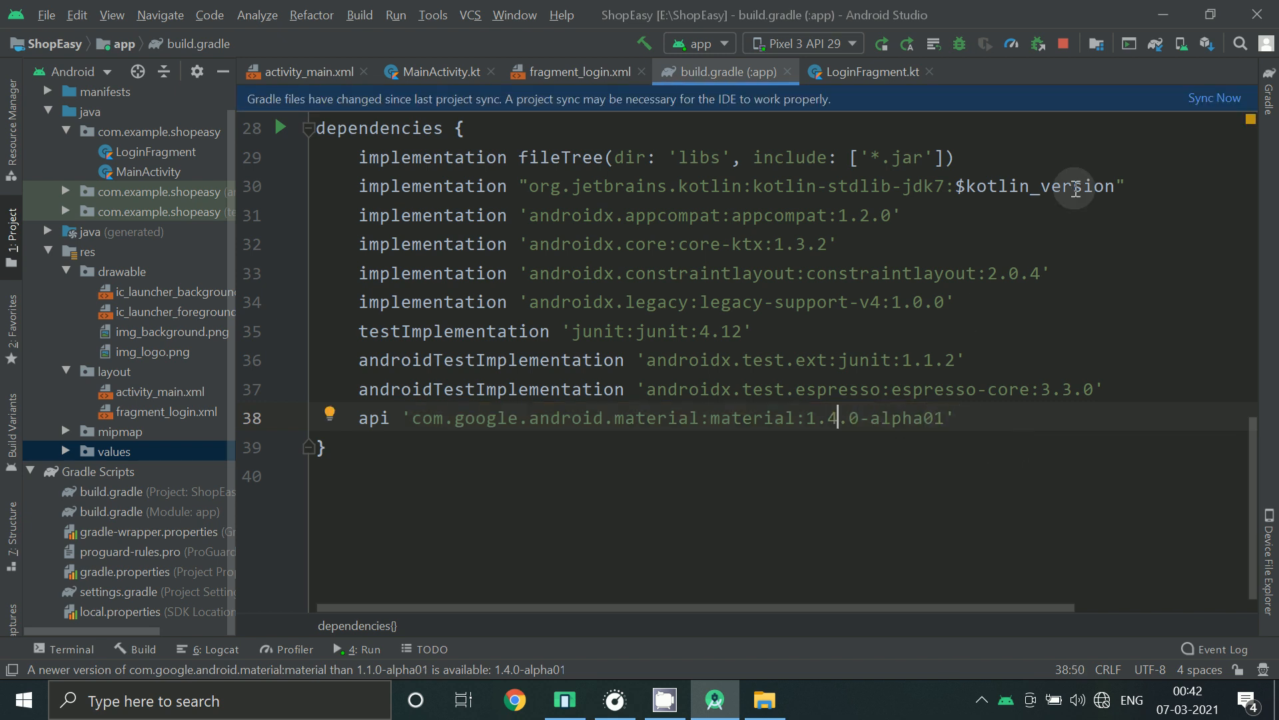
click(1213, 99)
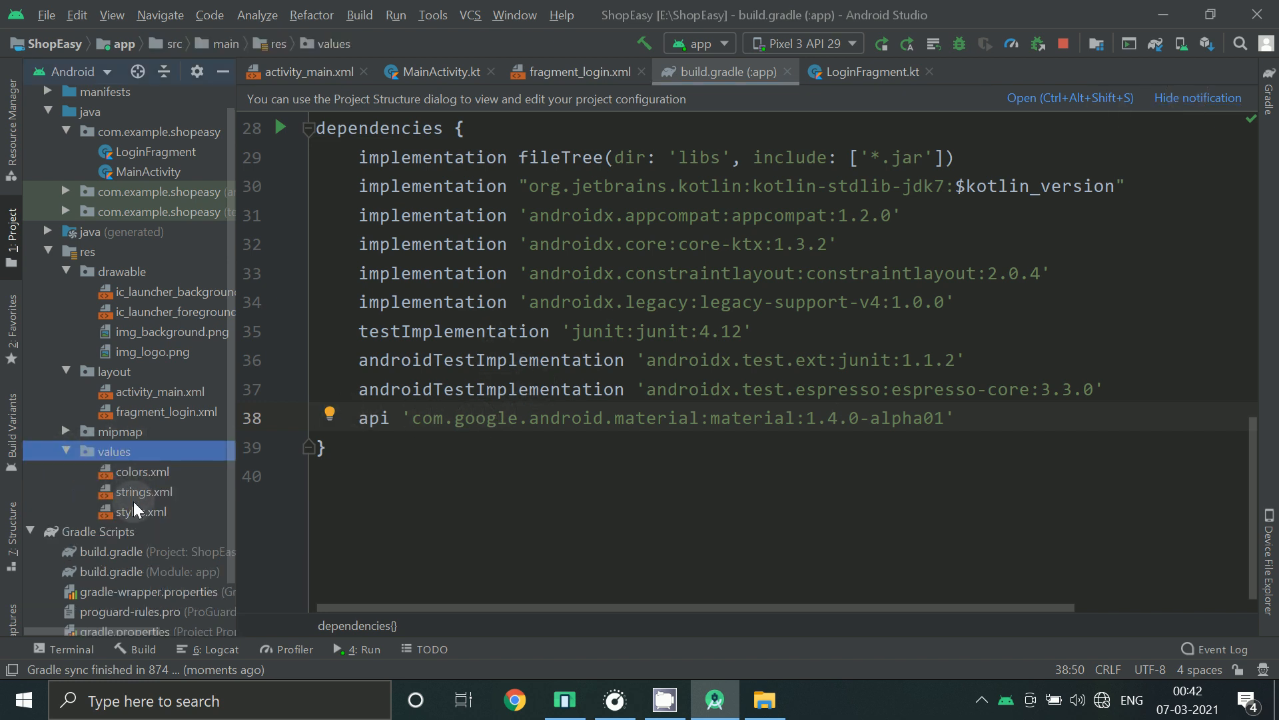
In styles.xml, change AppTheme's parent from AppCompat to MaterialComponents and close the file
double_click(141, 512)
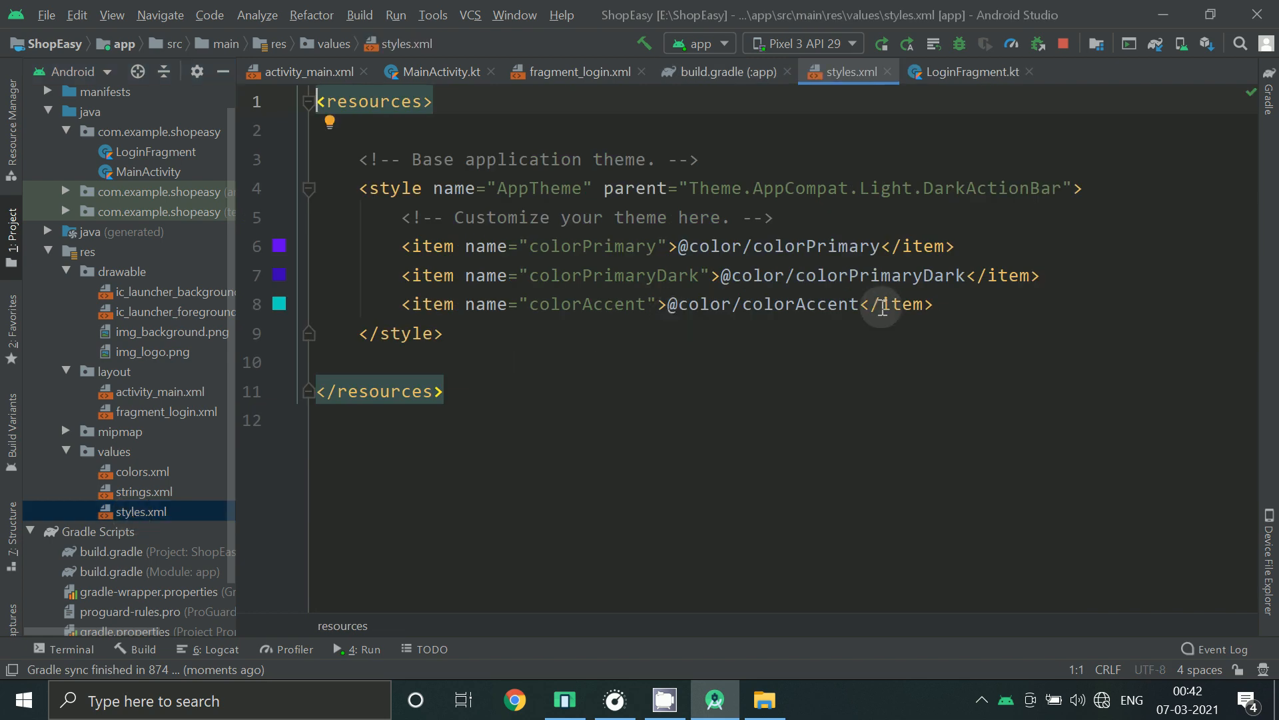
double_click(802, 187)
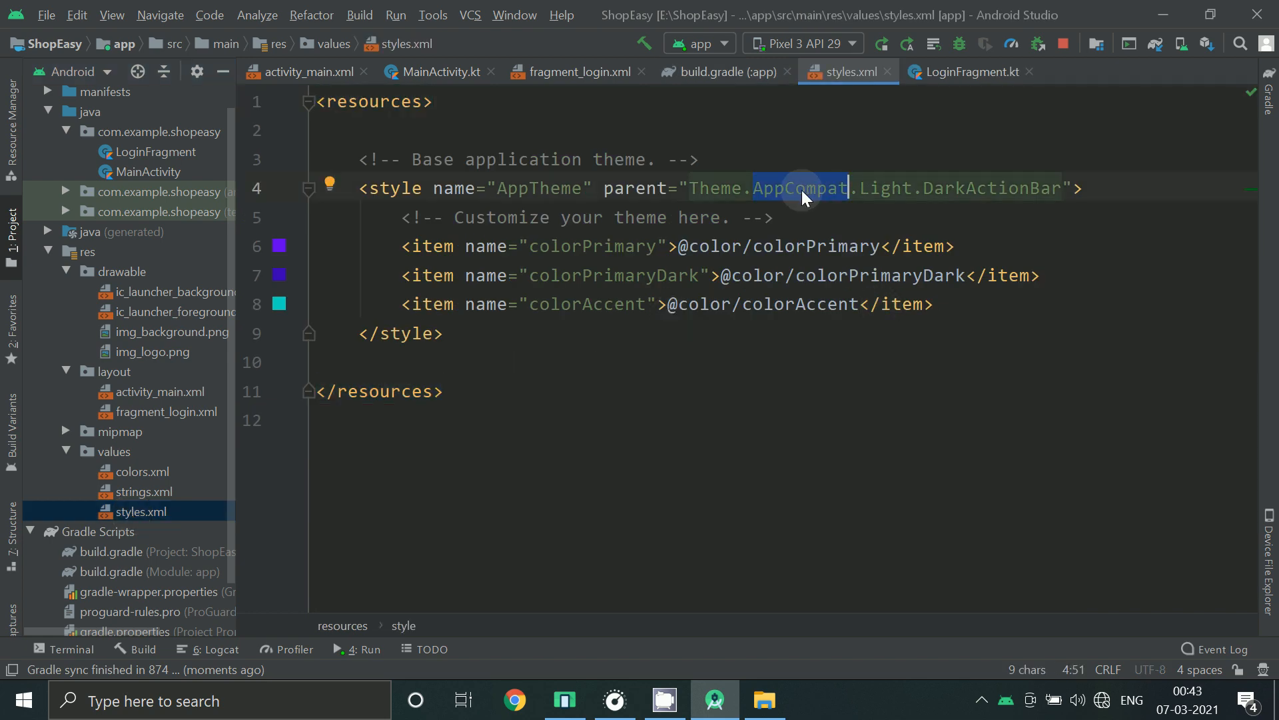
mouse_move(757, 200)
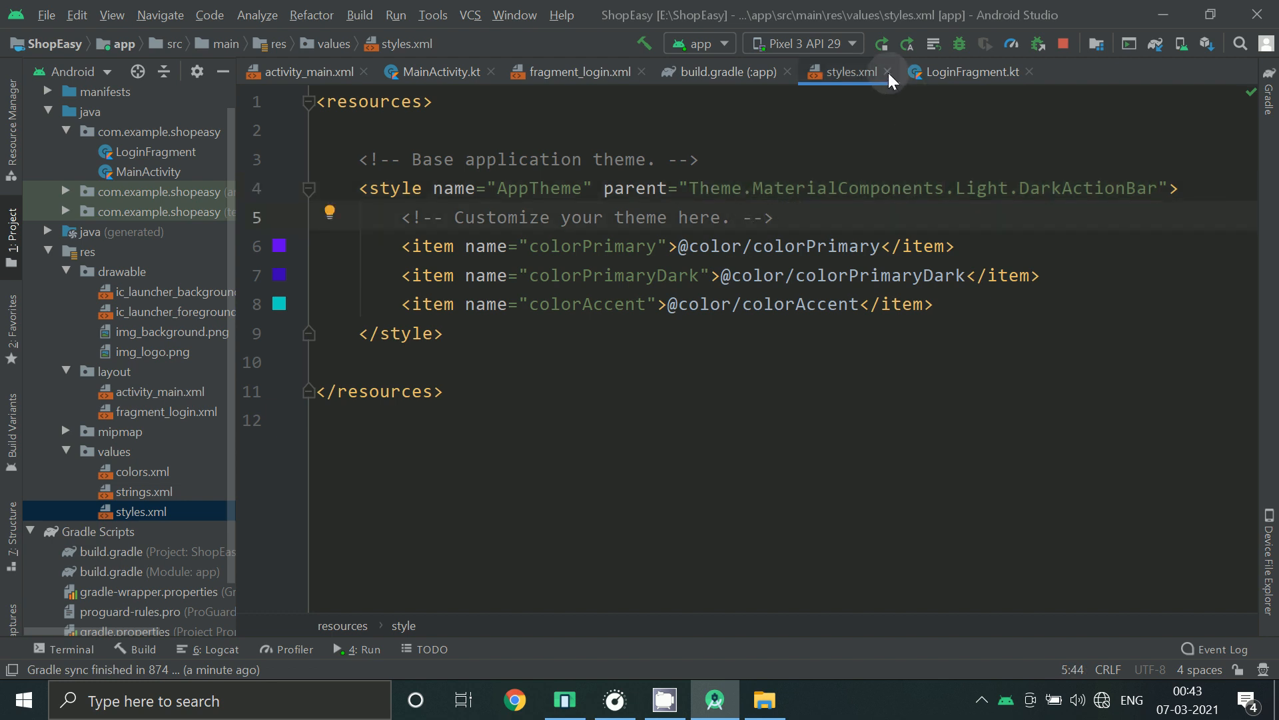
click(887, 72)
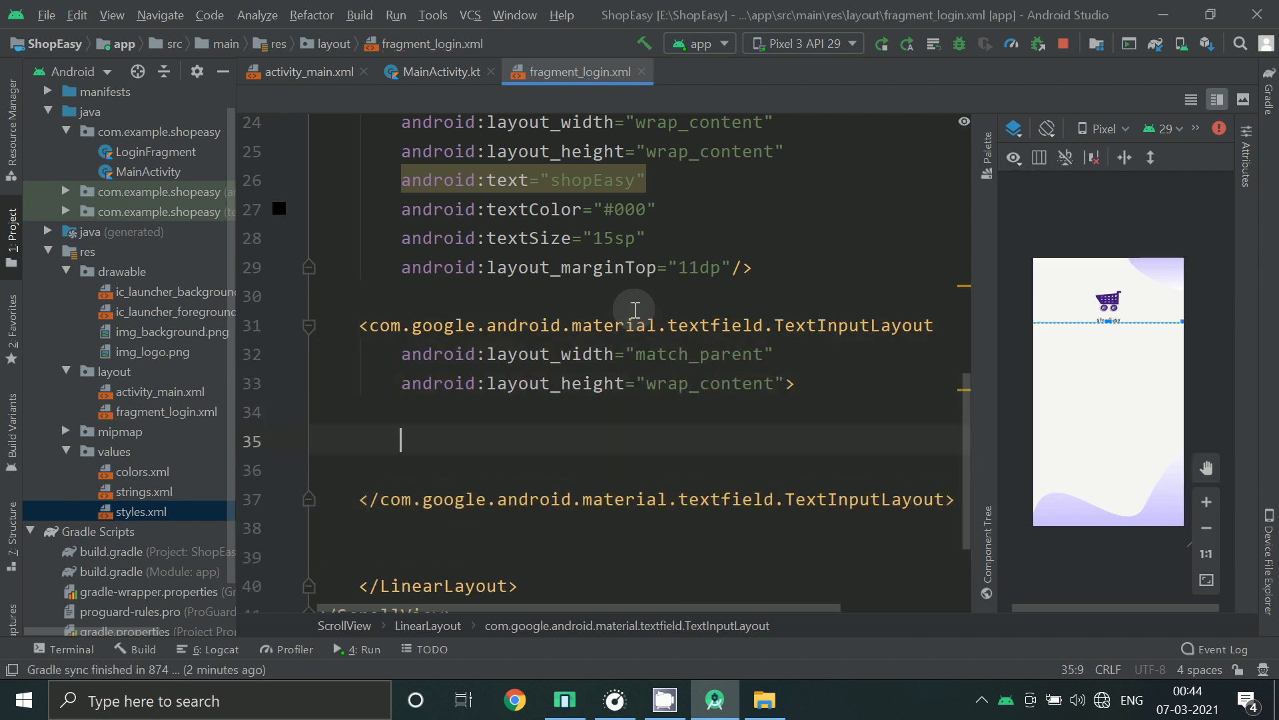
Add a TextInputLayout with a TextInputEditText and hint 'Username'
text(<Inp)
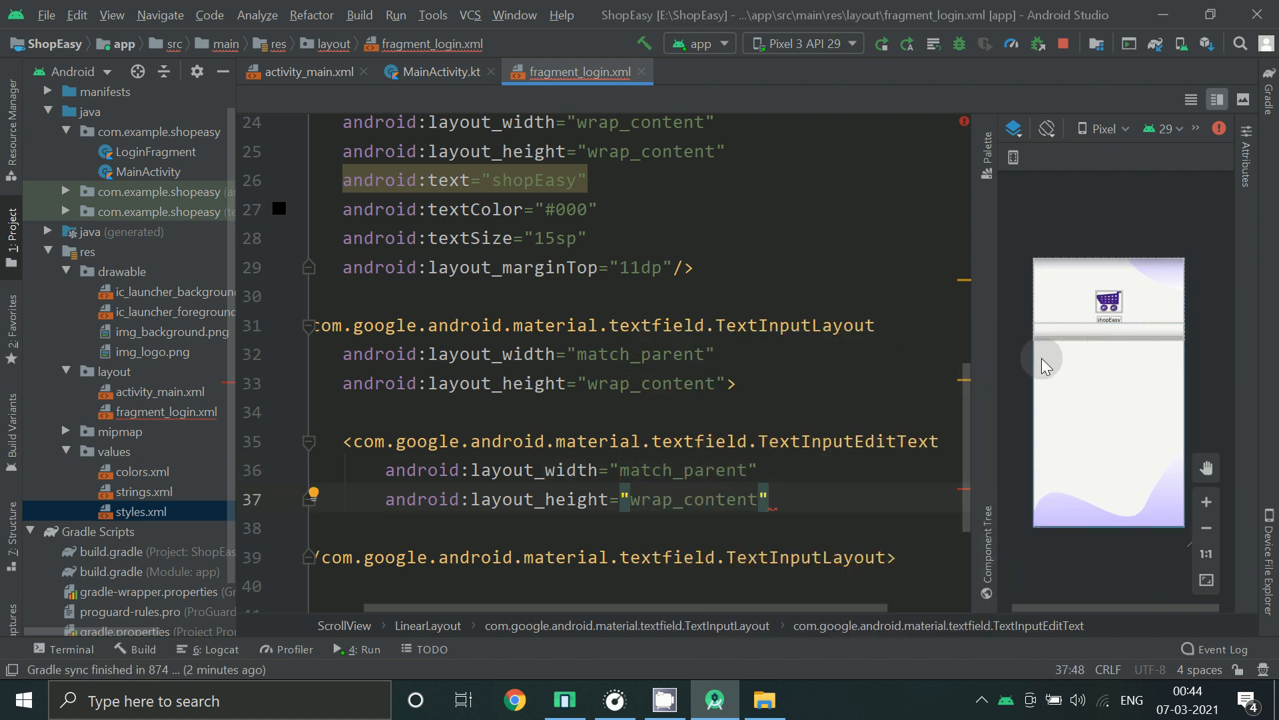
text(hint="">)
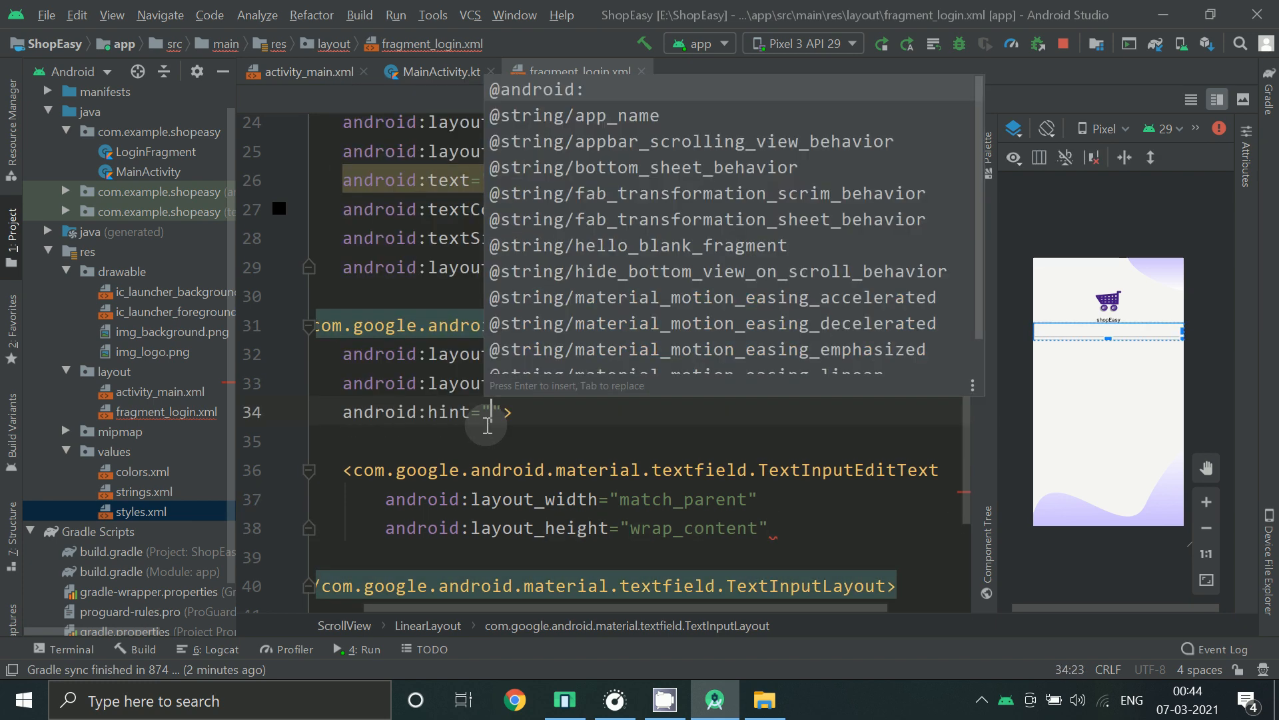
text(Username)
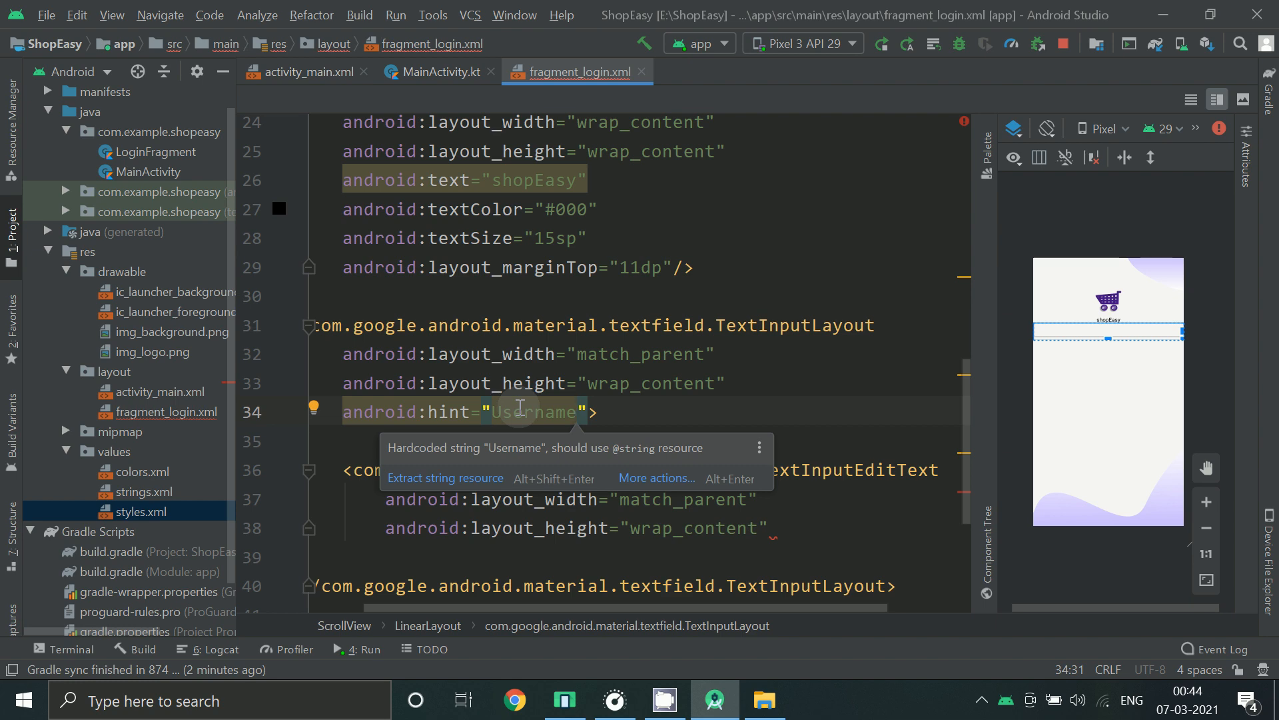
Extract the Username hint into a new 'username' string resource and check strings.xml
click(445, 479)
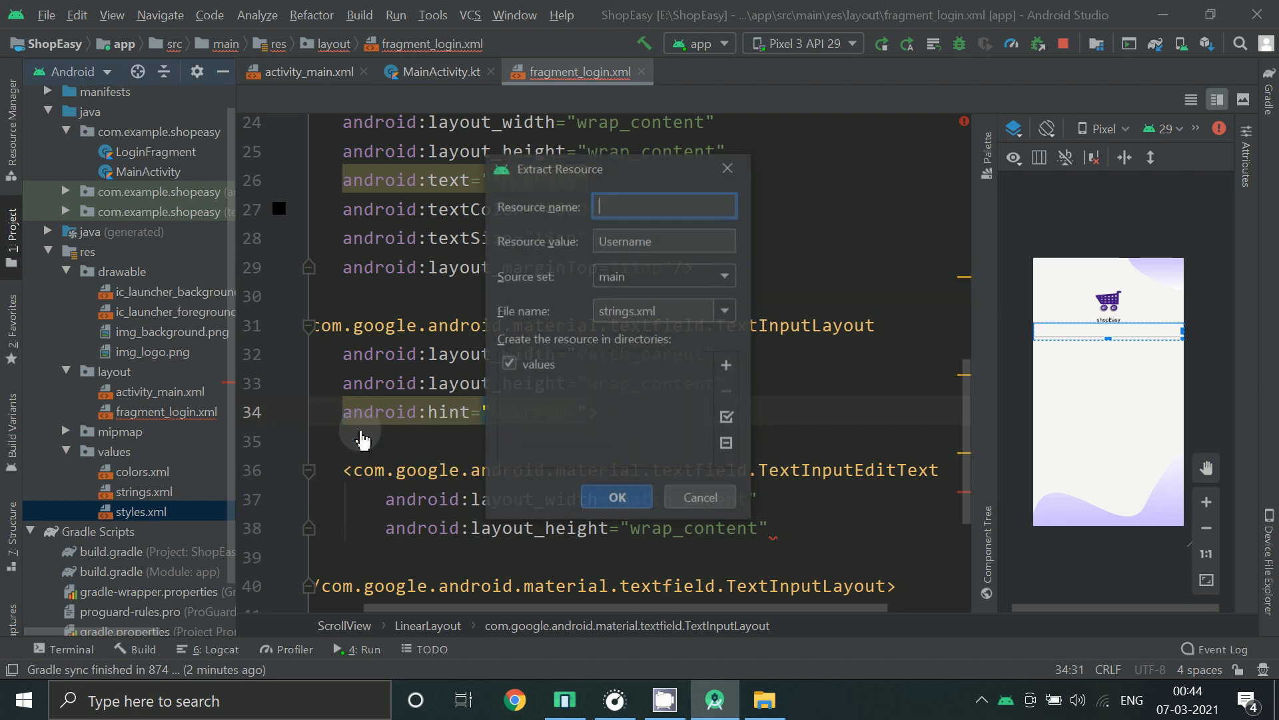
text(usern)
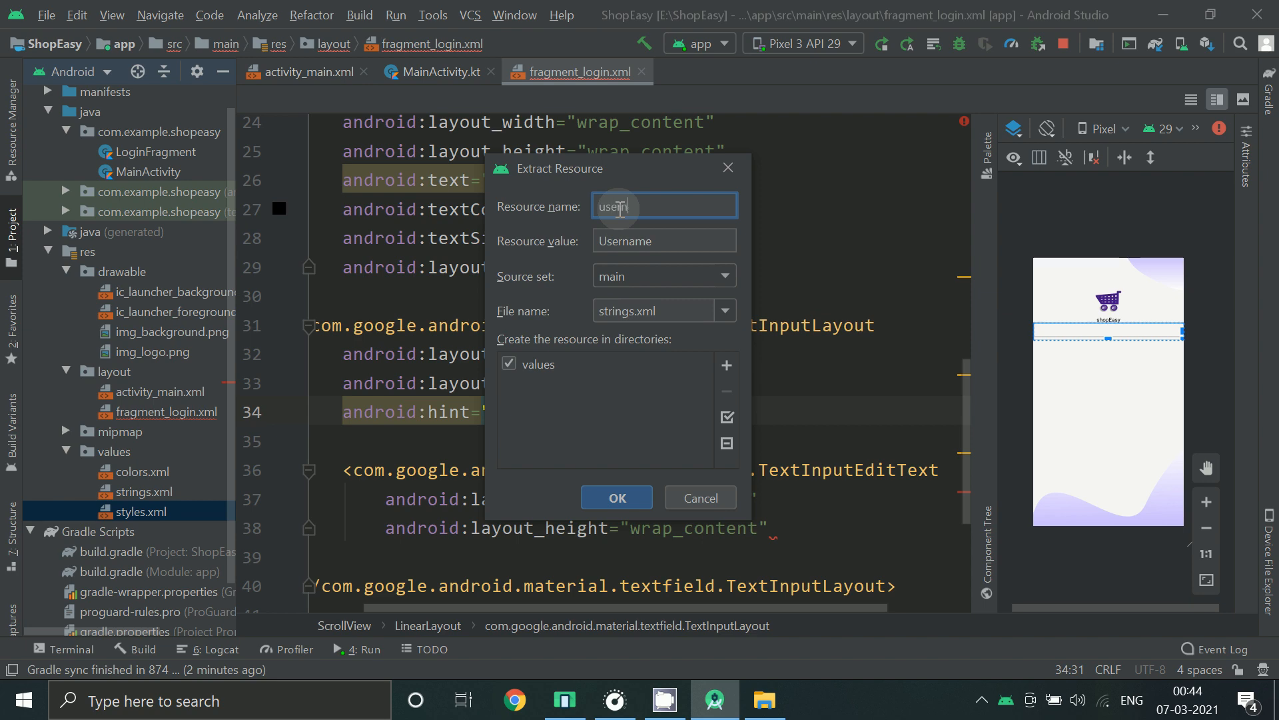
click(615, 497)
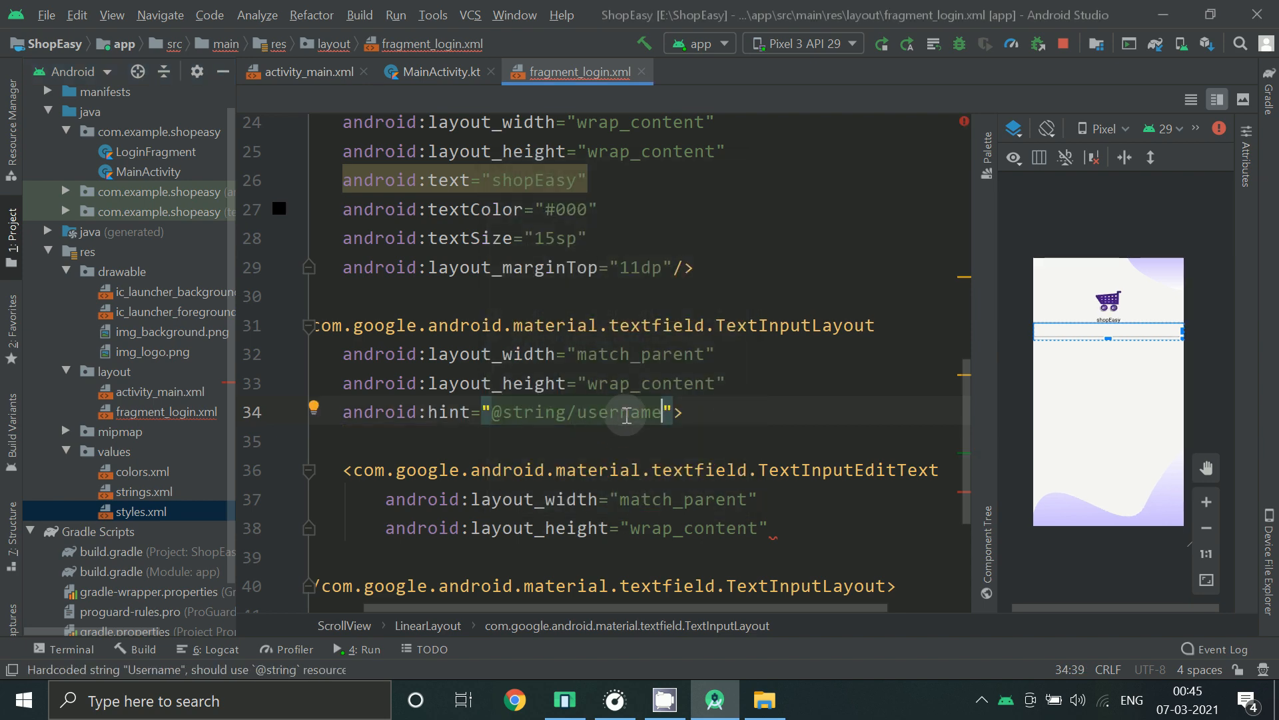
click(702, 72)
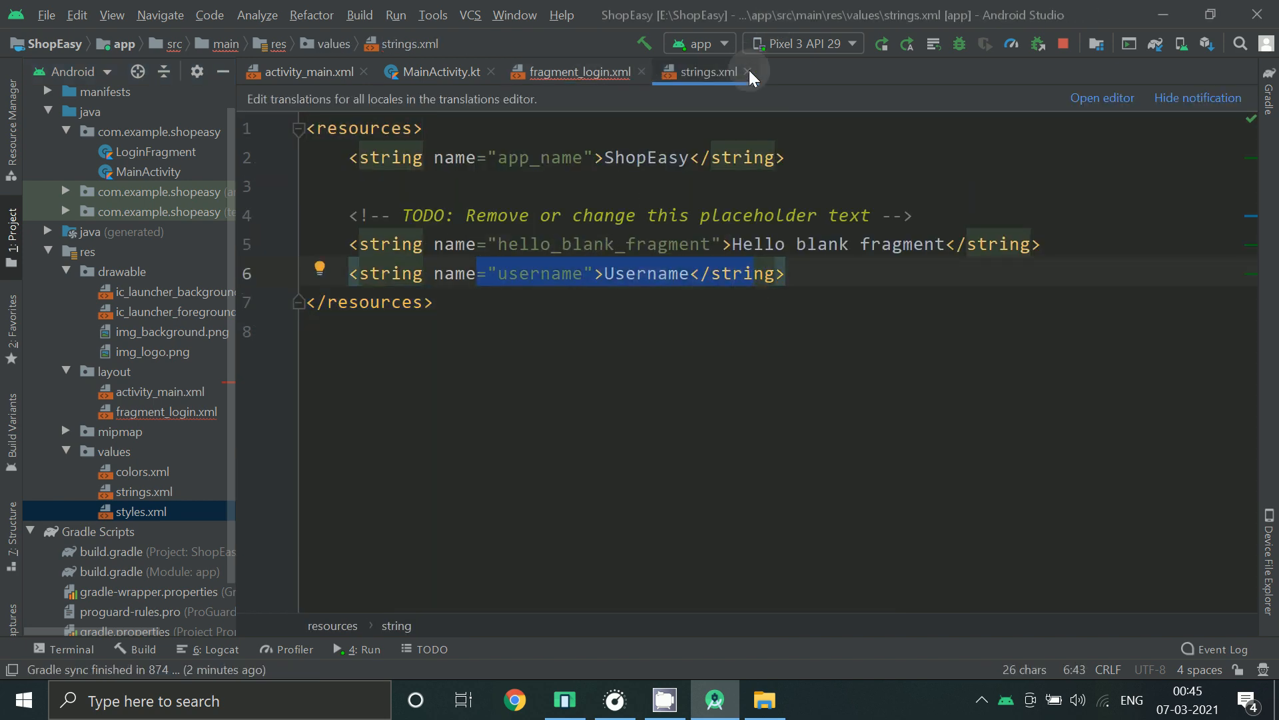
click(575, 72)
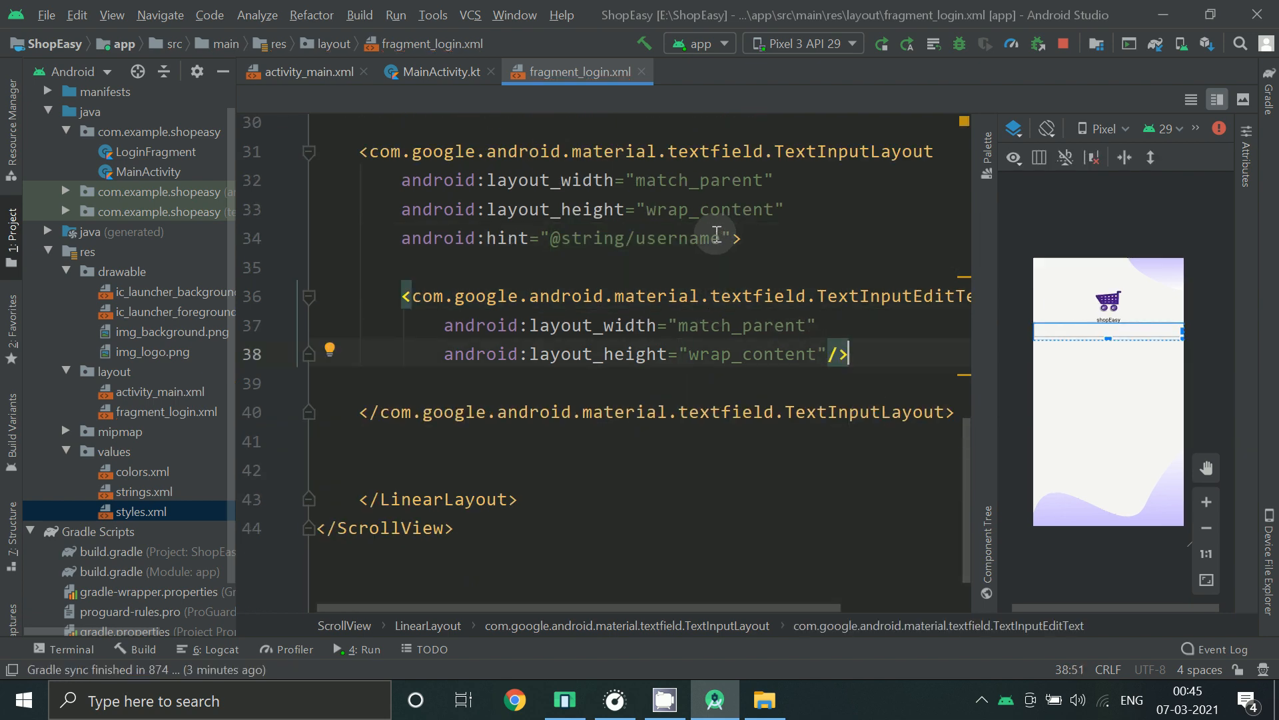
Set the username input's boxBackgroundColor to #F8E9FD
click(729, 237)
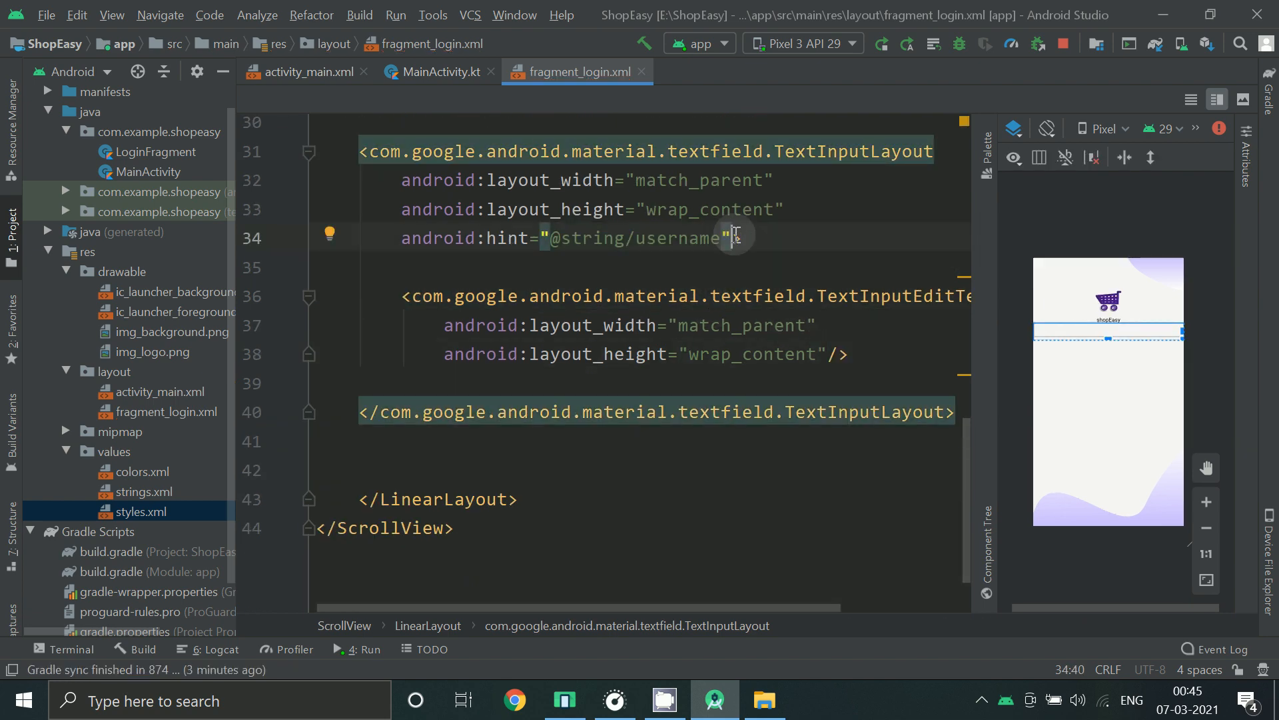
text(bac)
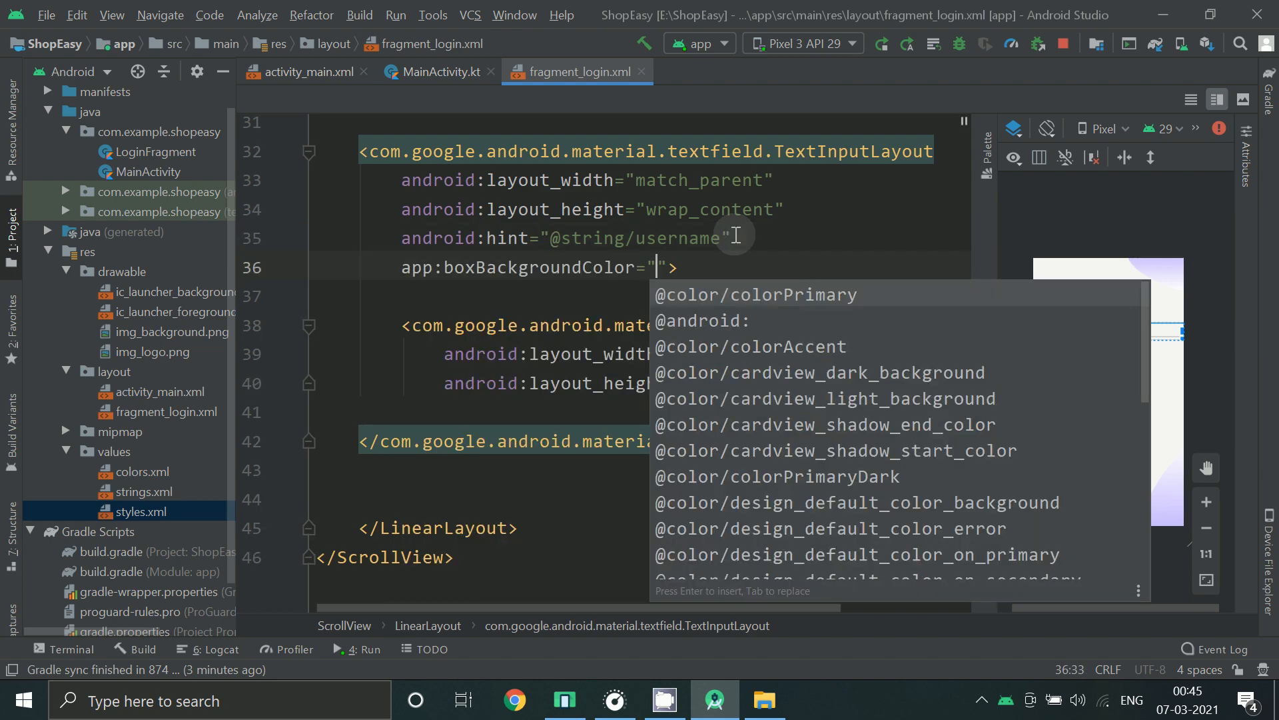
text(#F8)
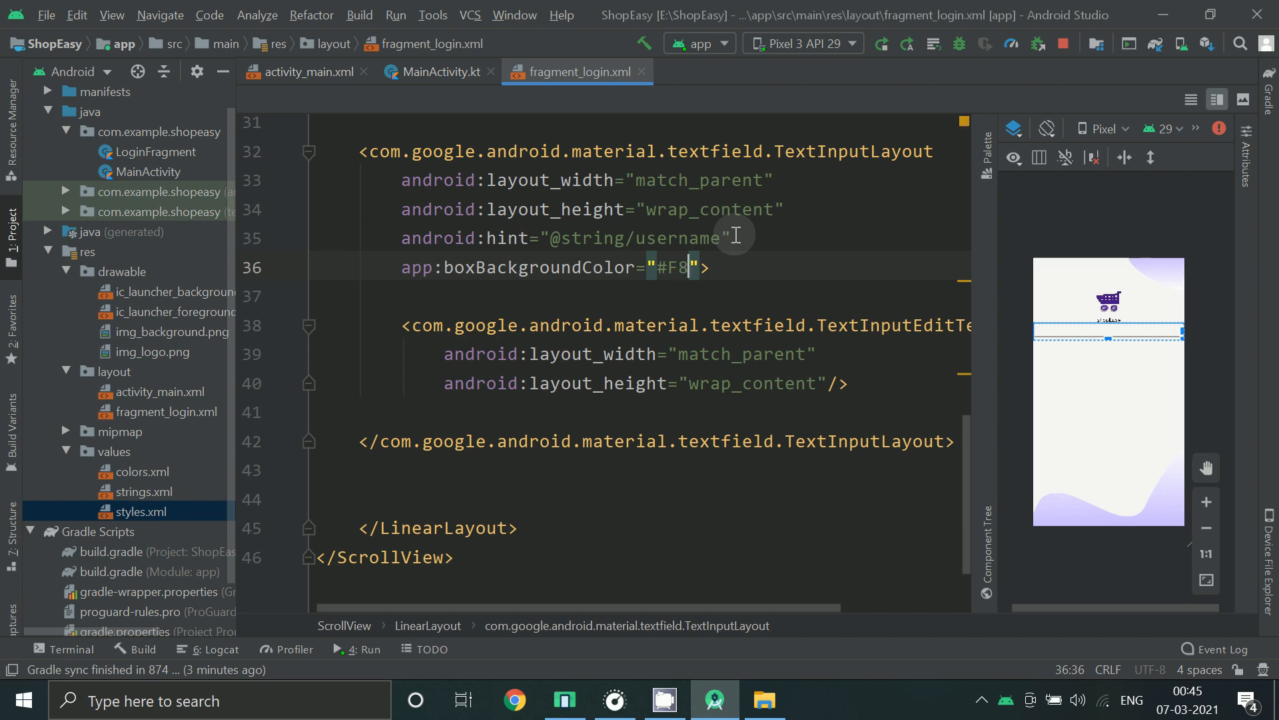
text(E9)
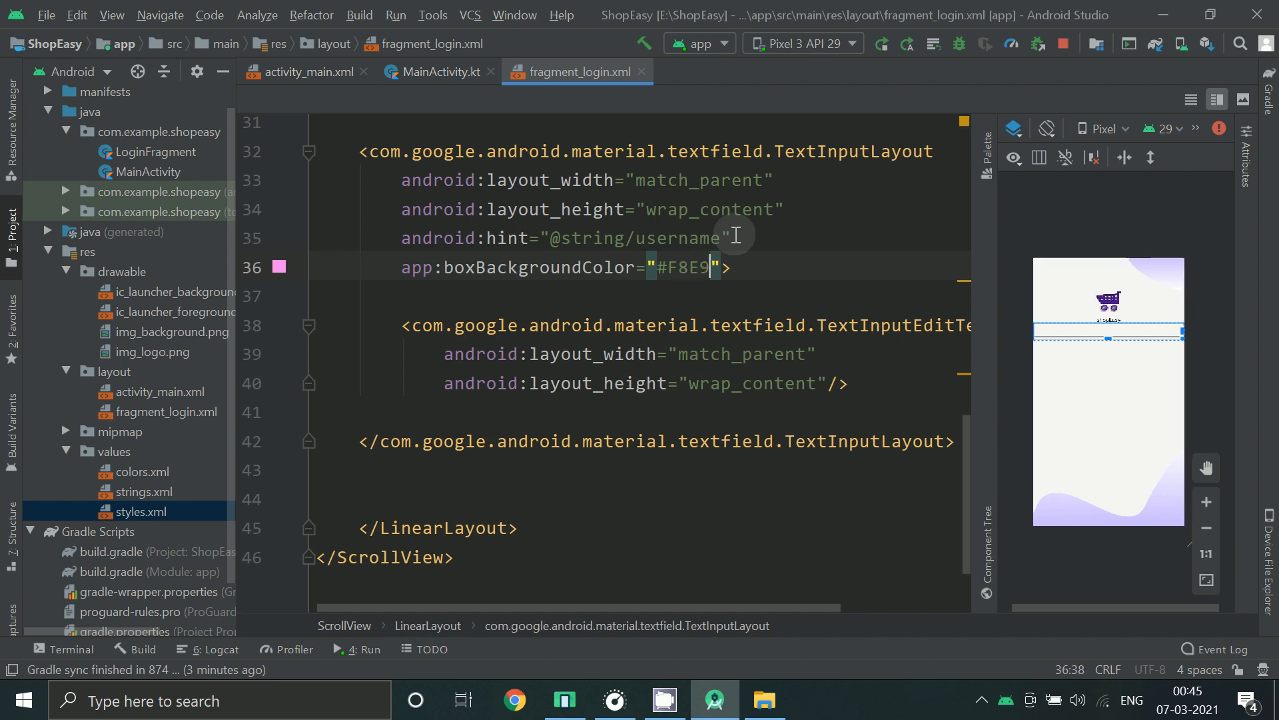
text(FD)
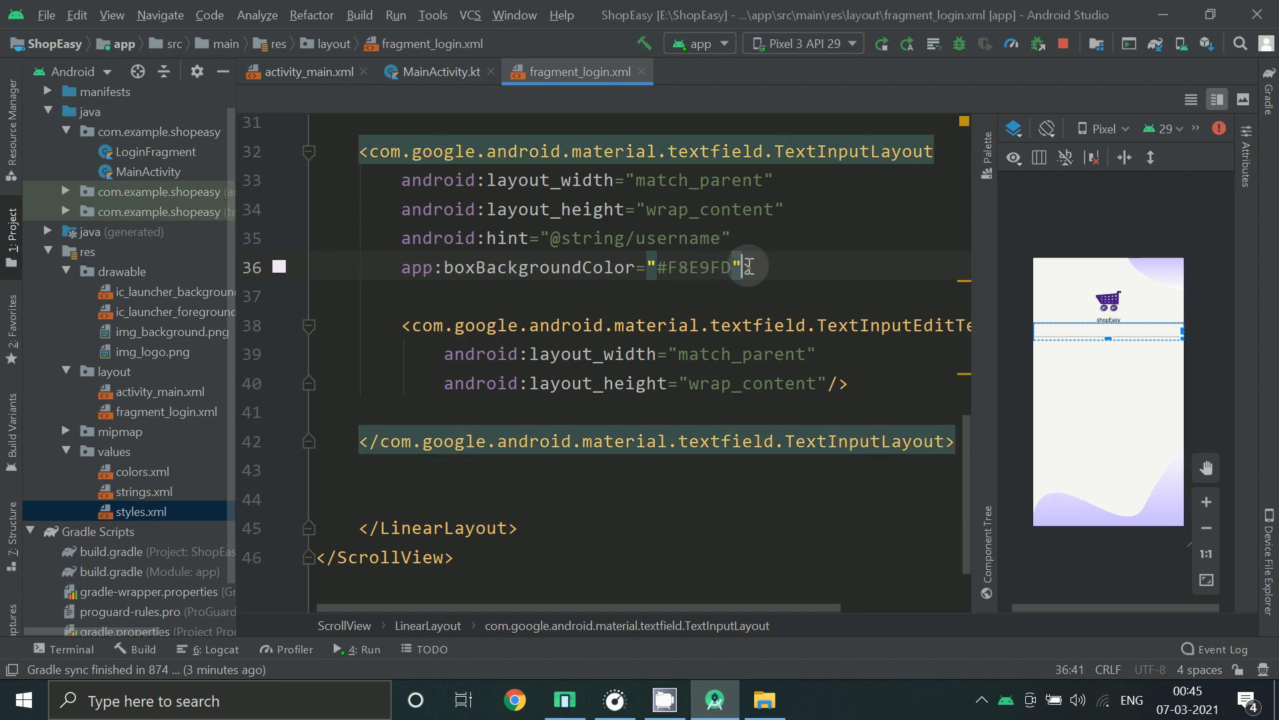
Give the username input a 50dp top margin and 40dp start and end margins
text(android:layout_marginTop="50dp)
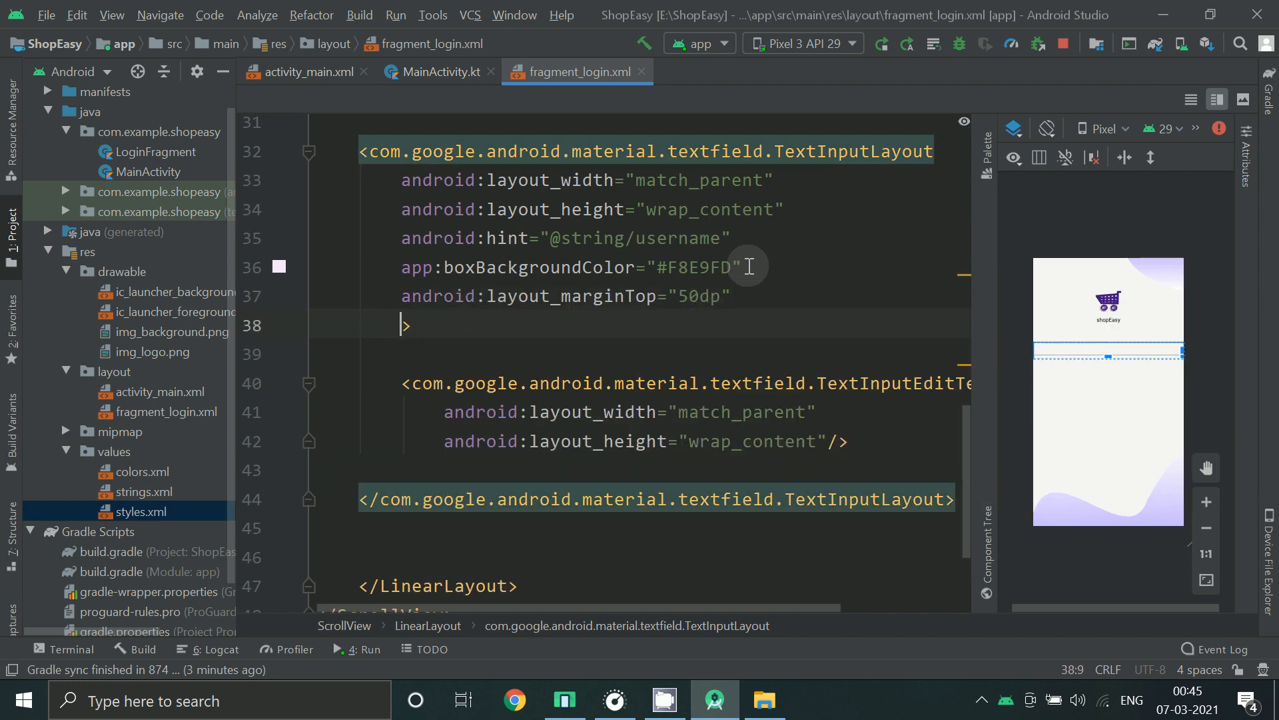
text(android:layout_marginStart="40dp")
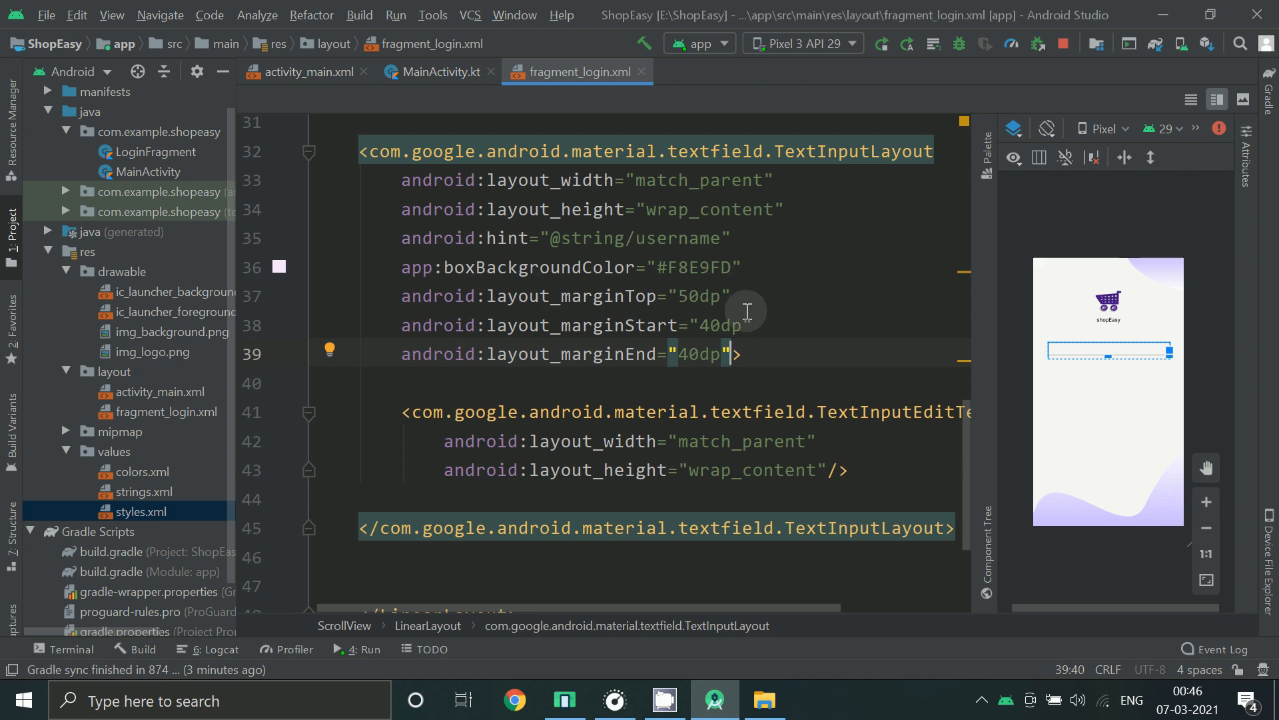
click(694, 384)
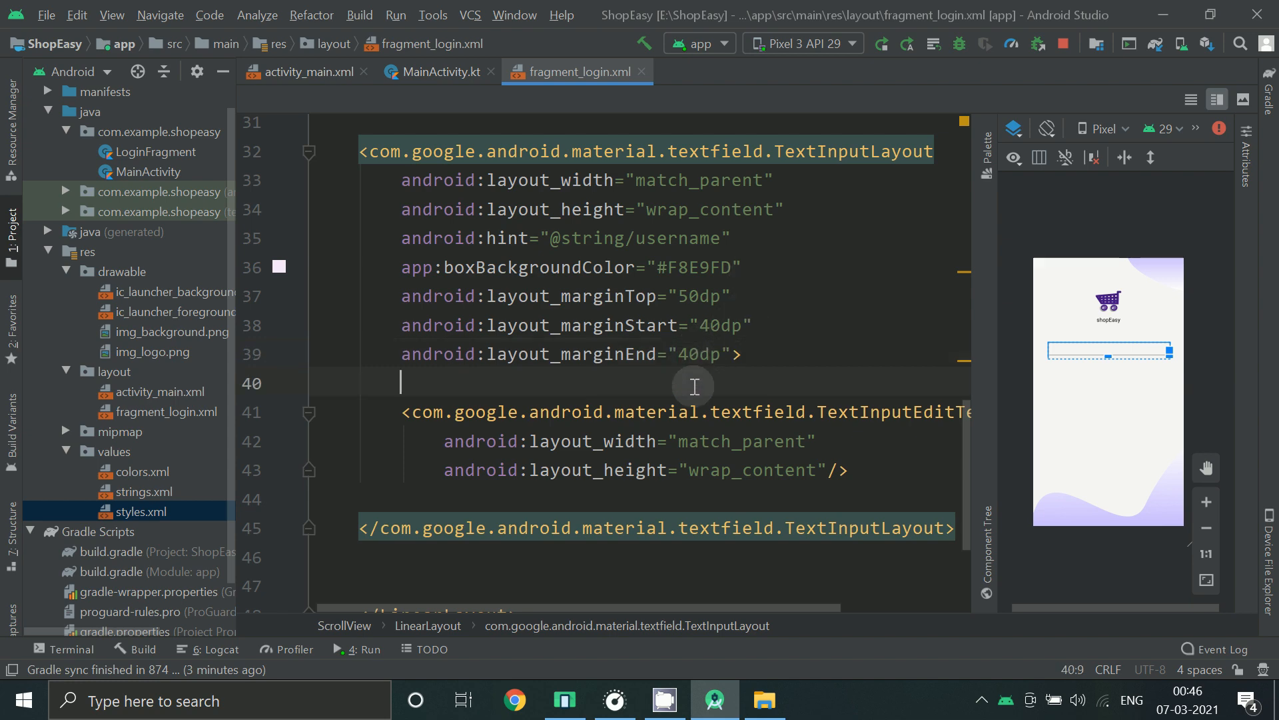
scroll(down, 3)
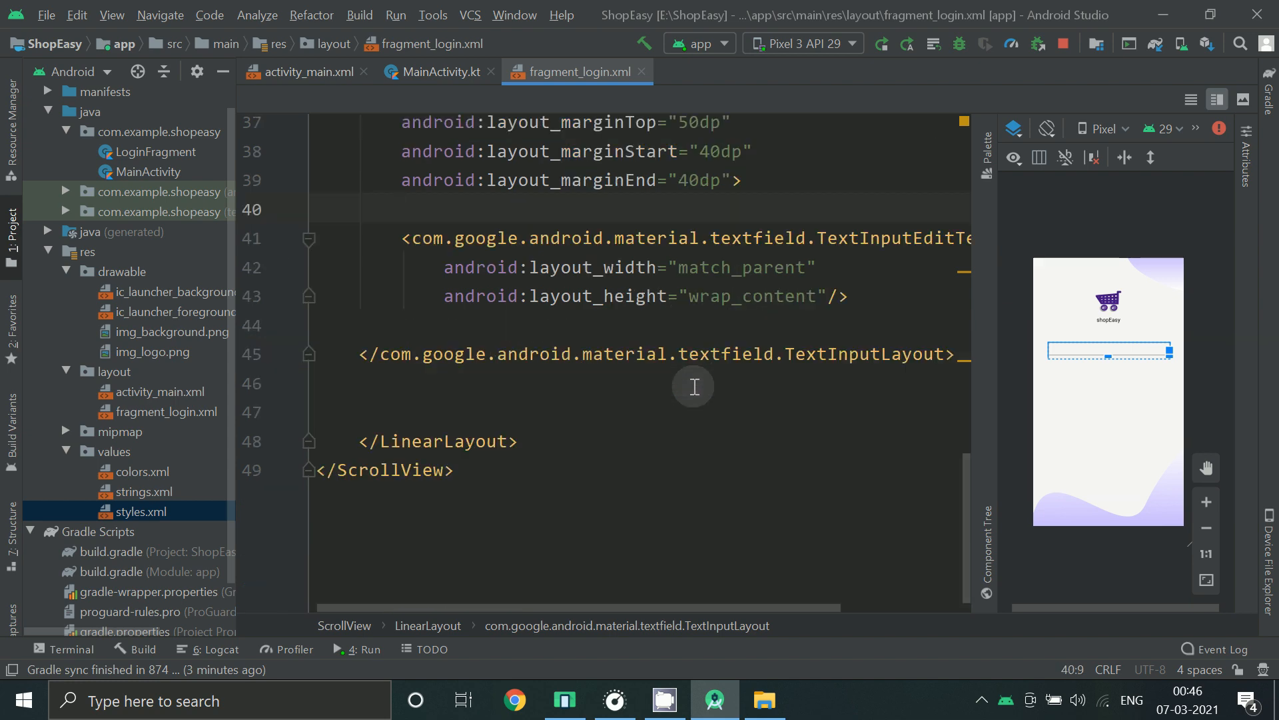
scroll(up, 3)
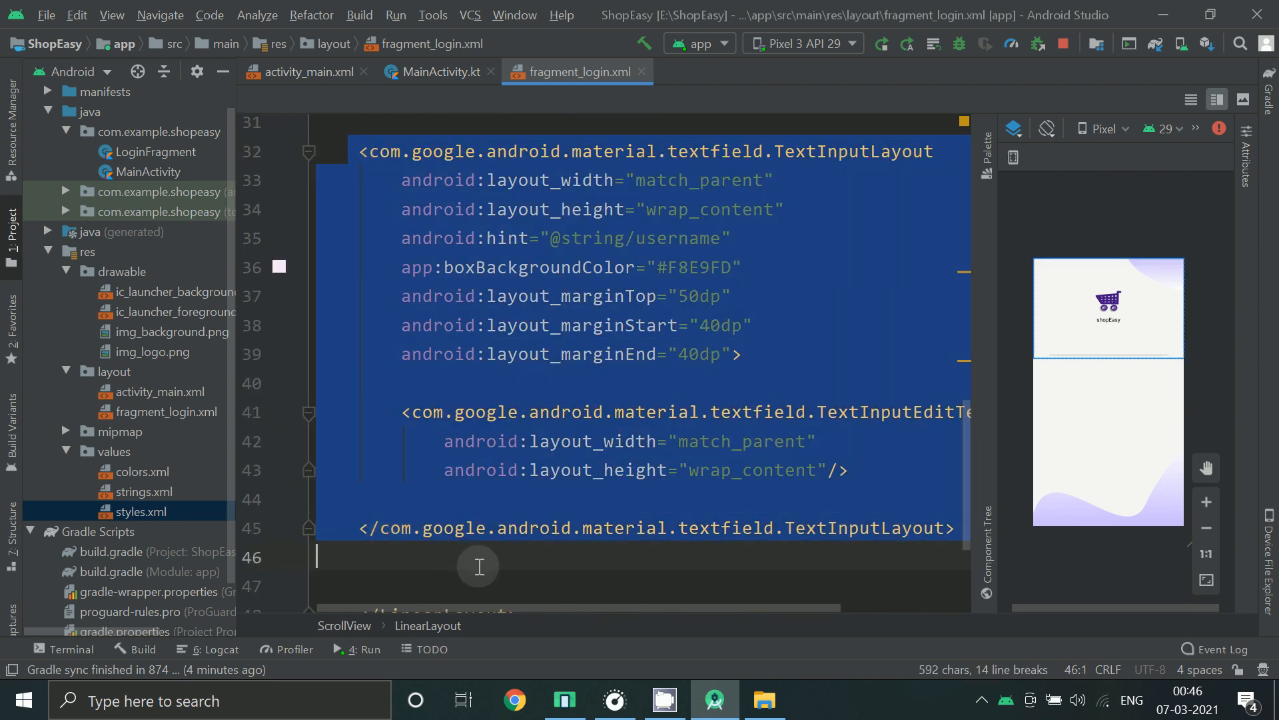
Change the copied input field's hint to 'Password'
scroll(down, 3)
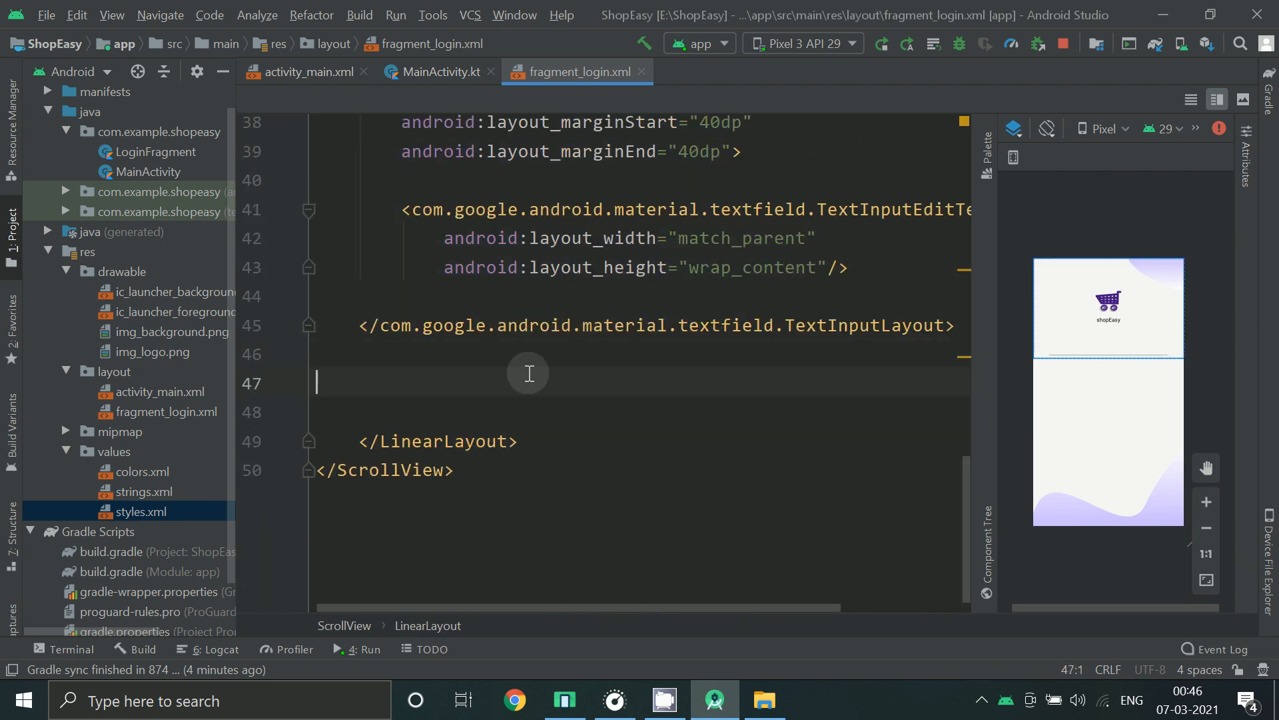
scroll(down, 3)
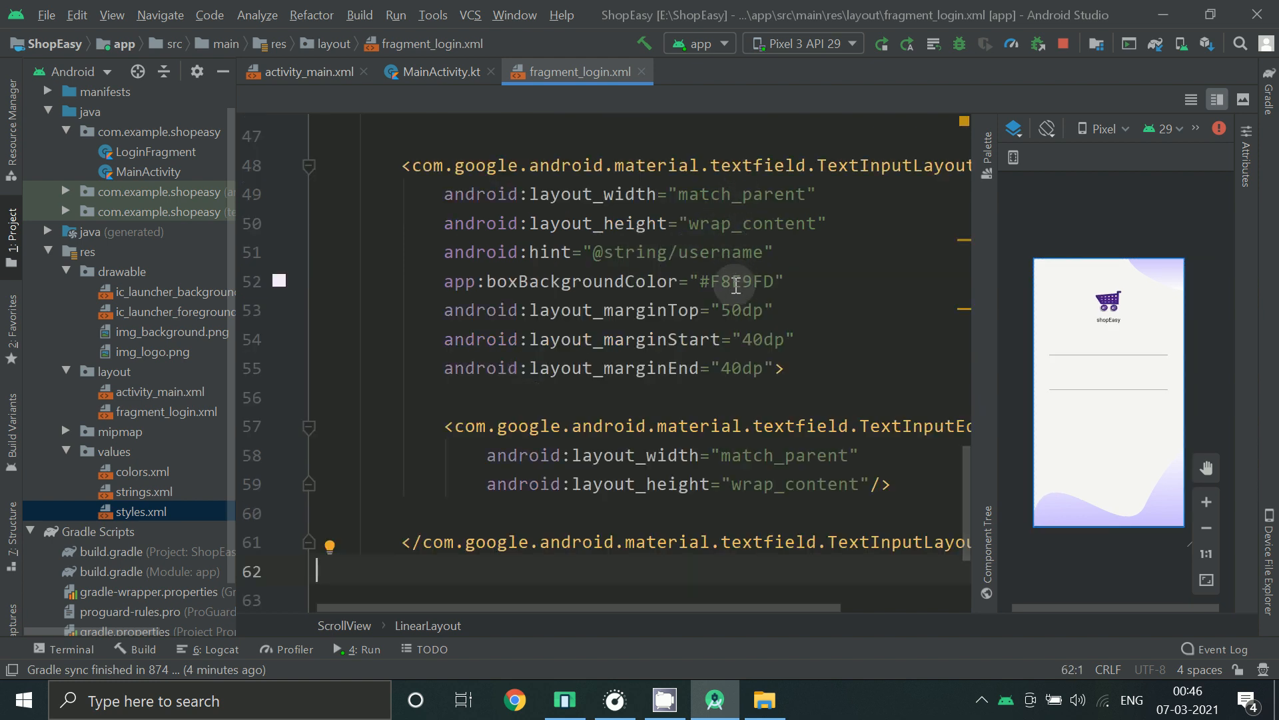
double_click(675, 251)
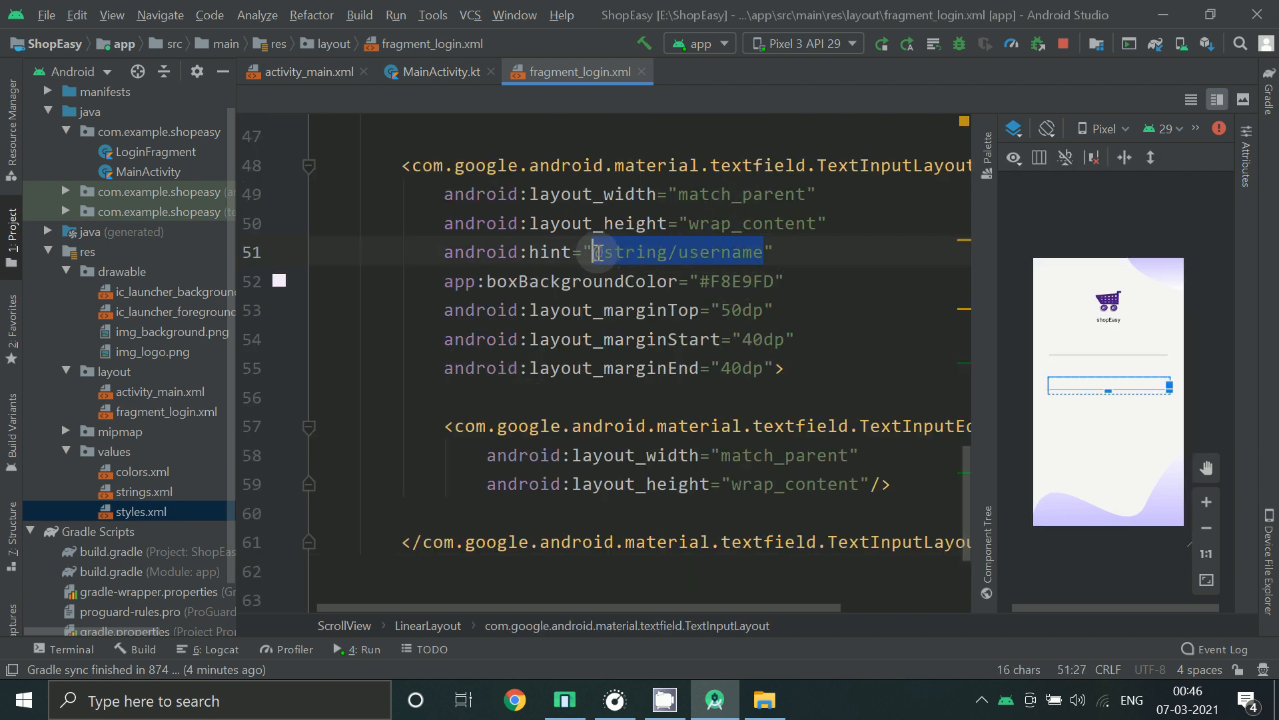
text(Password)
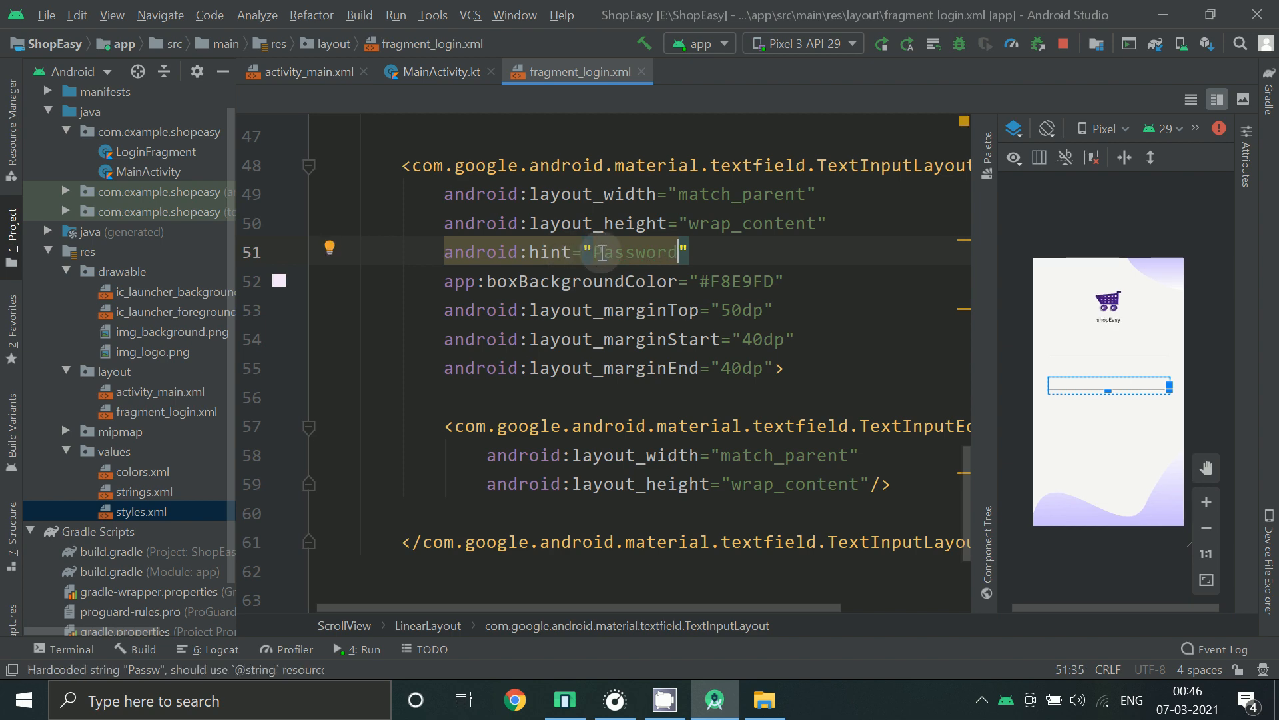
Extract the Password hint into a new 'password' string resource and return to the layout
click(329, 248)
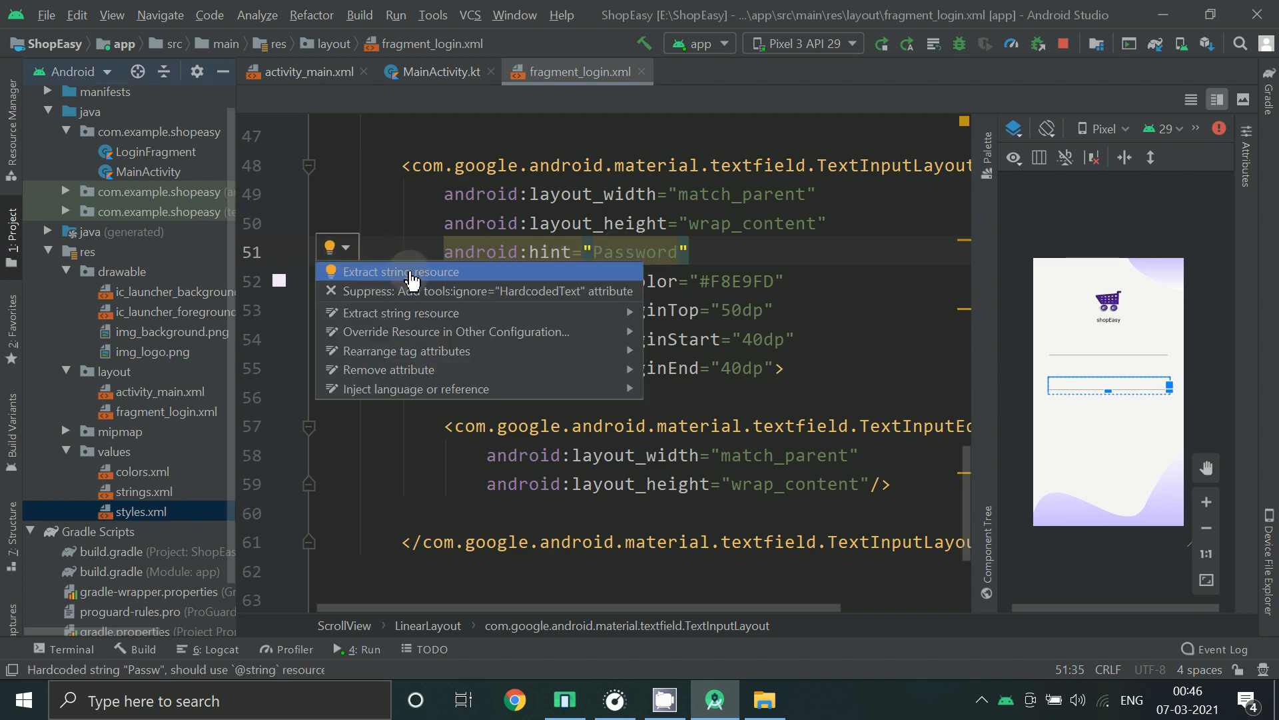
click(403, 271)
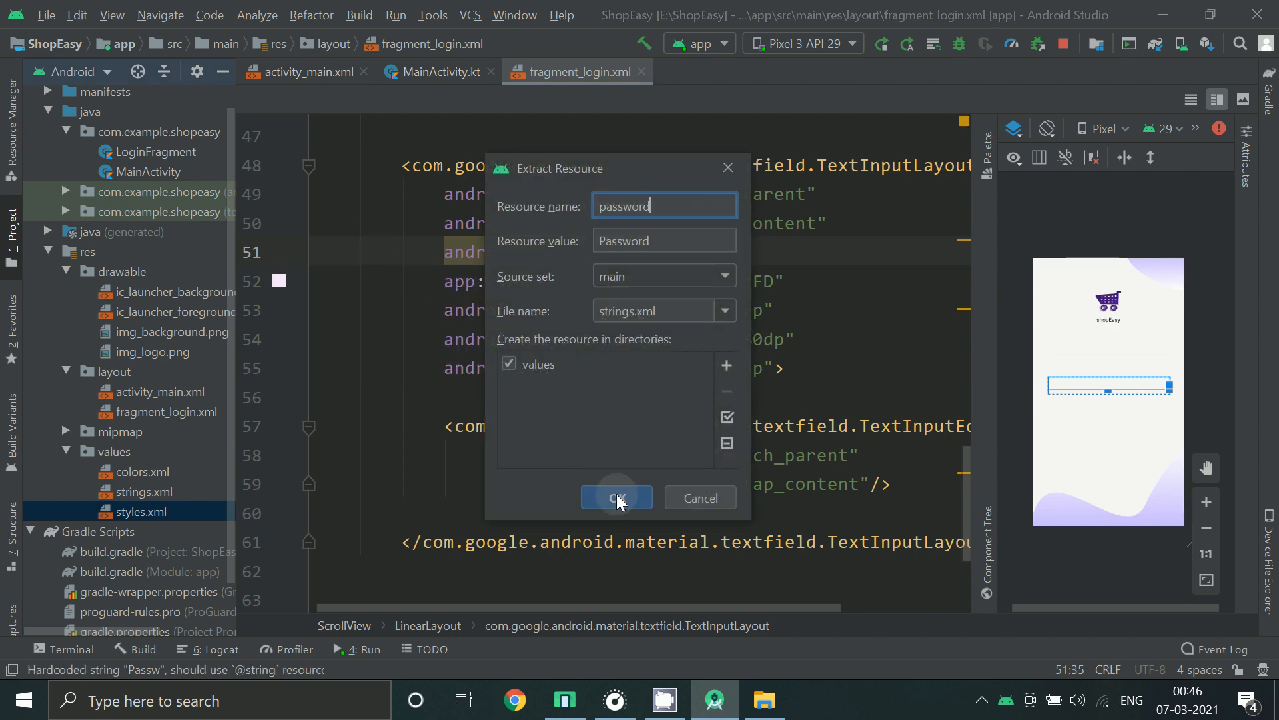
click(616, 497)
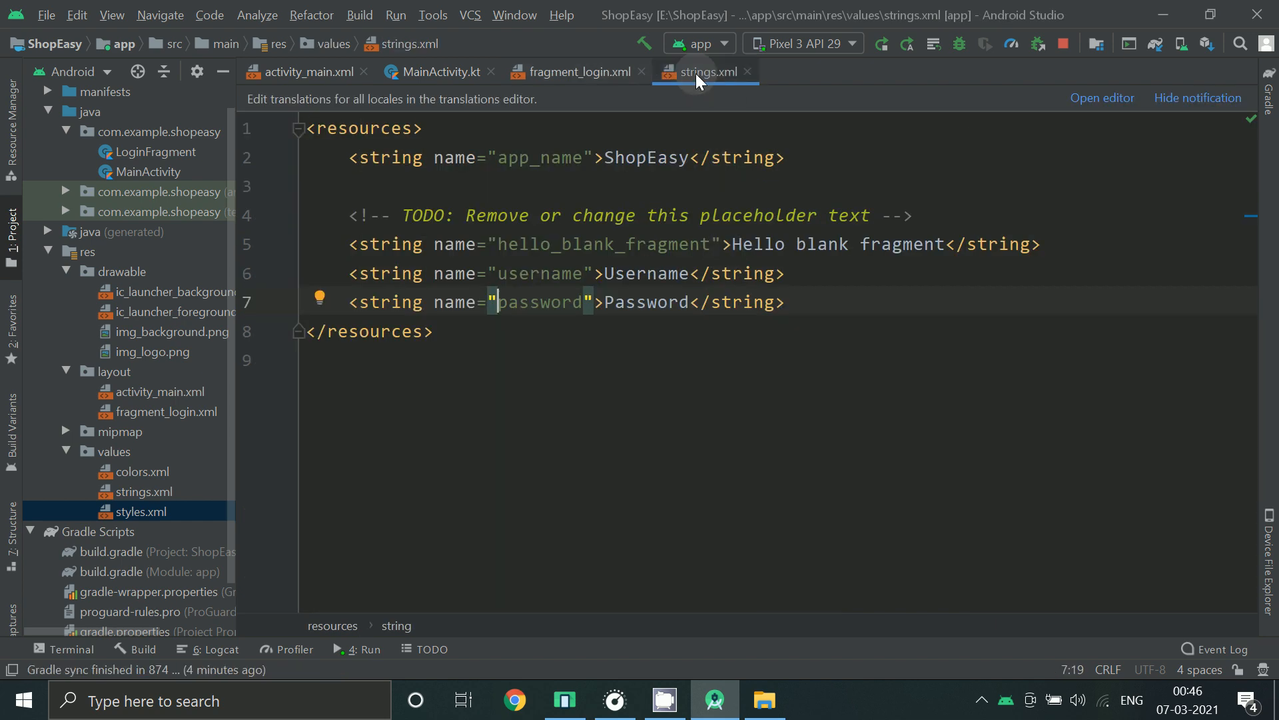
click(575, 72)
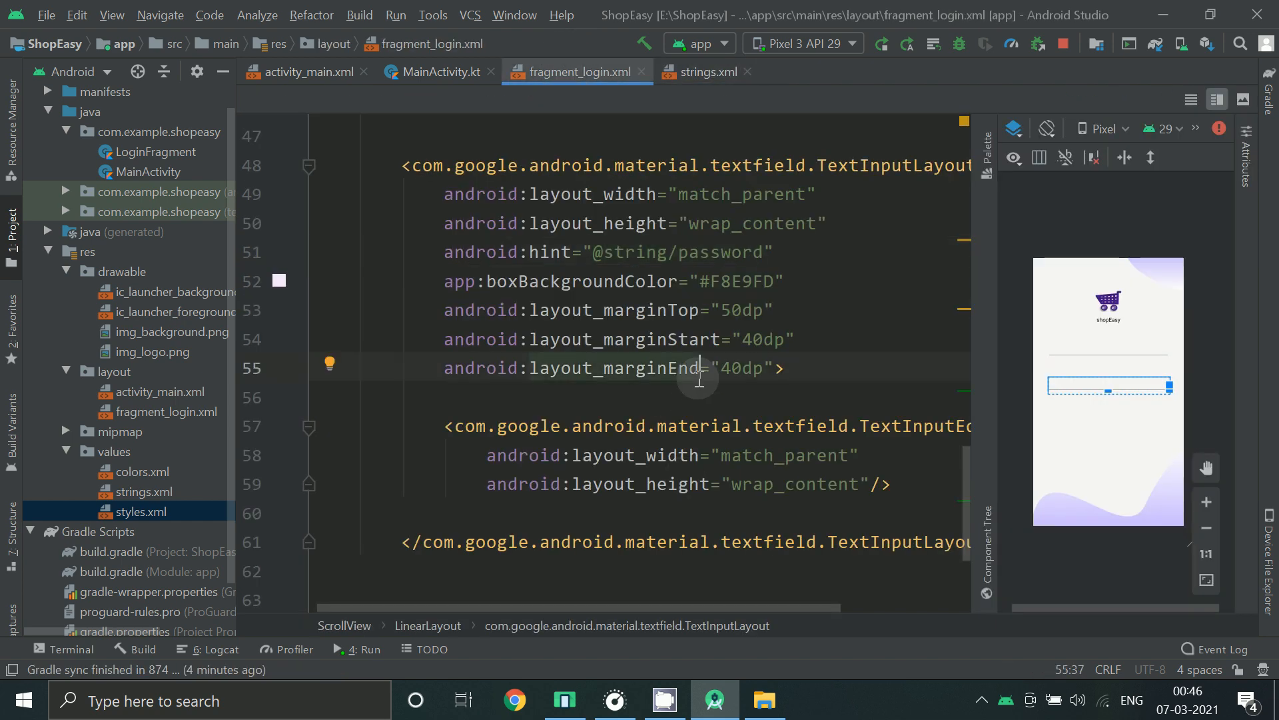
scroll(down, 3)
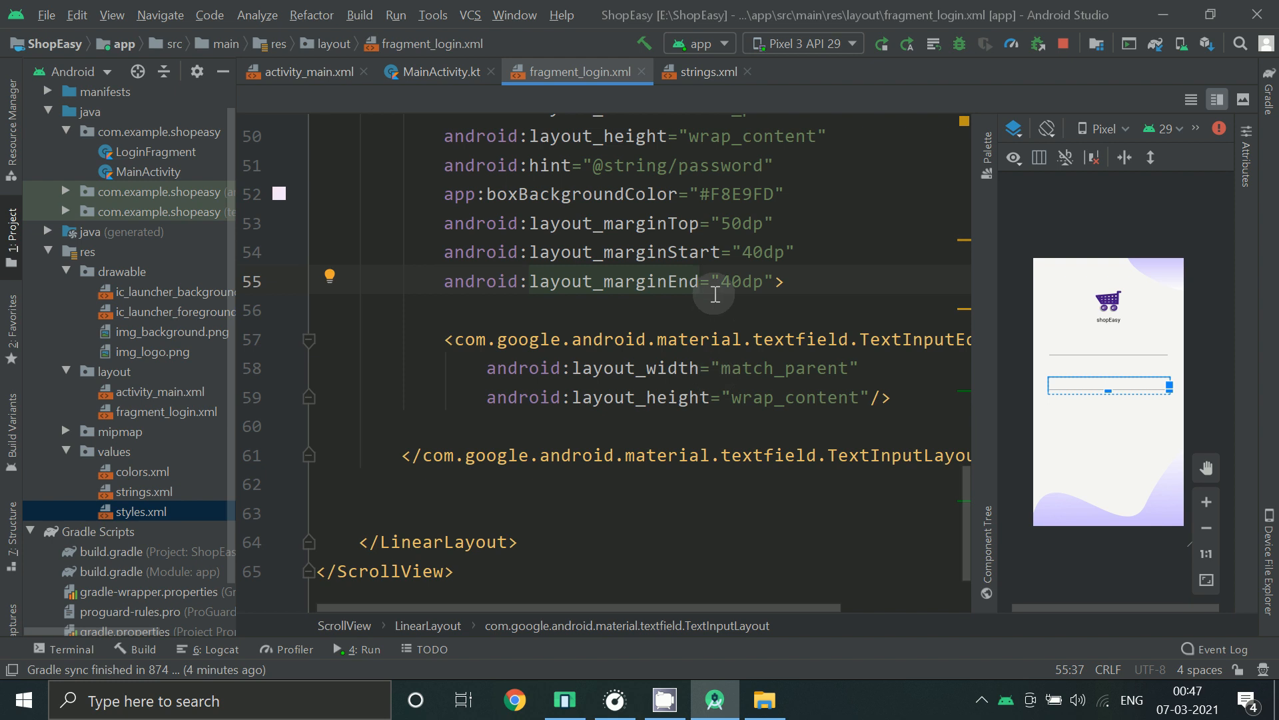
click(732, 224)
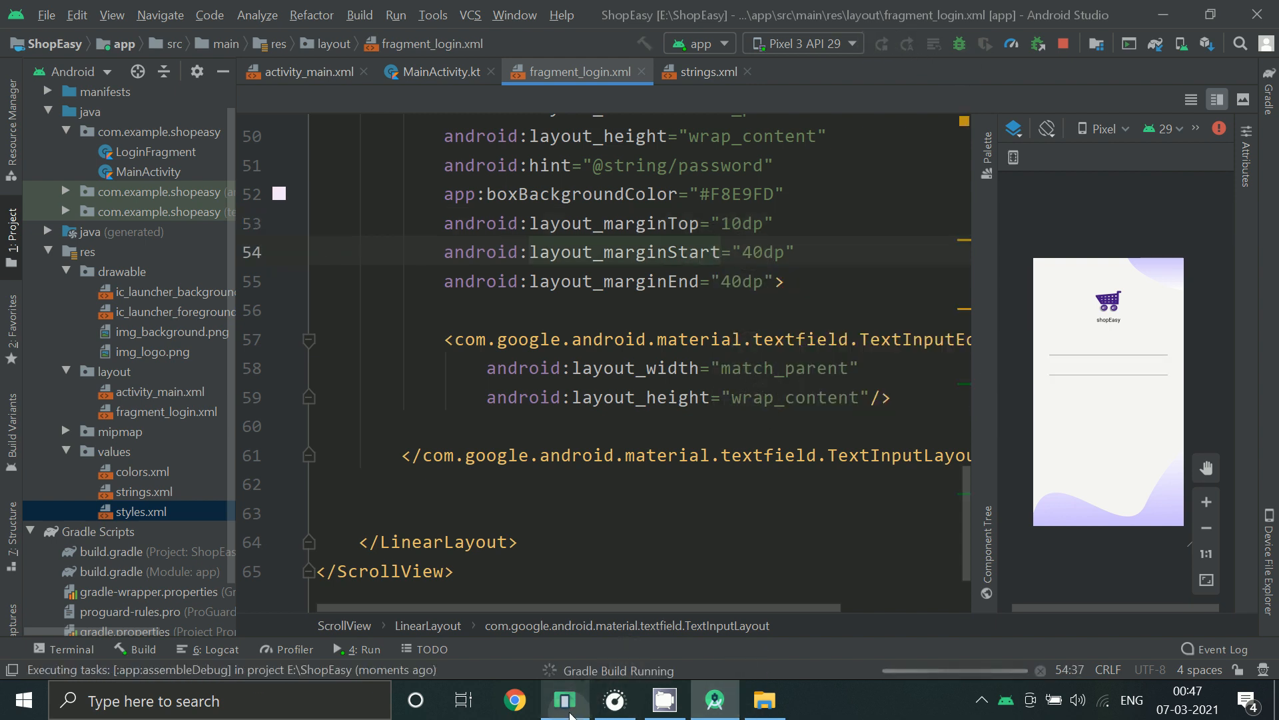
Switch to the Pixel 3 emulator showing the logo with Username and Password fields
click(879, 43)
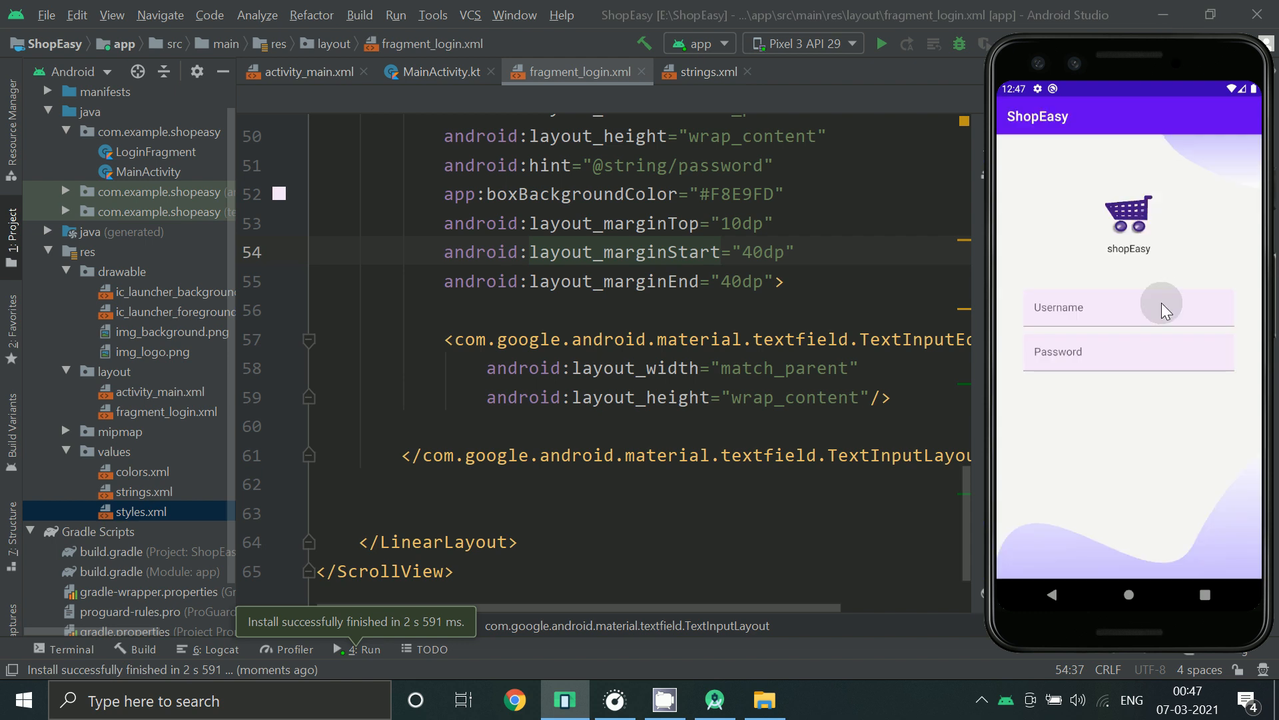
mouse_move(1107, 375)
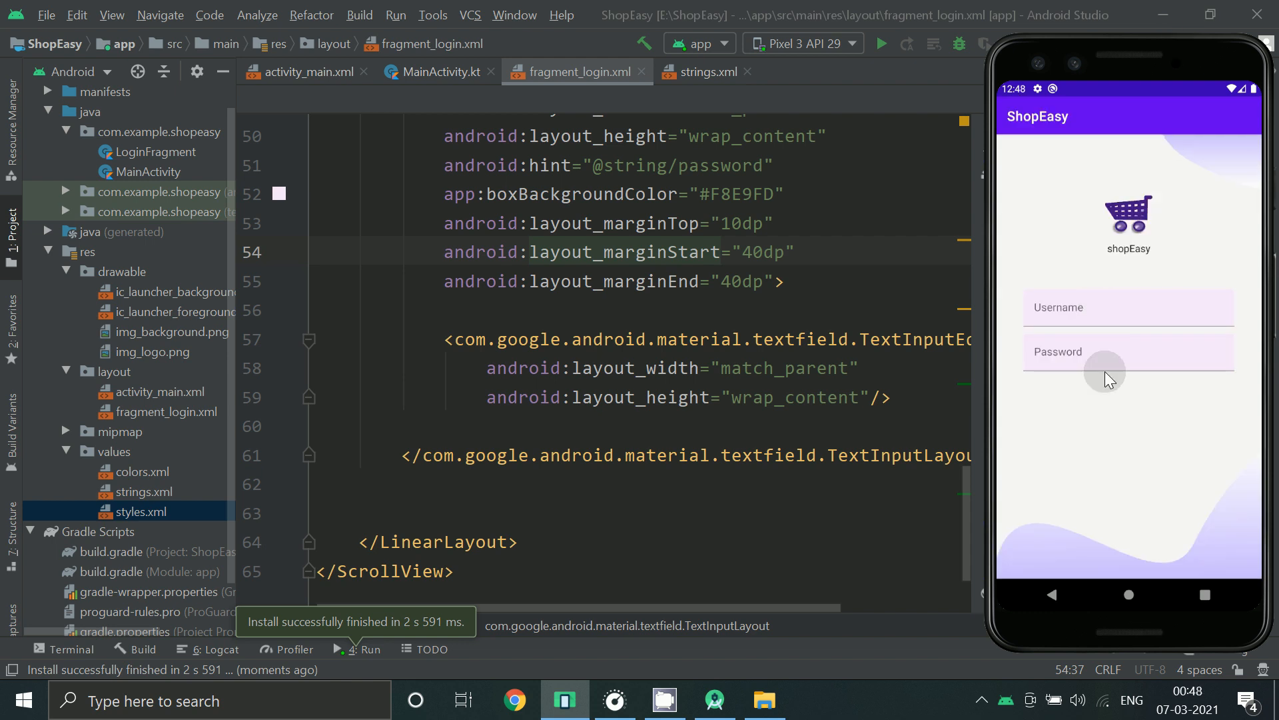
mouse_move(1228, 399)
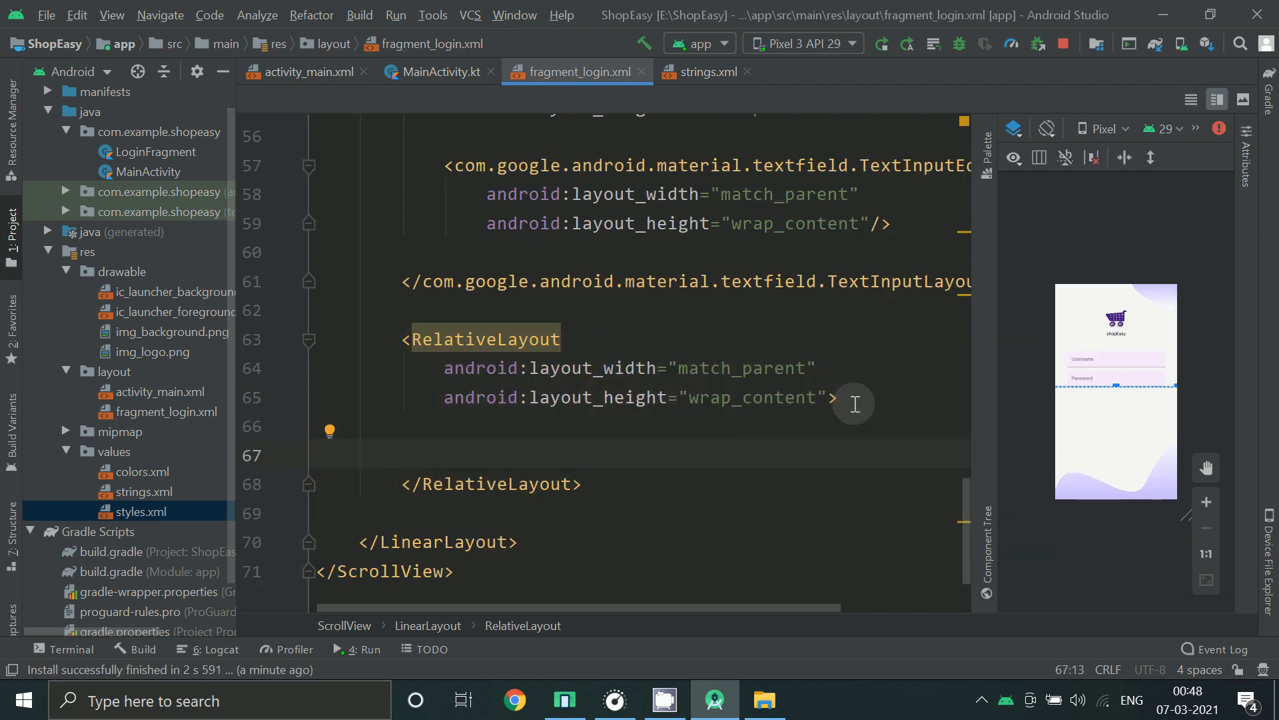
Give the RelativeLayout container a 36dp top margin
click(825, 397)
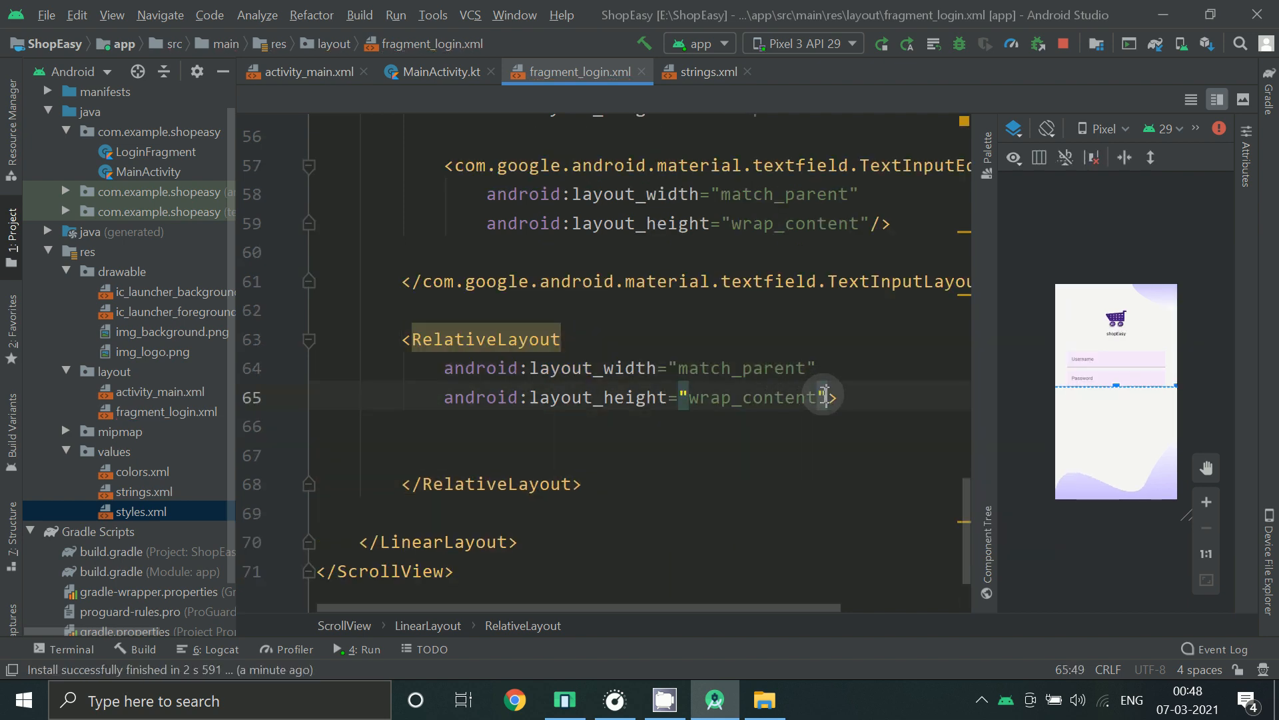
text(android:layout_marginTop="">)
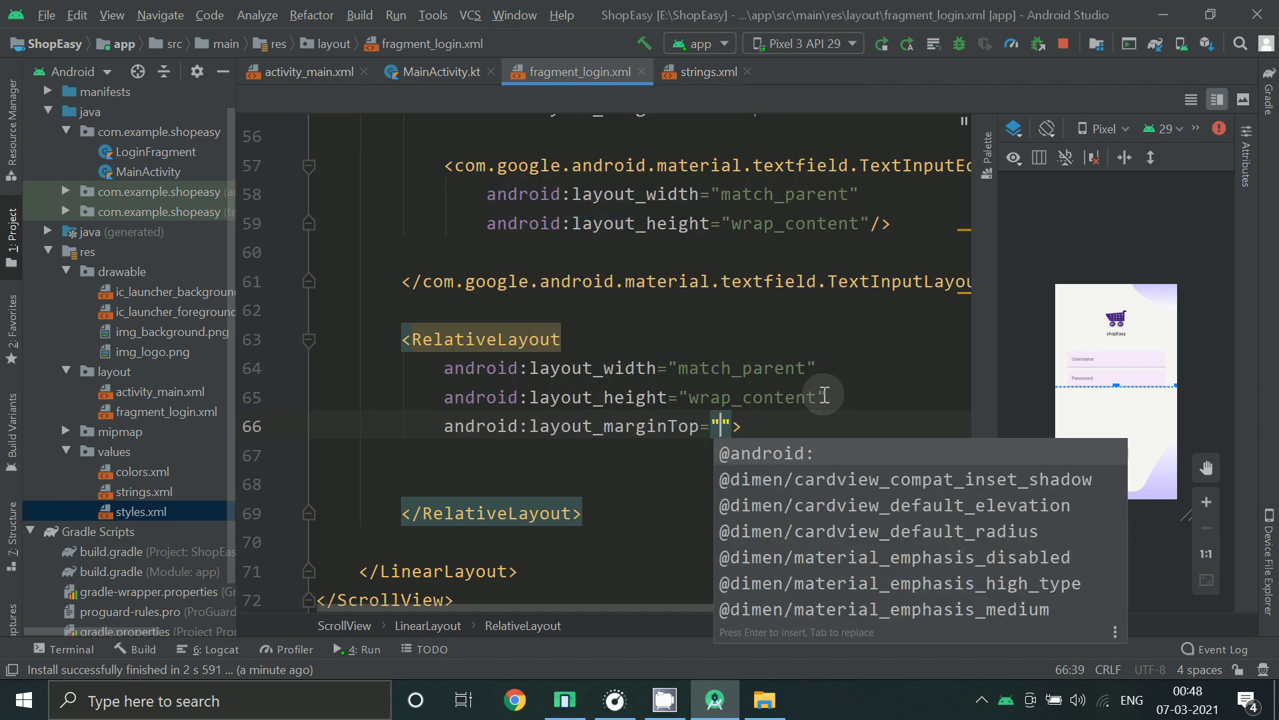
text(36dp)
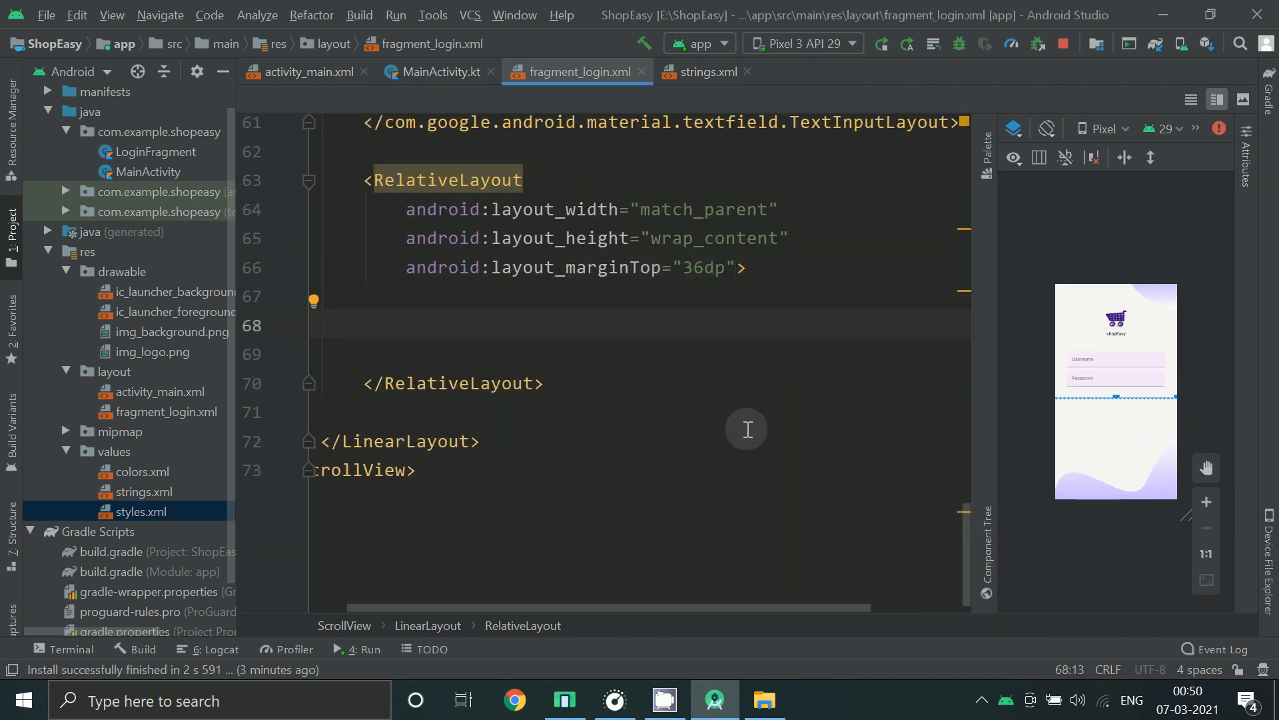
Add a 'Login' MaterialButton with layout_alignParentEnd true and a 40dp end margin
text(<MaterialButton)
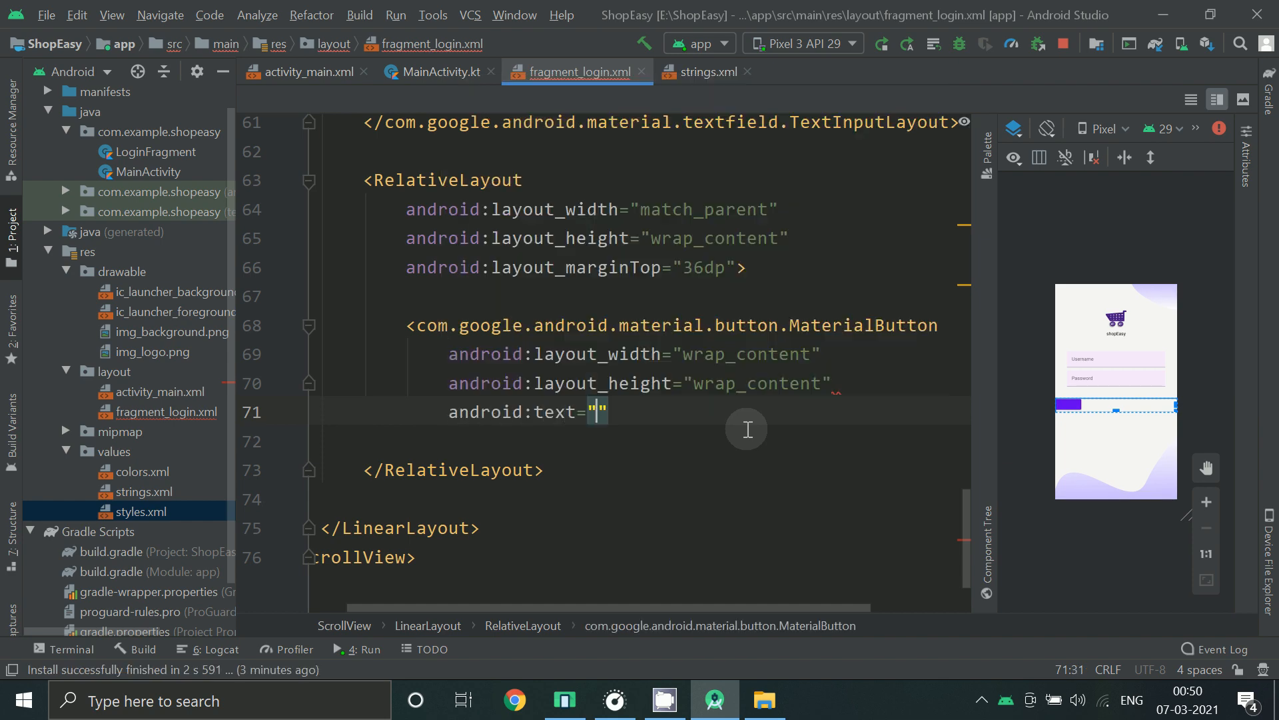
text(Login)
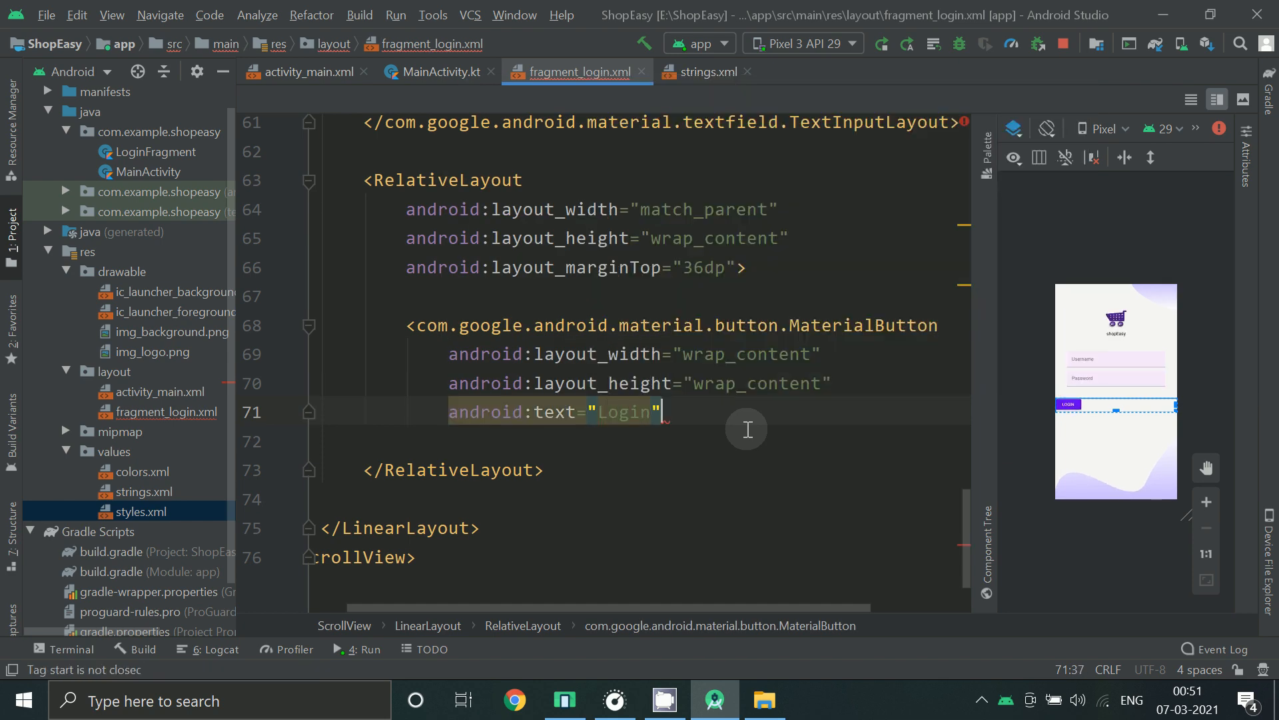
text(ali)
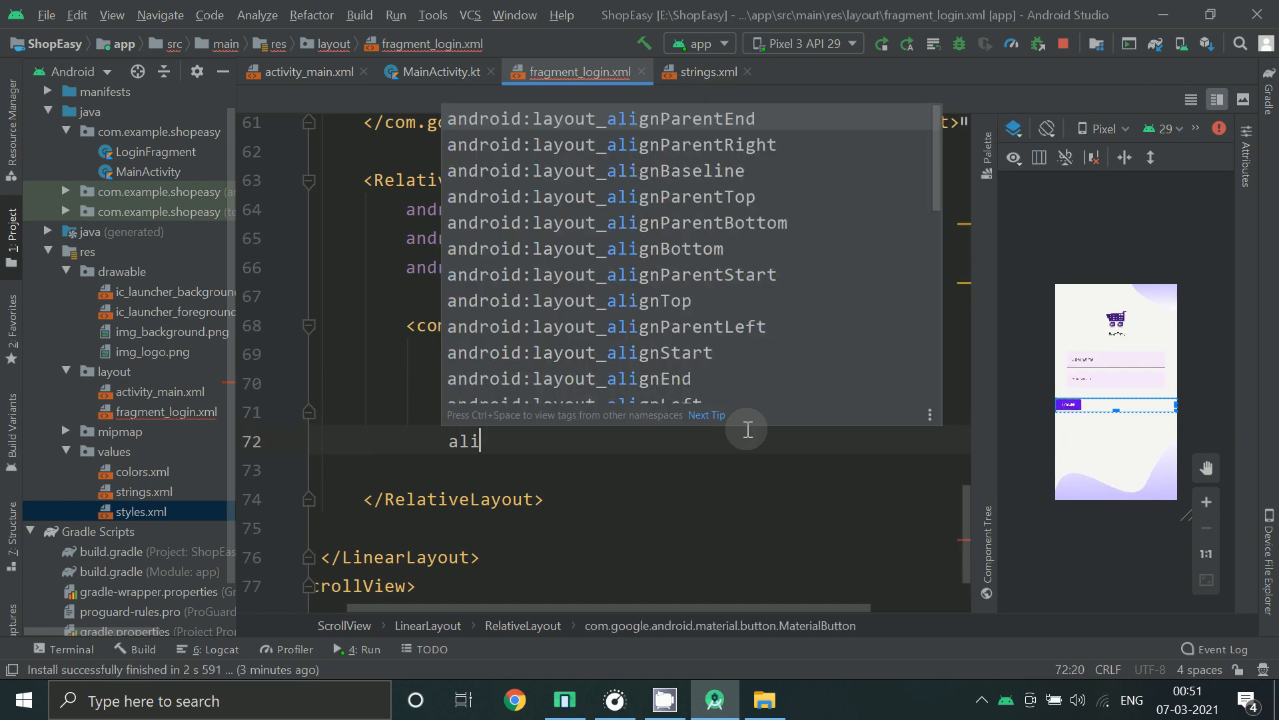
text(marginEnd="40dp")
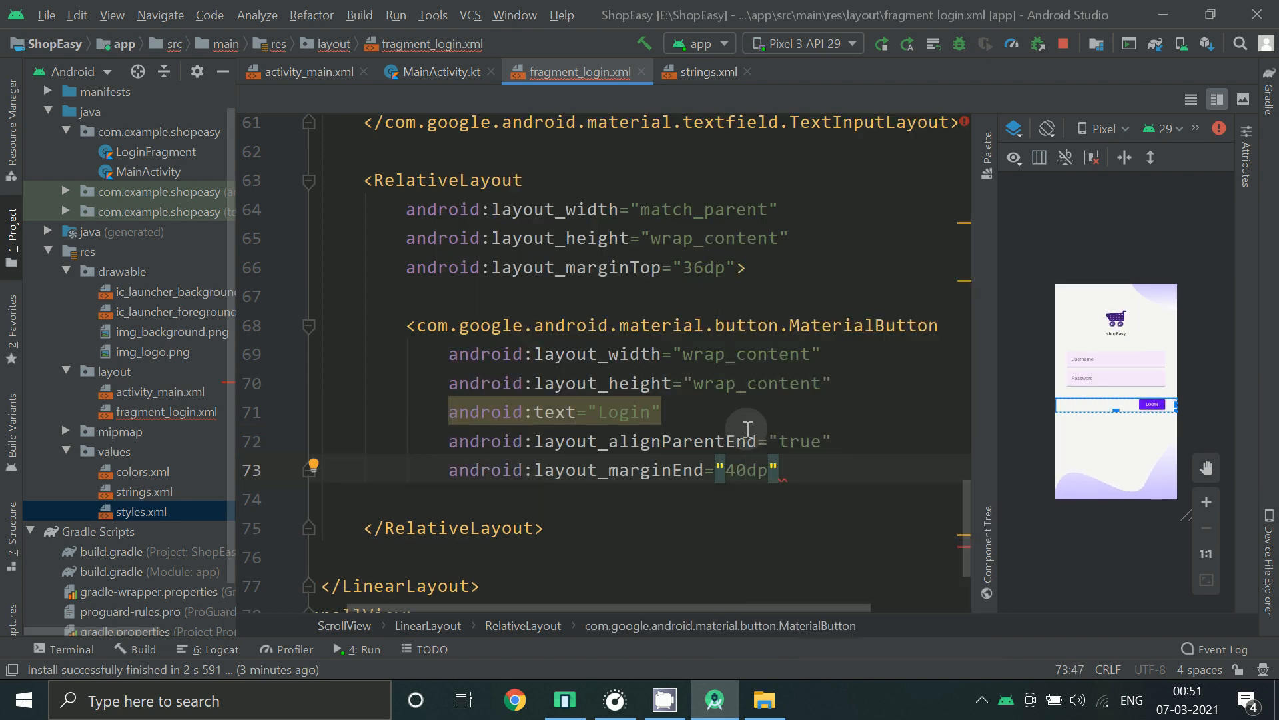
text(/>)
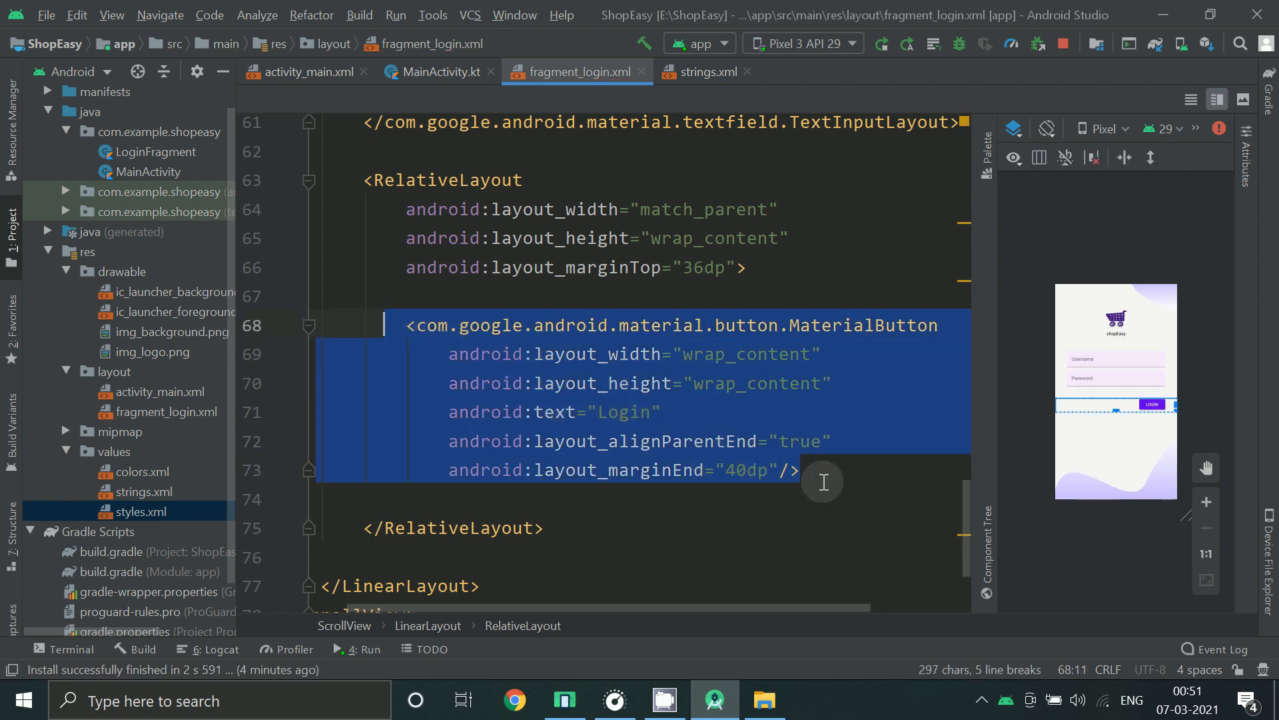
Duplicate the Login button as a TextButton-styled 'Register' button placed left of btn_login
key(ctrl+v)
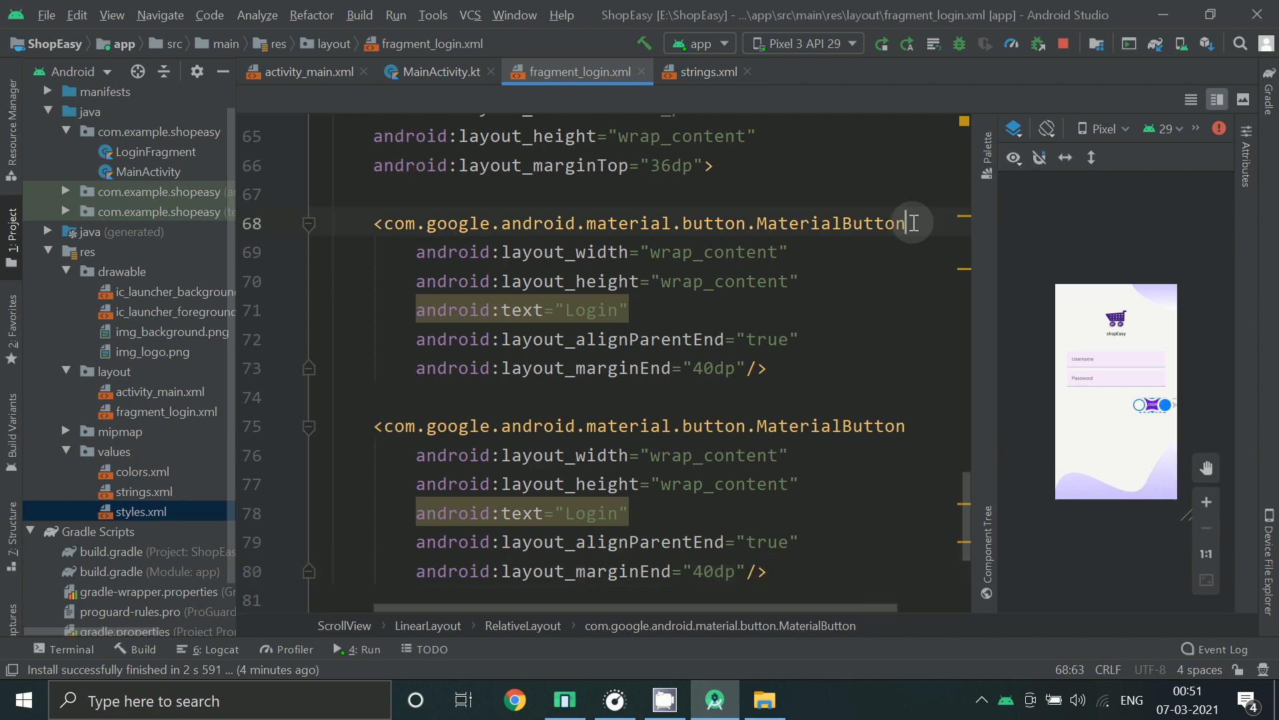
text(android:id="@+id/")
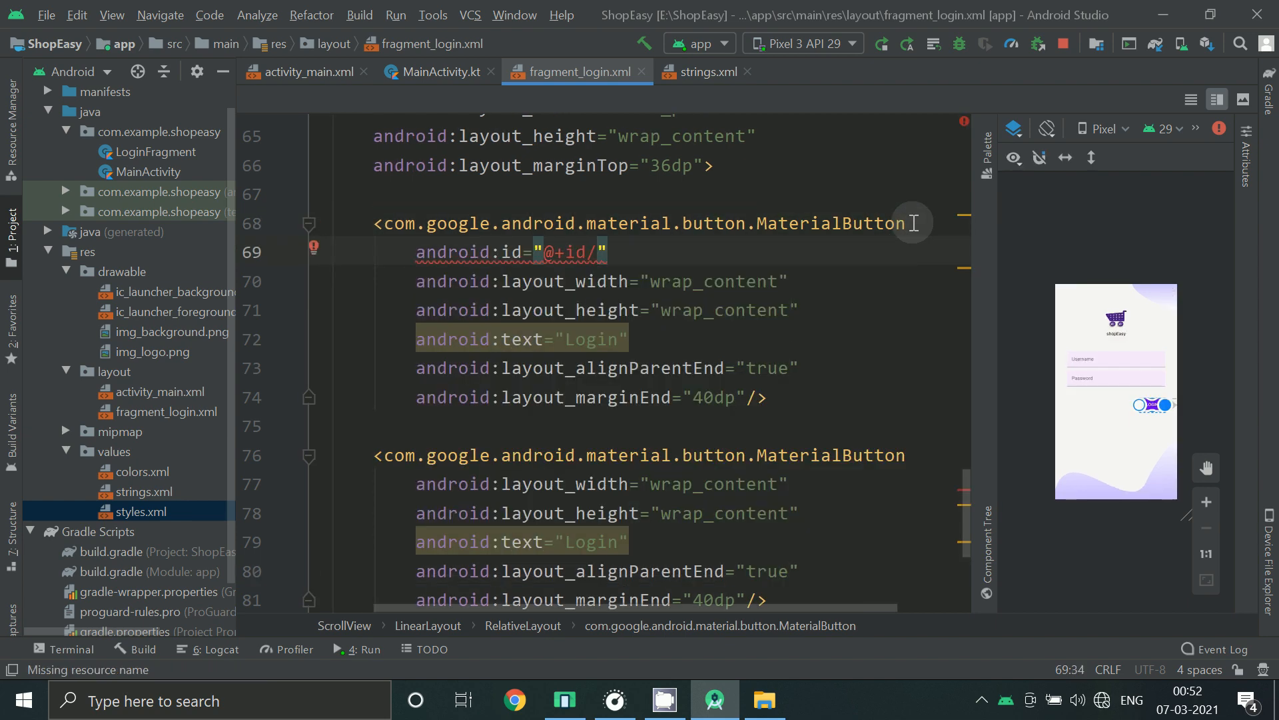
text(btn_login)
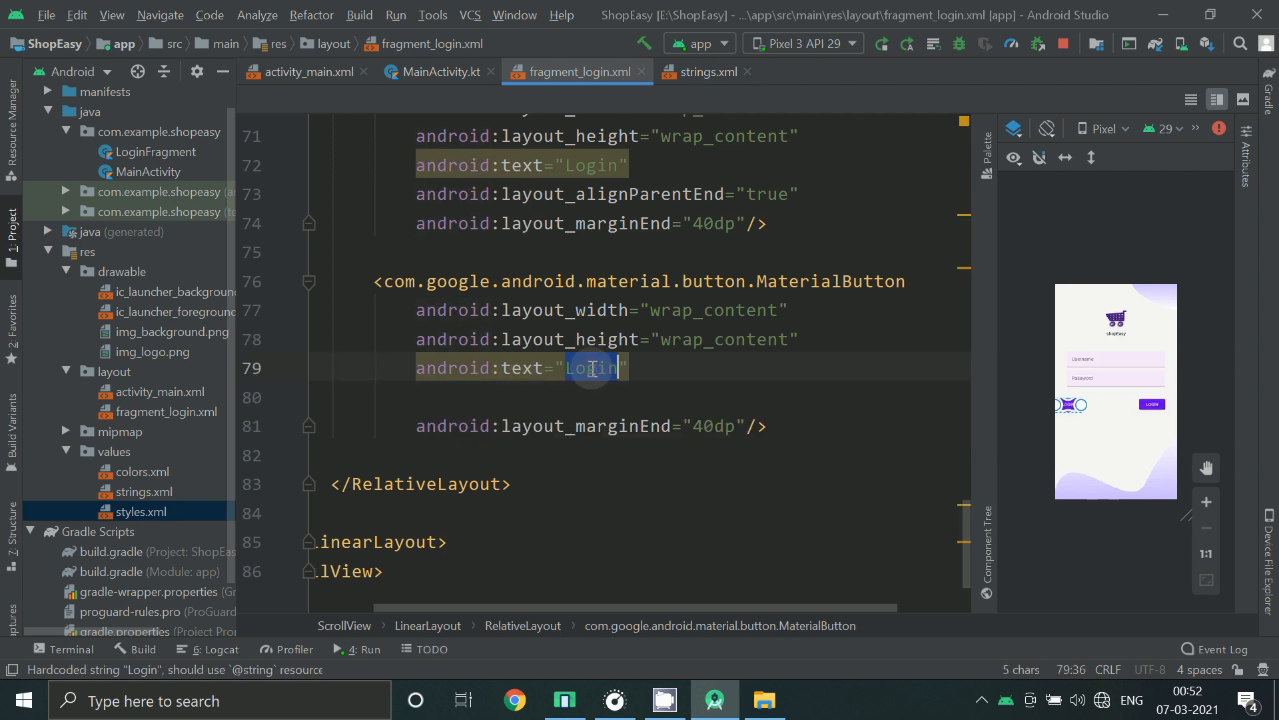
text(Register)
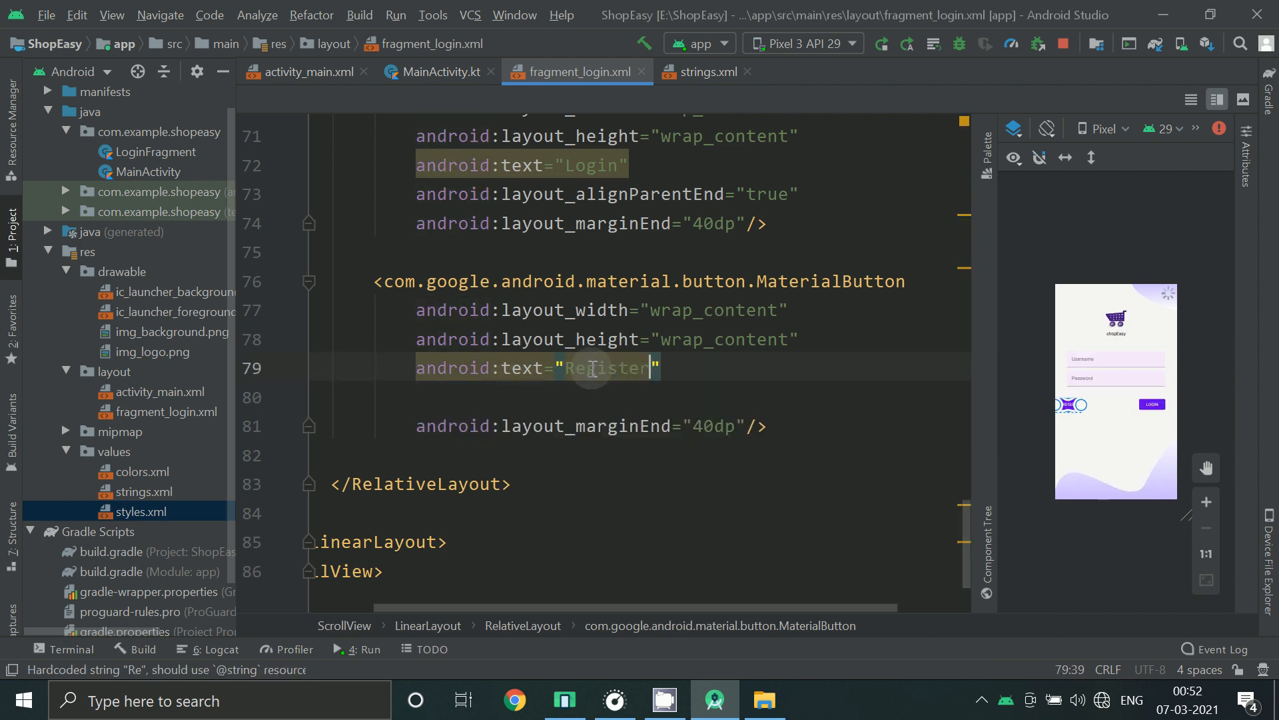
text(left)
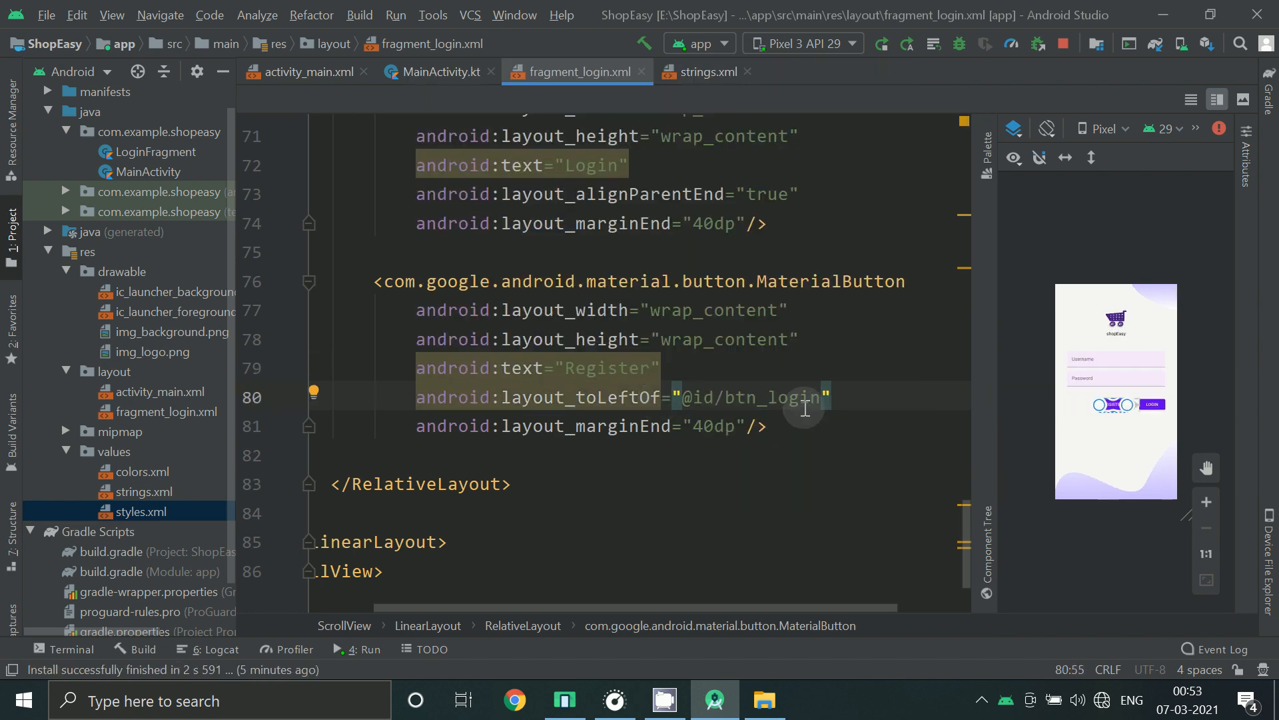
text(style=")
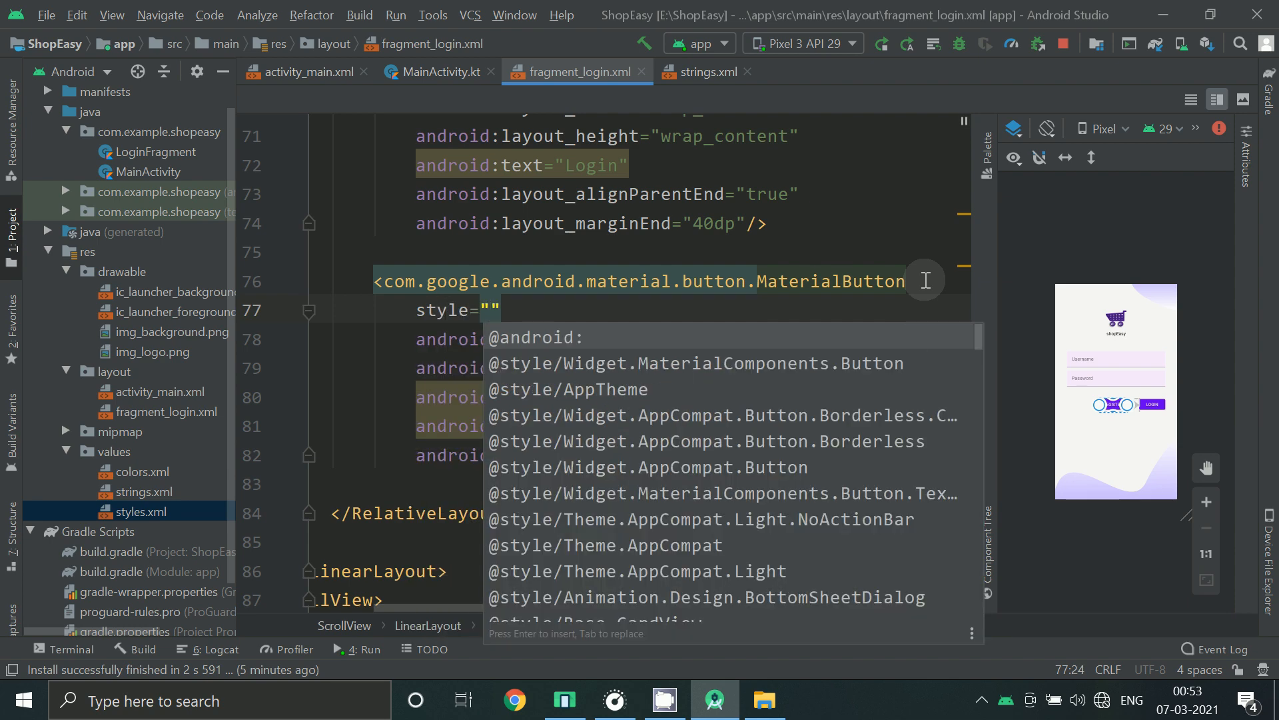
text(Button.tex)
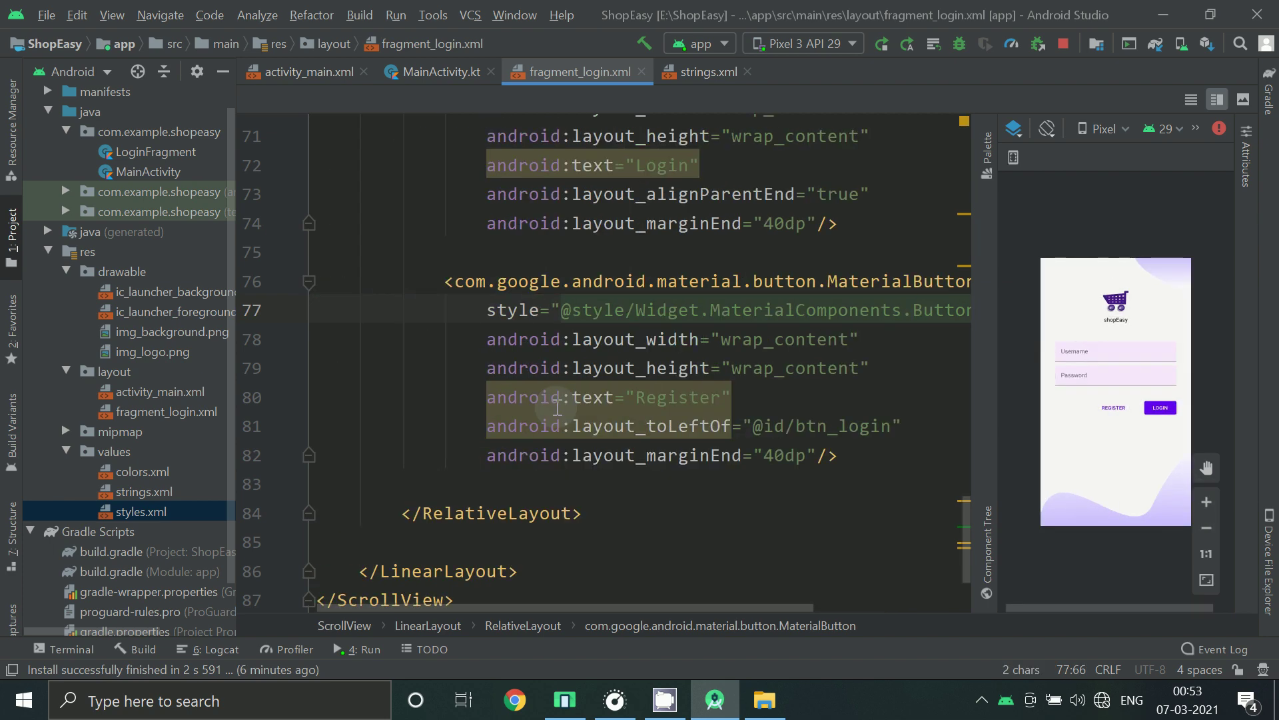
click(880, 44)
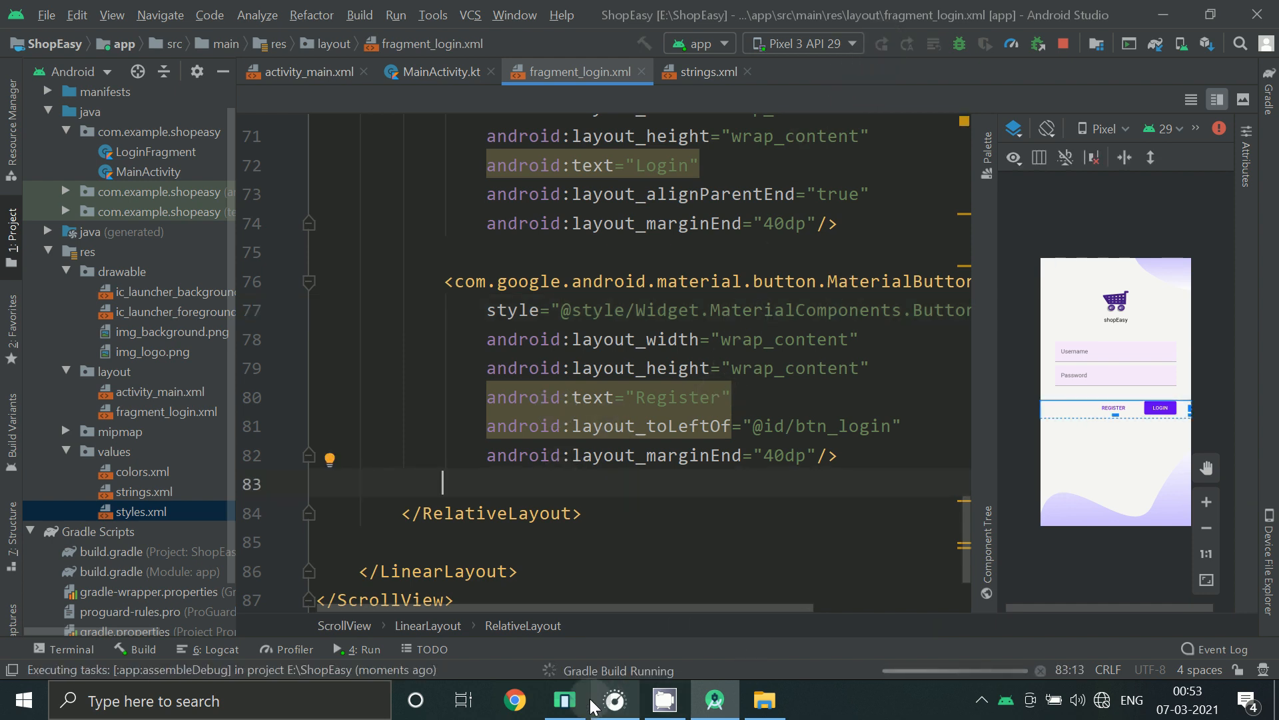
View the running login screen on the emulator, then open colors.xml
click(566, 701)
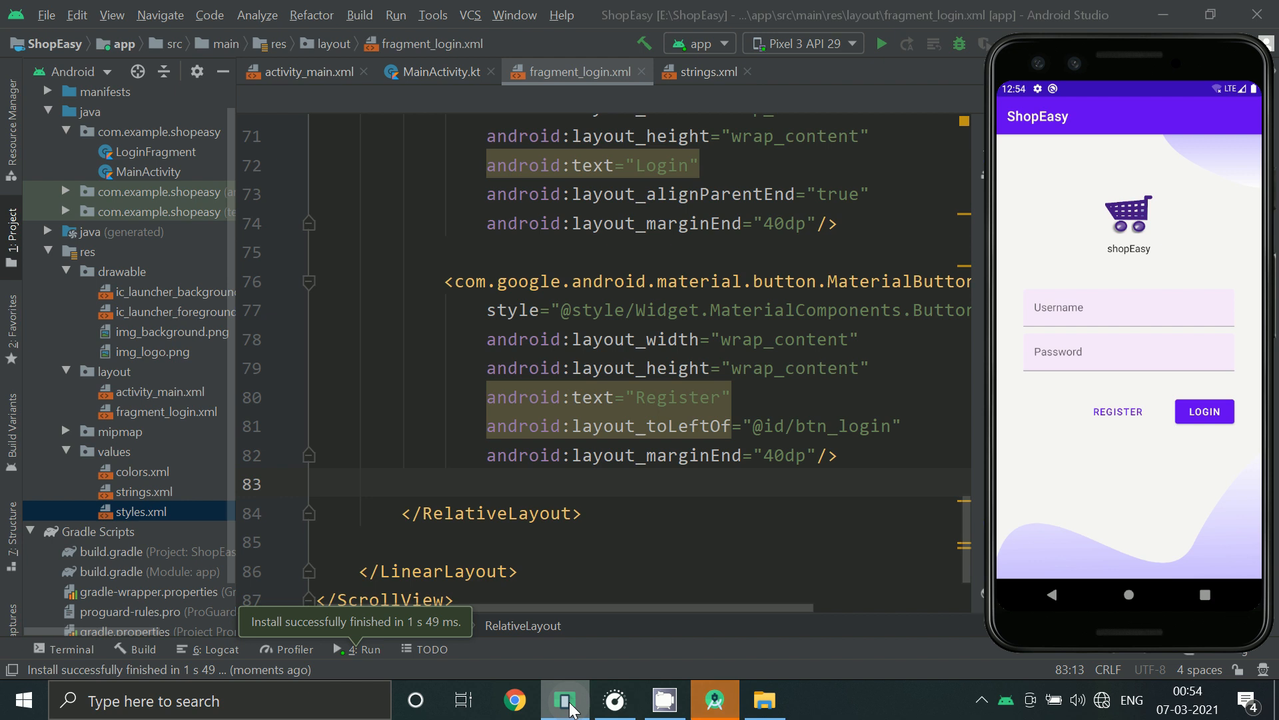
mouse_move(1104, 112)
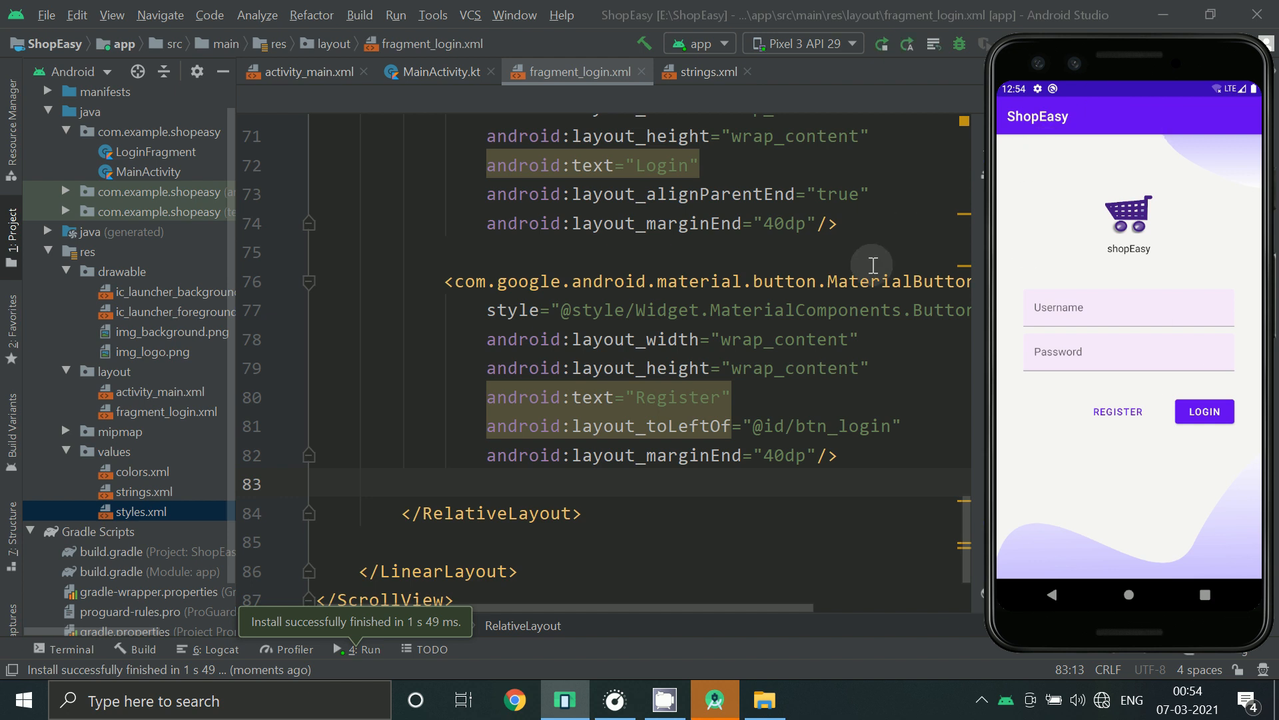
mouse_move(833, 348)
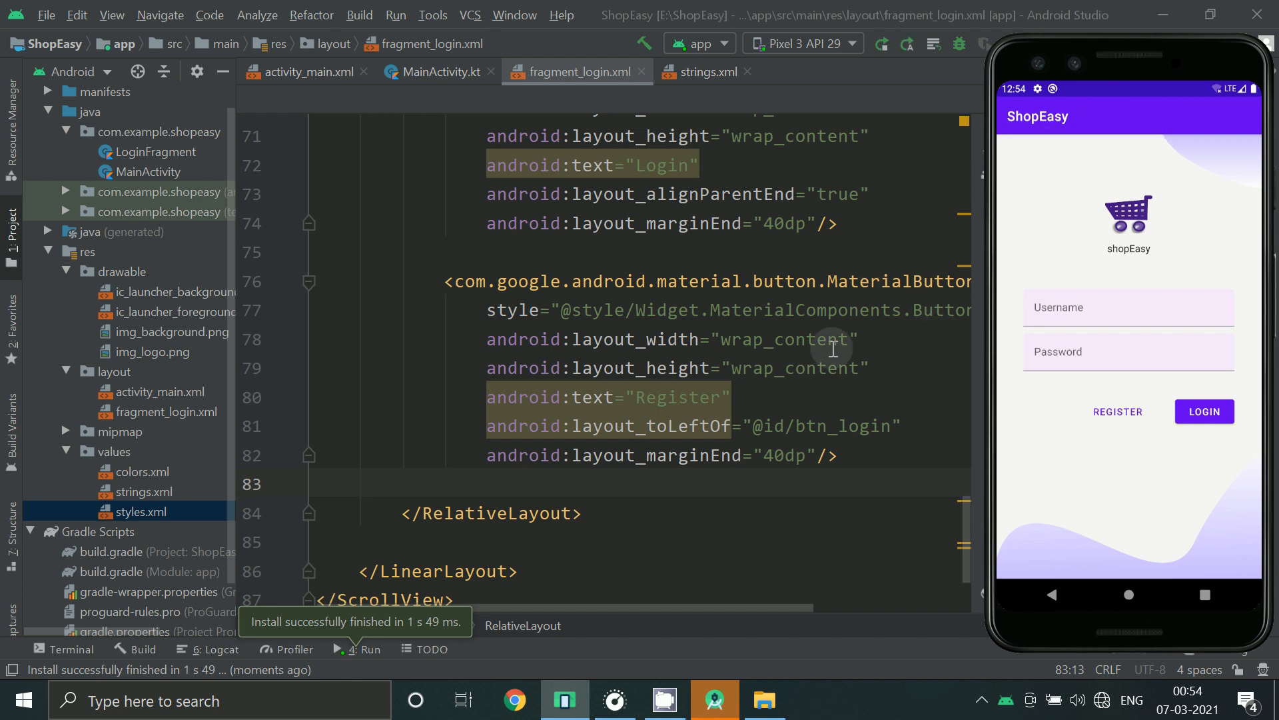
click(145, 471)
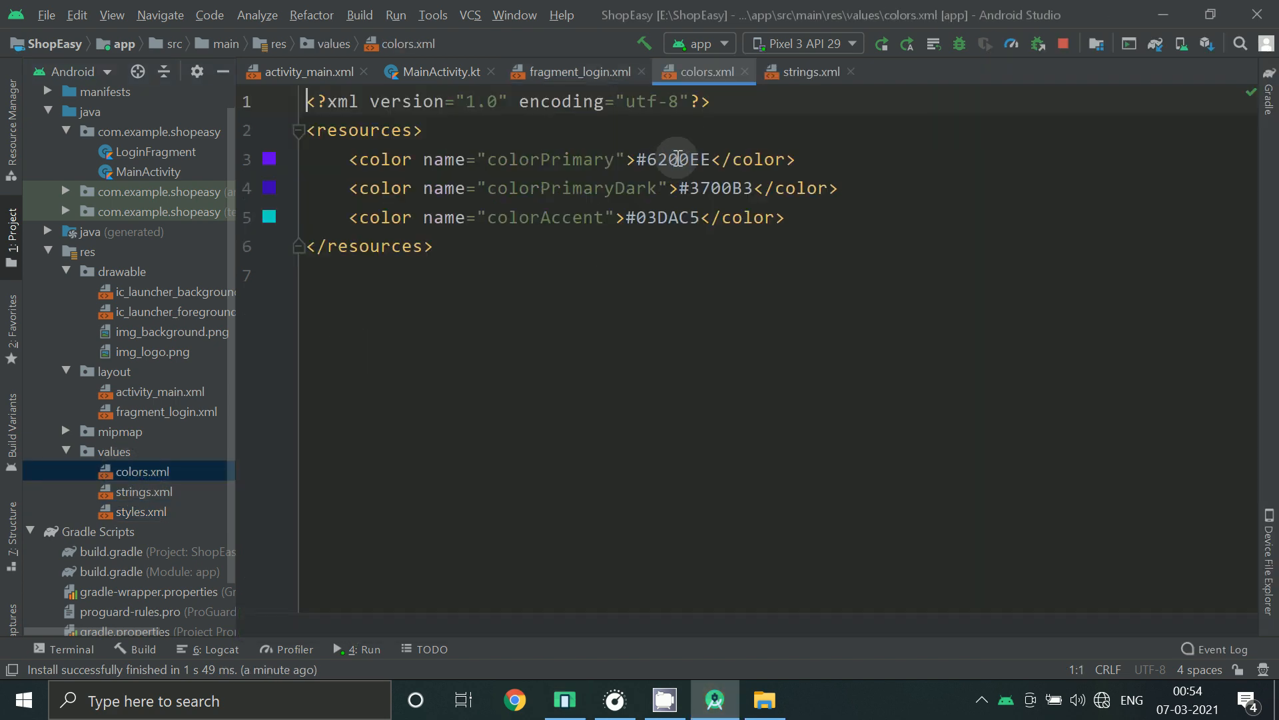
Set colorPrimary #301B4C, colorPrimaryDark #270E47 and colorAccent #000 in colors.xml
double_click(673, 160)
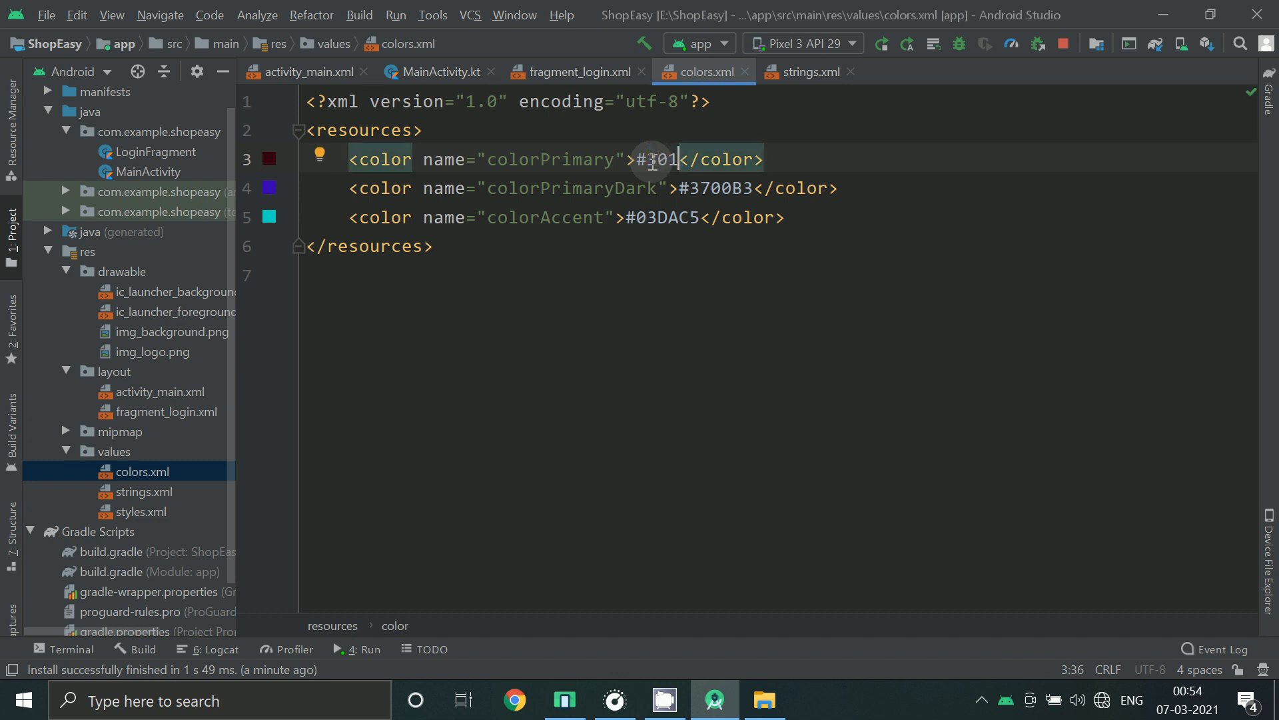
text(B4C)
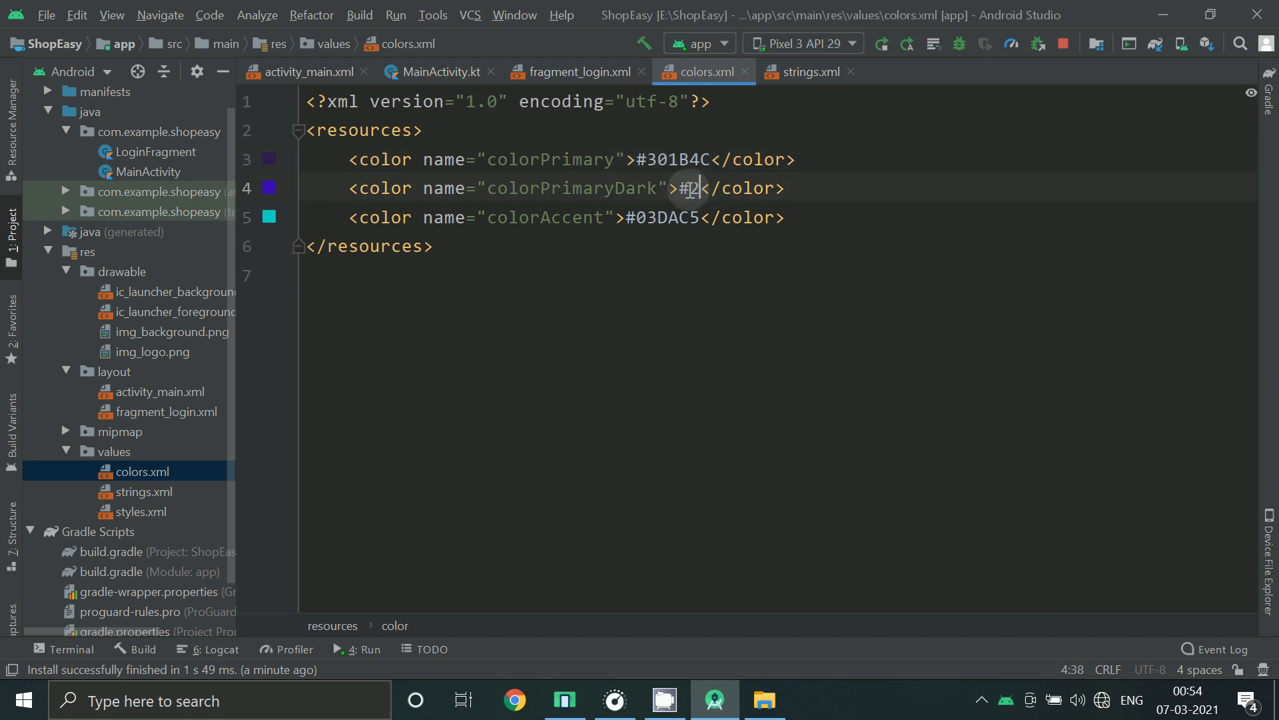
text(70E)
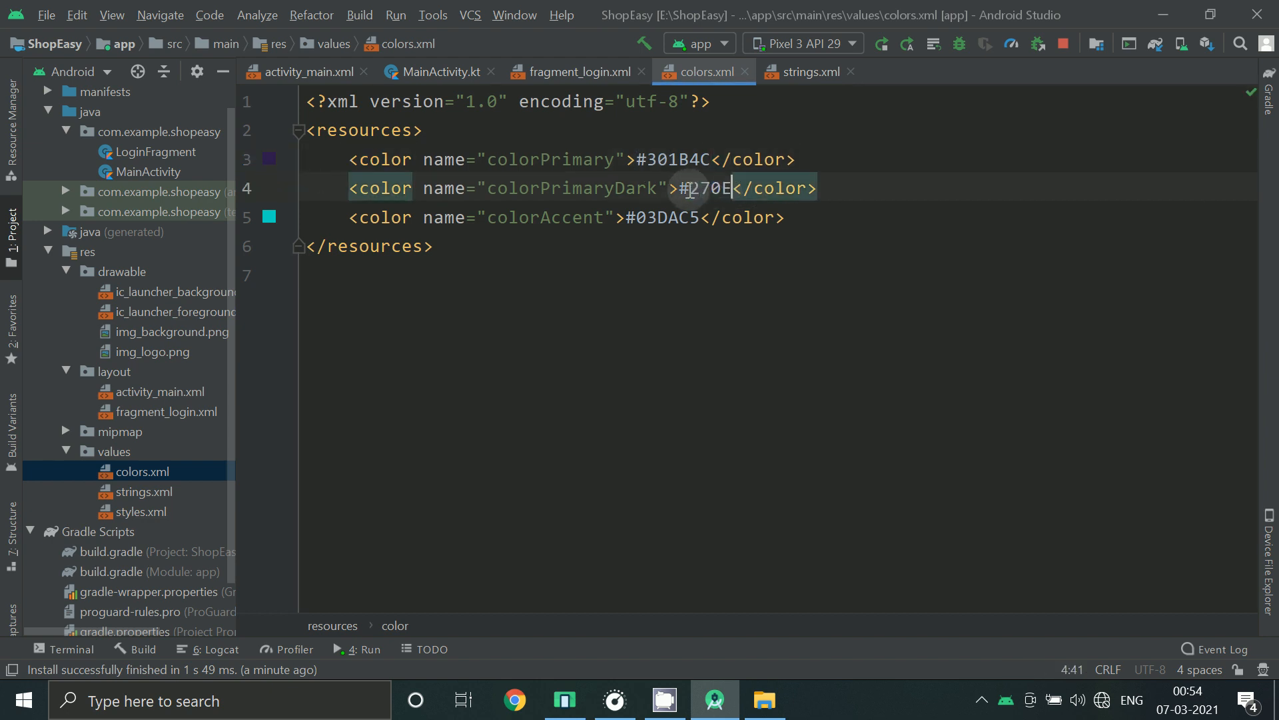
text(47)
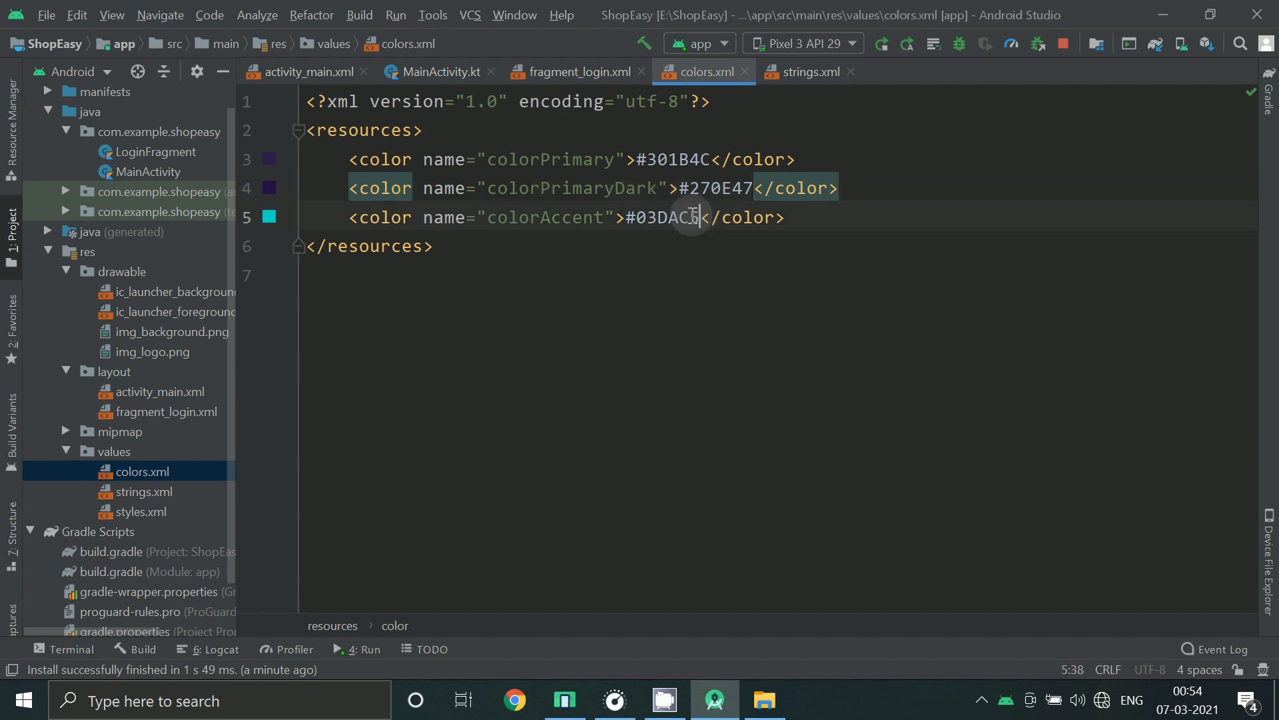
text(#000)
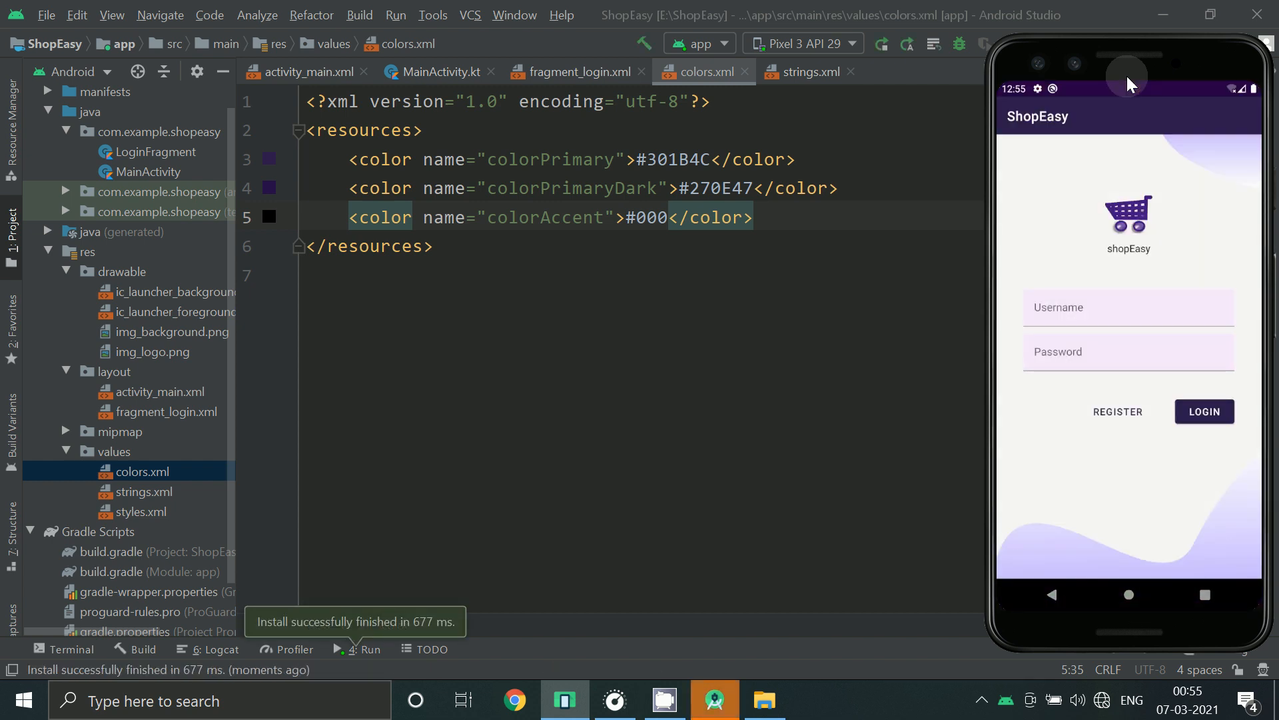
click(1085, 313)
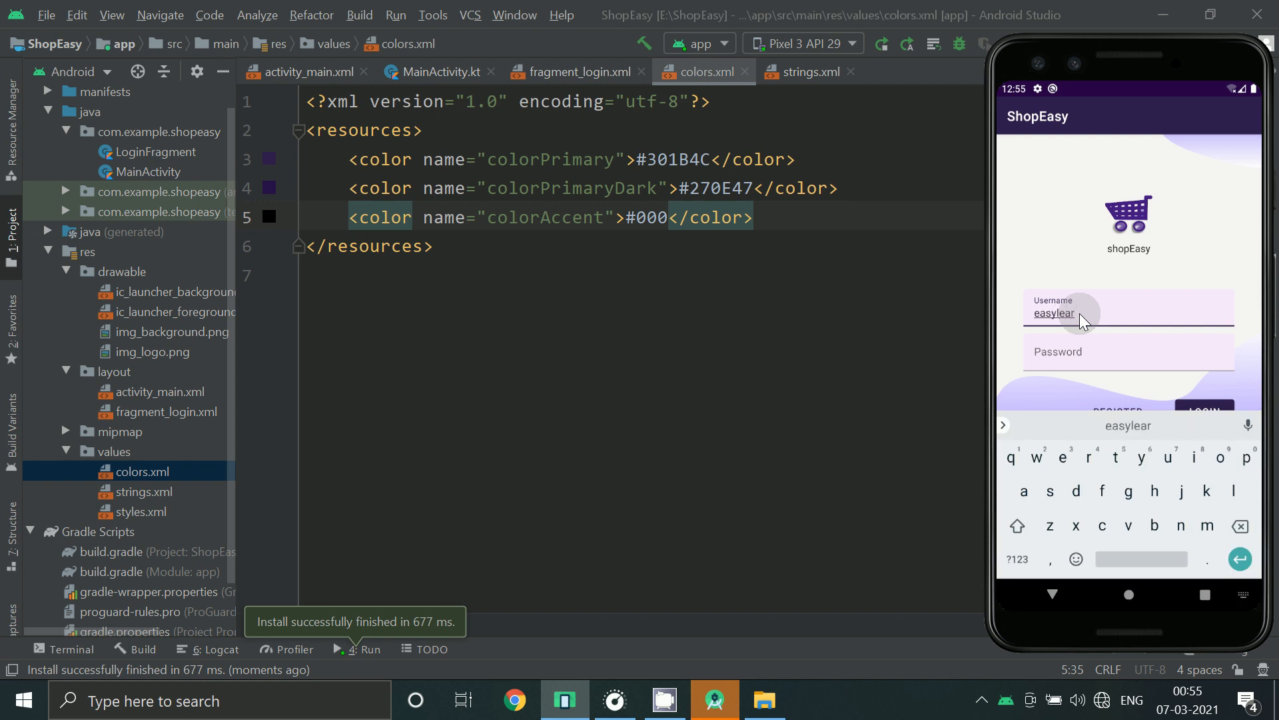
click(1061, 360)
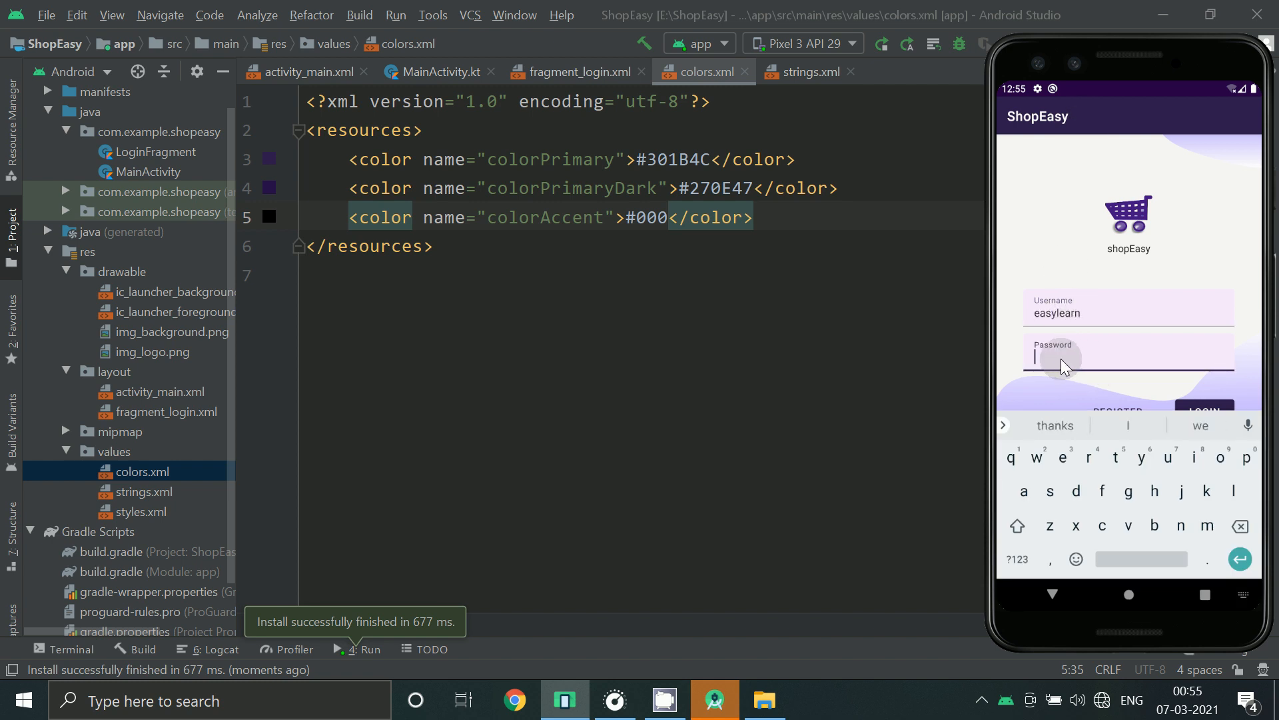
text(easylearn)
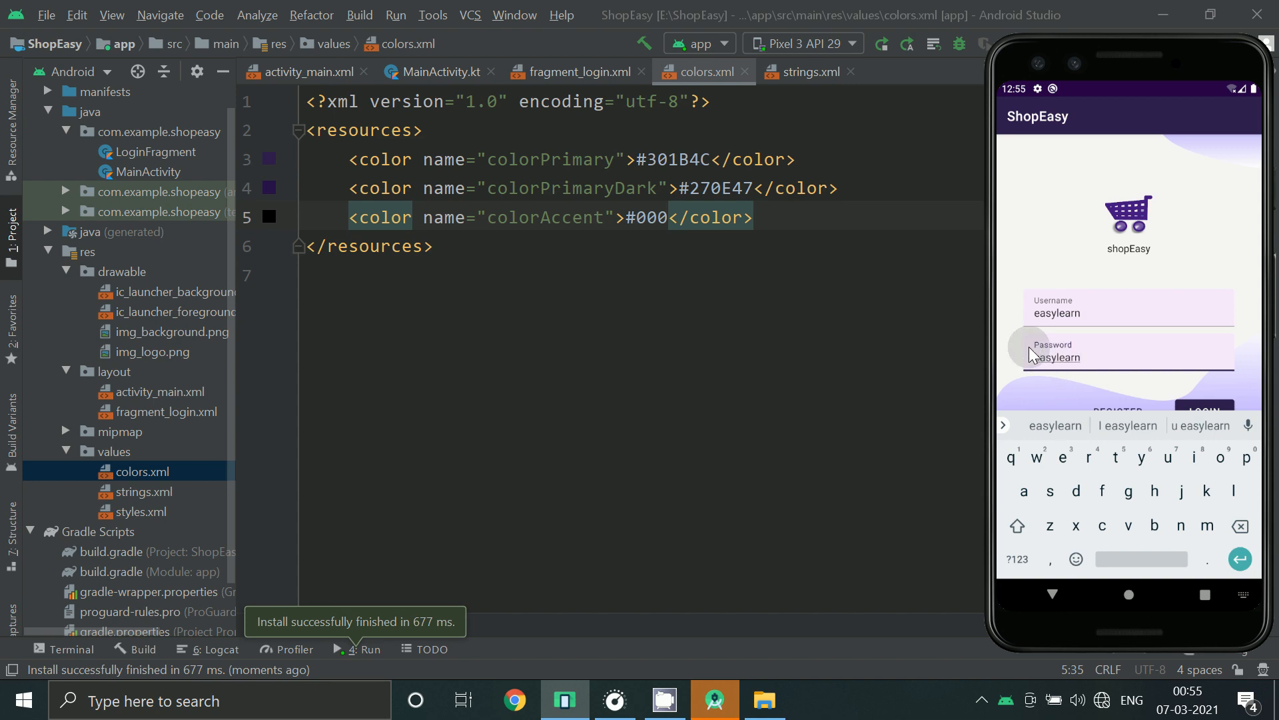
click(579, 72)
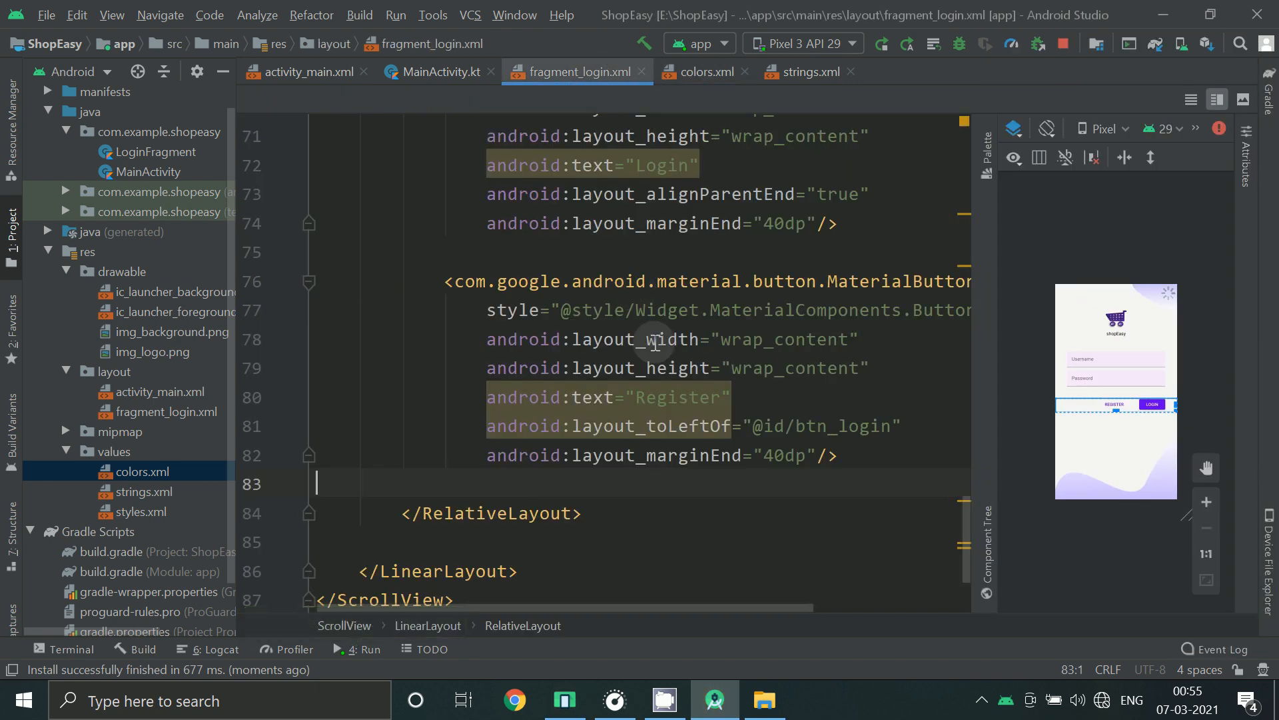
Add inputType textPassword to the password field and rerun the app
scroll(up, 3)
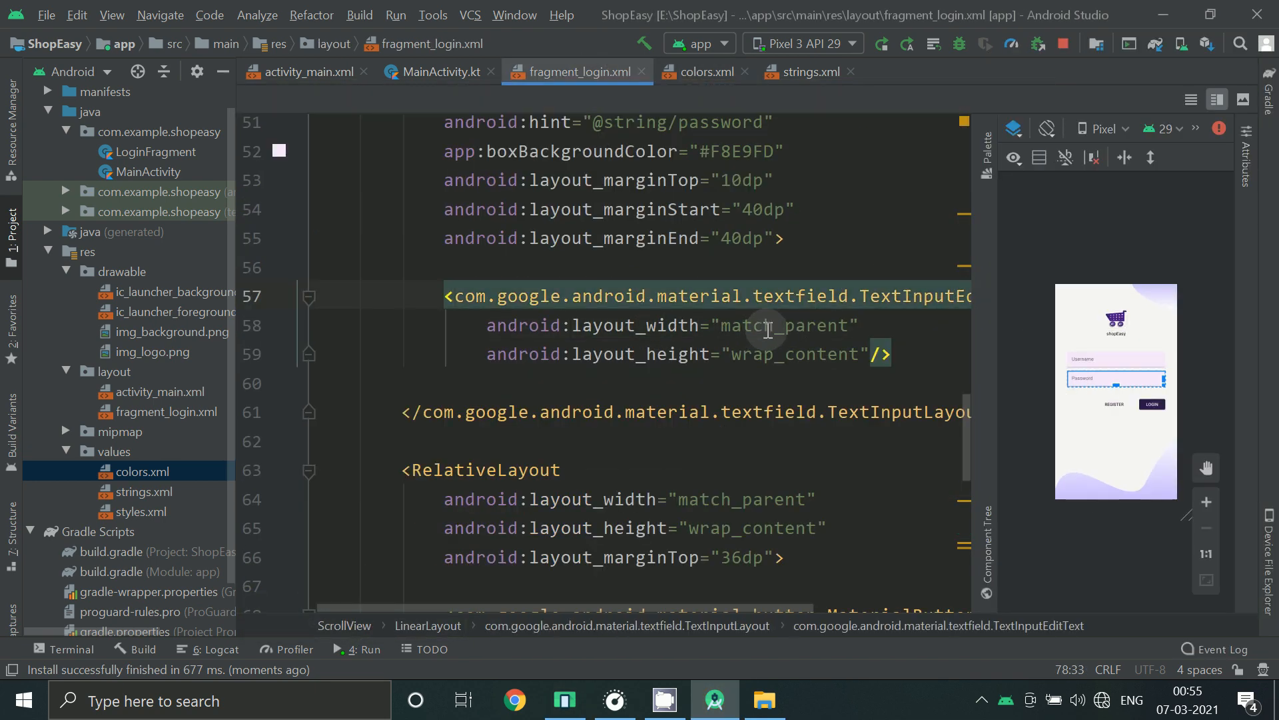
scroll(up, 3)
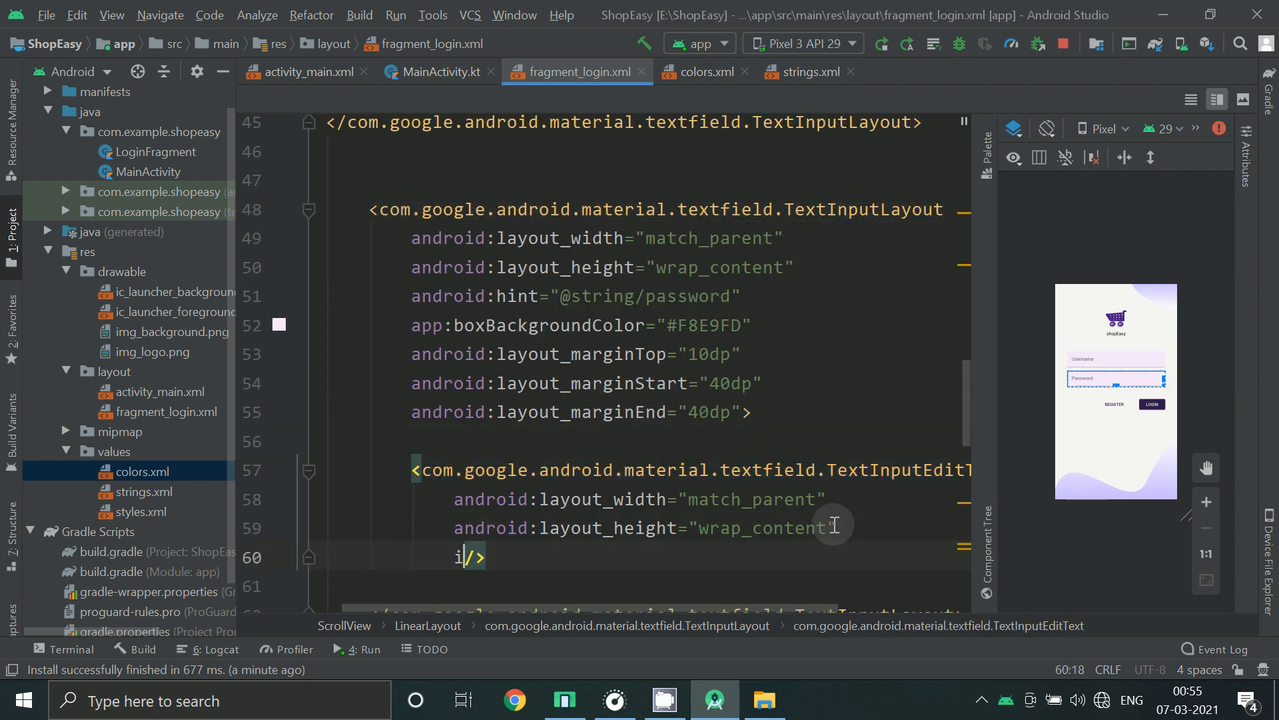
text(android:inputType="textPassword")
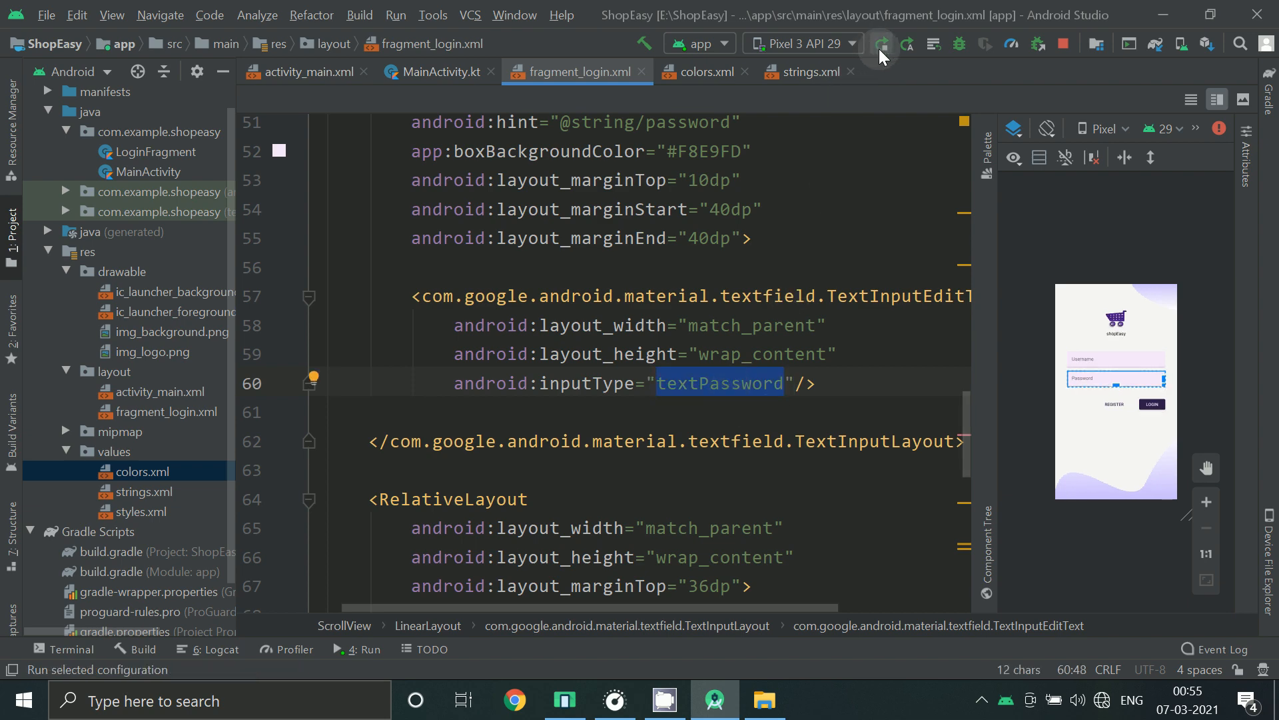
click(879, 43)
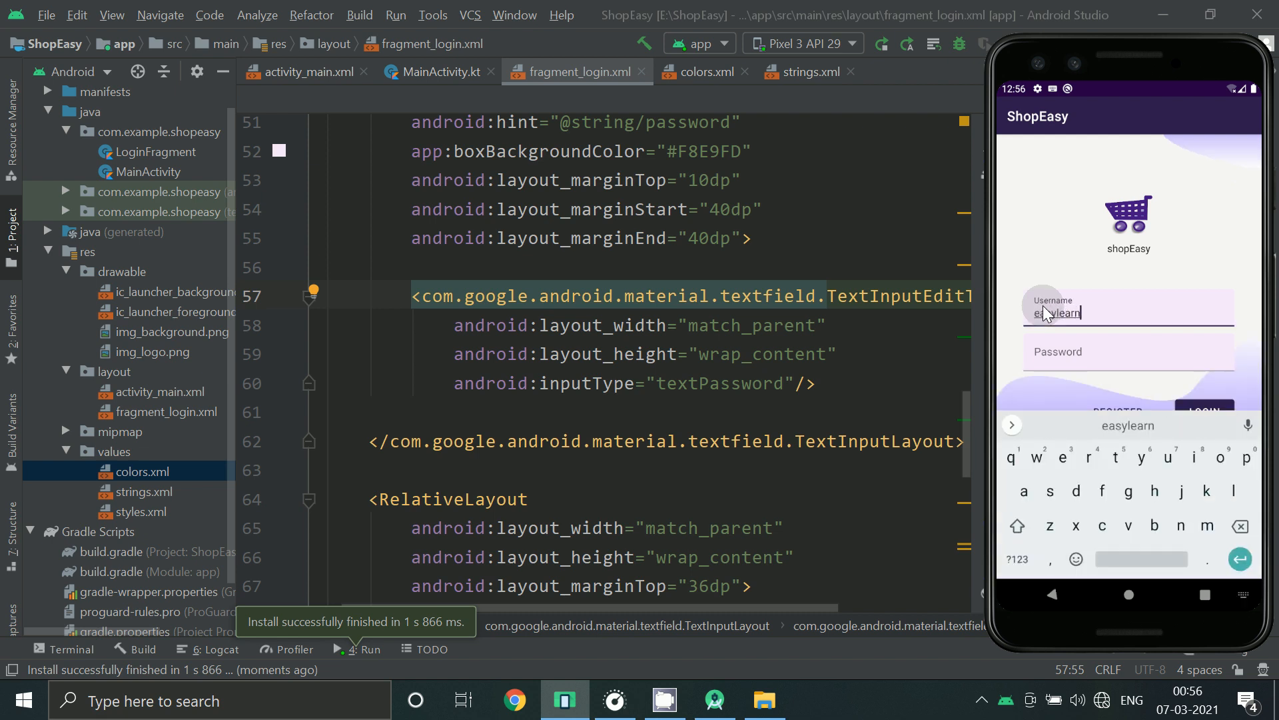
Tap the emulator's Password field to check the input is masked as dots
click(1130, 357)
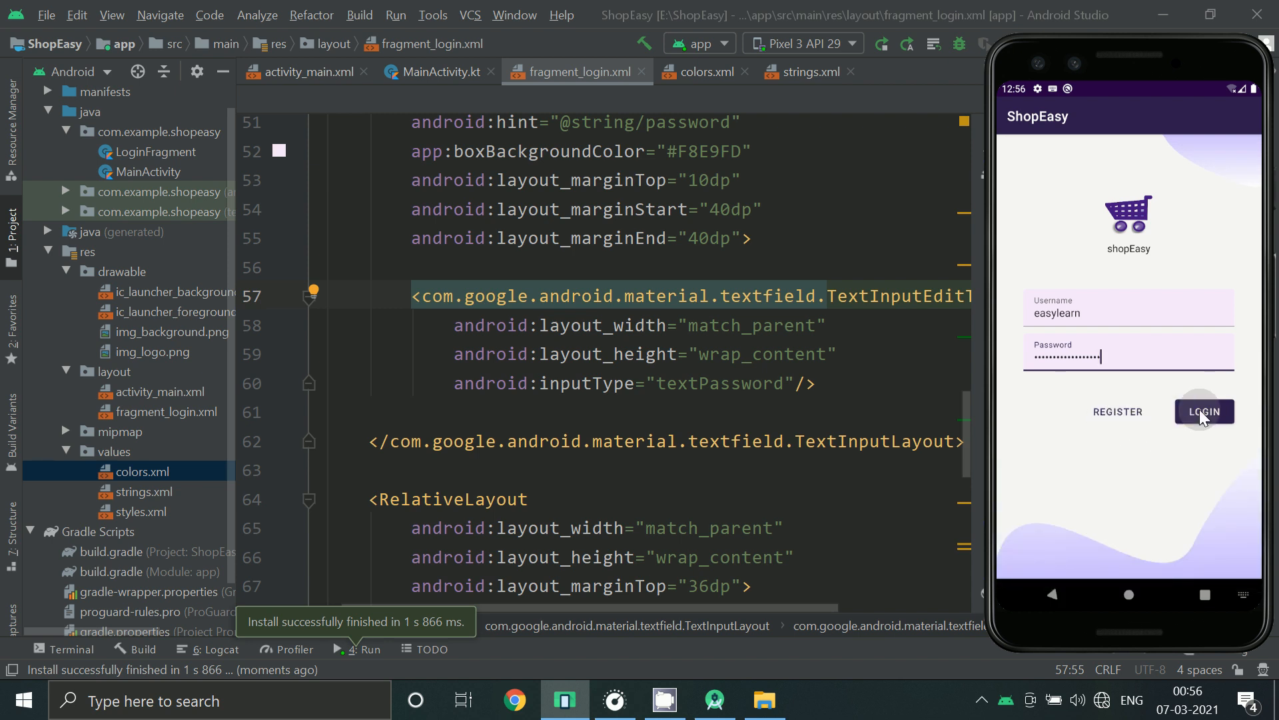
mouse_move(1081, 233)
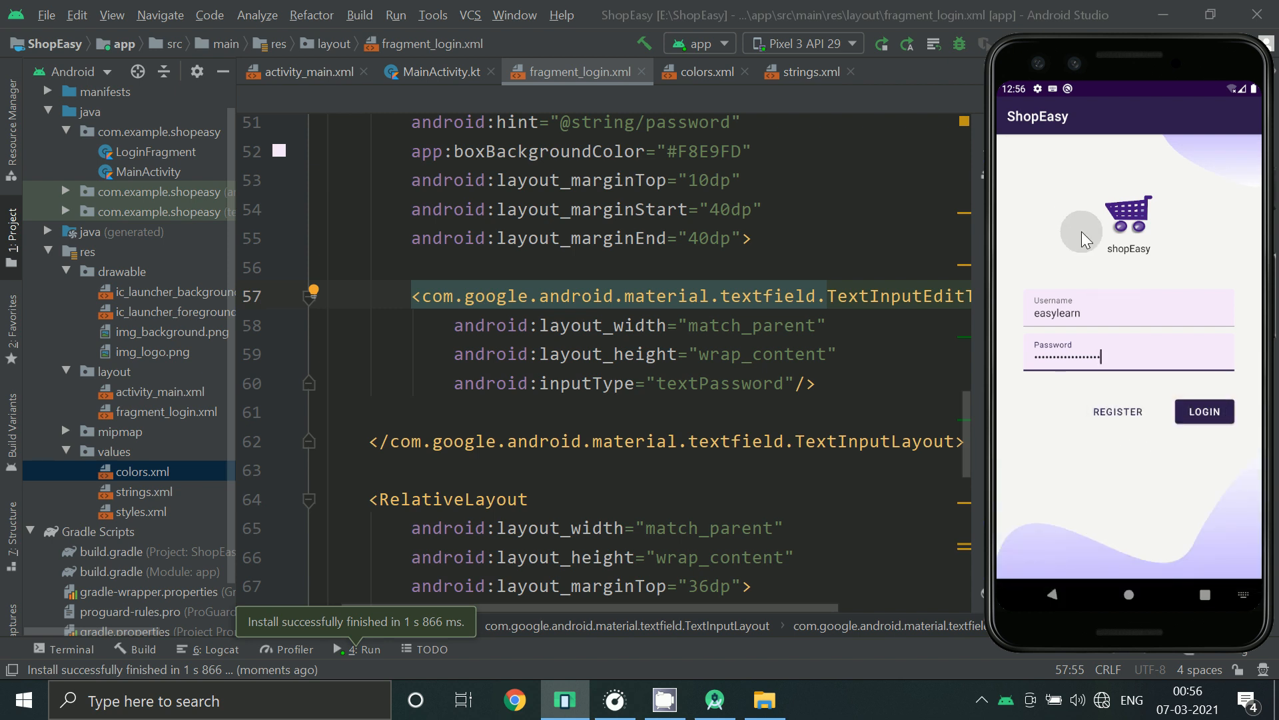
mouse_move(1098, 215)
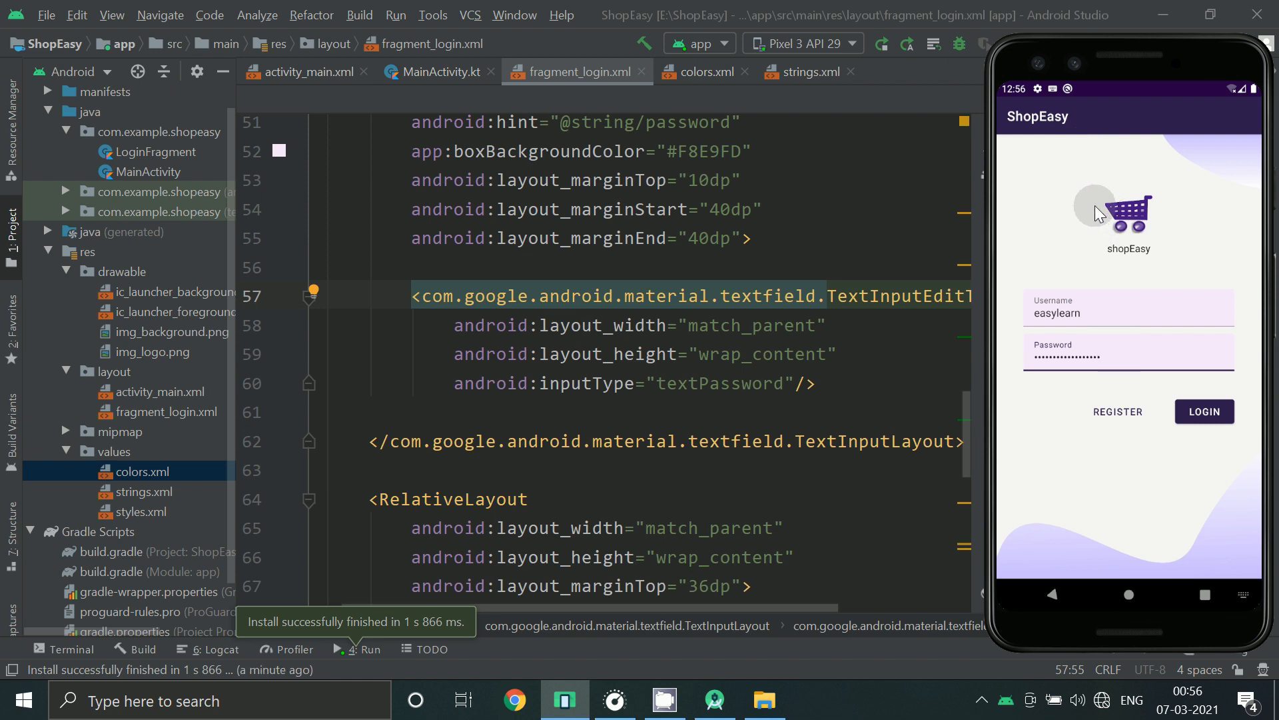